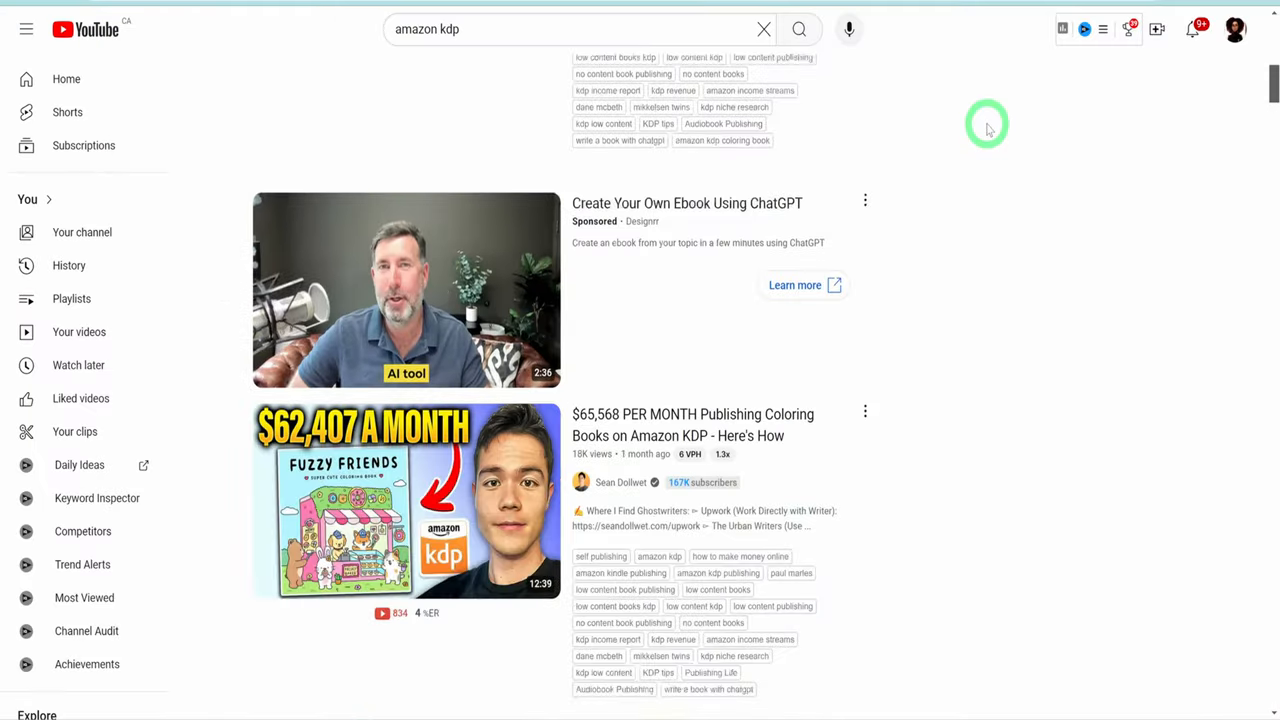
- Start the Book Bolt 3-day free trial and view its subscription plans
{"action": "scroll", "scroll_direction": "down", "scroll_amount": 3}
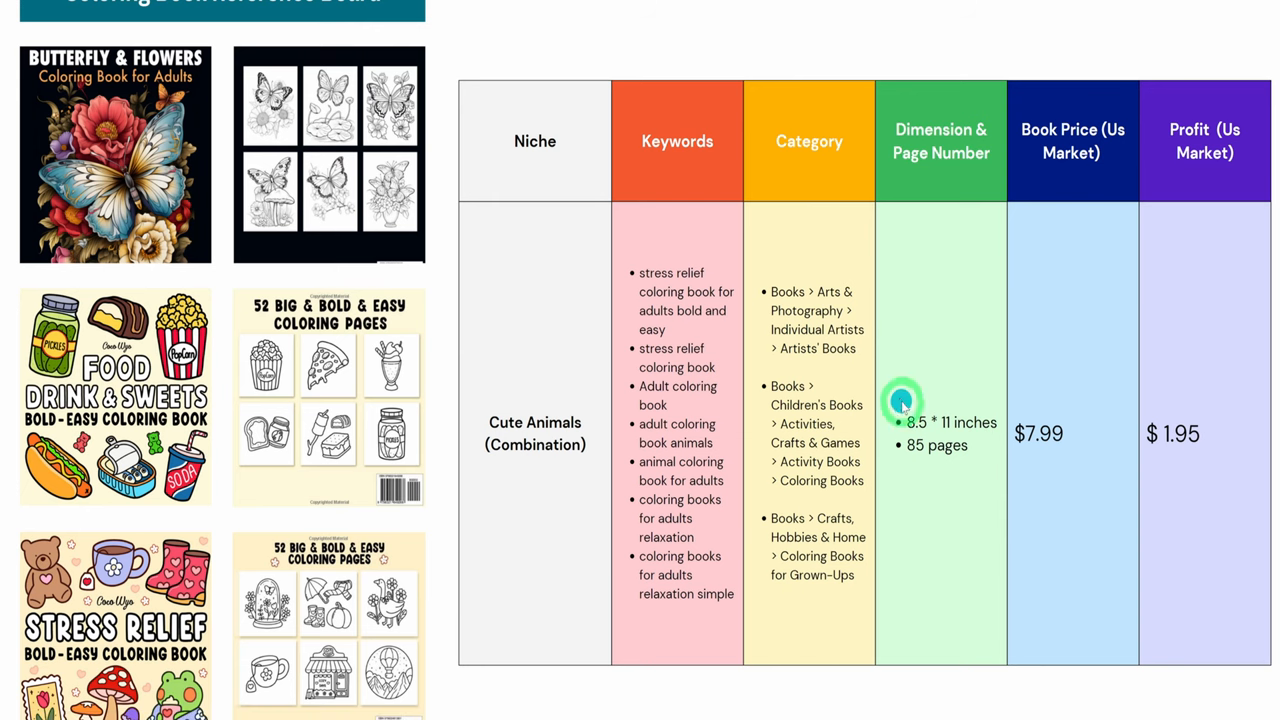
{"action": "mouse_move", "coordinate": [450, 520]}
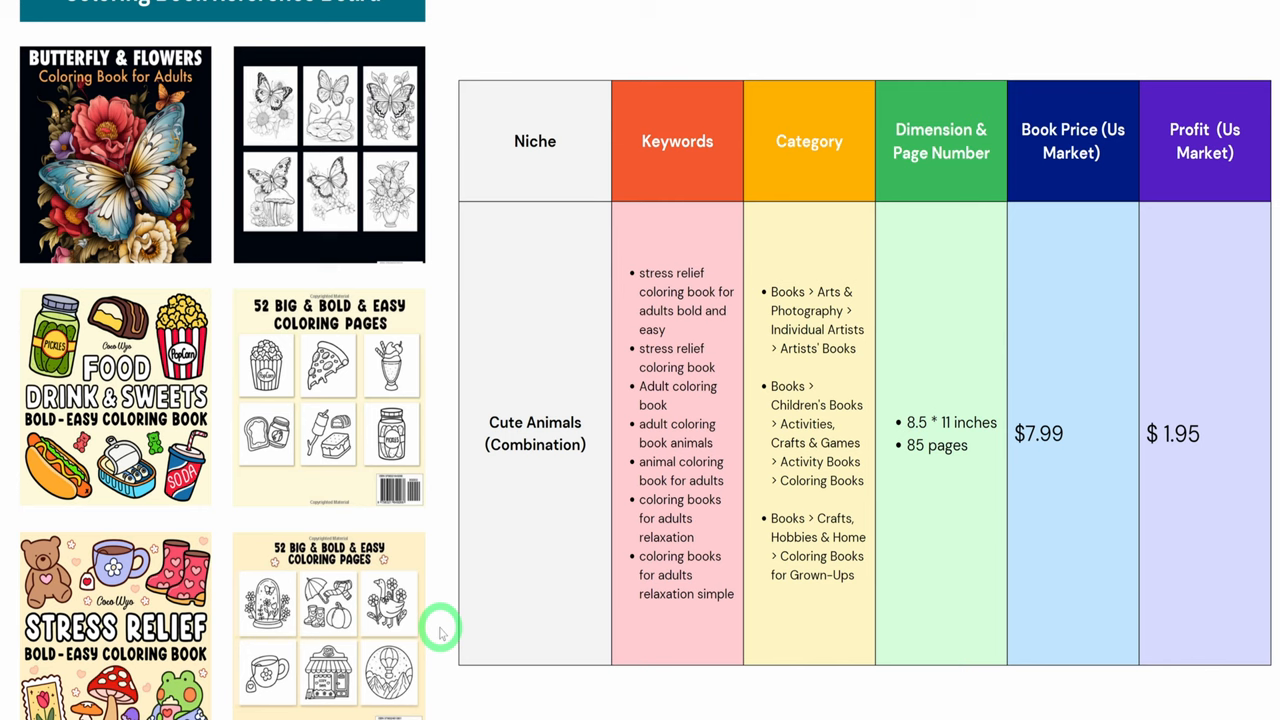
{"action": "mouse_move", "coordinate": [576, 388]}
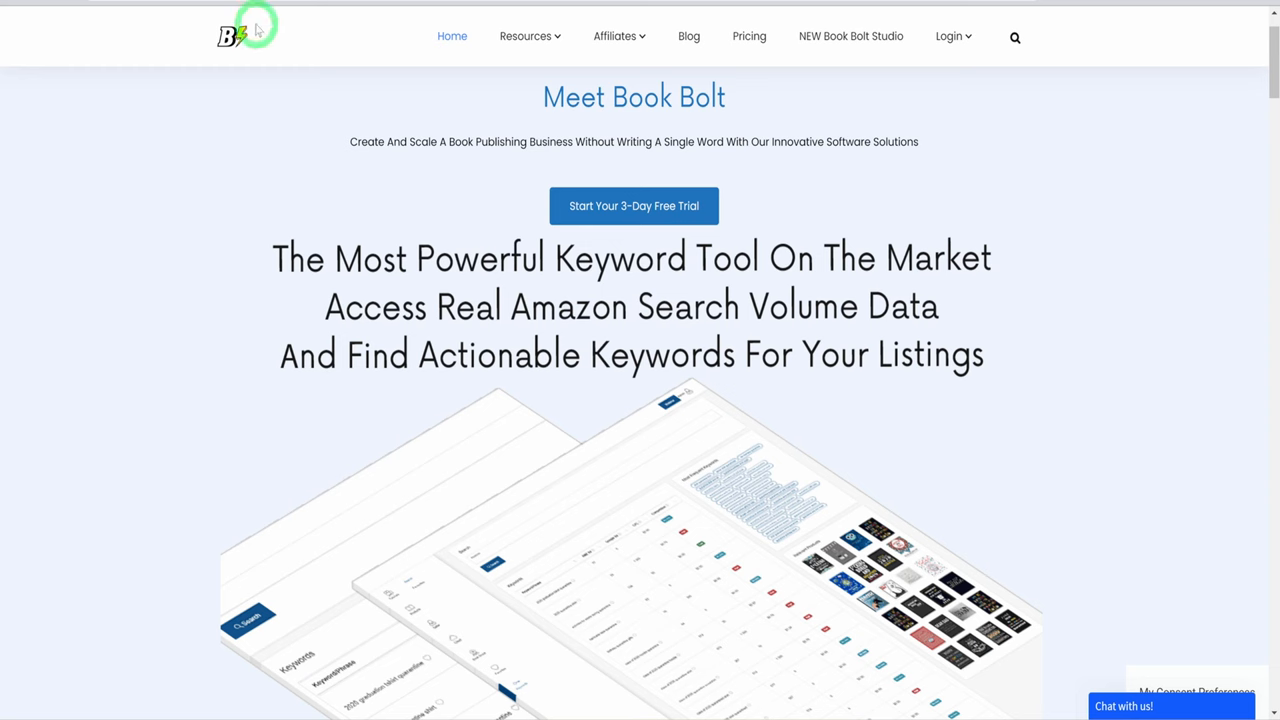
{"action": "mouse_move", "coordinate": [208, 232]}
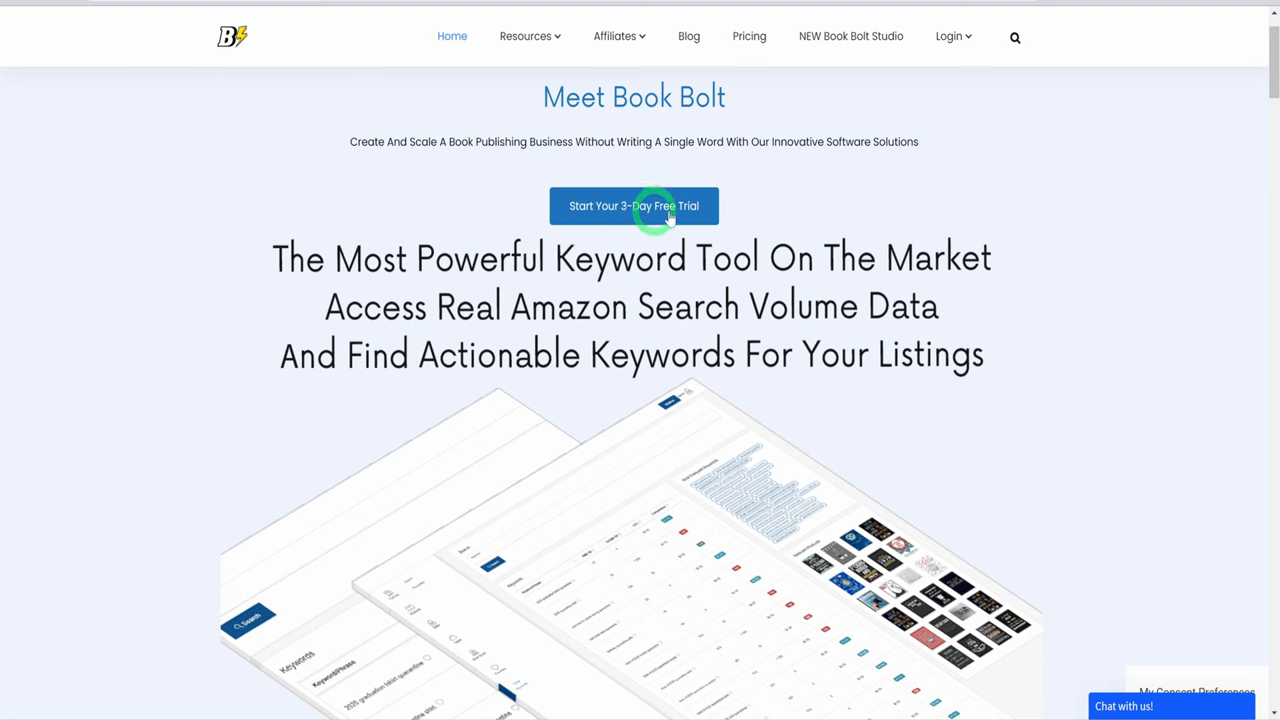
{"action": "left_click", "coordinate": [632, 206]}
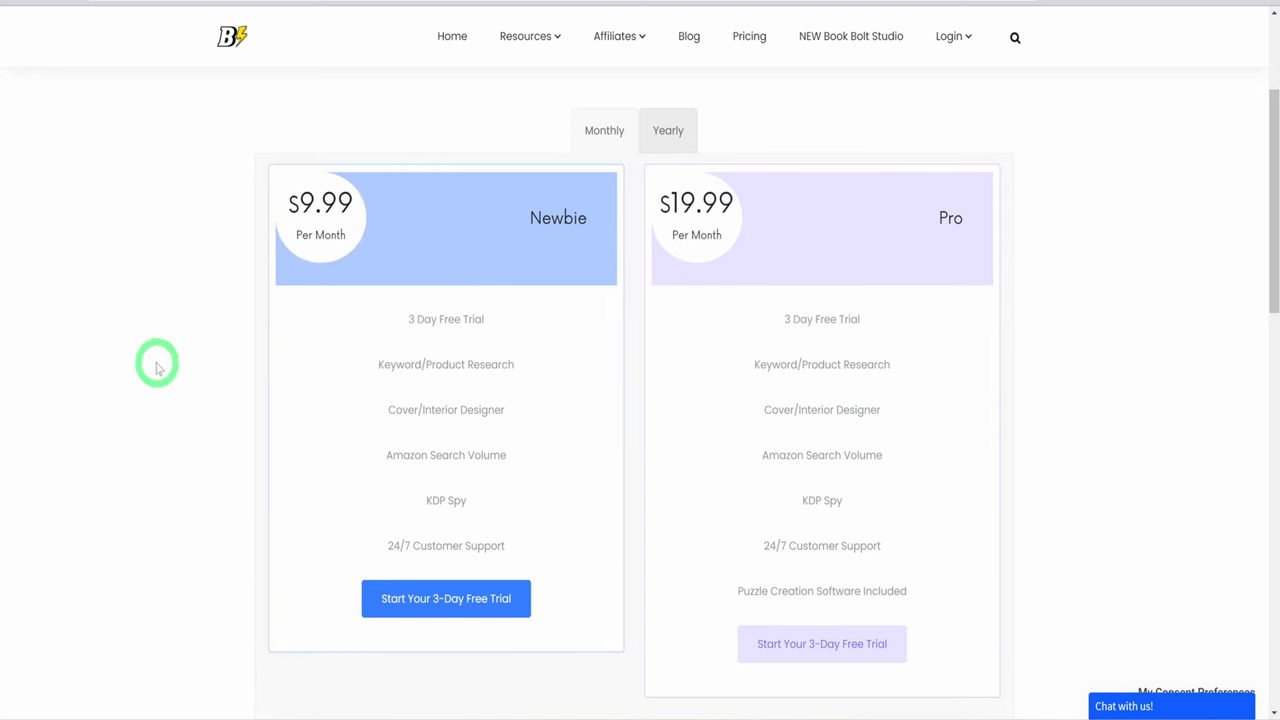
{"action": "mouse_move", "coordinate": [162, 274]}
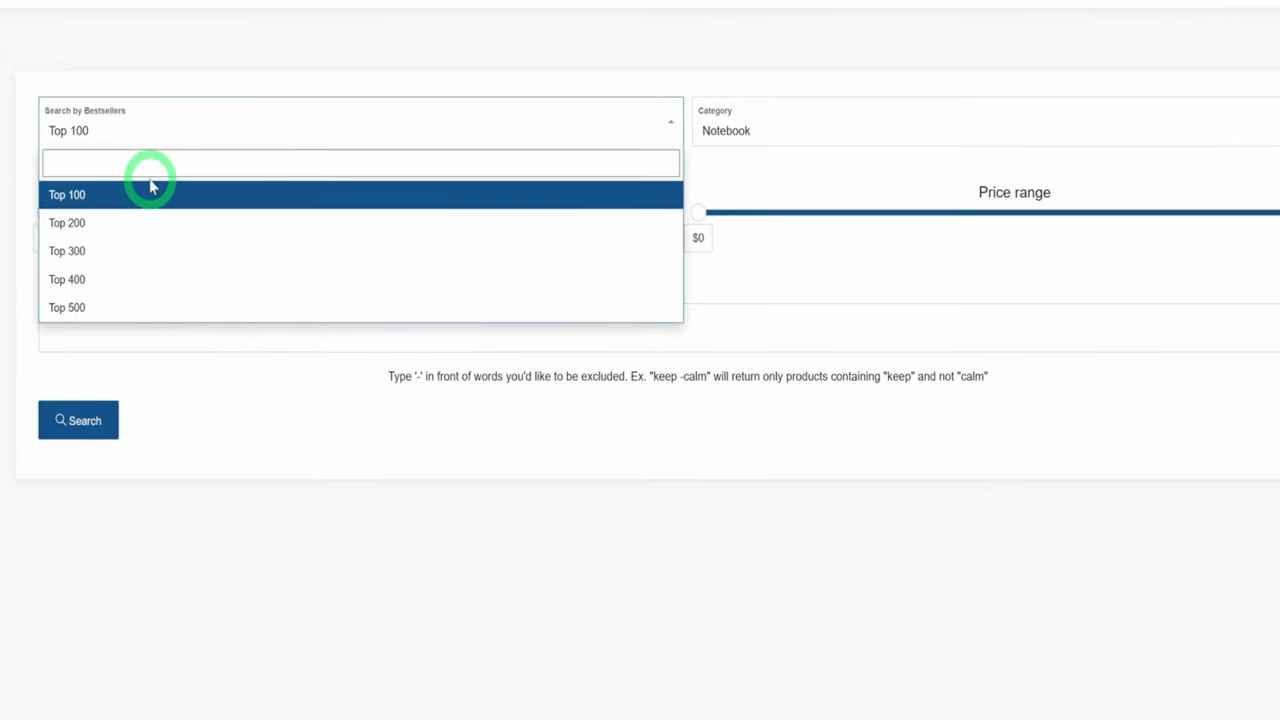
- Search the Top 200 bestsellers in the Coloring Book category
{"action": "left_click", "coordinate": [68, 222]}
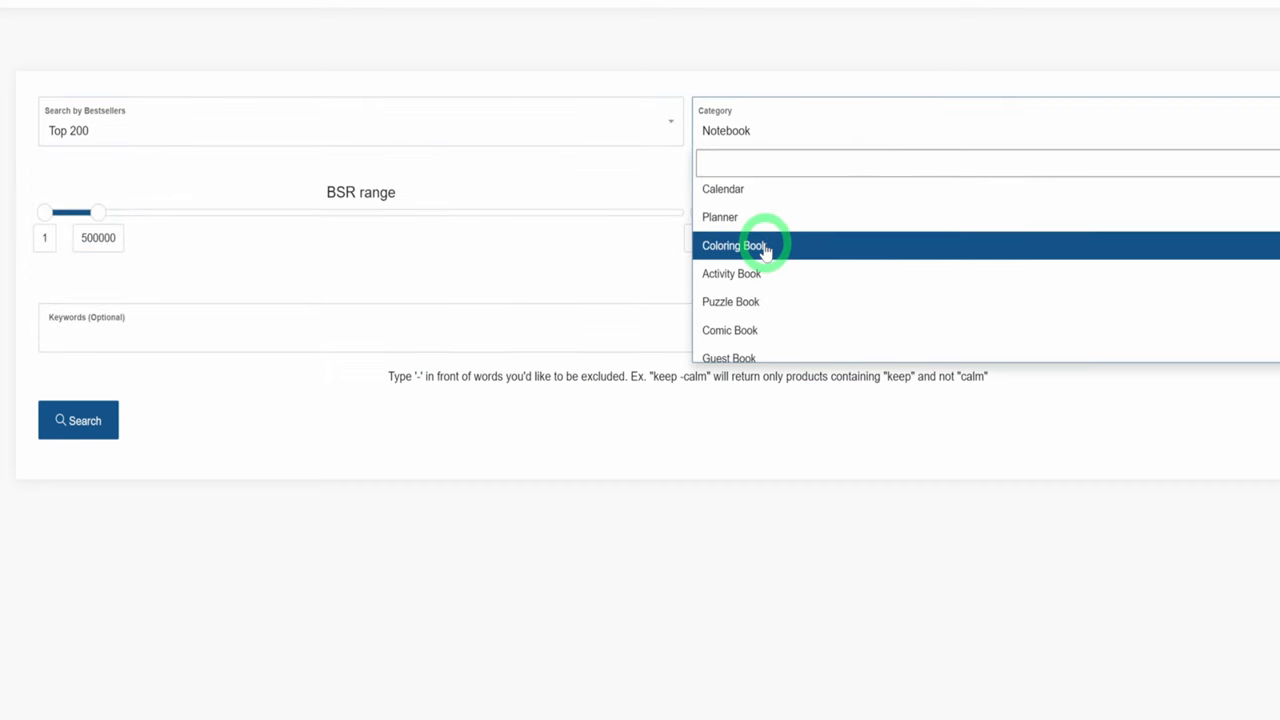
{"action": "left_click", "coordinate": [736, 244]}
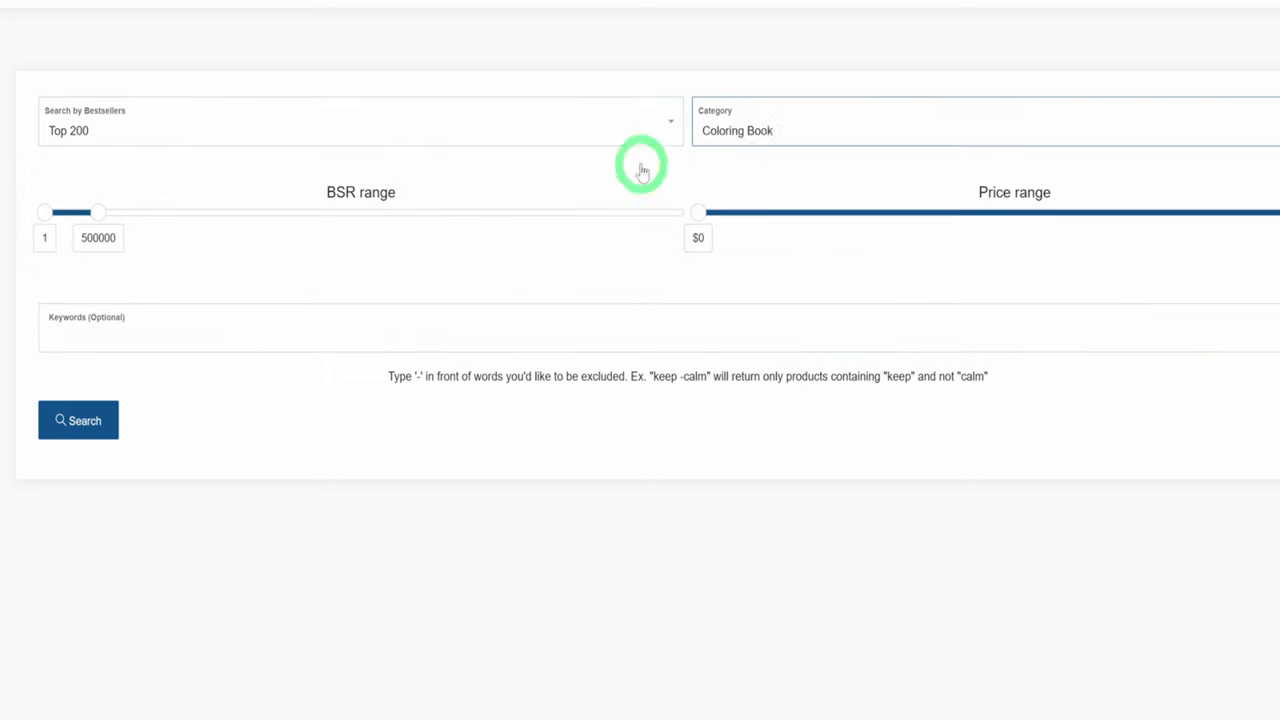
{"action": "left_click", "coordinate": [78, 420]}
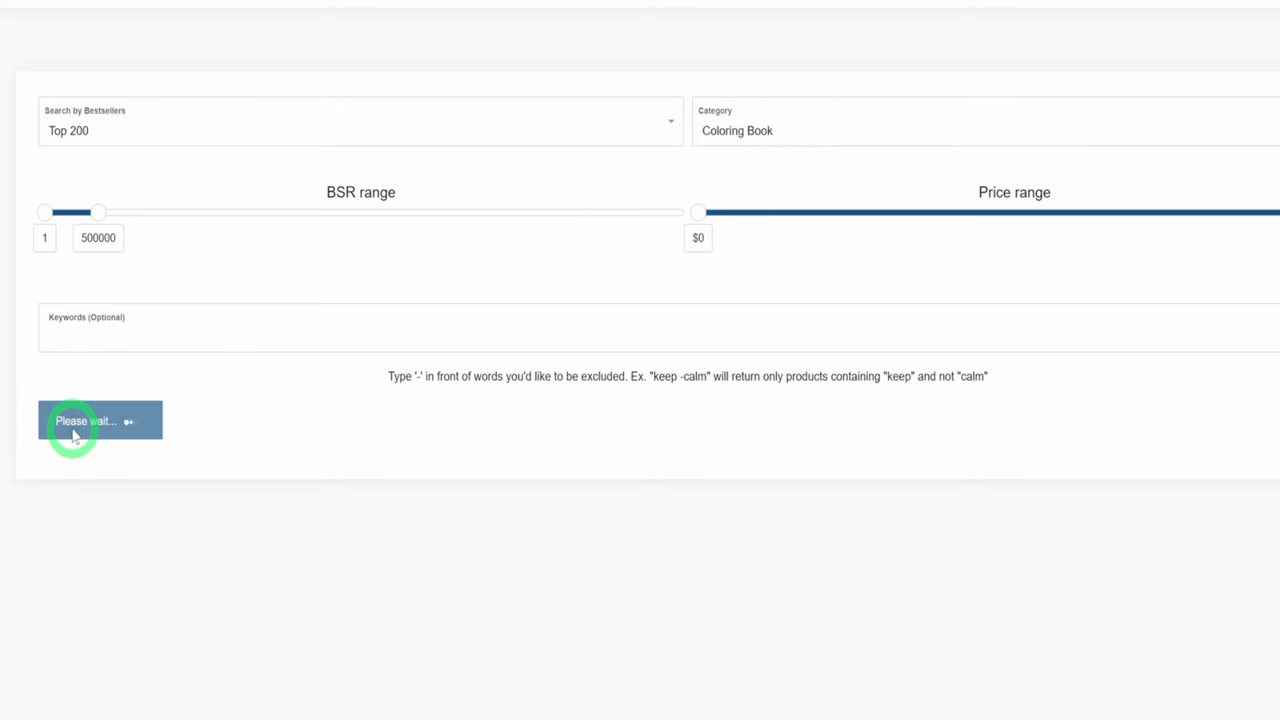
{"action": "left_click", "coordinate": [100, 420]}
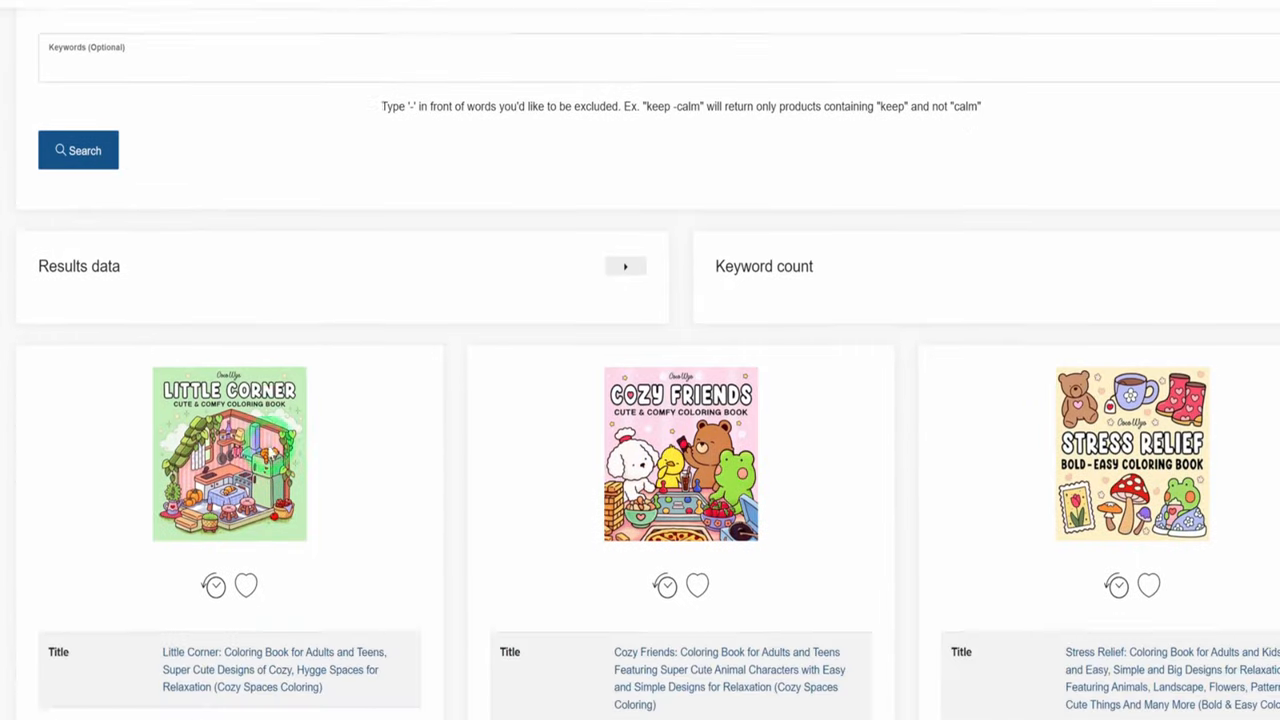
{"action": "scroll", "scroll_direction": "down", "scroll_amount": 3}
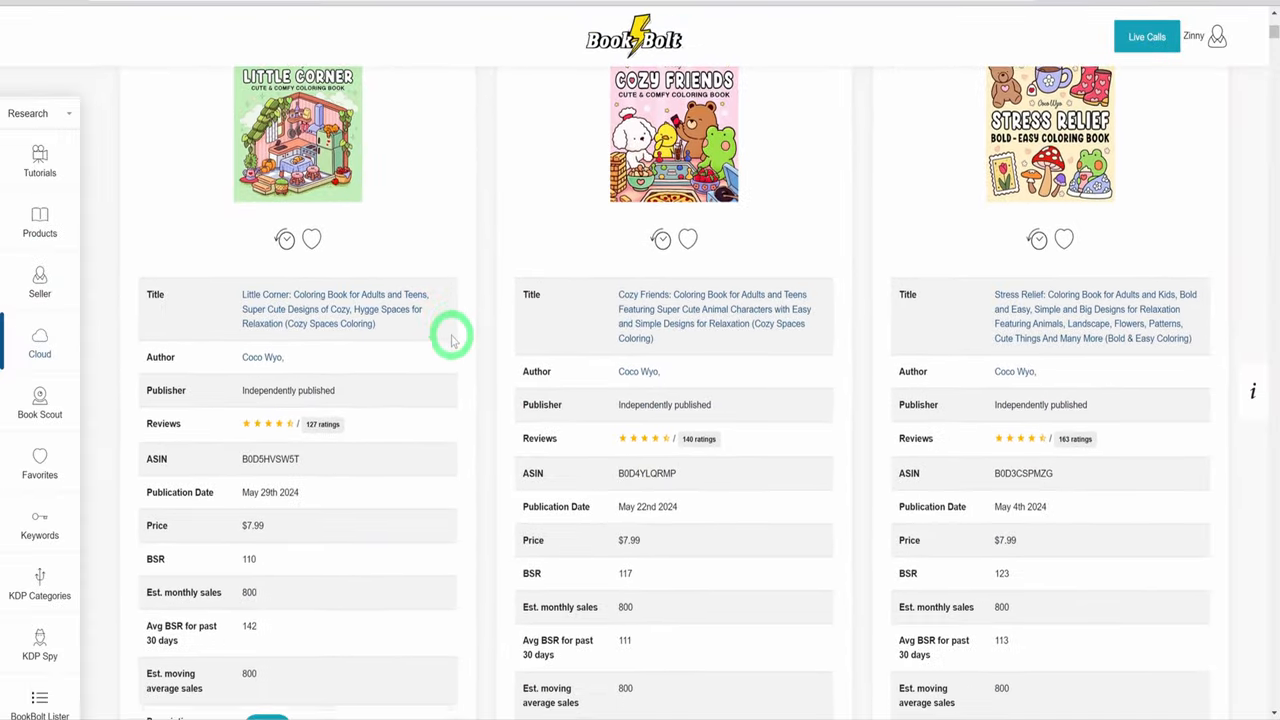
{"action": "scroll", "scroll_direction": "down", "scroll_amount": 3}
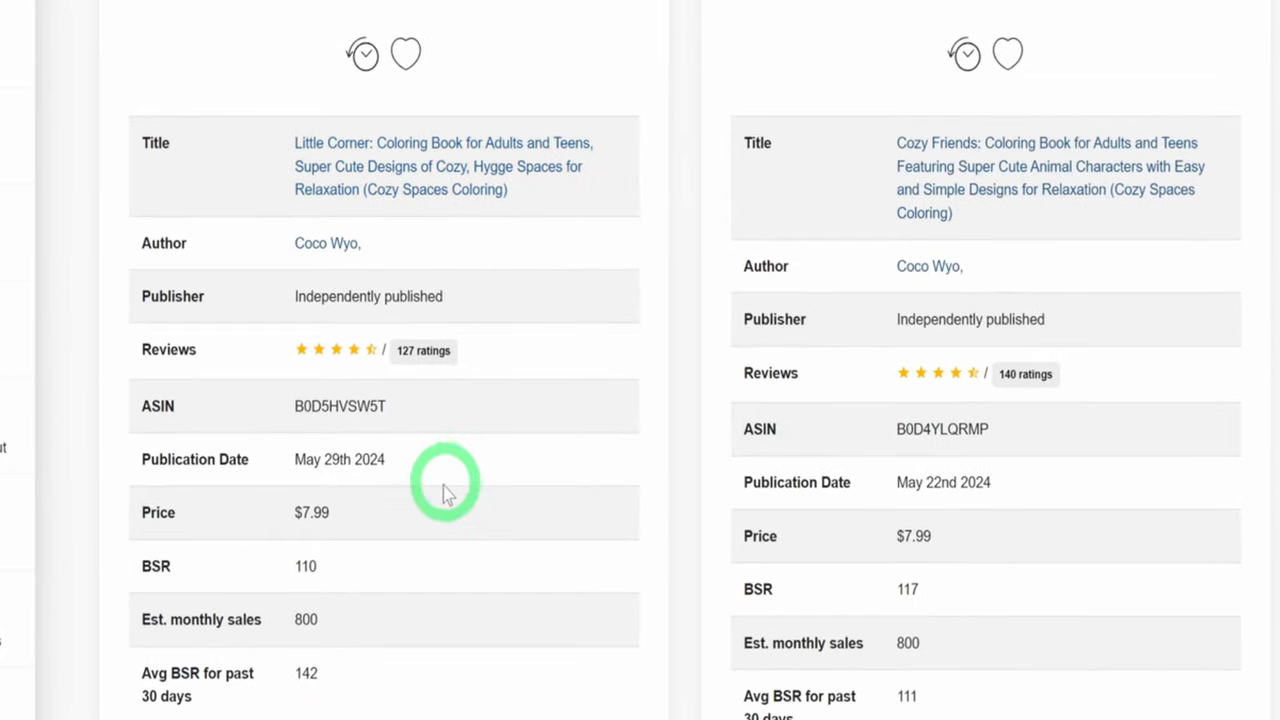
{"action": "mouse_move", "coordinate": [336, 640]}
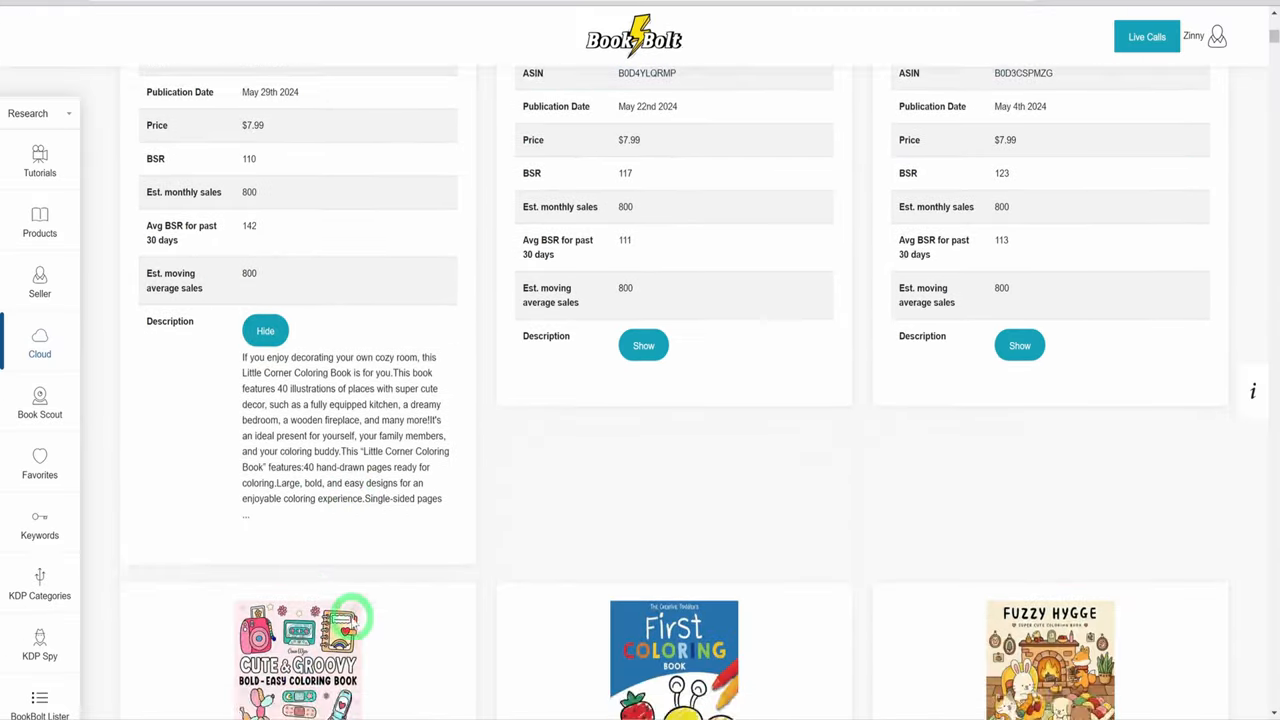
{"action": "scroll", "scroll_direction": "down", "scroll_amount": 3}
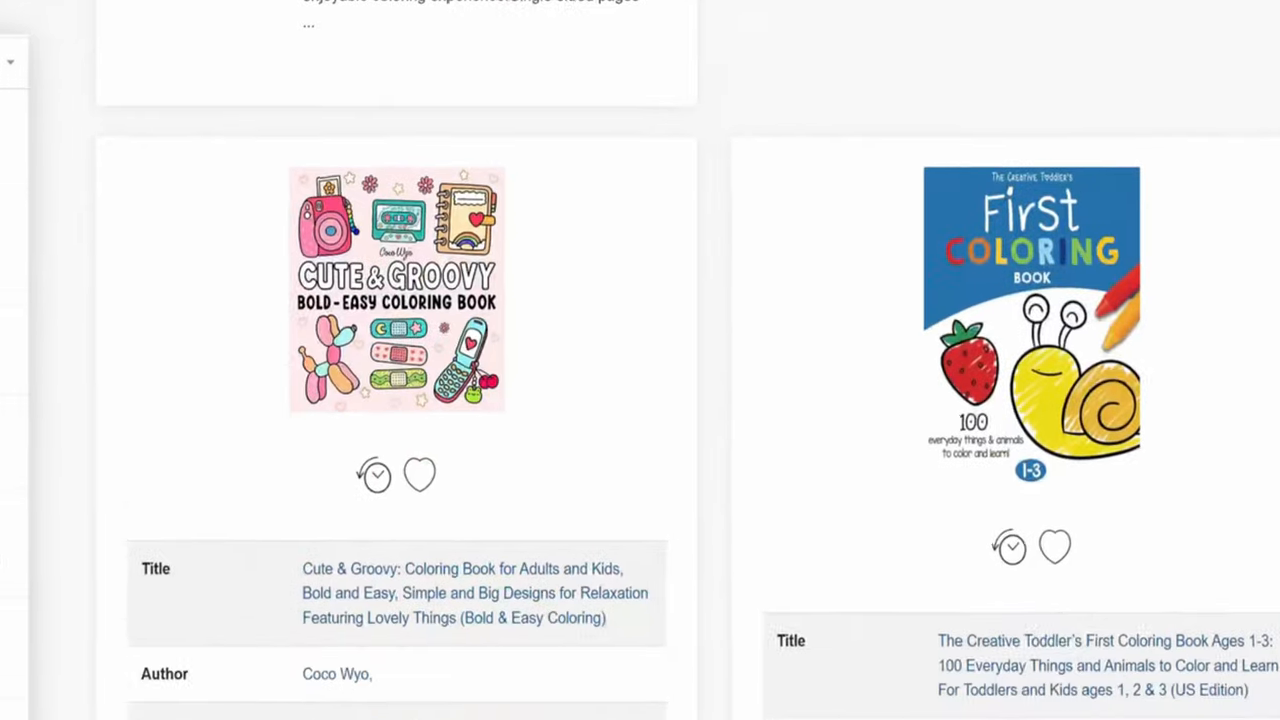
{"action": "scroll", "scroll_direction": "down", "scroll_amount": 3}
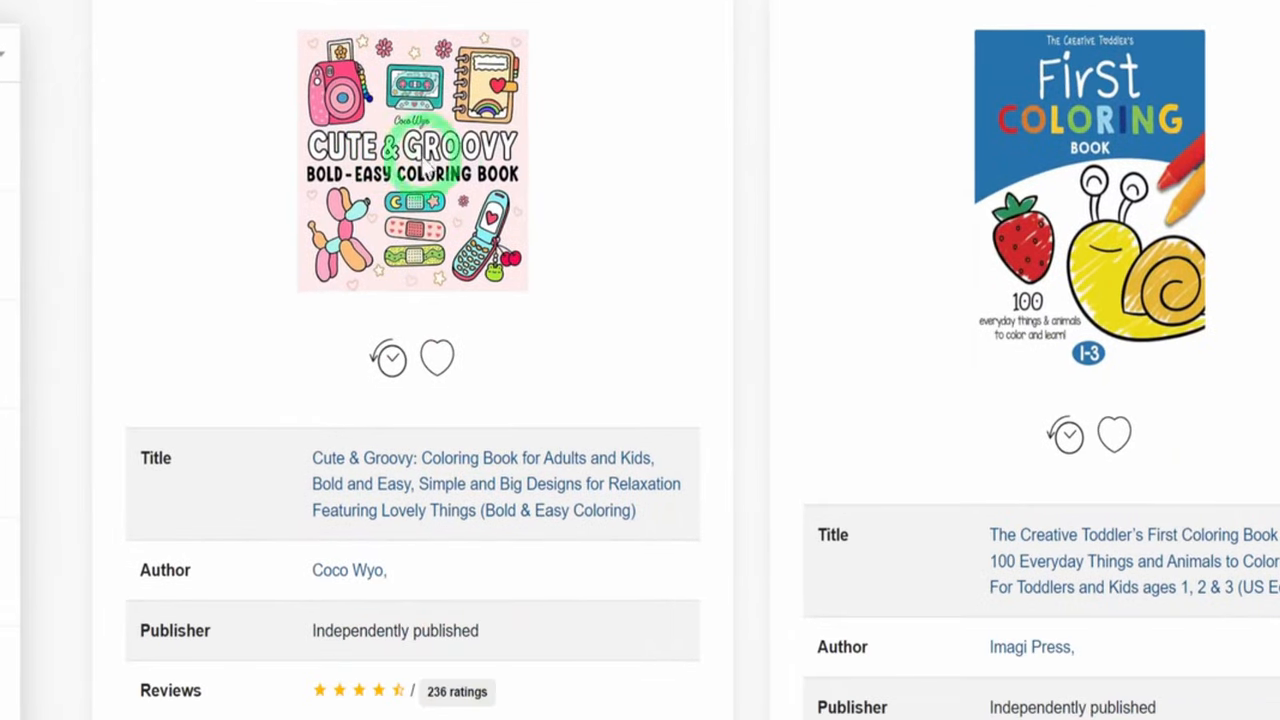
{"action": "scroll", "scroll_direction": "down", "scroll_amount": 3}
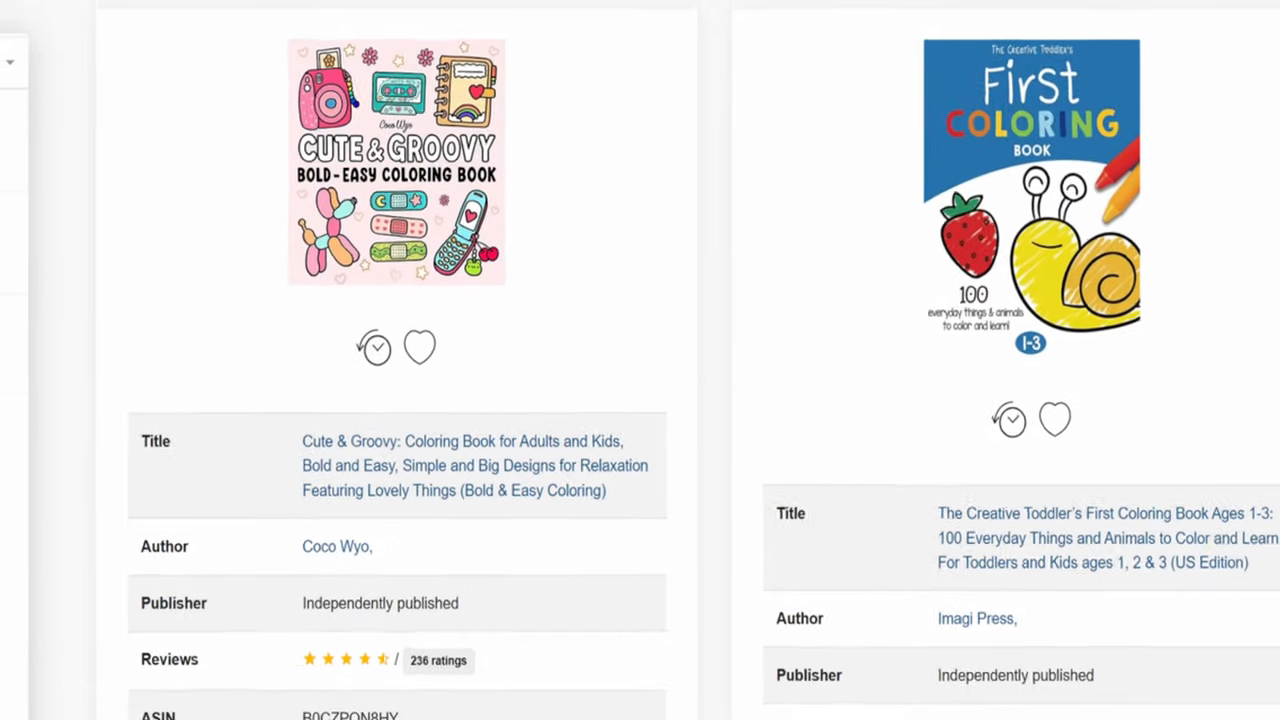
{"action": "scroll", "scroll_direction": "down", "scroll_amount": 3}
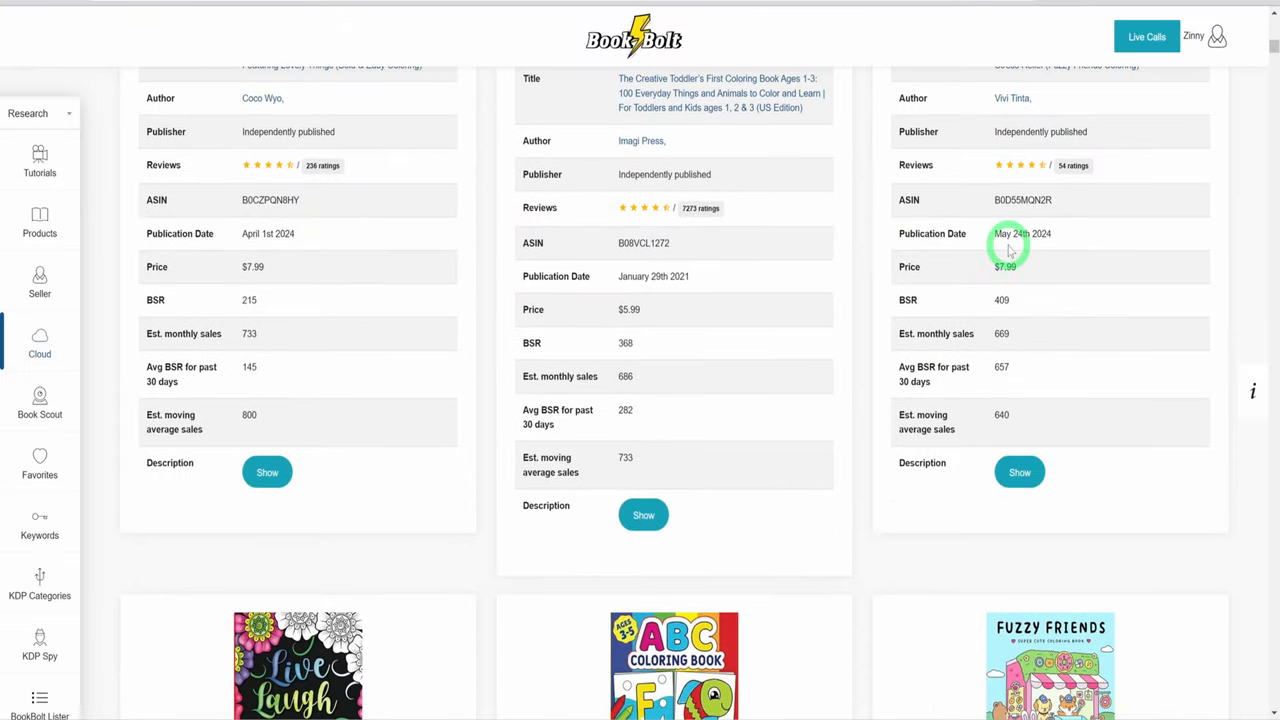
{"action": "scroll", "scroll_direction": "up", "scroll_amount": 3}
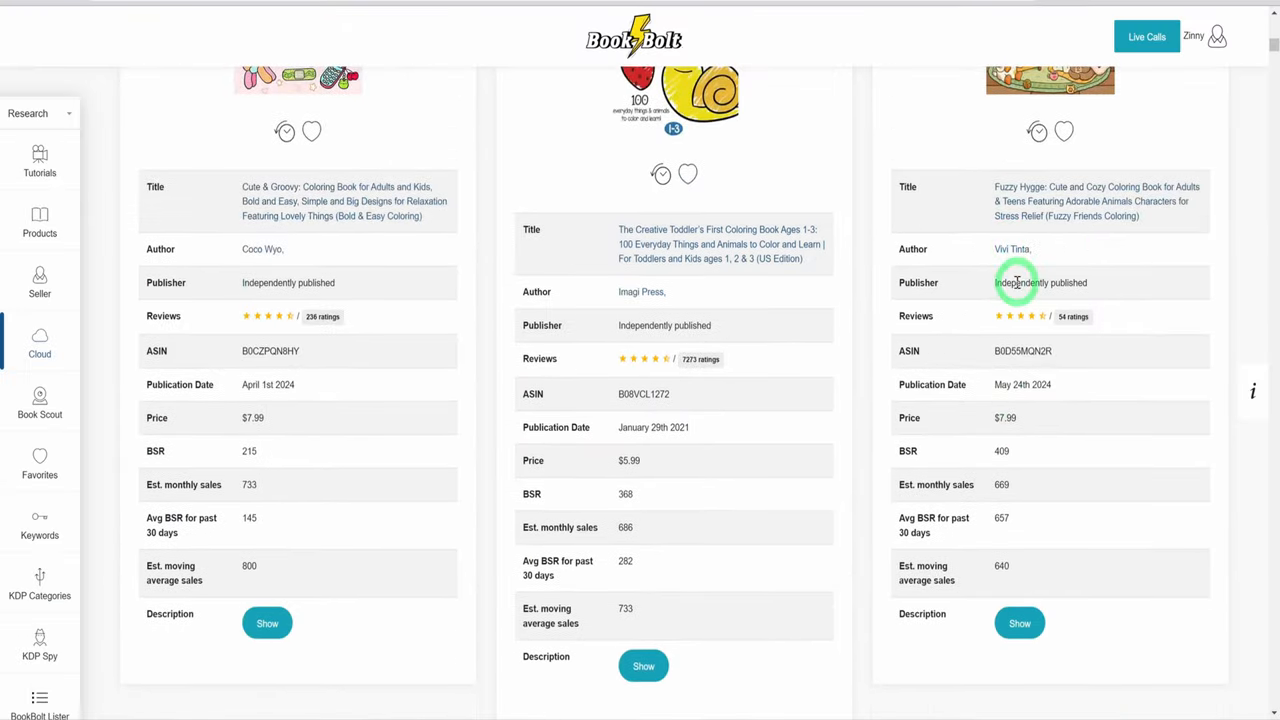
{"action": "scroll", "scroll_direction": "up", "scroll_amount": 3}
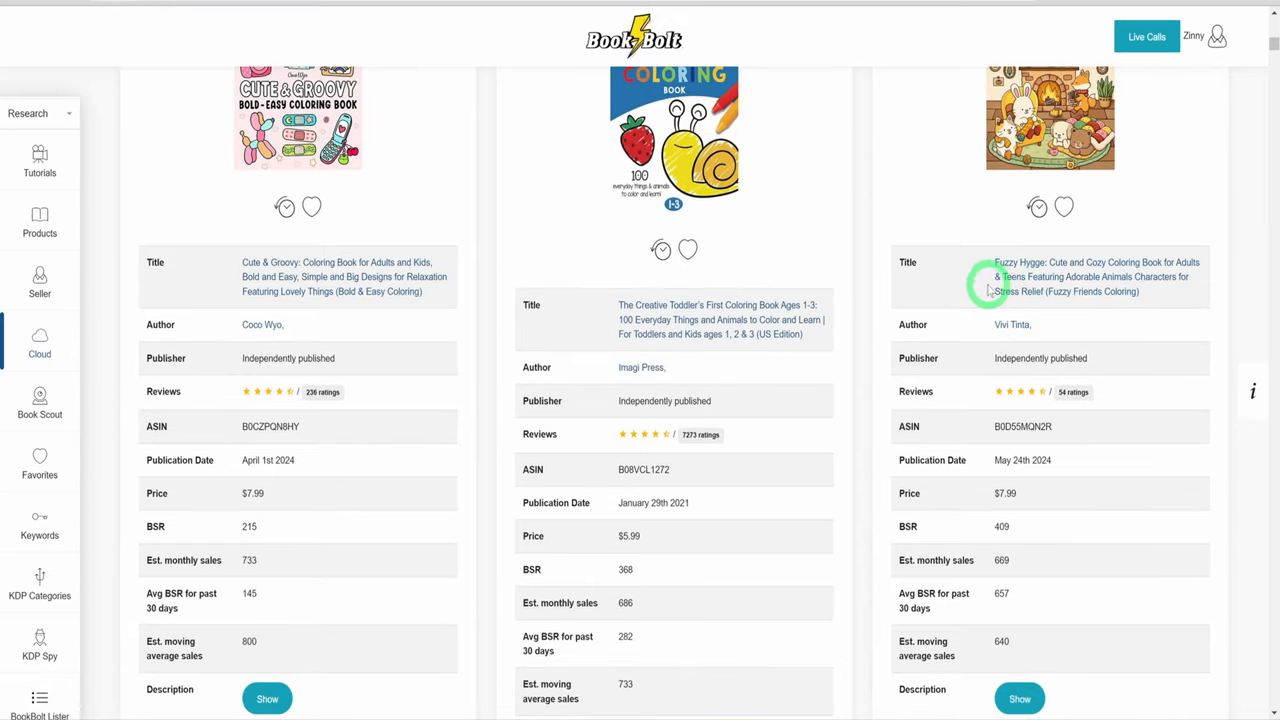
{"action": "mouse_move", "coordinate": [1004, 296]}
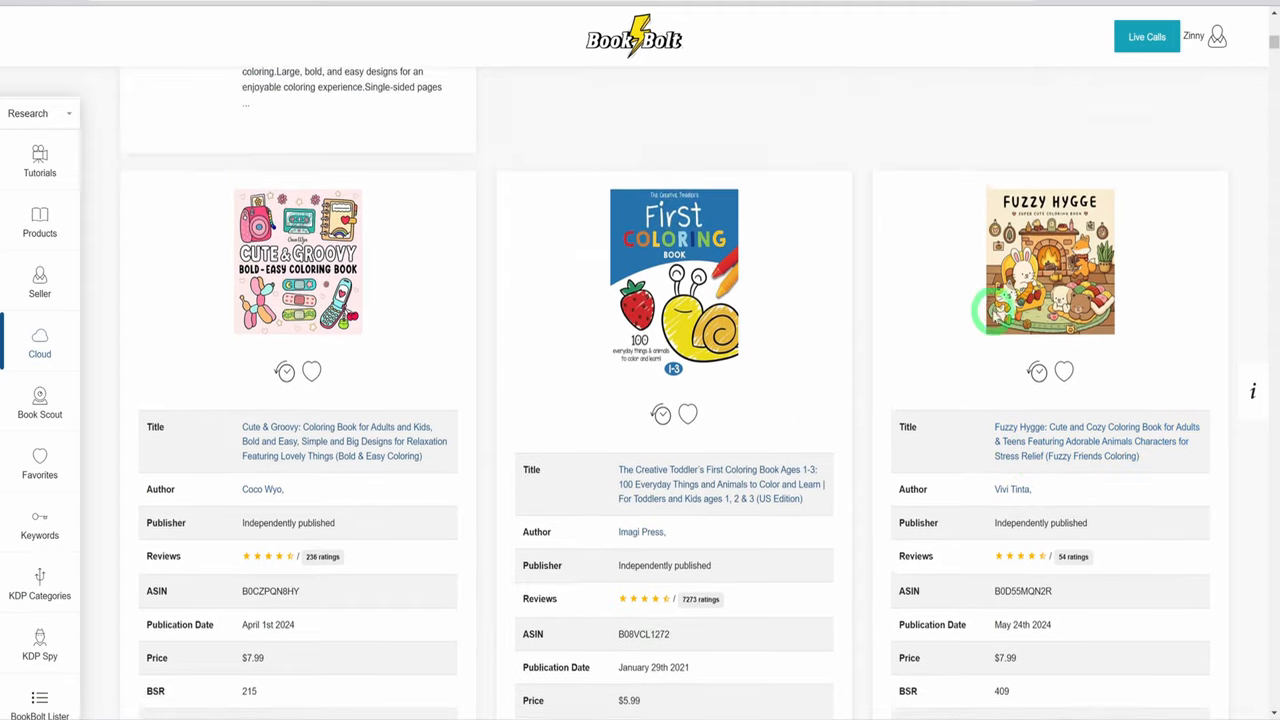
{"action": "scroll", "scroll_direction": "down", "scroll_amount": 3}
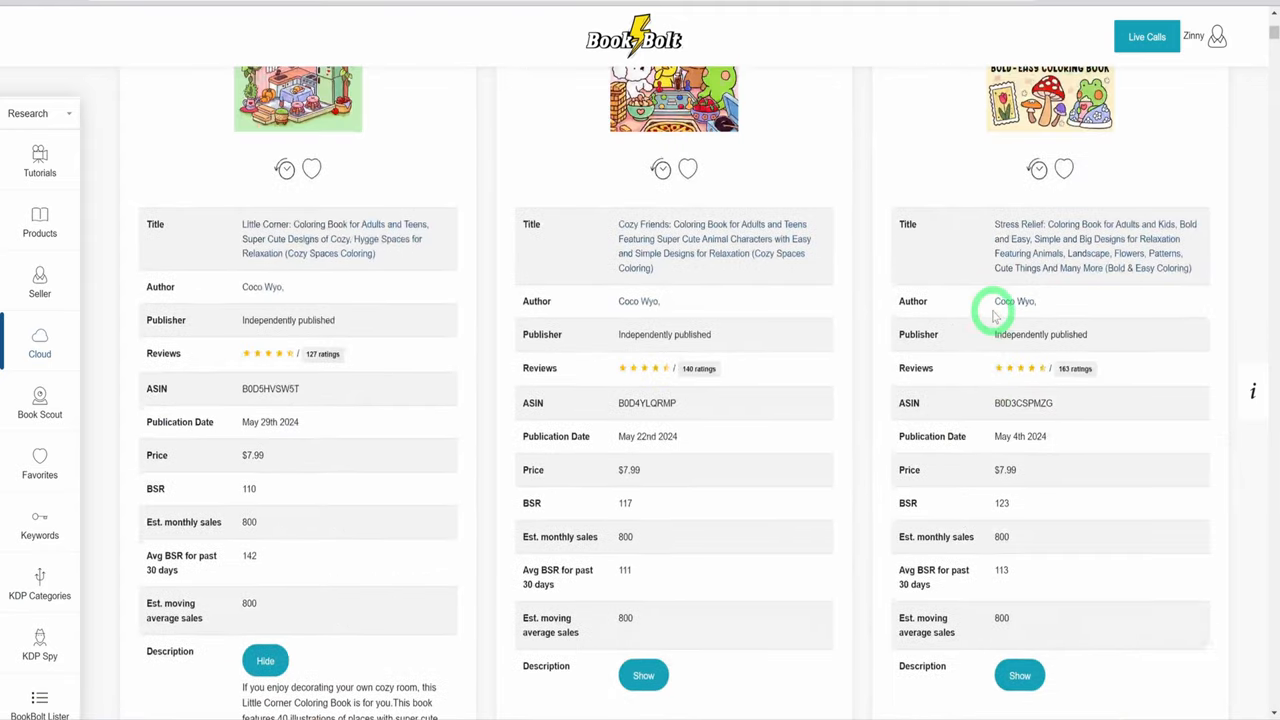
{"action": "scroll", "scroll_direction": "up", "scroll_amount": 3}
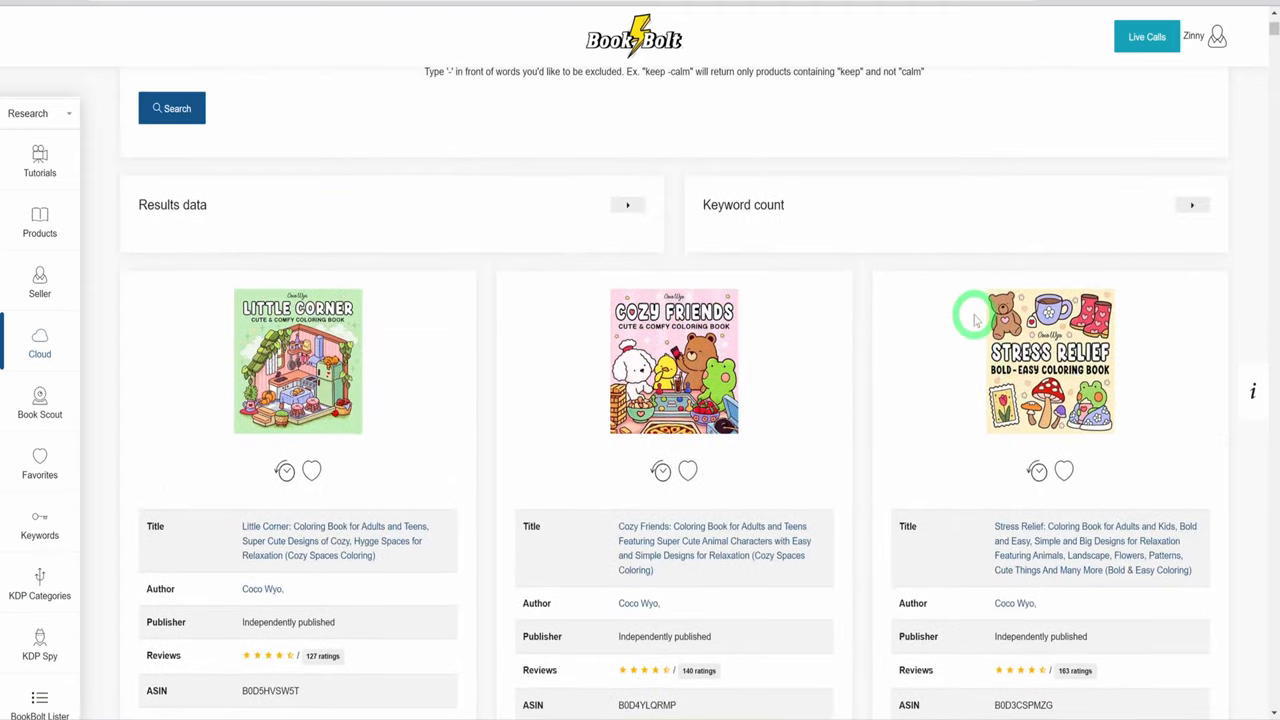
{"action": "scroll", "scroll_direction": "down", "scroll_amount": 3}
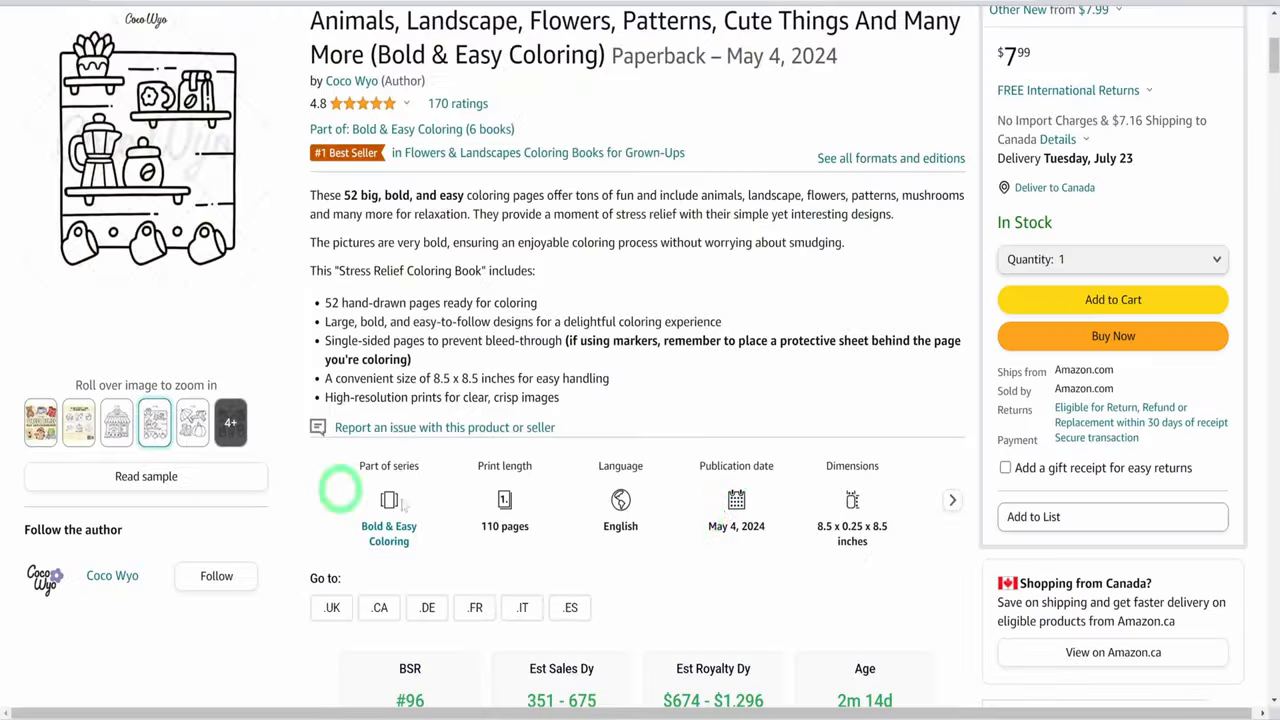
- Scroll the Bold & Easy coloring book page to its print length, dimensions and sales estimates
{"action": "scroll", "scroll_direction": "up", "scroll_amount": 3}
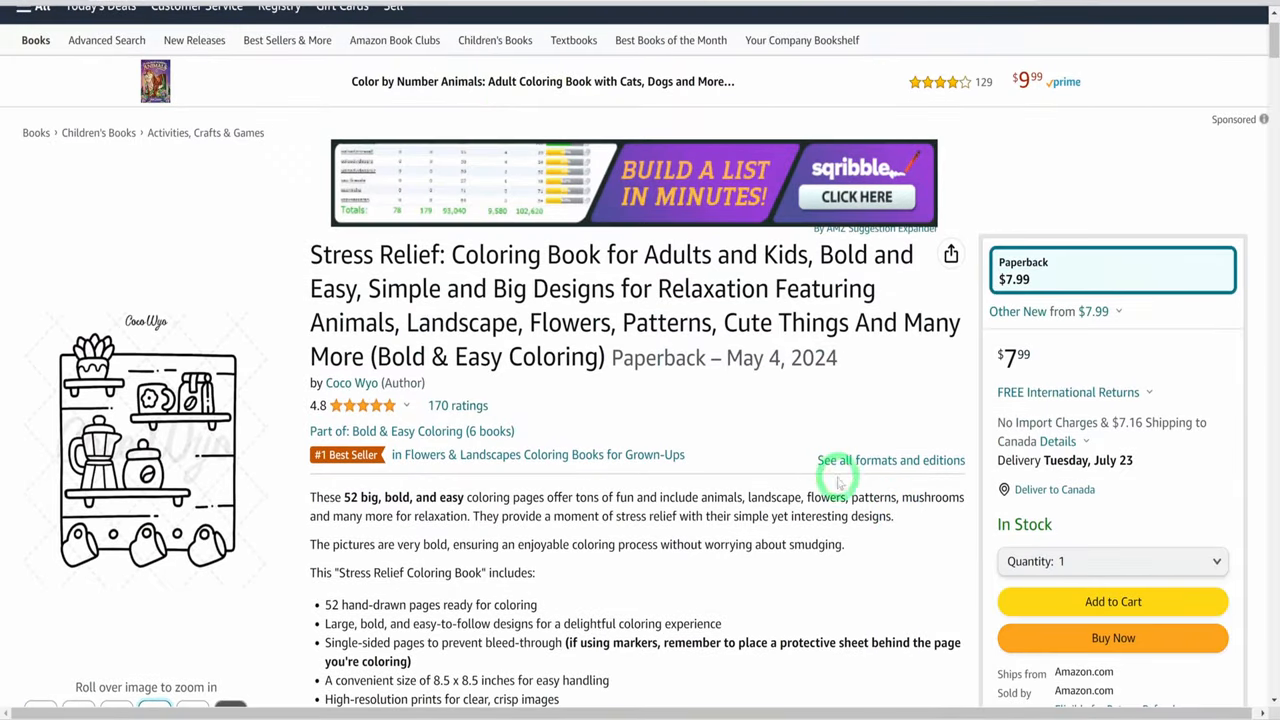
{"action": "scroll", "scroll_direction": "down", "scroll_amount": 3}
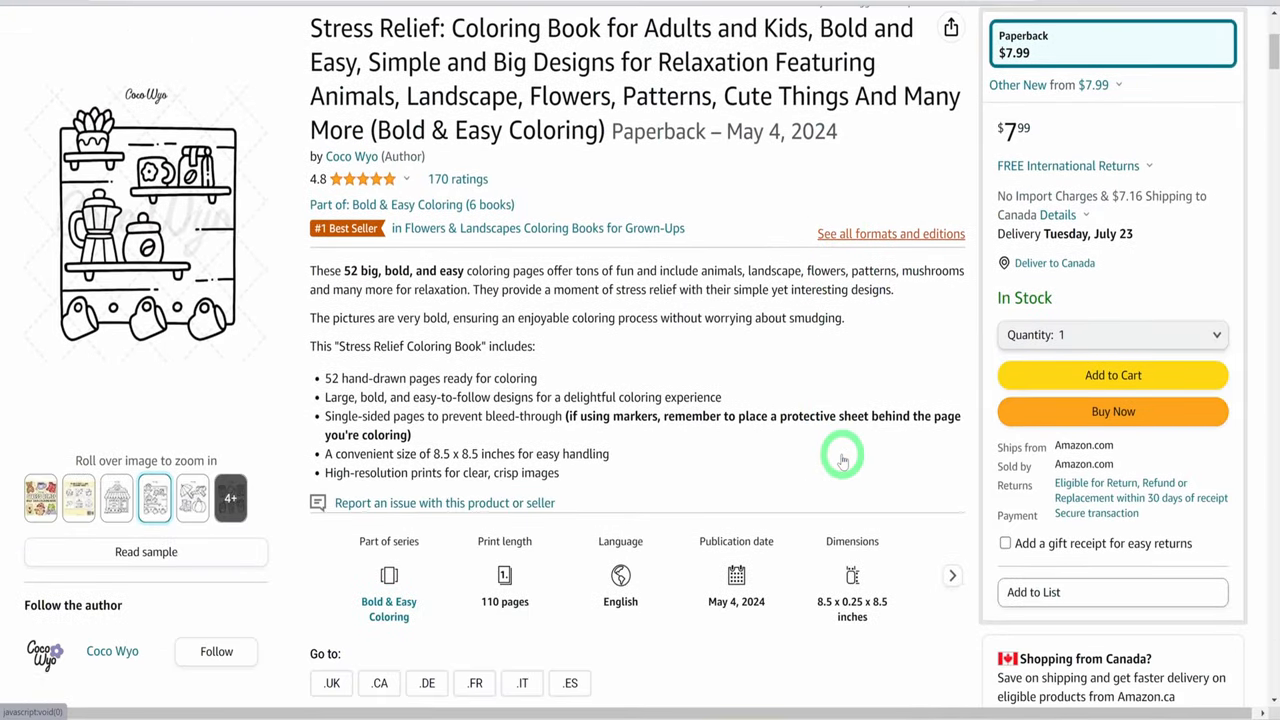
{"action": "scroll", "scroll_direction": "down", "scroll_amount": 3}
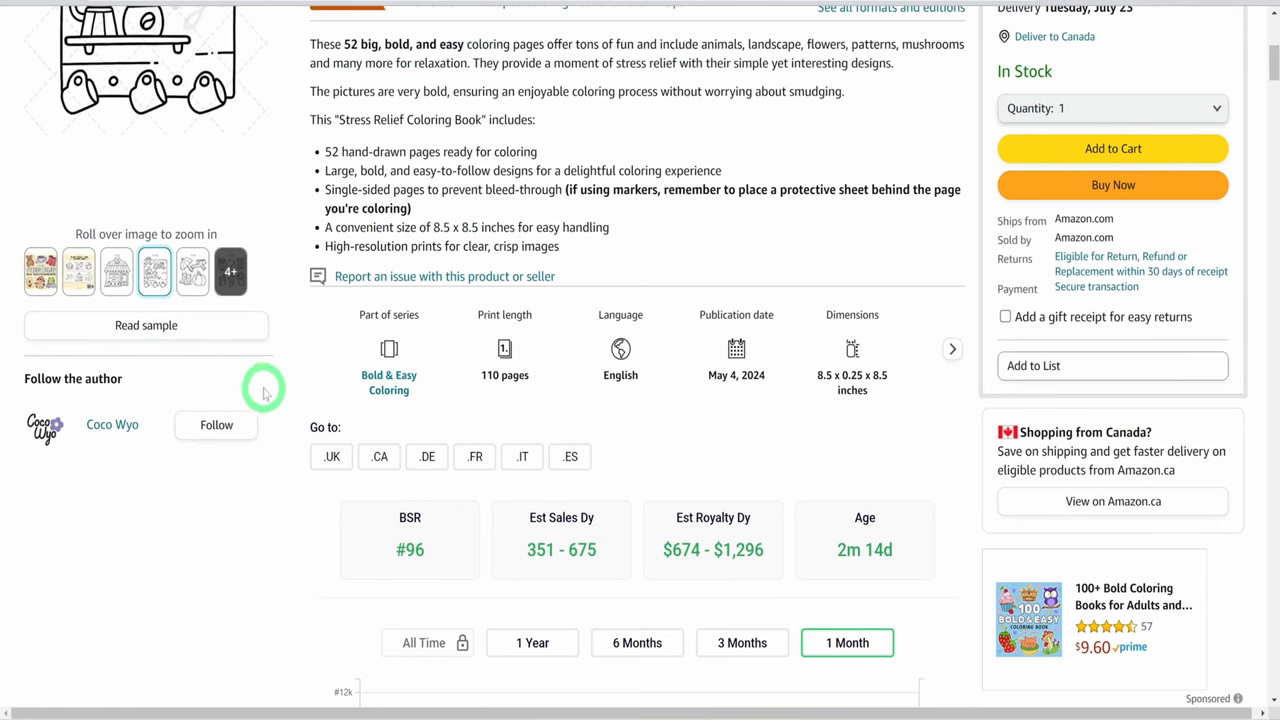
{"action": "mouse_move", "coordinate": [784, 400]}
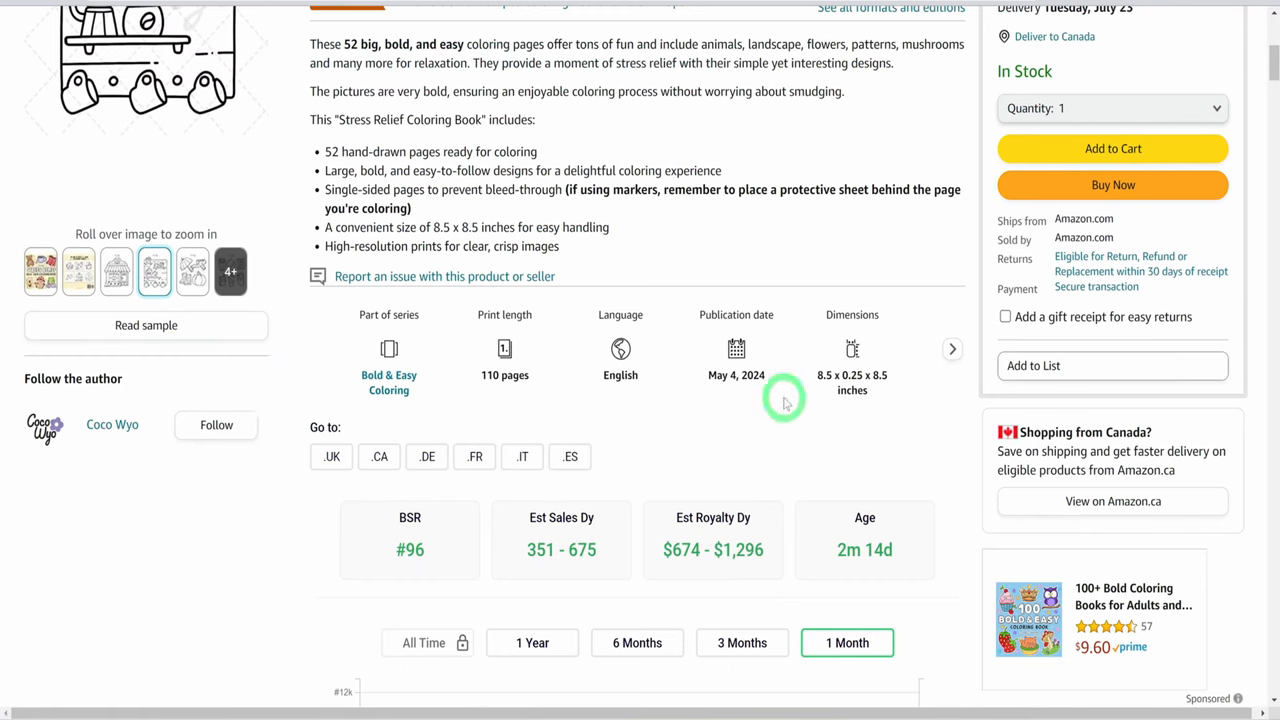
{"action": "scroll", "scroll_direction": "down", "scroll_amount": 3}
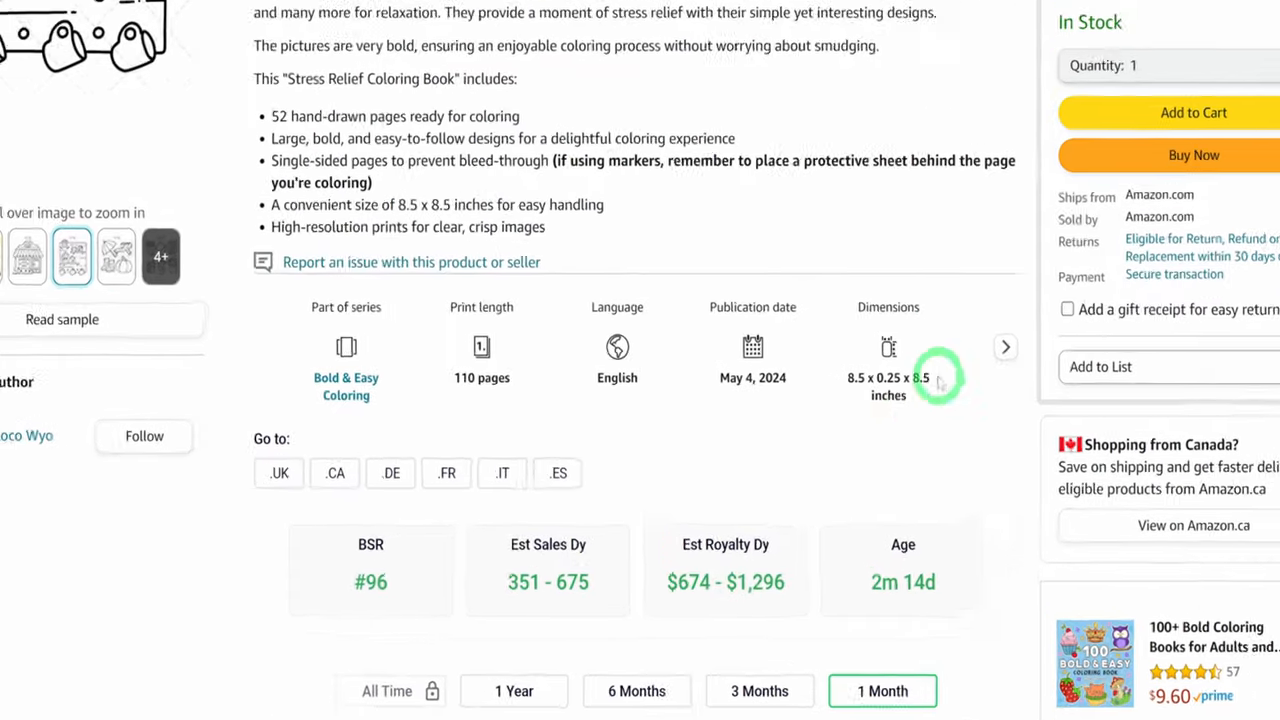
{"action": "scroll", "scroll_direction": "down", "scroll_amount": 3}
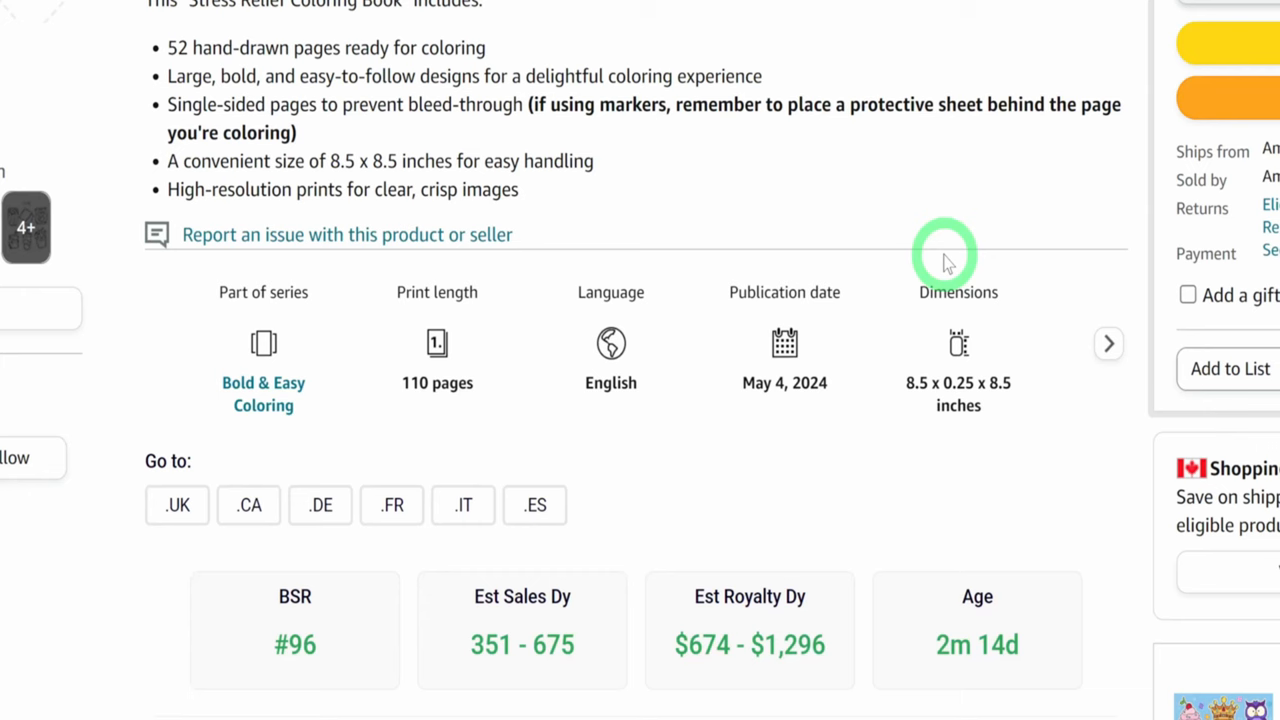
{"action": "mouse_move", "coordinate": [390, 344]}
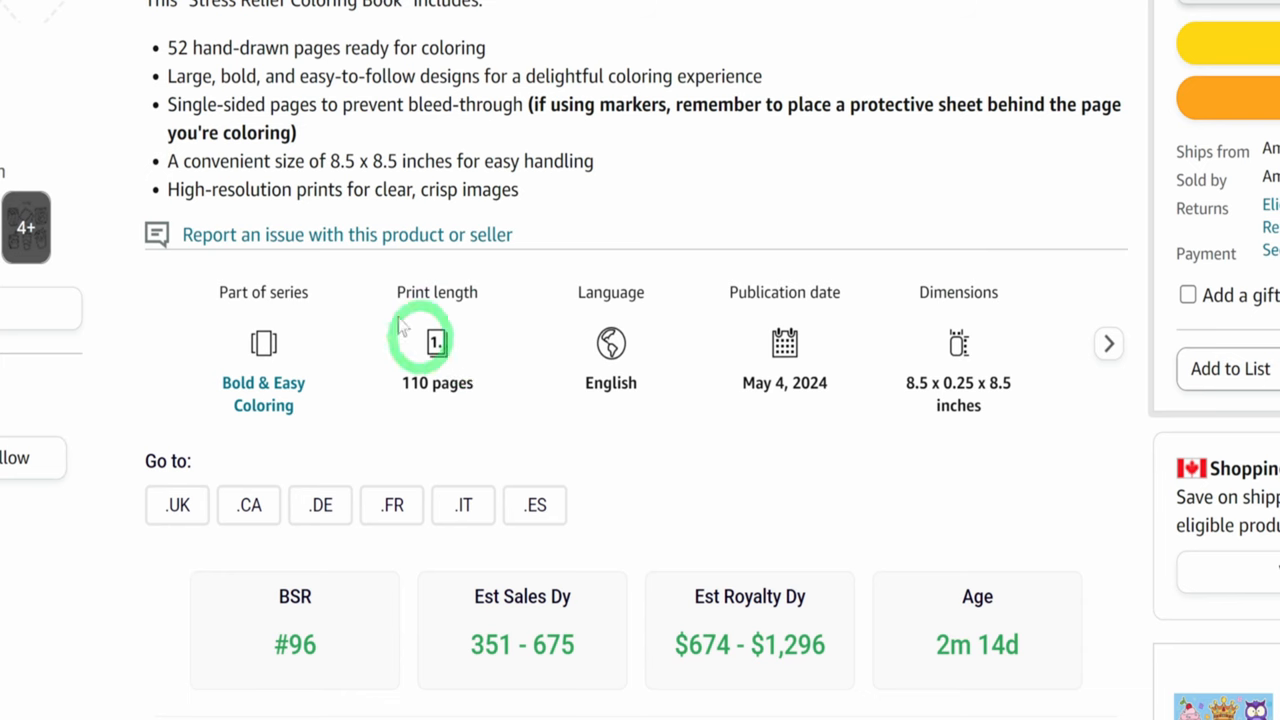
{"action": "mouse_move", "coordinate": [436, 390]}
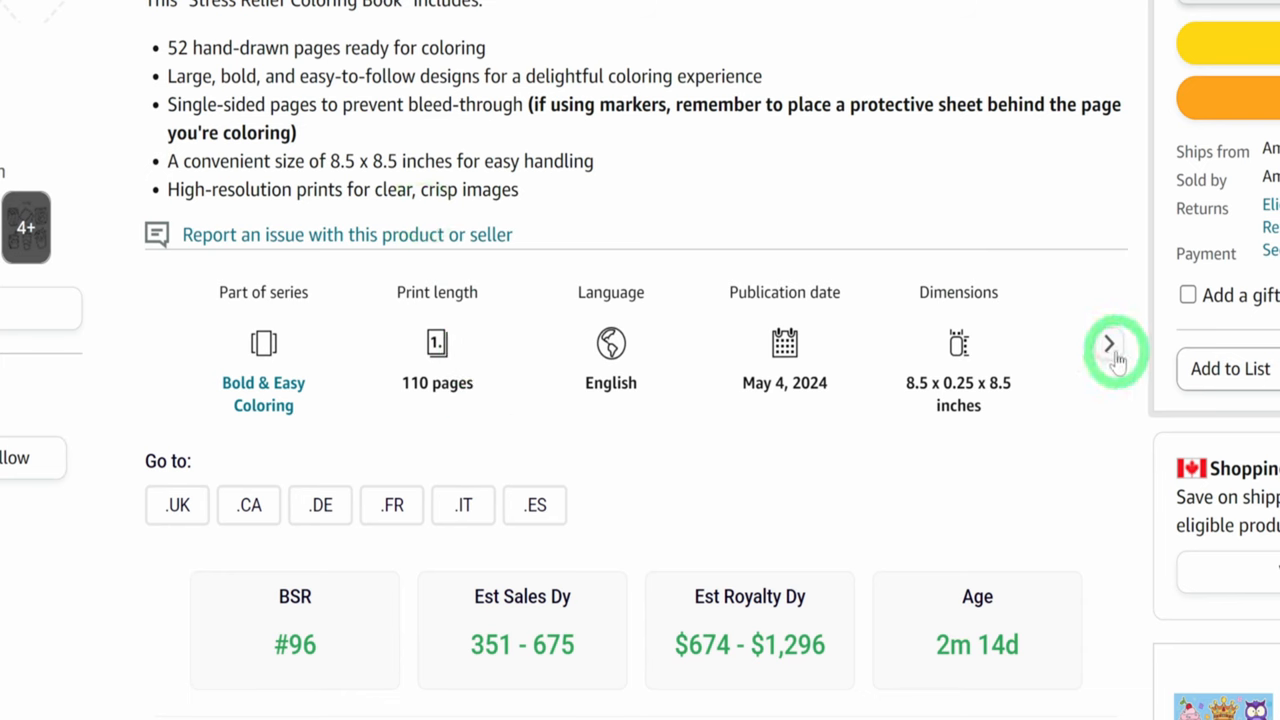
- Expand the product details and review the best-seller category rankings
{"action": "left_click", "coordinate": [1114, 344]}
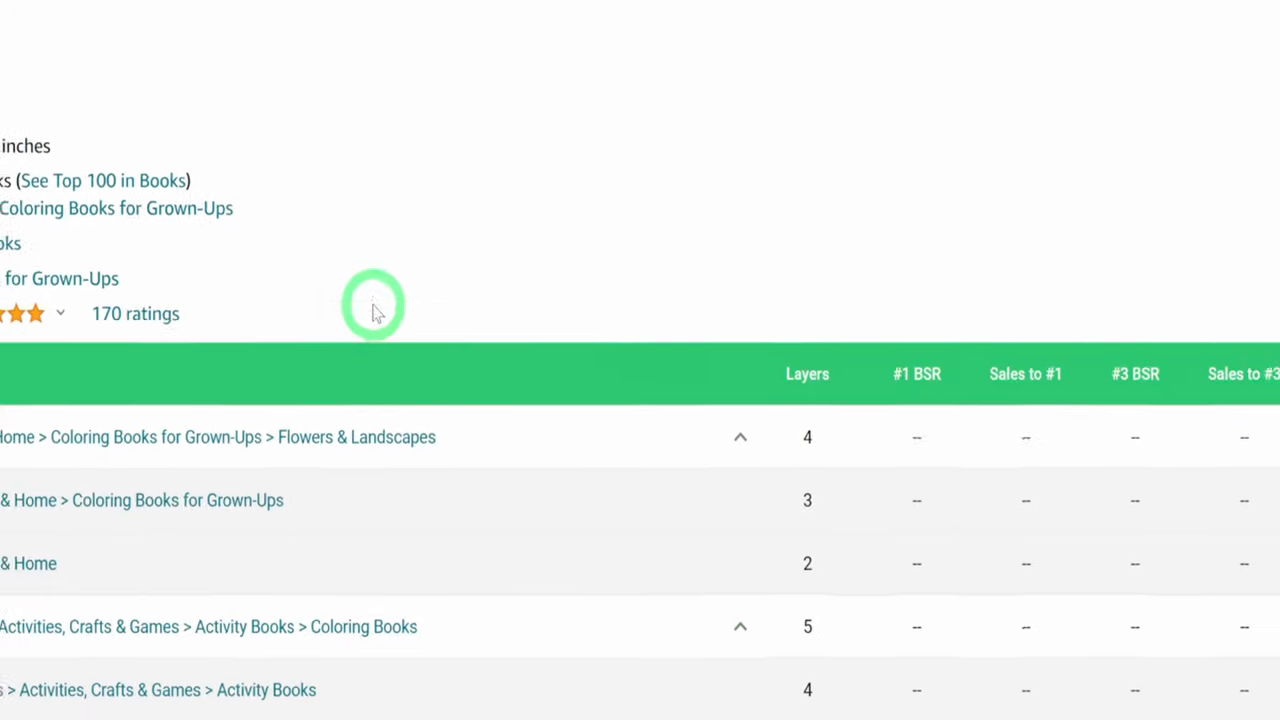
{"action": "scroll", "scroll_direction": "up", "scroll_amount": 3}
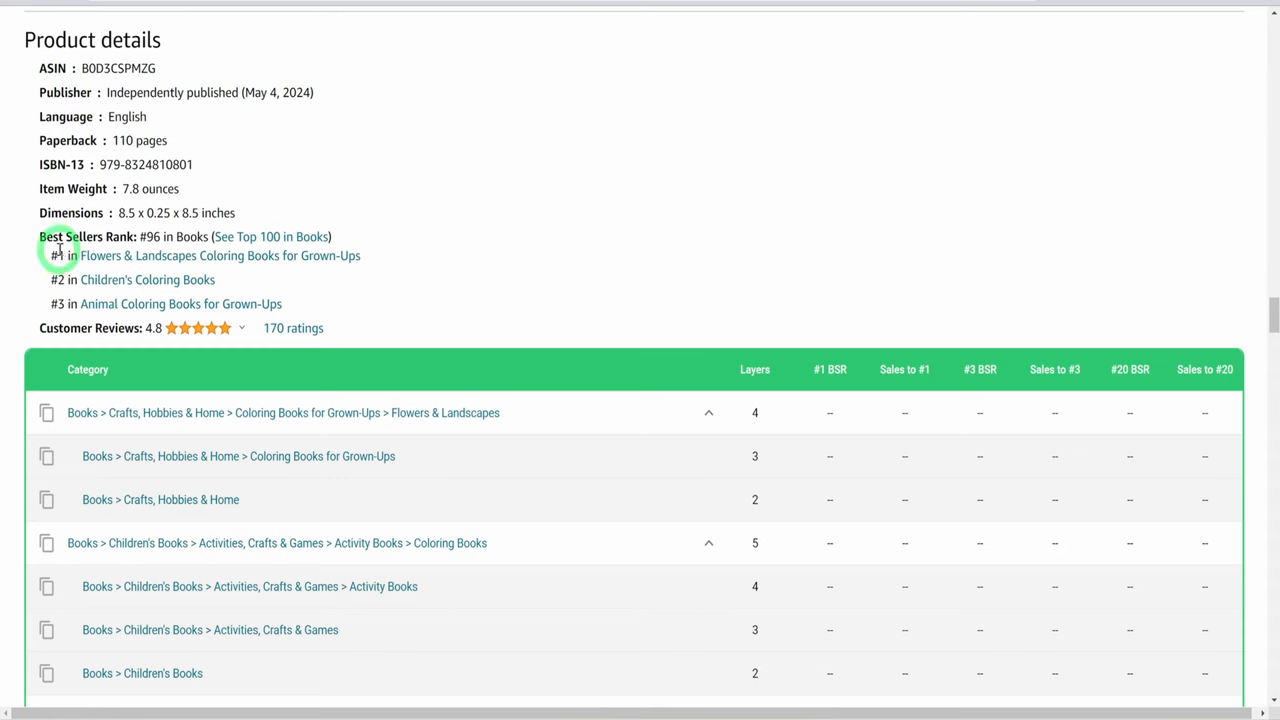
{"action": "mouse_move", "coordinate": [352, 280]}
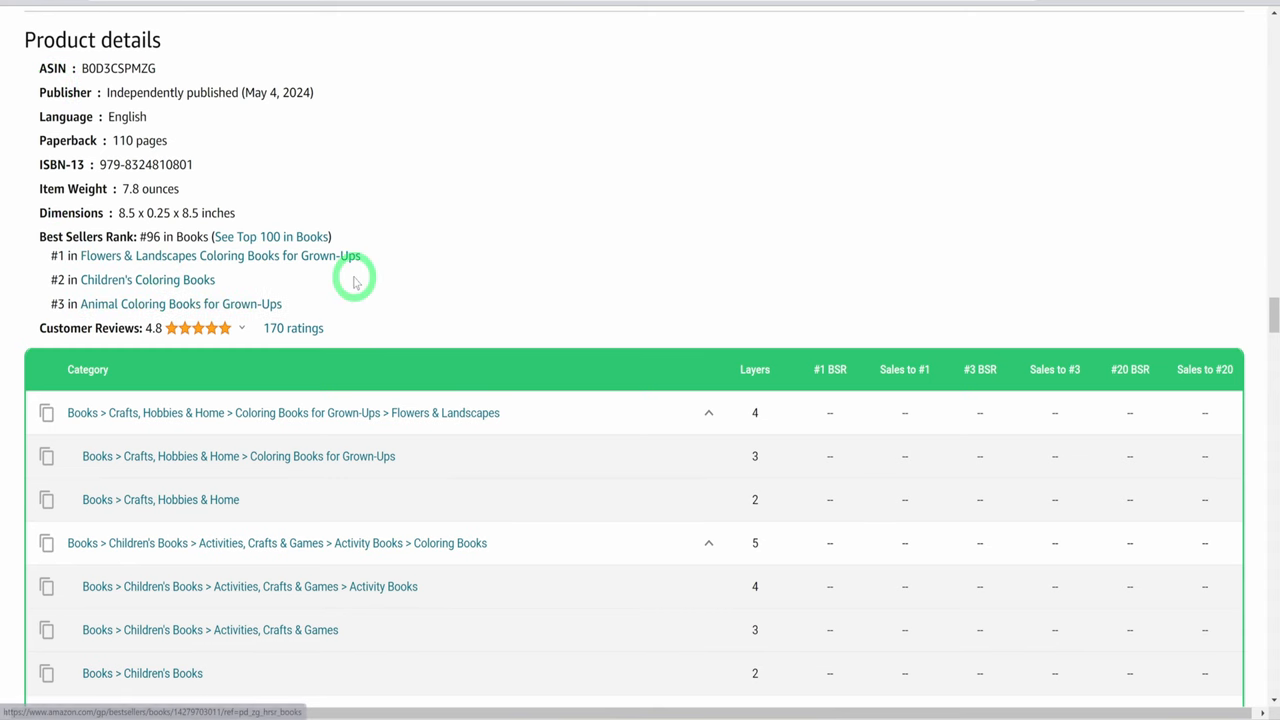
{"action": "scroll", "scroll_direction": "down", "scroll_amount": 3}
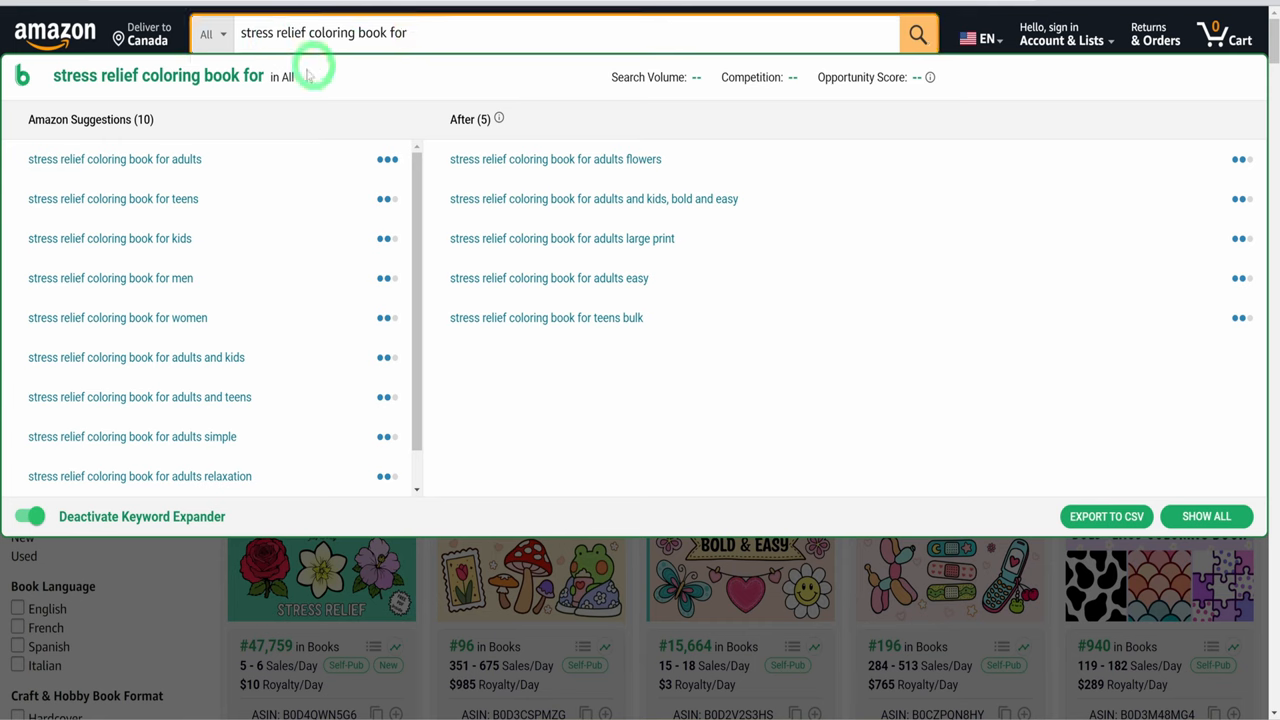
{"action": "mouse_move", "coordinate": [160, 476]}
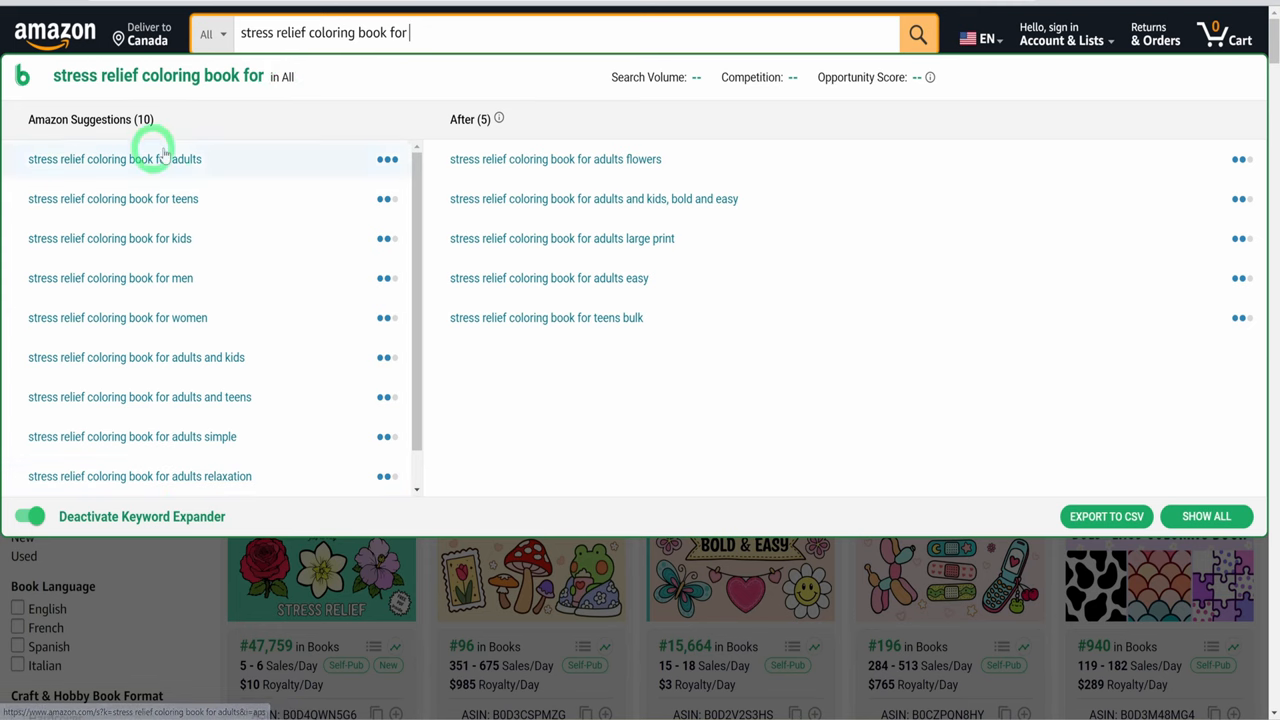
{"action": "mouse_move", "coordinate": [464, 452]}
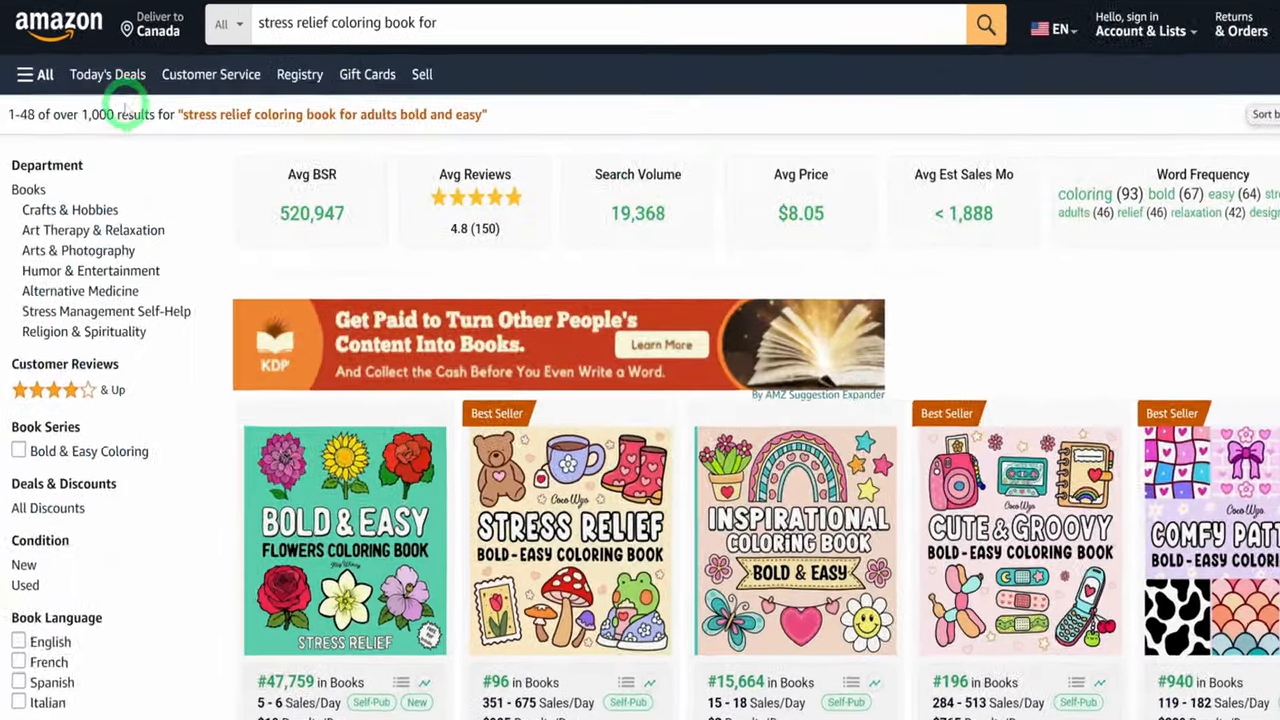
- Scroll the Amazon results for stress relief coloring book for adults bold and easy
{"action": "scroll", "scroll_direction": "down", "scroll_amount": 3}
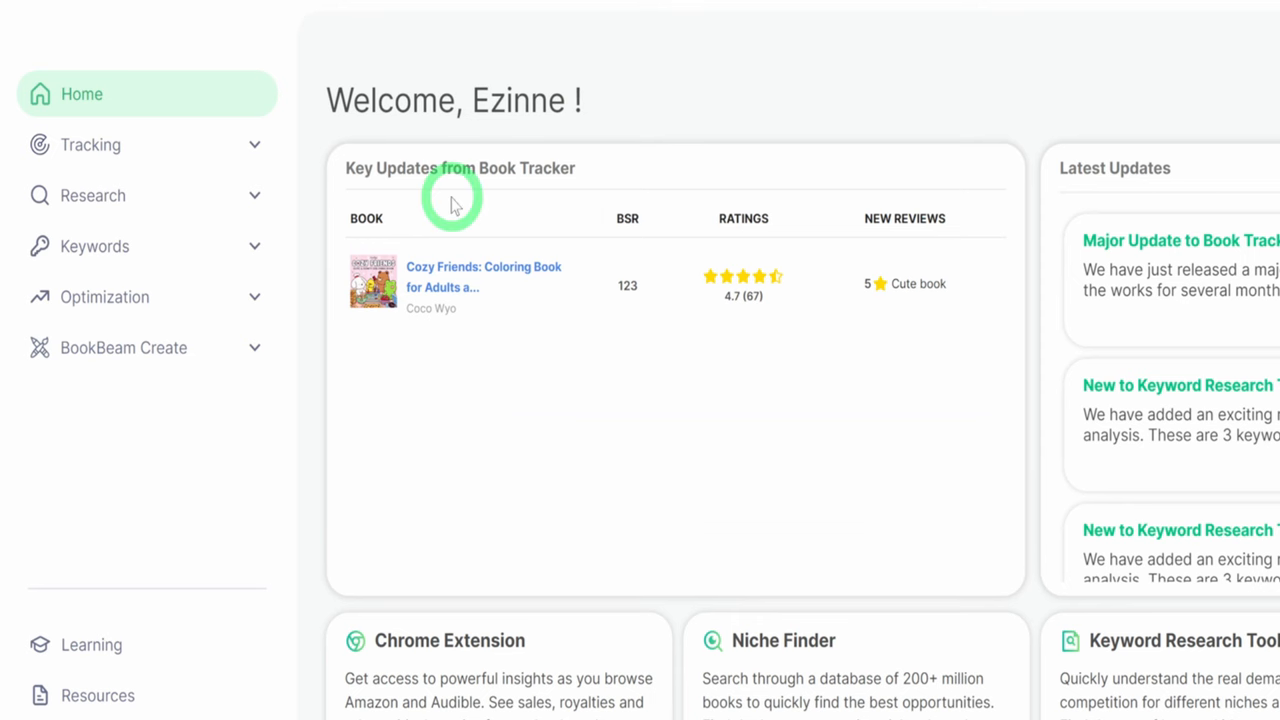
- Research 'stress relief coloring book for adults bold and easy' in BookBeam's Keyword Research Tool
{"action": "left_click", "coordinate": [94, 246]}
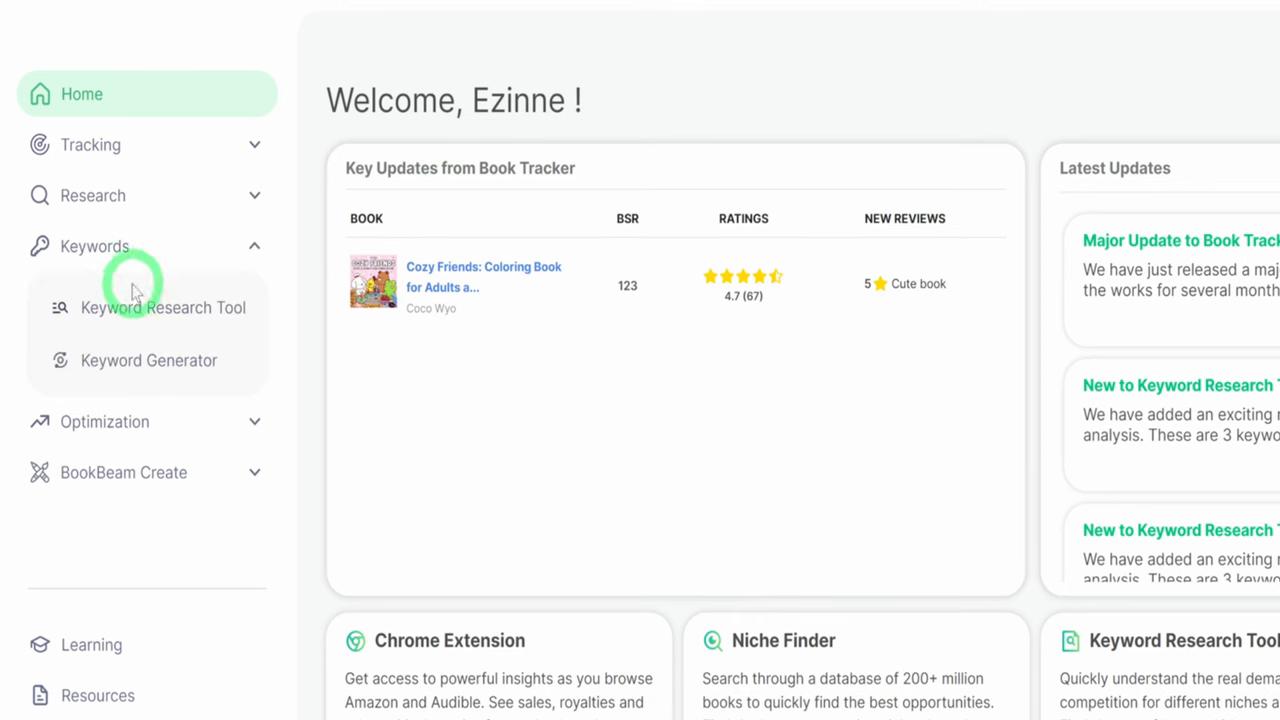
{"action": "left_click", "coordinate": [162, 308]}
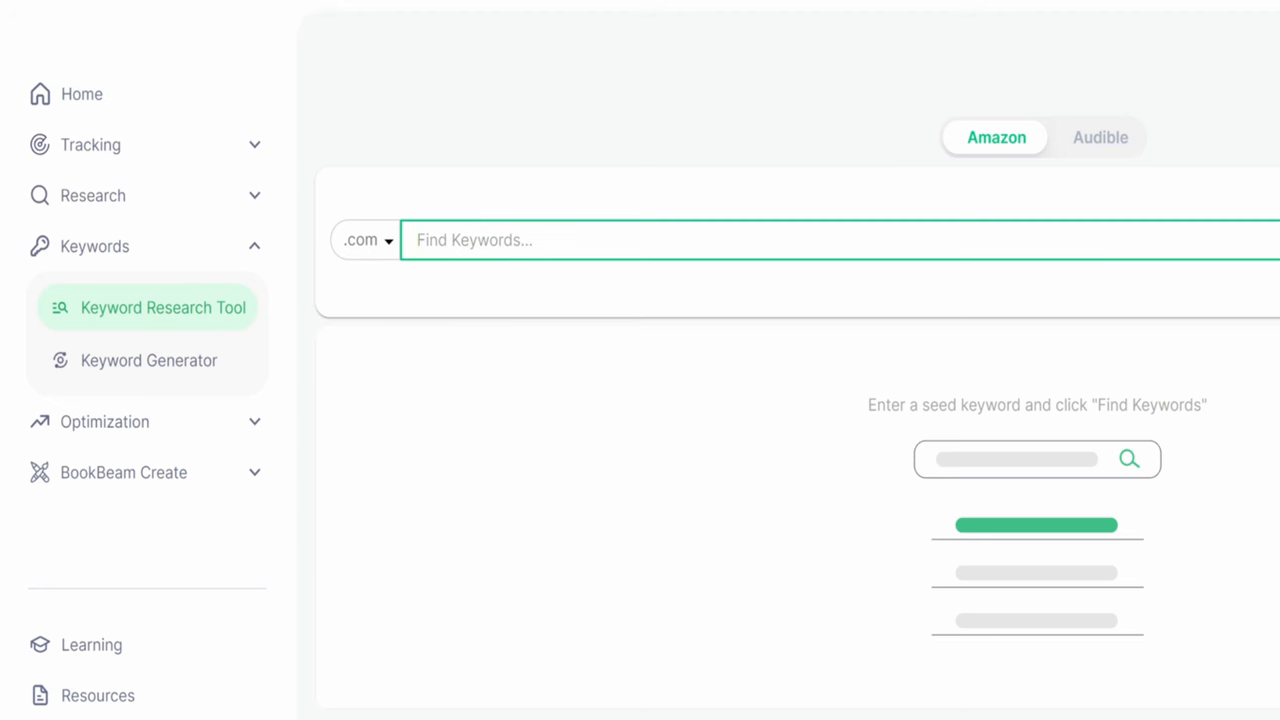
{"action": "type", "text": "stress relief coloring book for adults bold and easy"}
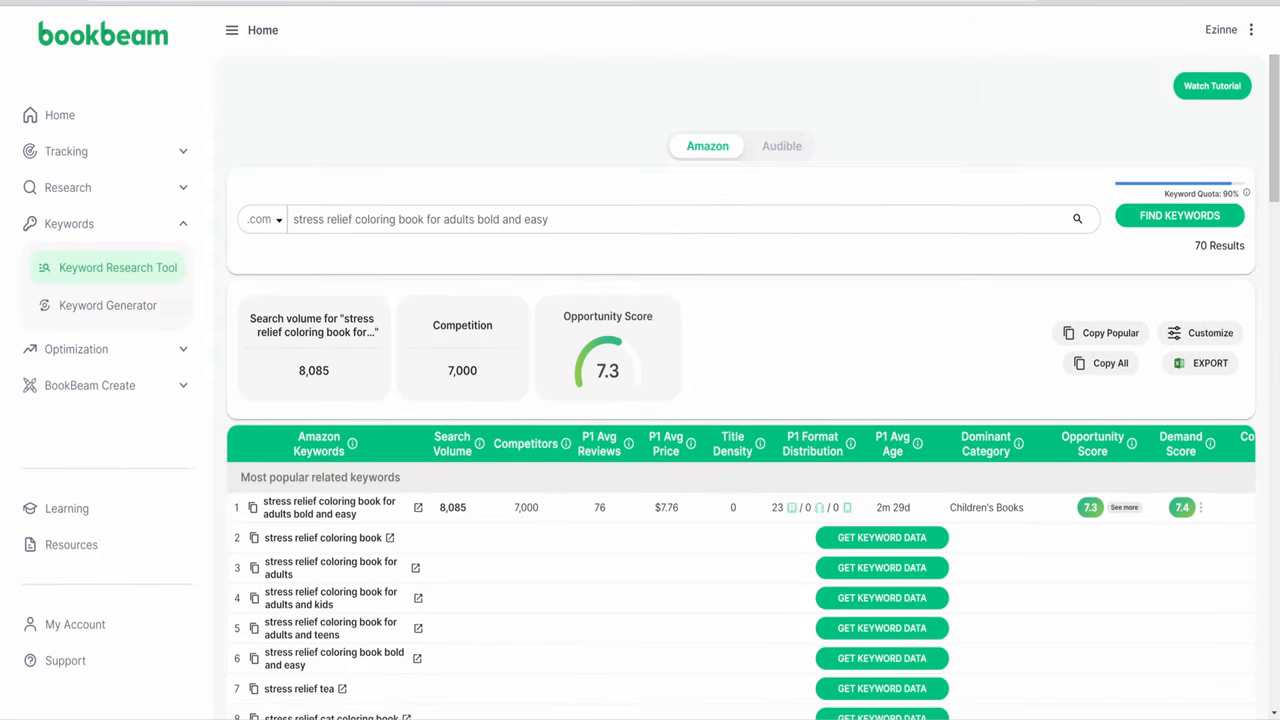
{"action": "scroll", "scroll_direction": "down", "scroll_amount": 3}
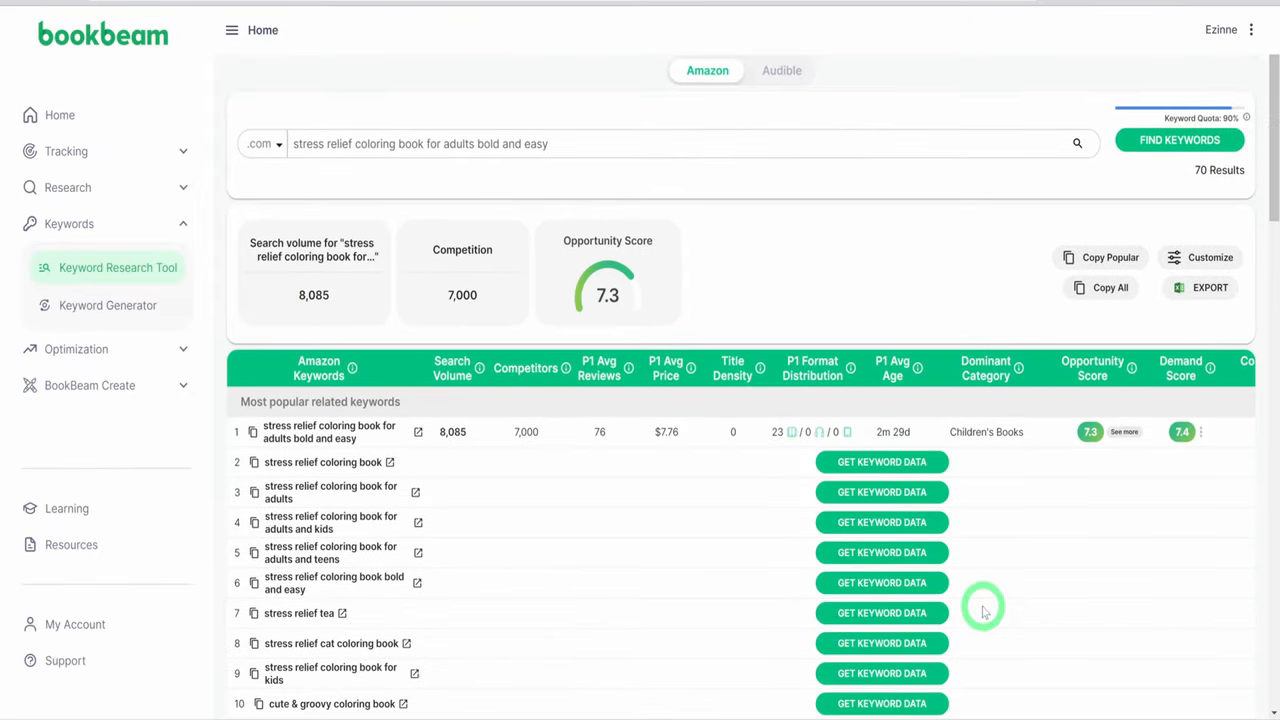
{"action": "scroll", "scroll_direction": "down", "scroll_amount": 3}
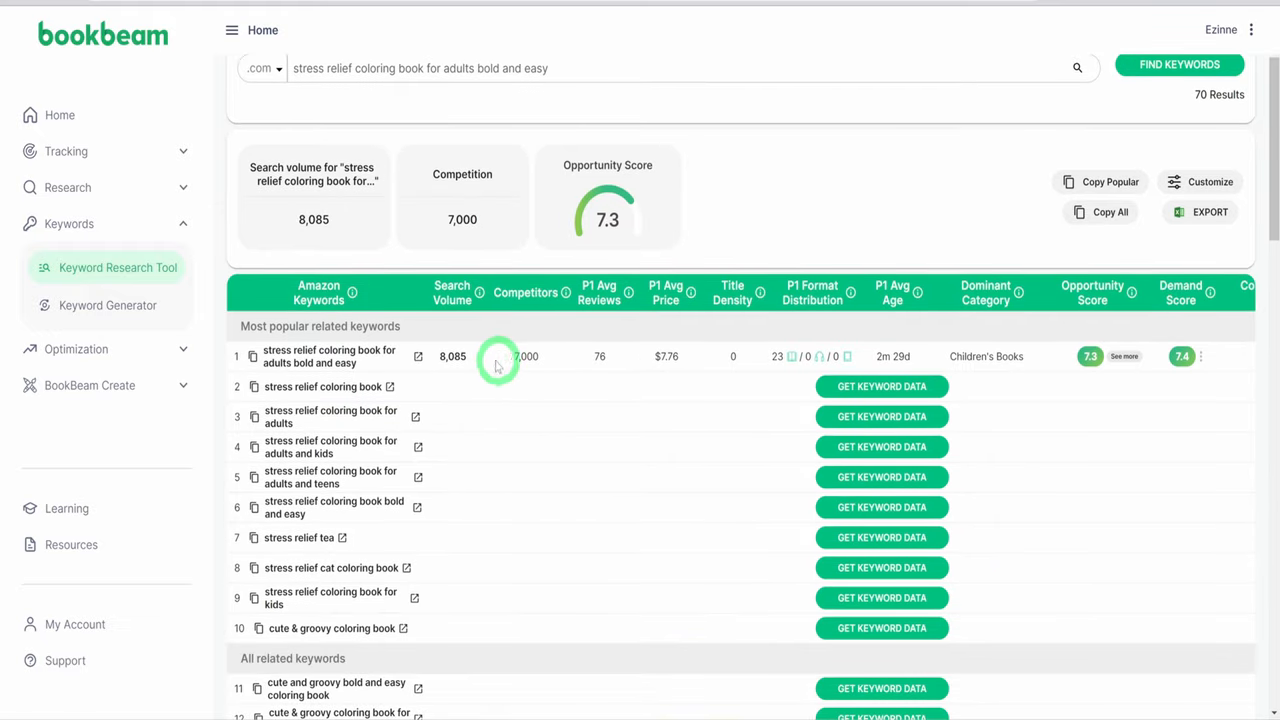
{"action": "mouse_move", "coordinate": [644, 362]}
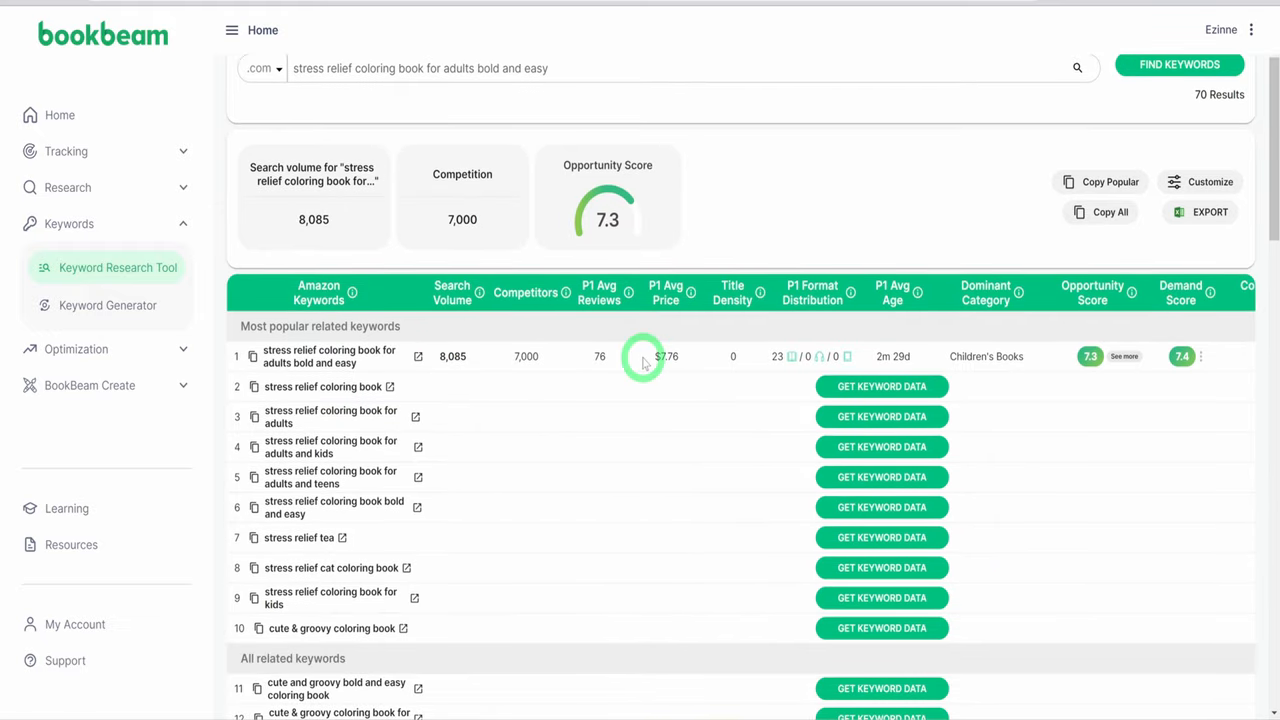
{"action": "mouse_move", "coordinate": [1190, 356]}
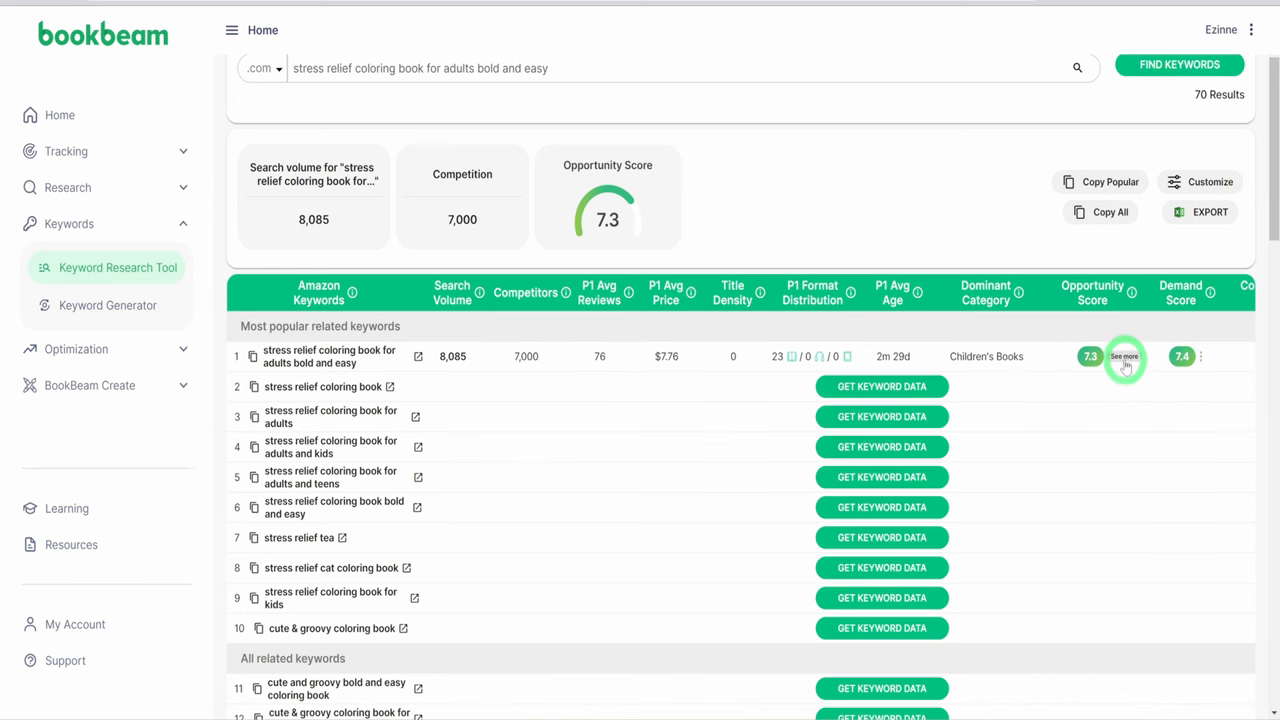
- Read the keyword's full opportunity, demand and competition analysis
{"action": "left_click", "coordinate": [1124, 356]}
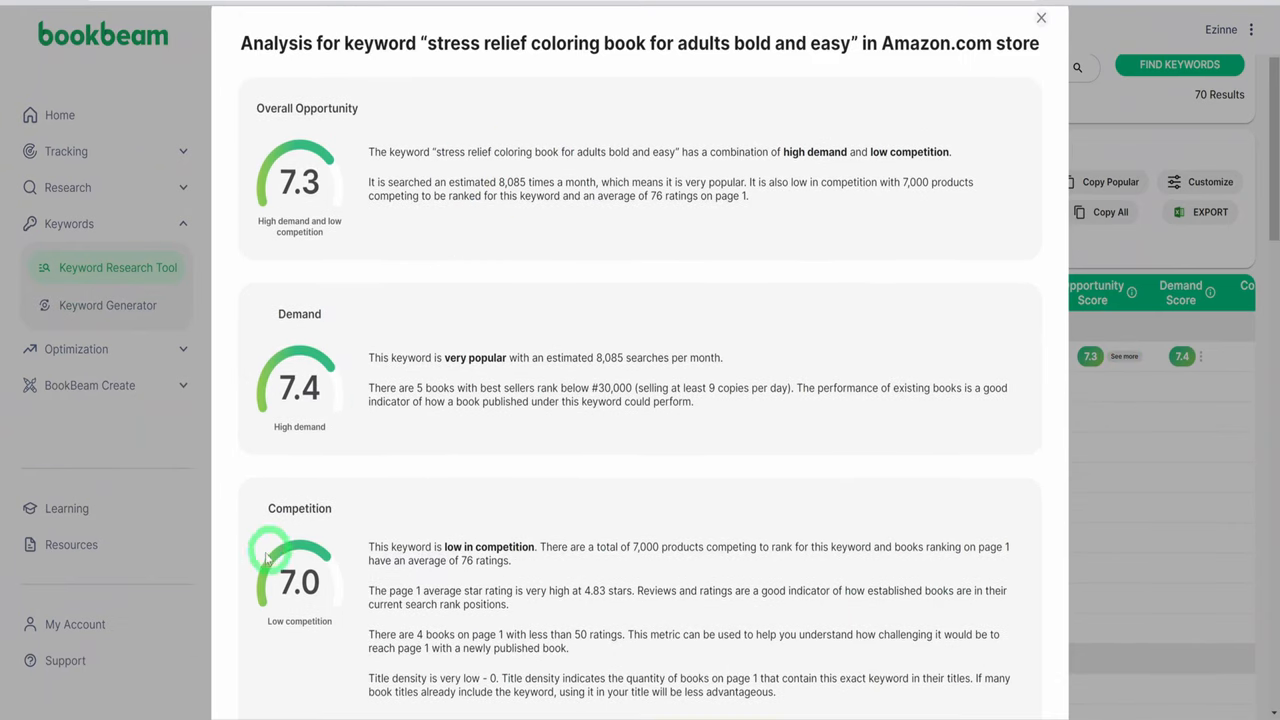
{"action": "scroll", "scroll_direction": "down", "scroll_amount": 3}
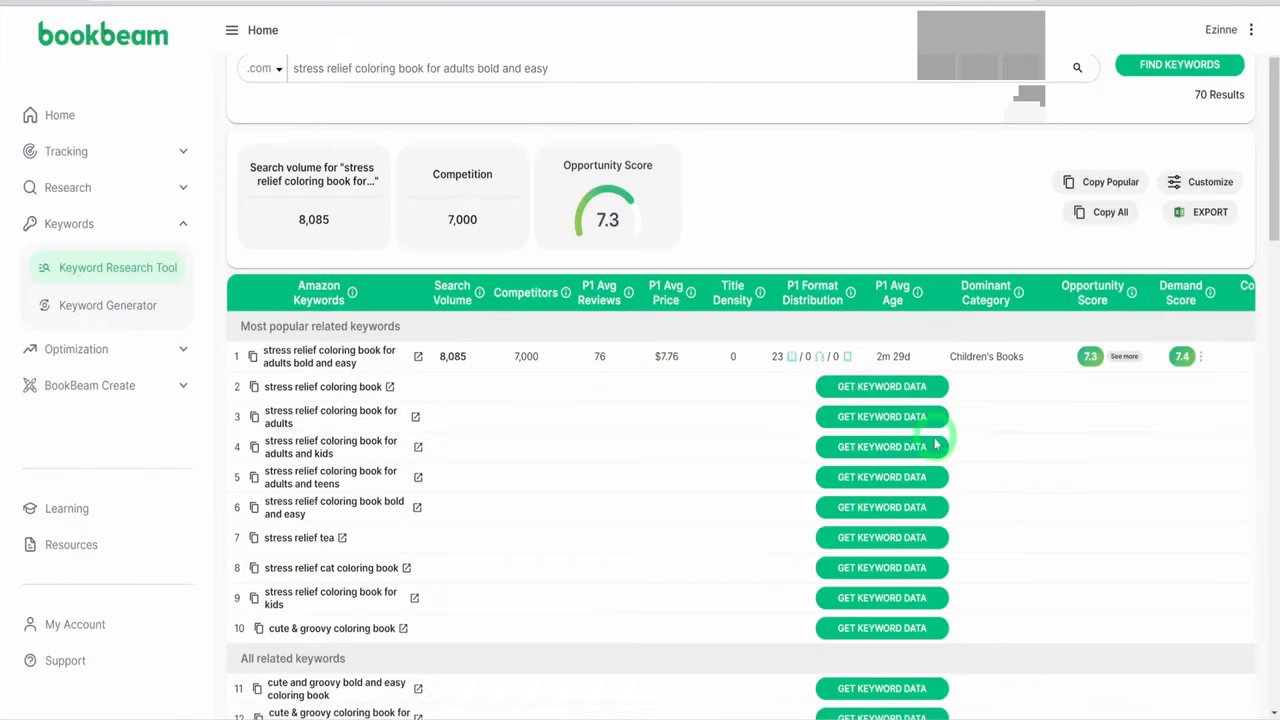
{"action": "scroll", "scroll_direction": "down", "scroll_amount": 3}
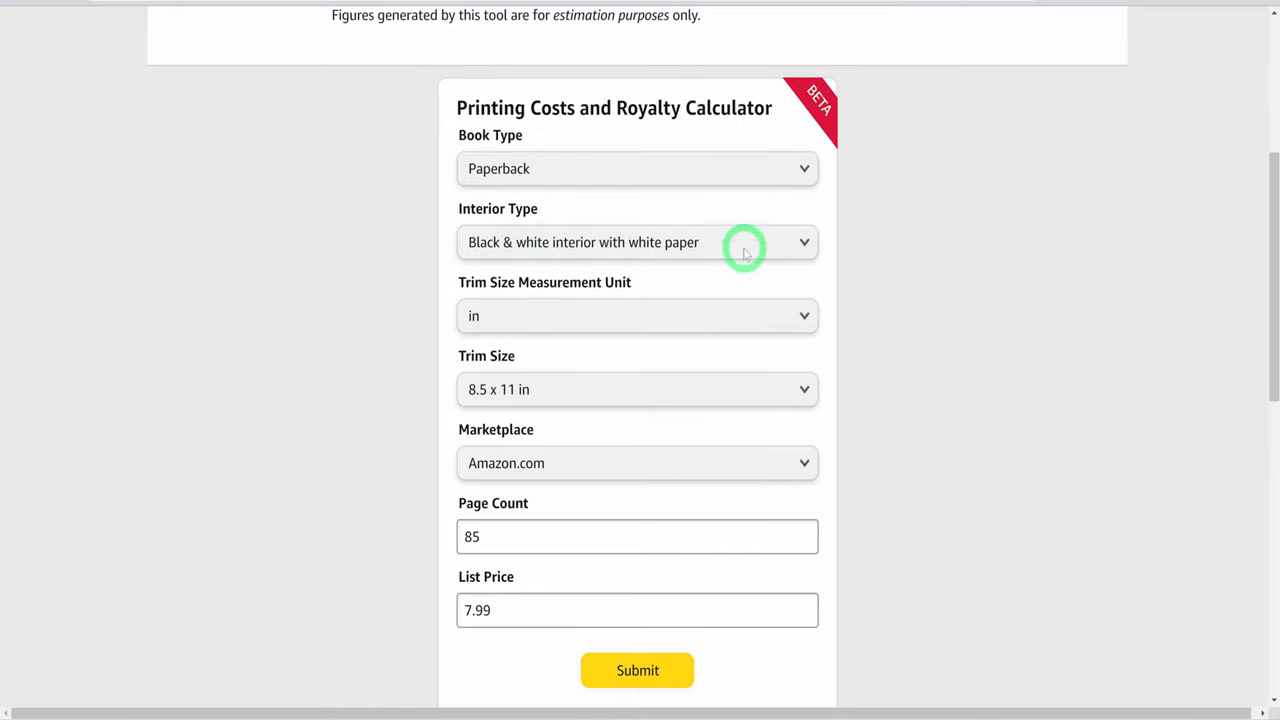
{"action": "mouse_move", "coordinate": [648, 510]}
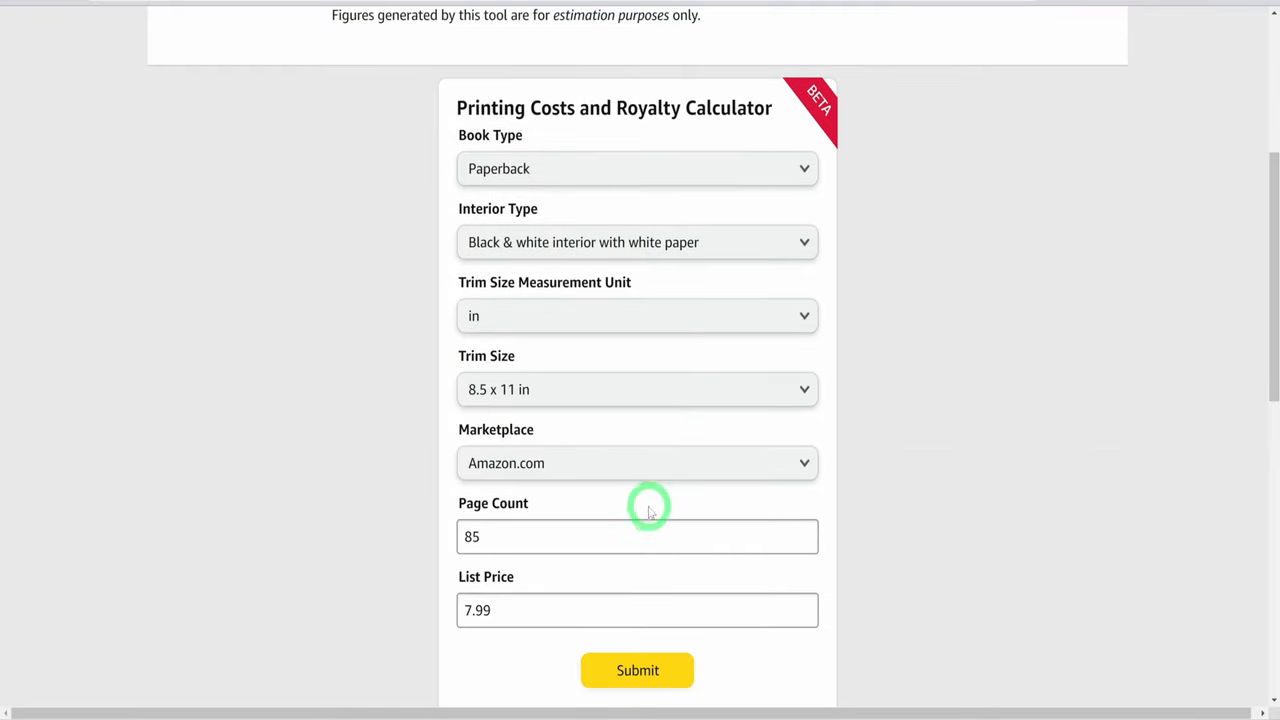
- Submit the 85-page 8.5x11 paperback at $7.99 and review royalties across marketplaces, $1.95 on Amazon.com
{"action": "left_click", "coordinate": [636, 670]}
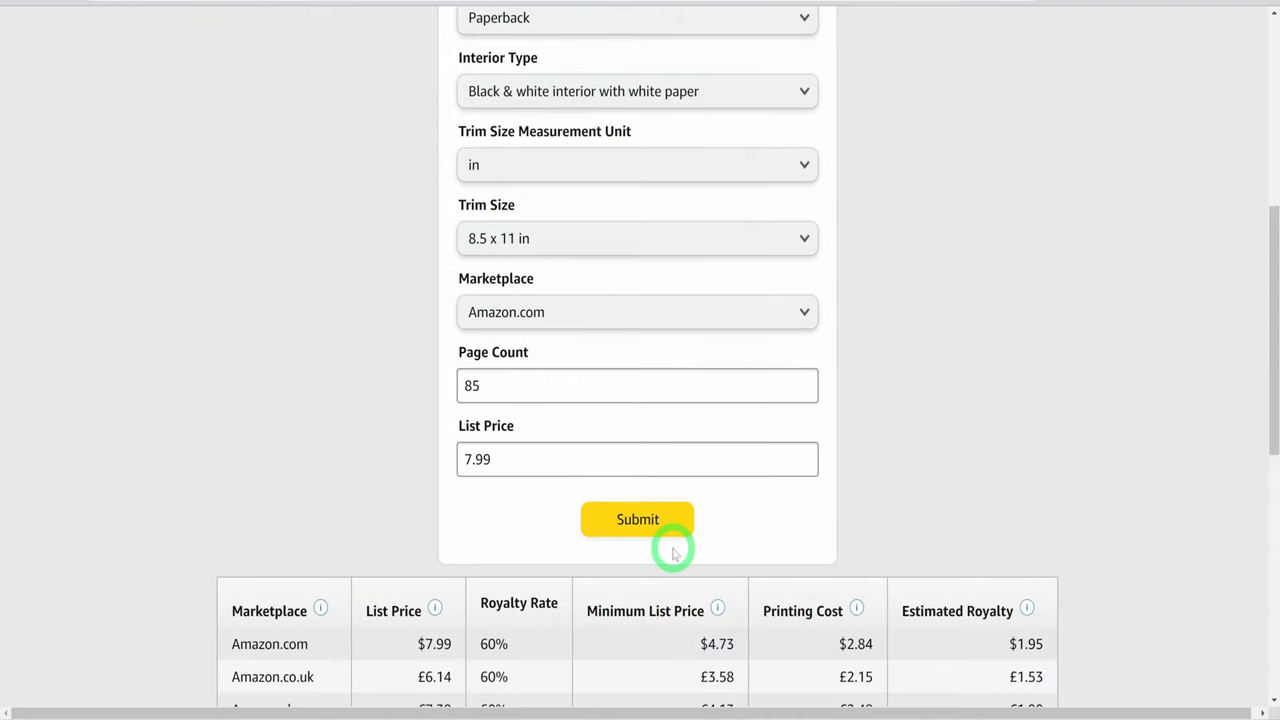
{"action": "scroll", "scroll_direction": "down", "scroll_amount": 3}
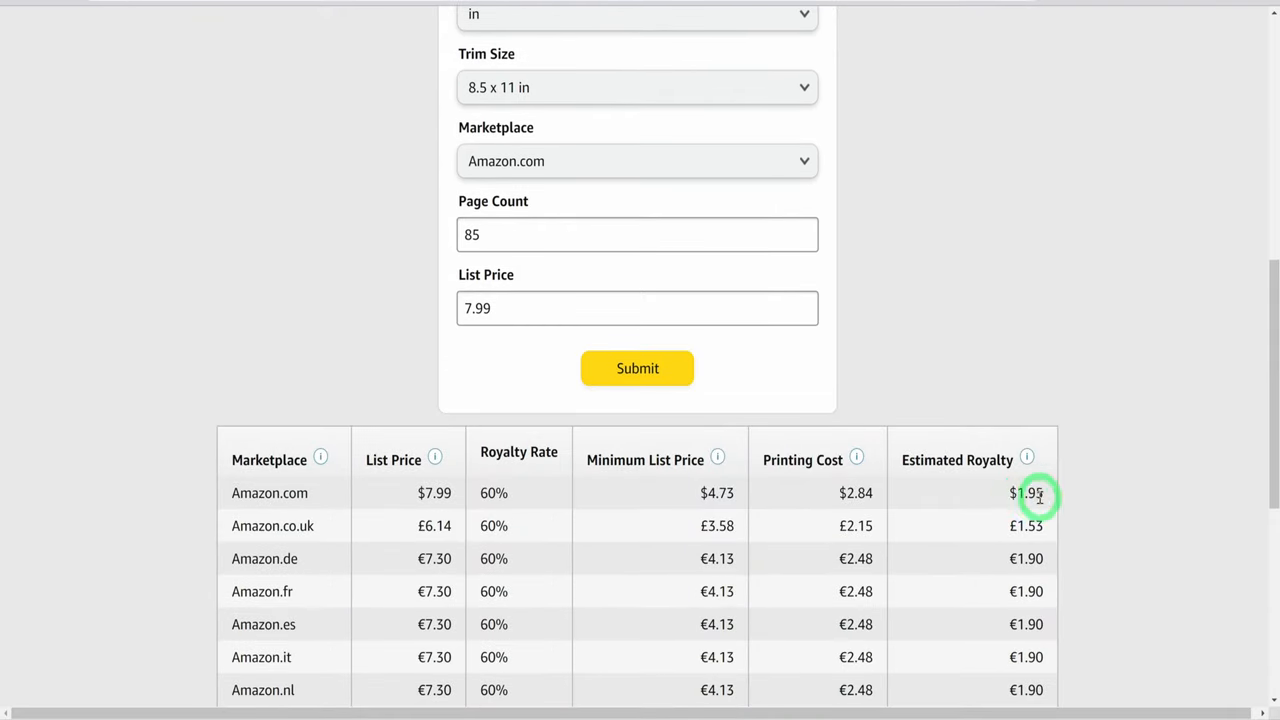
{"action": "mouse_move", "coordinate": [284, 492]}
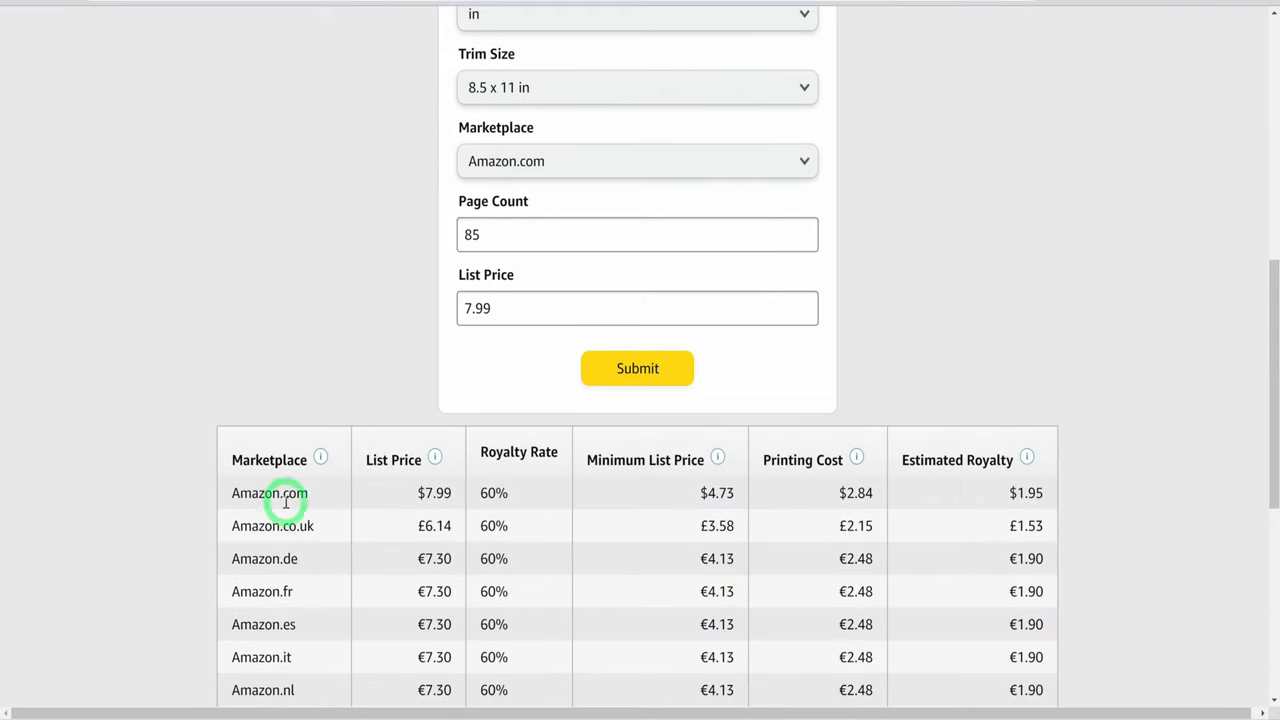
{"action": "mouse_move", "coordinate": [318, 498]}
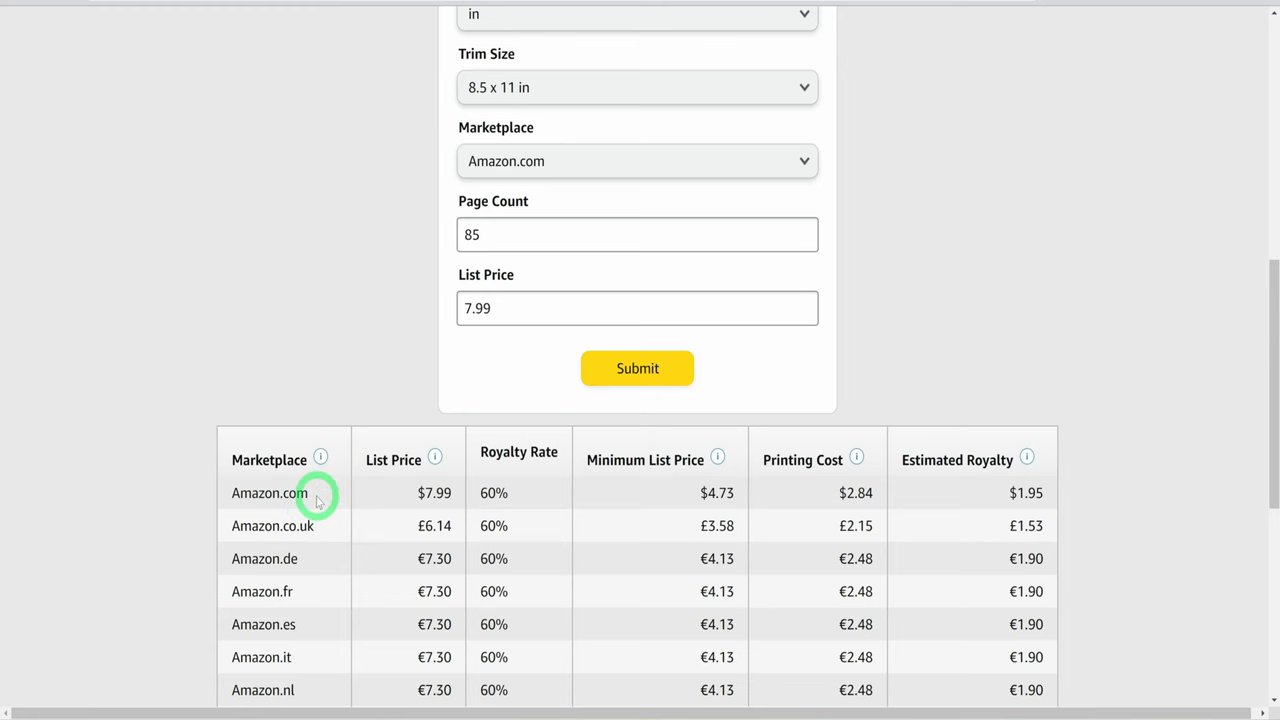
{"action": "scroll", "scroll_direction": "down", "scroll_amount": 3}
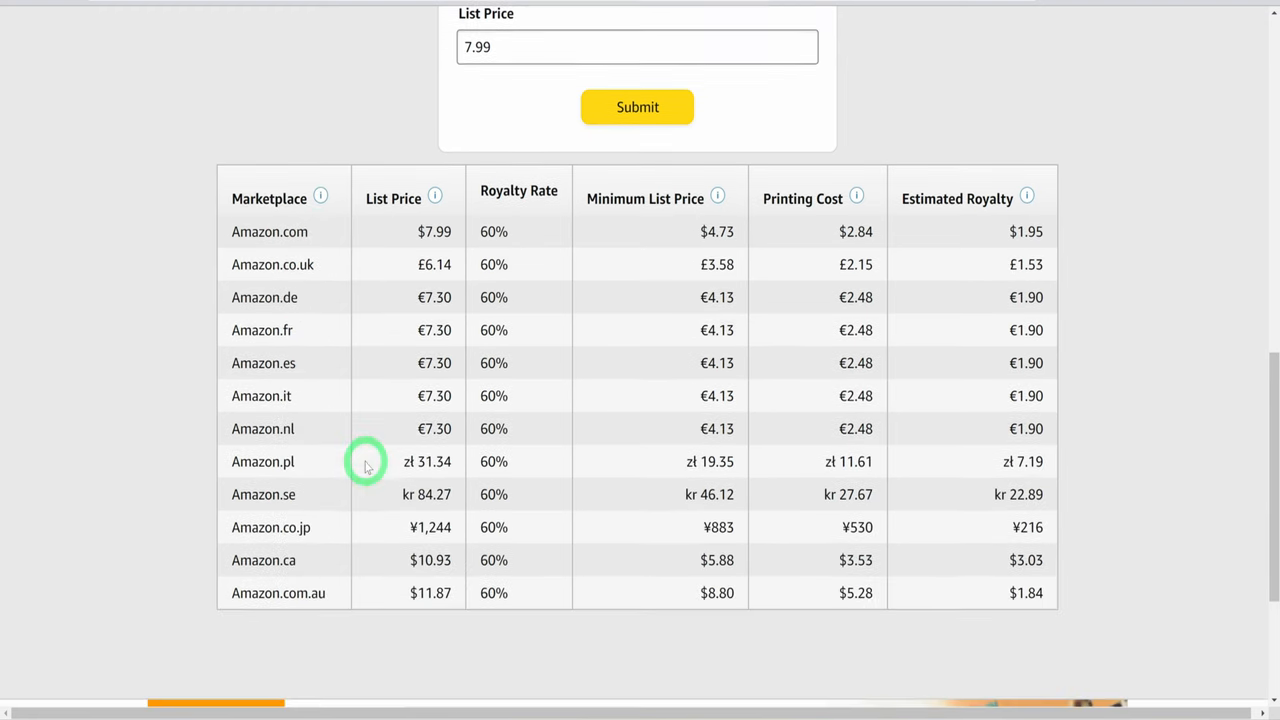
{"action": "scroll", "scroll_direction": "down", "scroll_amount": 3}
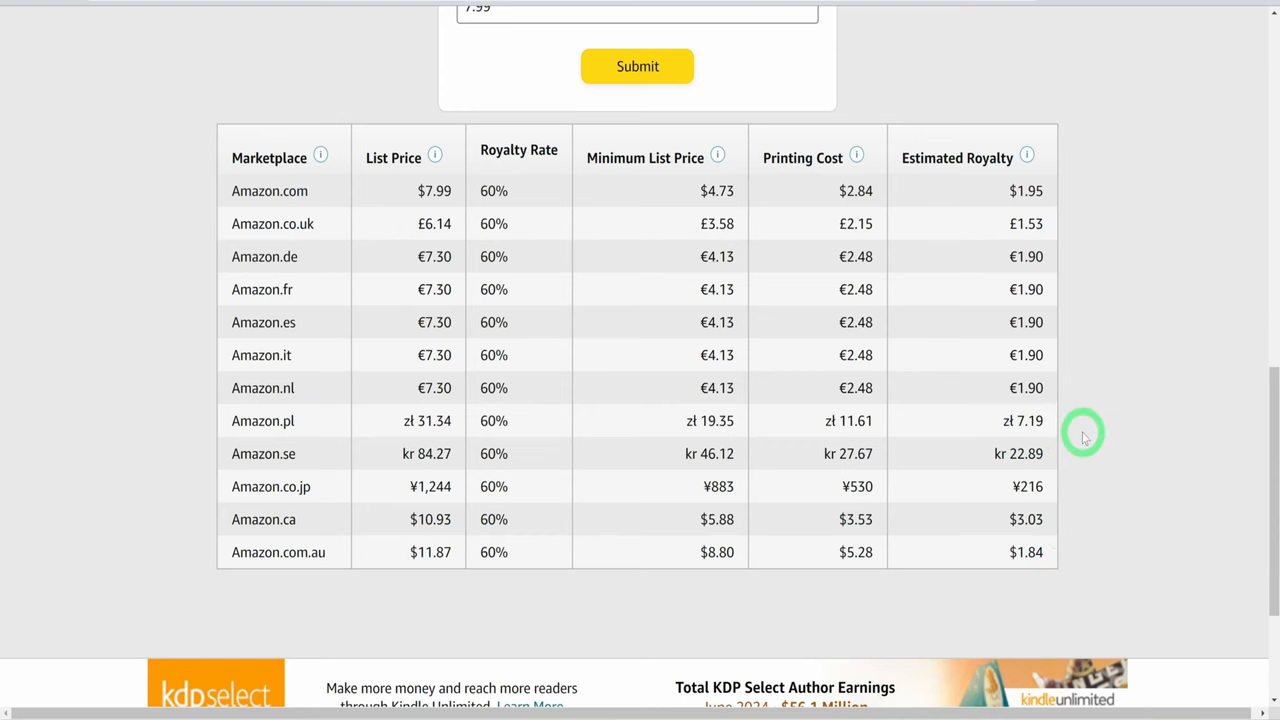
{"action": "scroll", "scroll_direction": "down", "scroll_amount": 3}
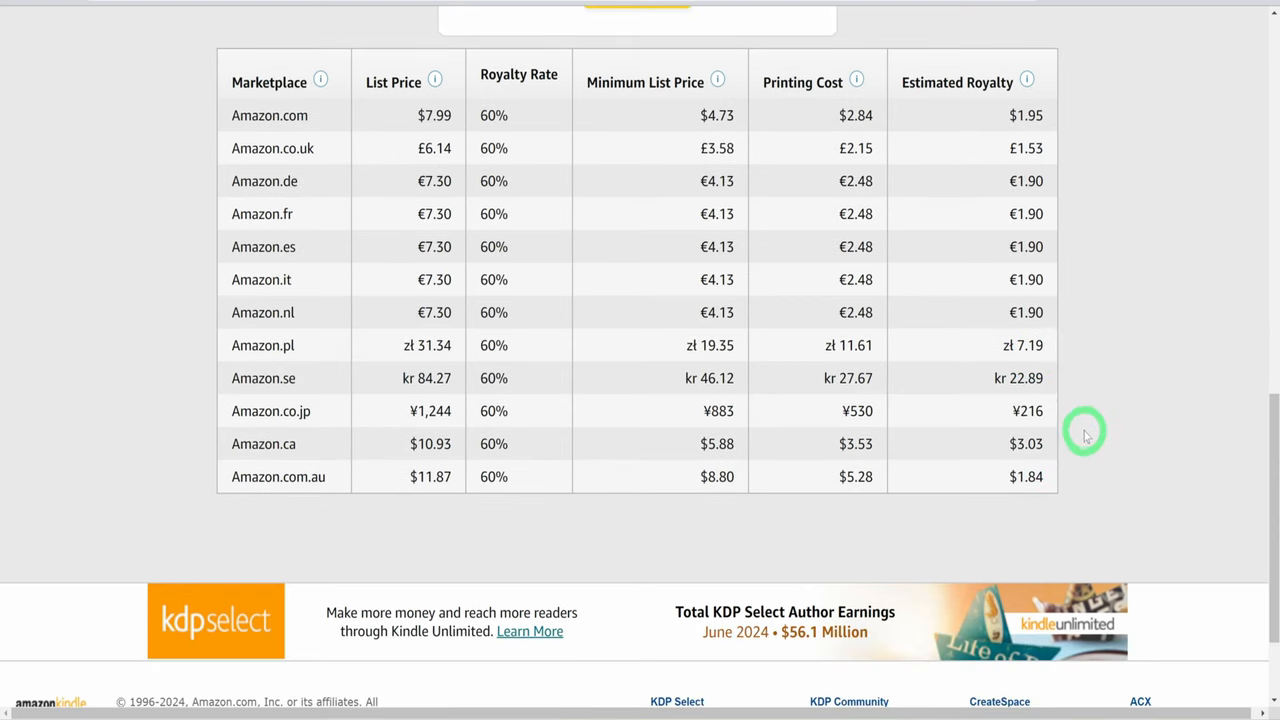
{"action": "scroll", "scroll_direction": "up", "scroll_amount": 3}
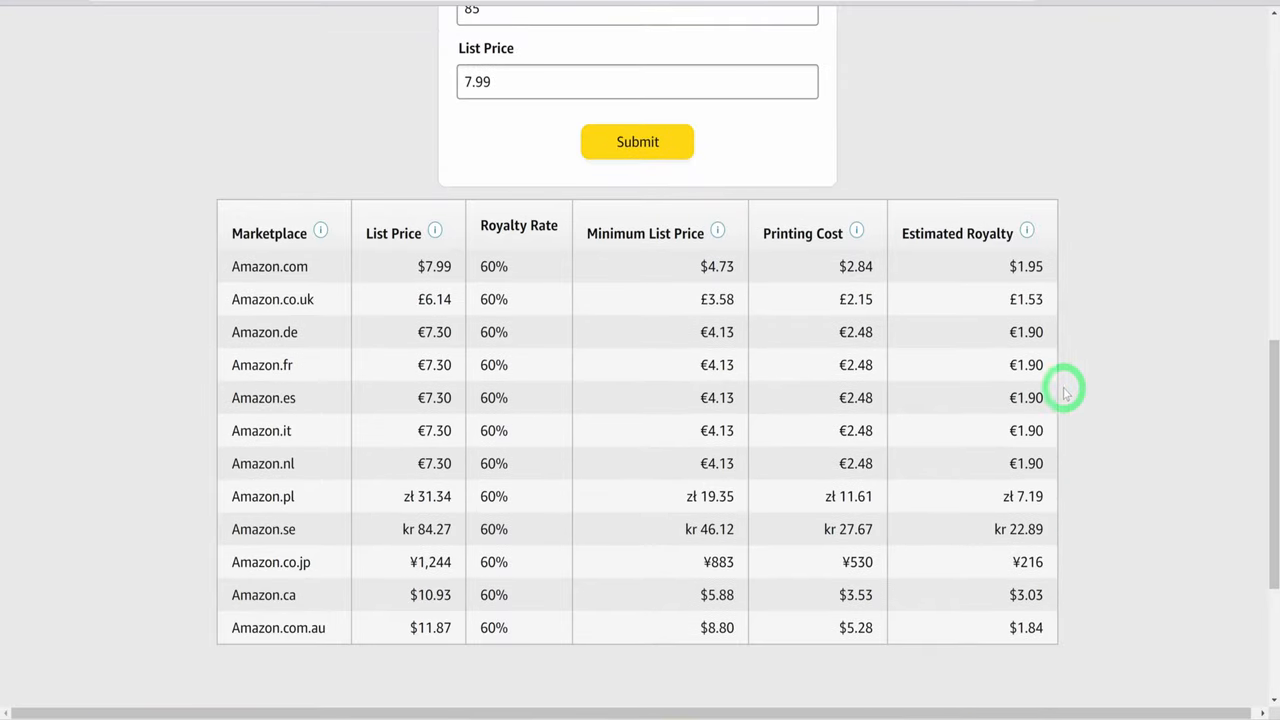
{"action": "mouse_move", "coordinate": [1040, 268]}
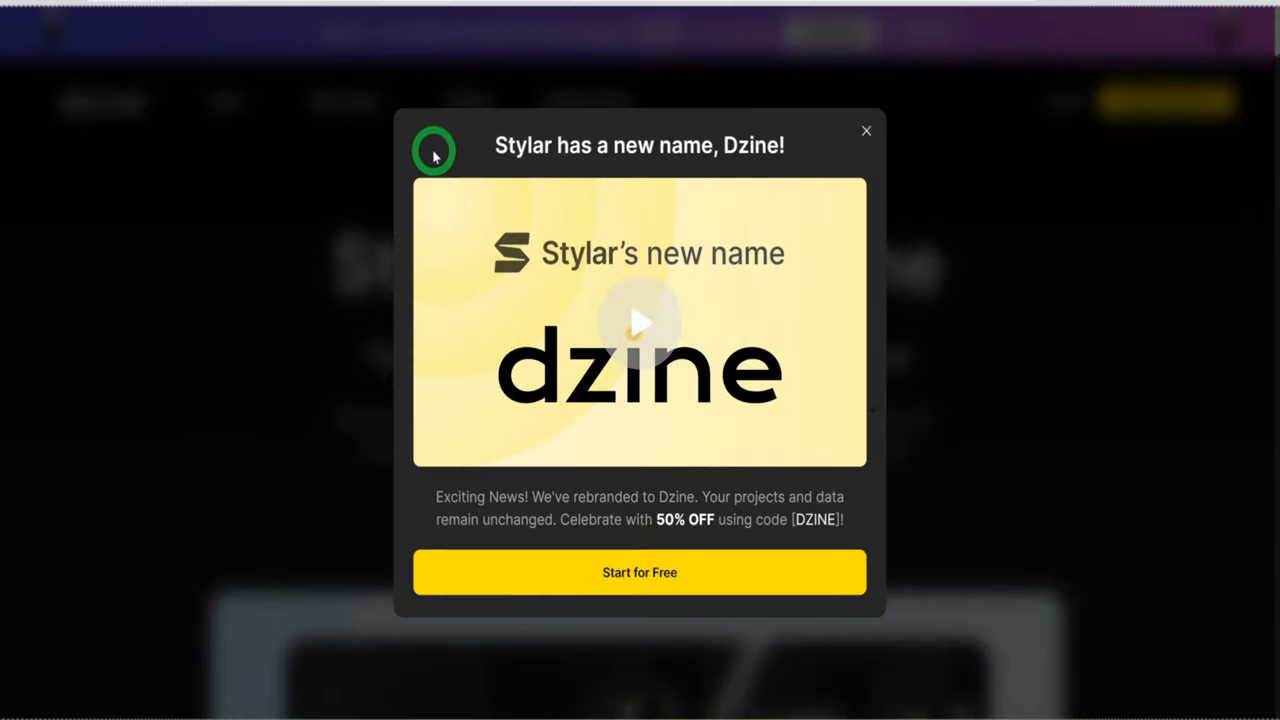
{"action": "mouse_move", "coordinate": [784, 408]}
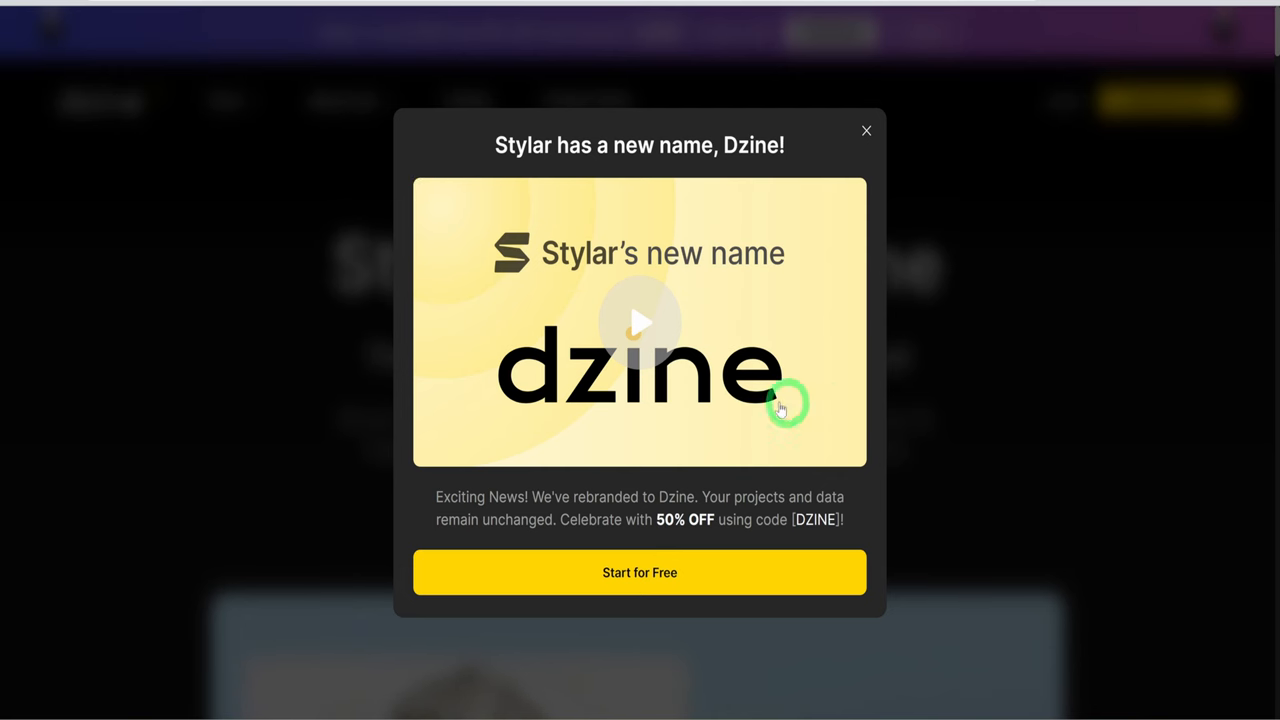
{"action": "mouse_move", "coordinate": [544, 156]}
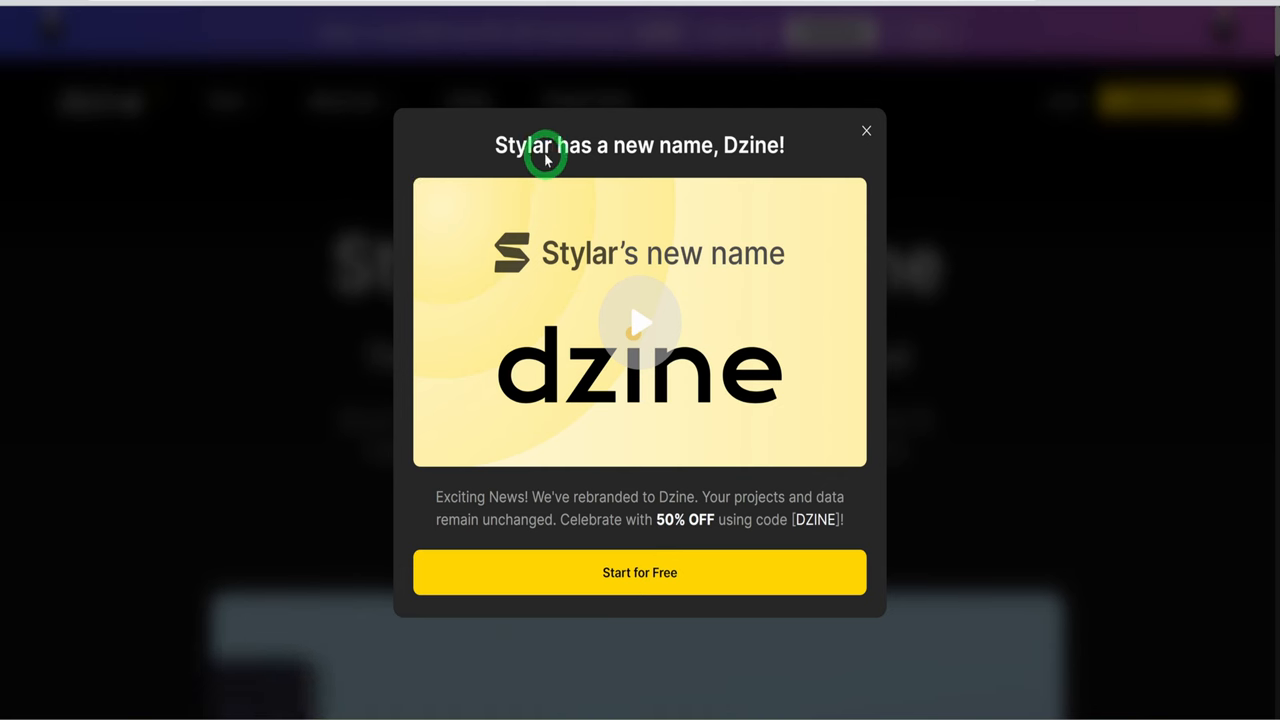
{"action": "mouse_move", "coordinate": [828, 184]}
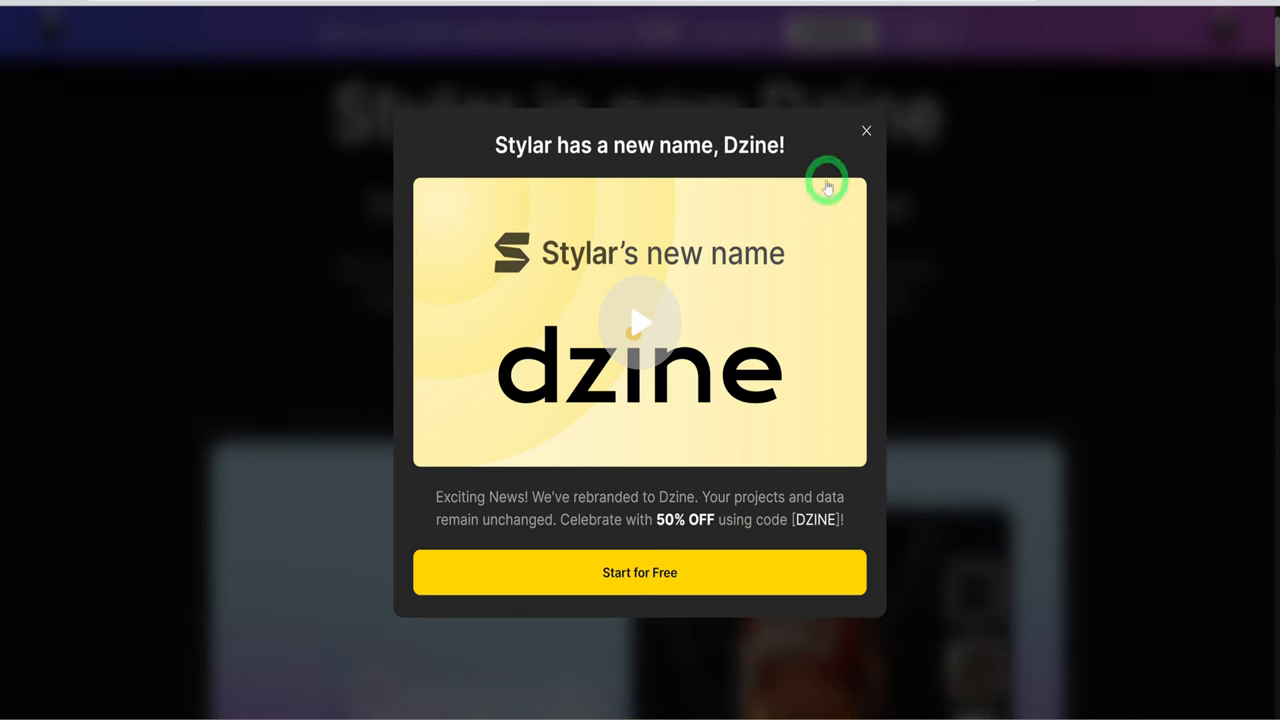
- Dismiss the 'Stylar has a new name' popup and scroll through Dzine's feature overview
{"action": "left_click", "coordinate": [866, 130]}
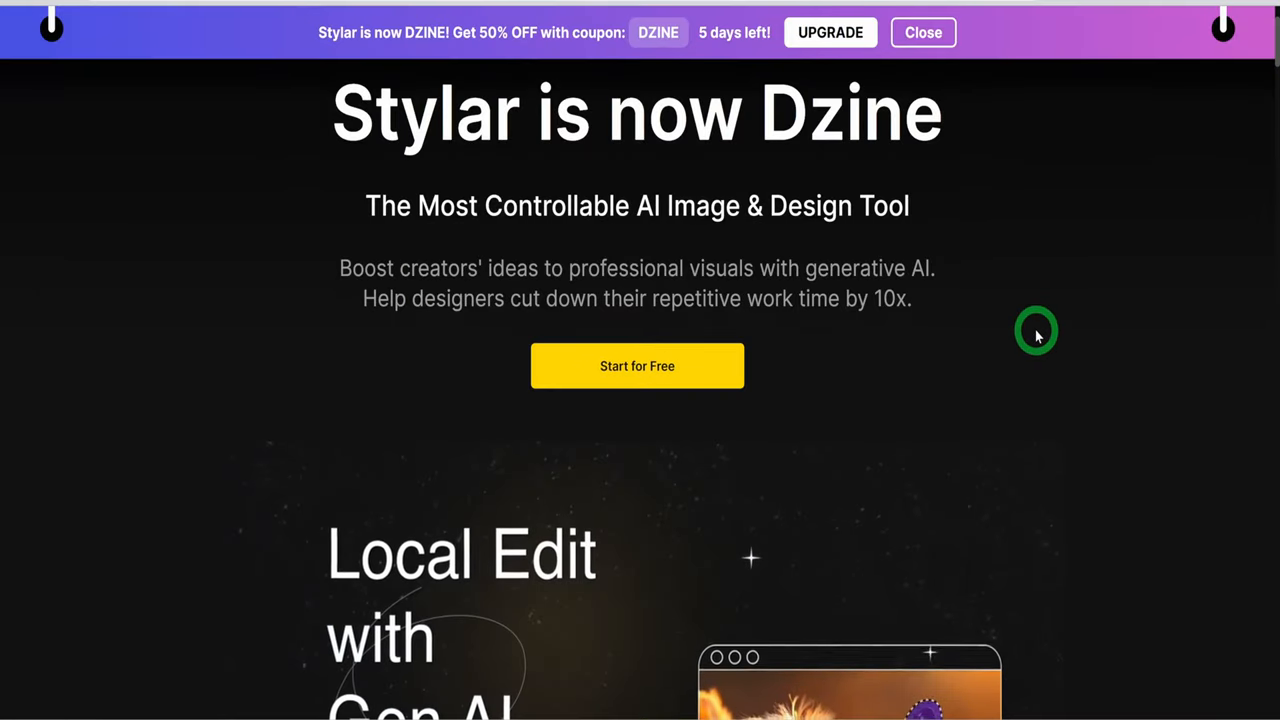
{"action": "scroll", "scroll_direction": "down", "scroll_amount": 3}
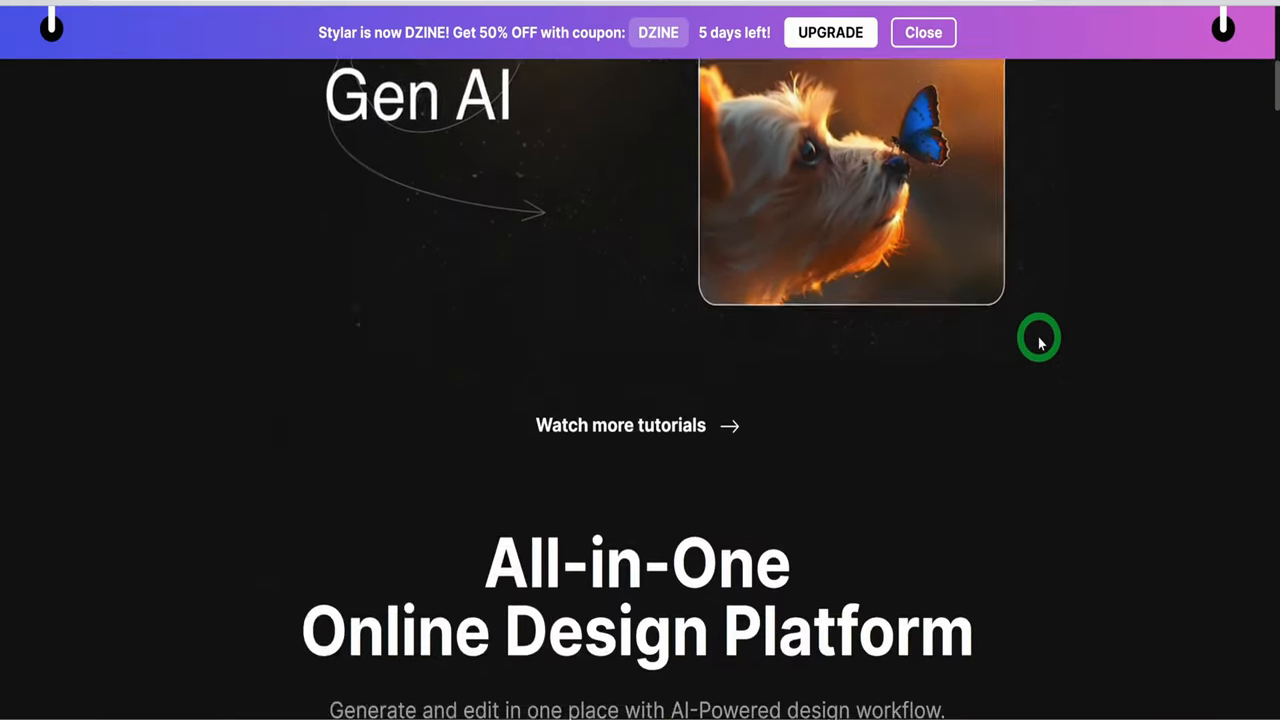
{"action": "scroll", "scroll_direction": "down", "scroll_amount": 3}
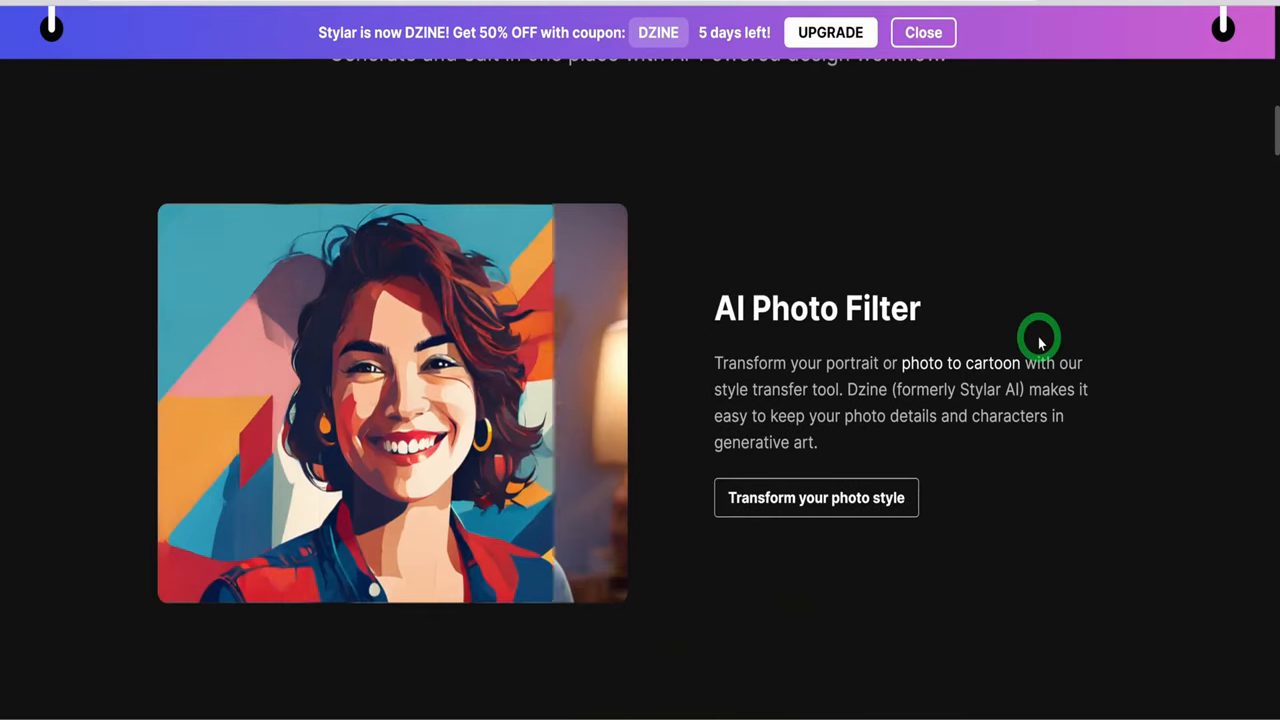
{"action": "scroll", "scroll_direction": "down", "scroll_amount": 3}
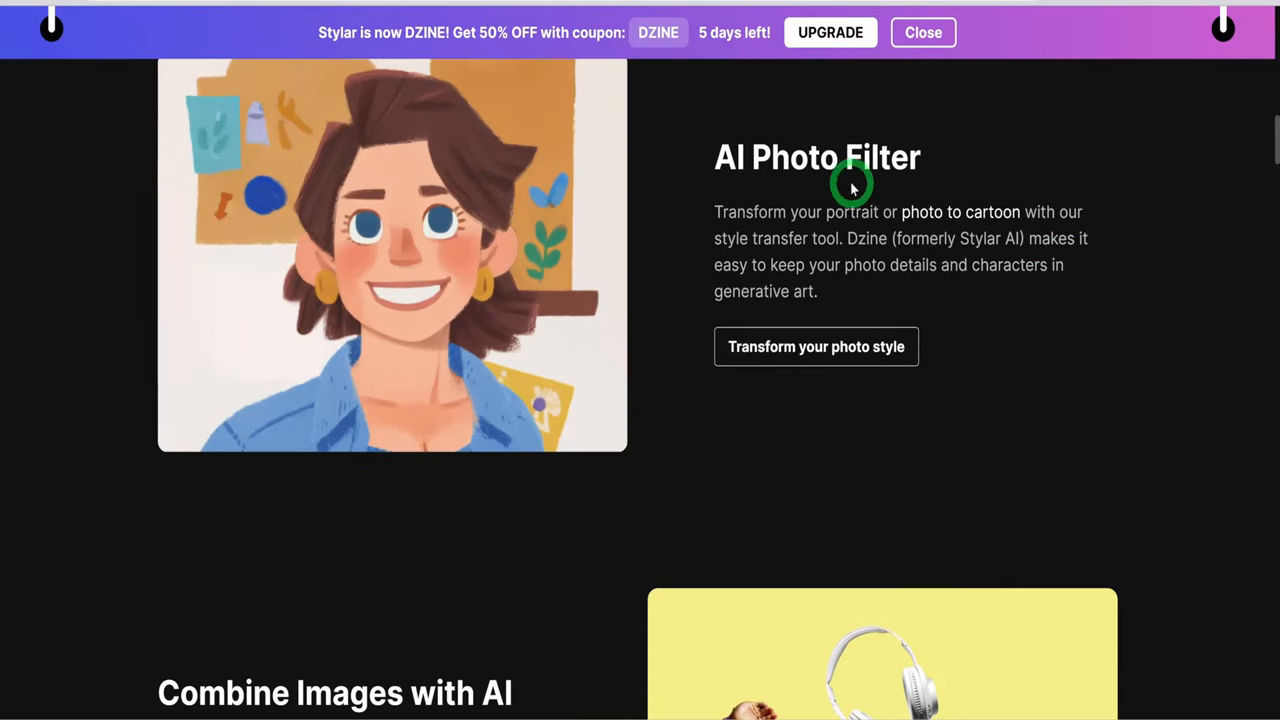
{"action": "scroll", "scroll_direction": "down", "scroll_amount": 3}
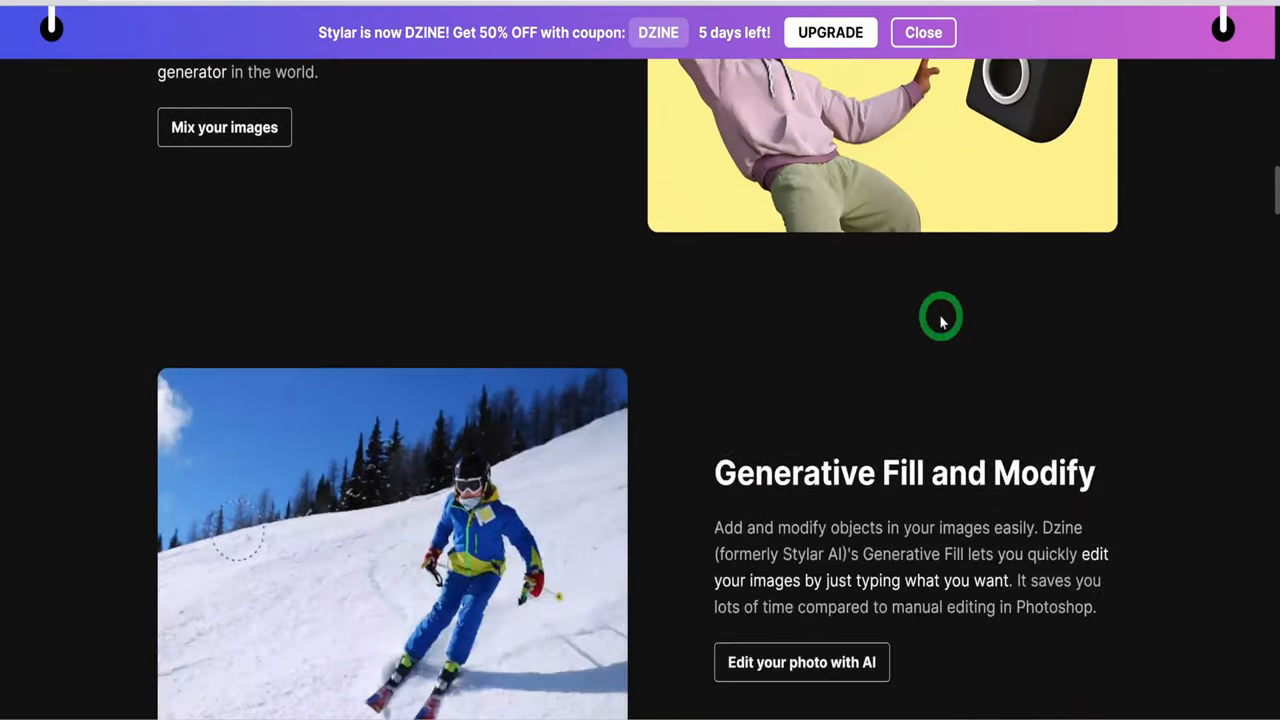
{"action": "scroll", "scroll_direction": "down", "scroll_amount": 3}
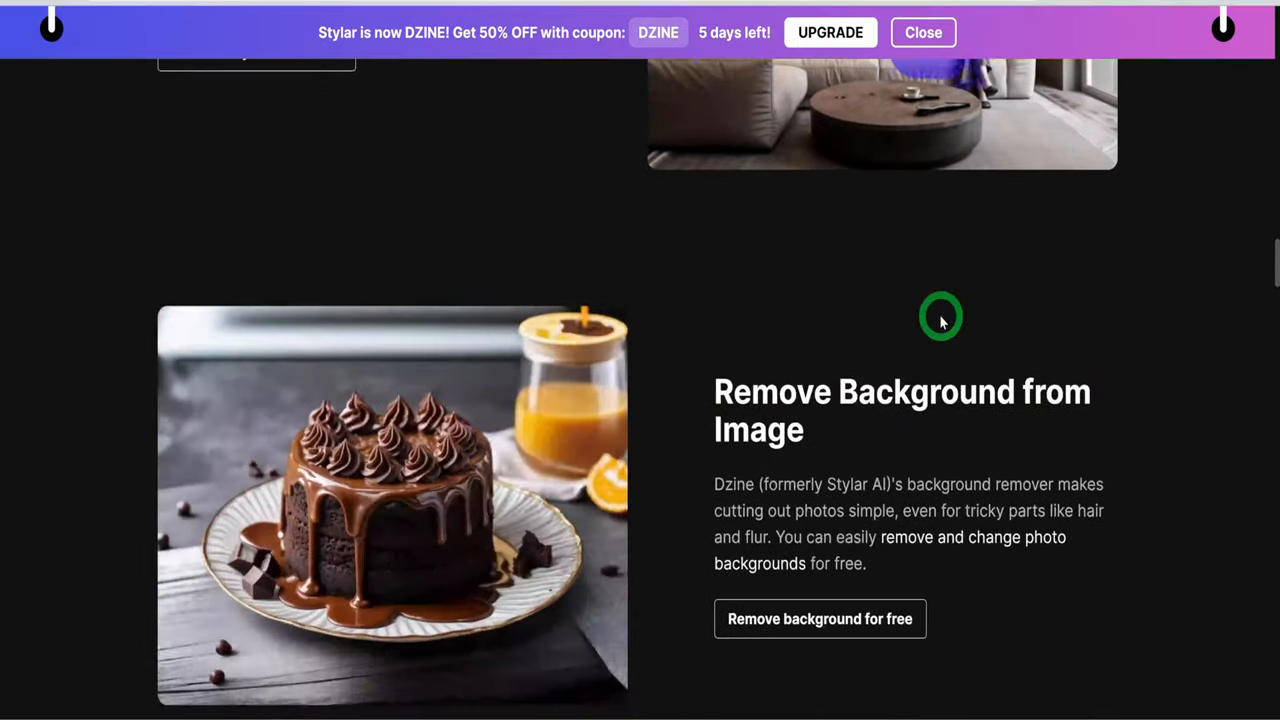
{"action": "scroll", "scroll_direction": "down", "scroll_amount": 3}
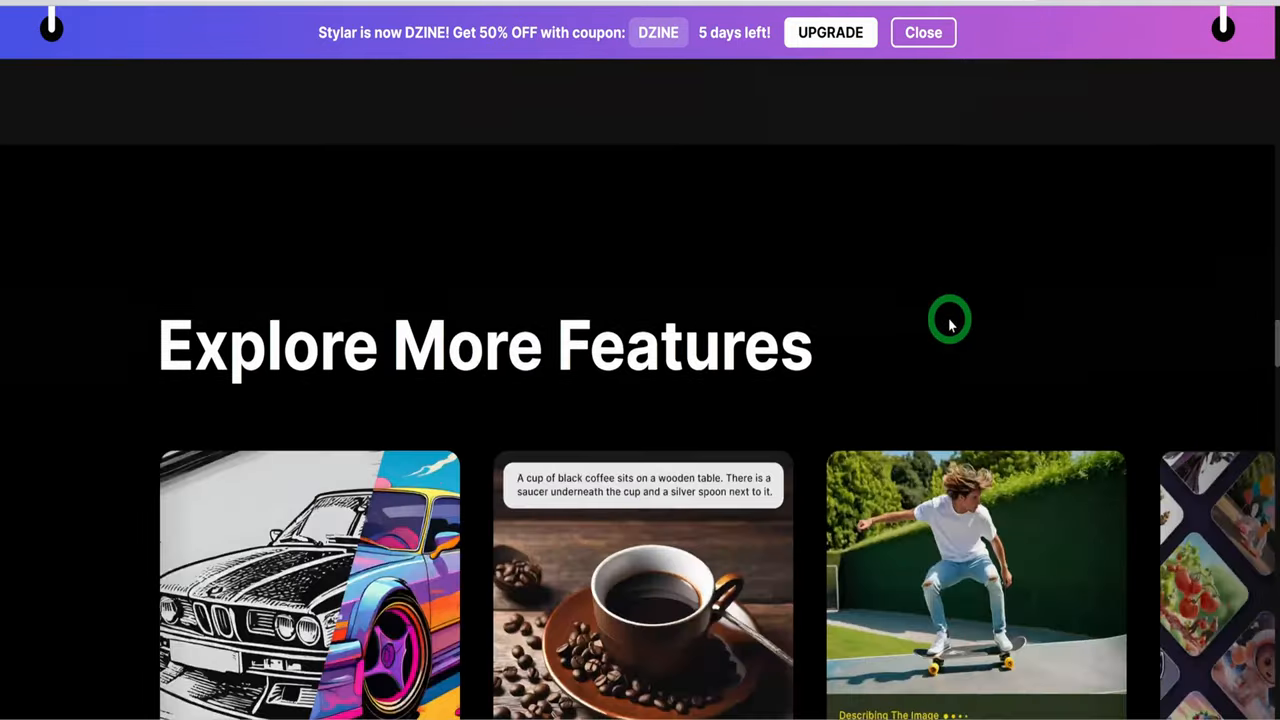
{"action": "scroll", "scroll_direction": "down", "scroll_amount": 3}
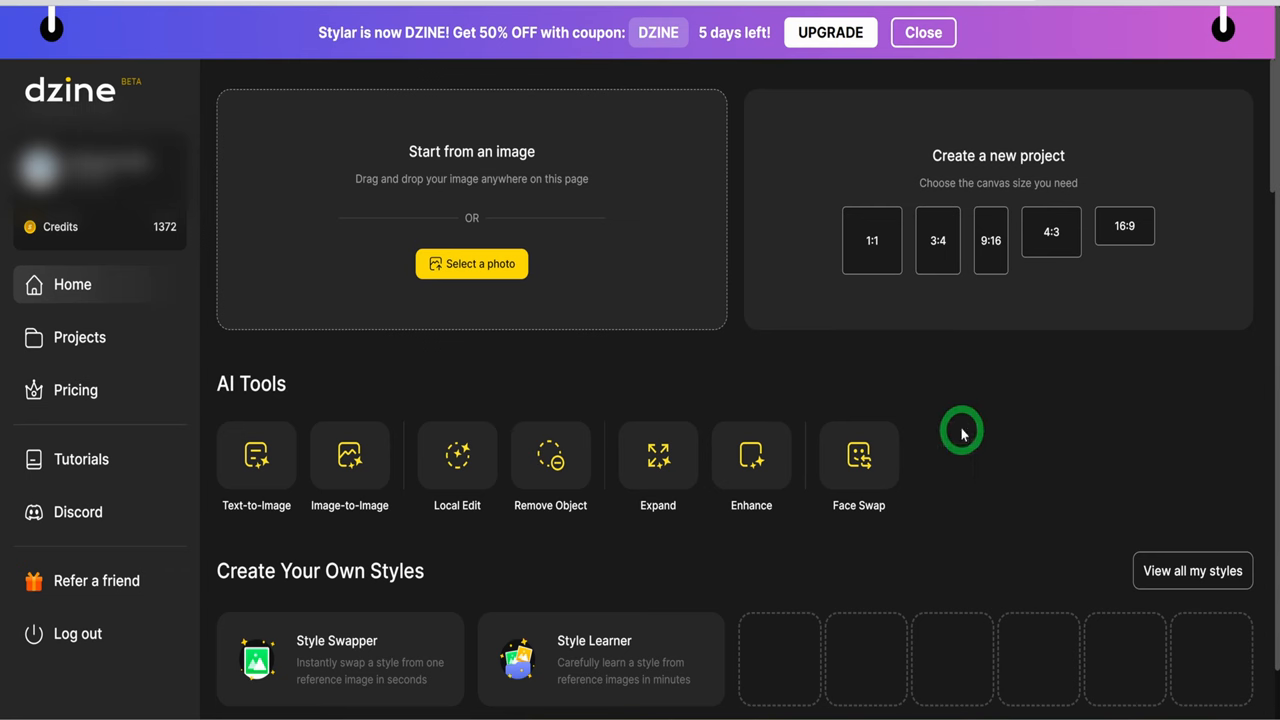
{"action": "mouse_move", "coordinate": [1098, 384]}
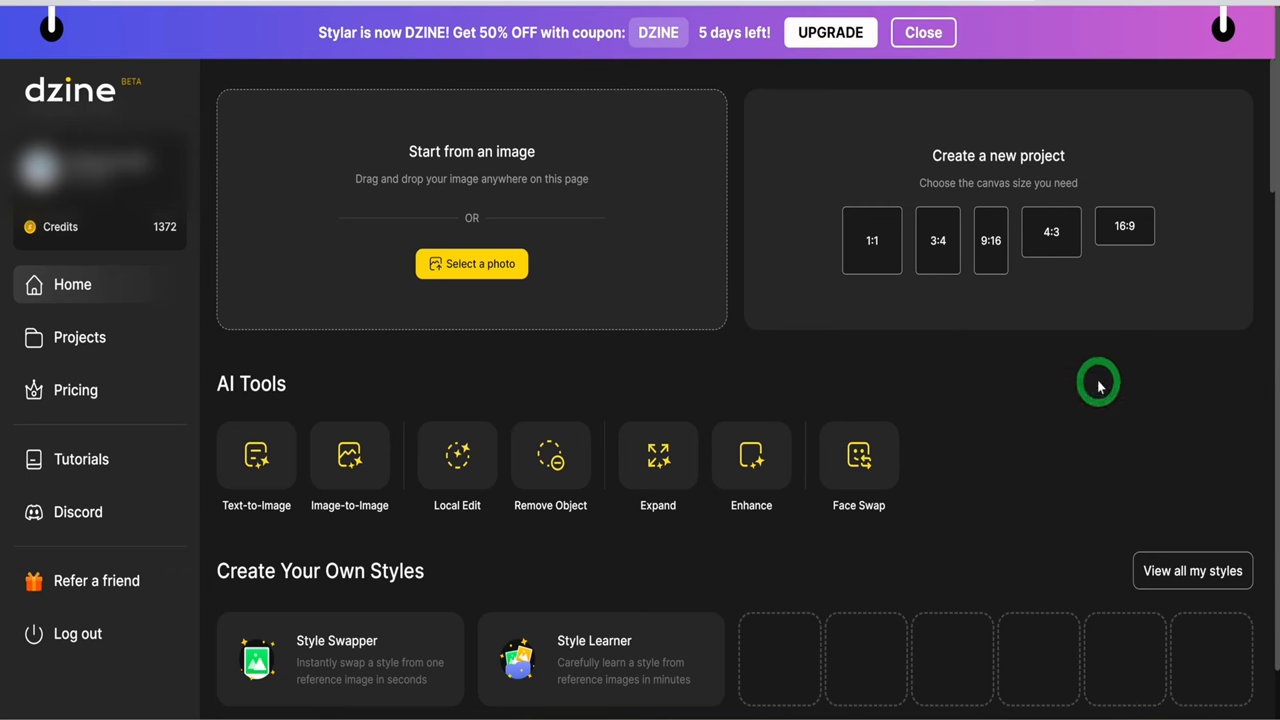
- Open a Coloring Book style card as a new Text-to-Image project
{"action": "scroll", "scroll_direction": "down", "scroll_amount": 3}
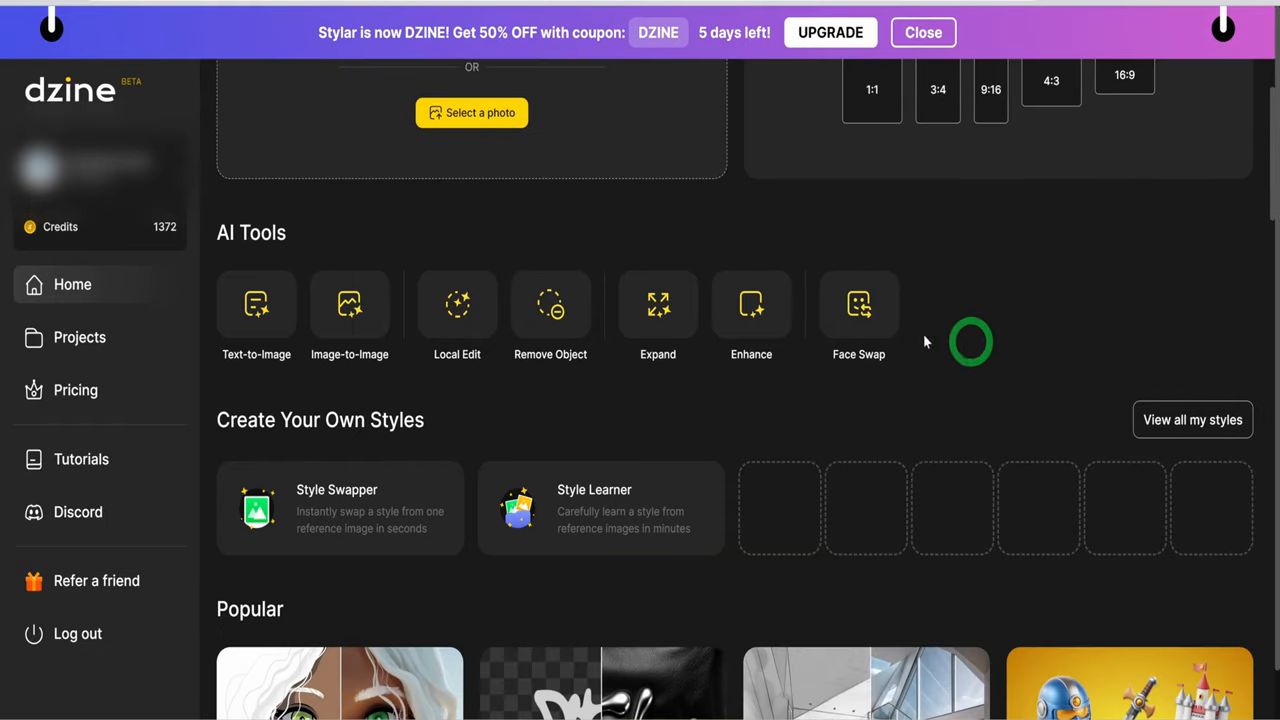
{"action": "scroll", "scroll_direction": "down", "scroll_amount": 3}
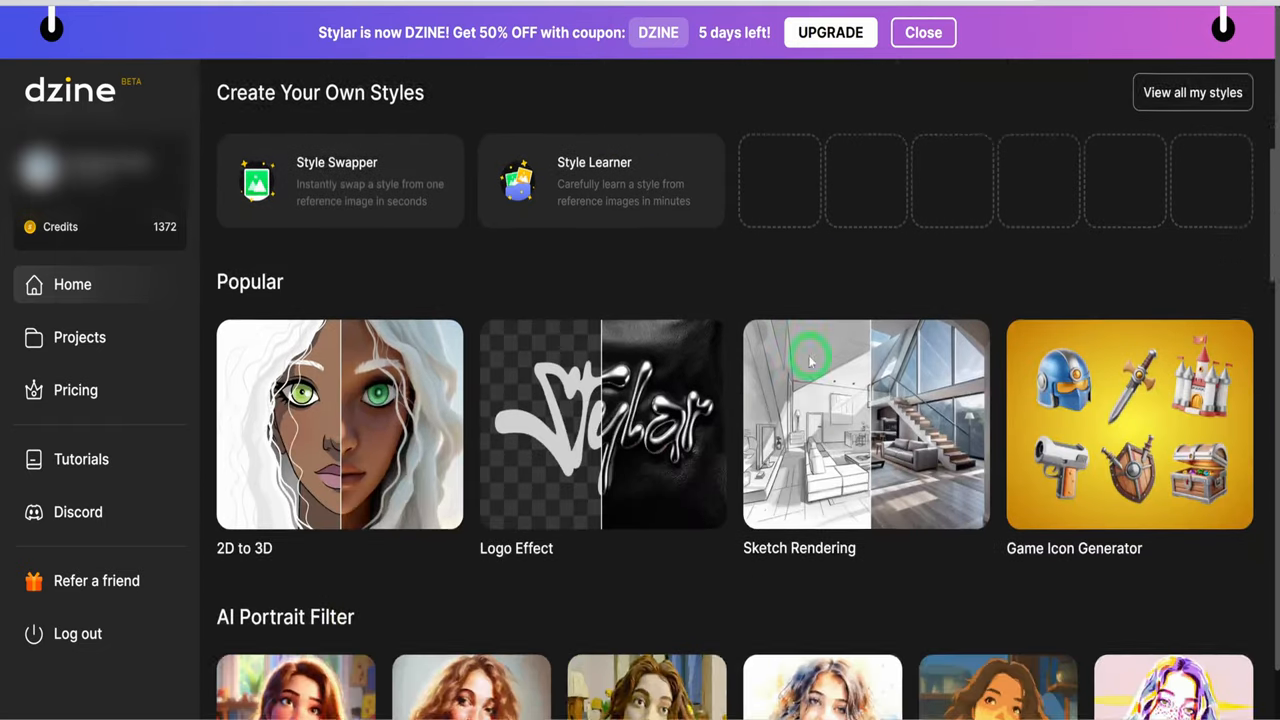
{"action": "scroll", "scroll_direction": "down", "scroll_amount": 3}
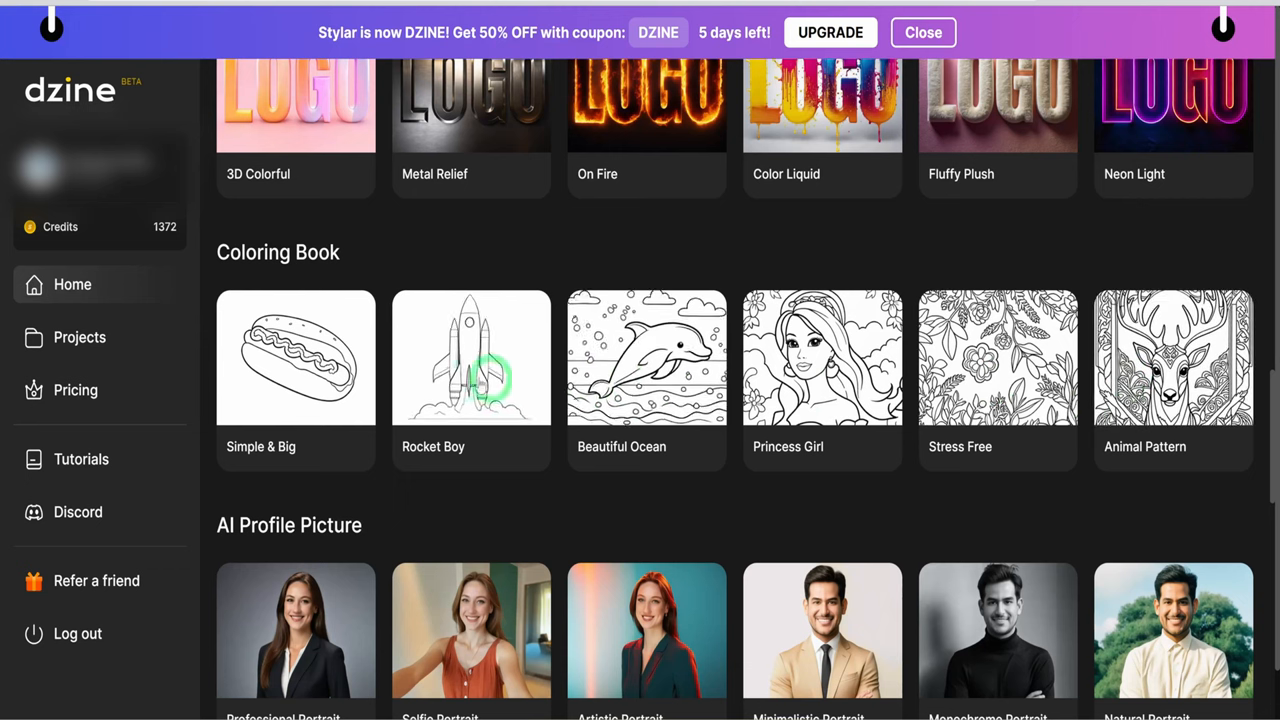
{"action": "left_click", "coordinate": [472, 356]}
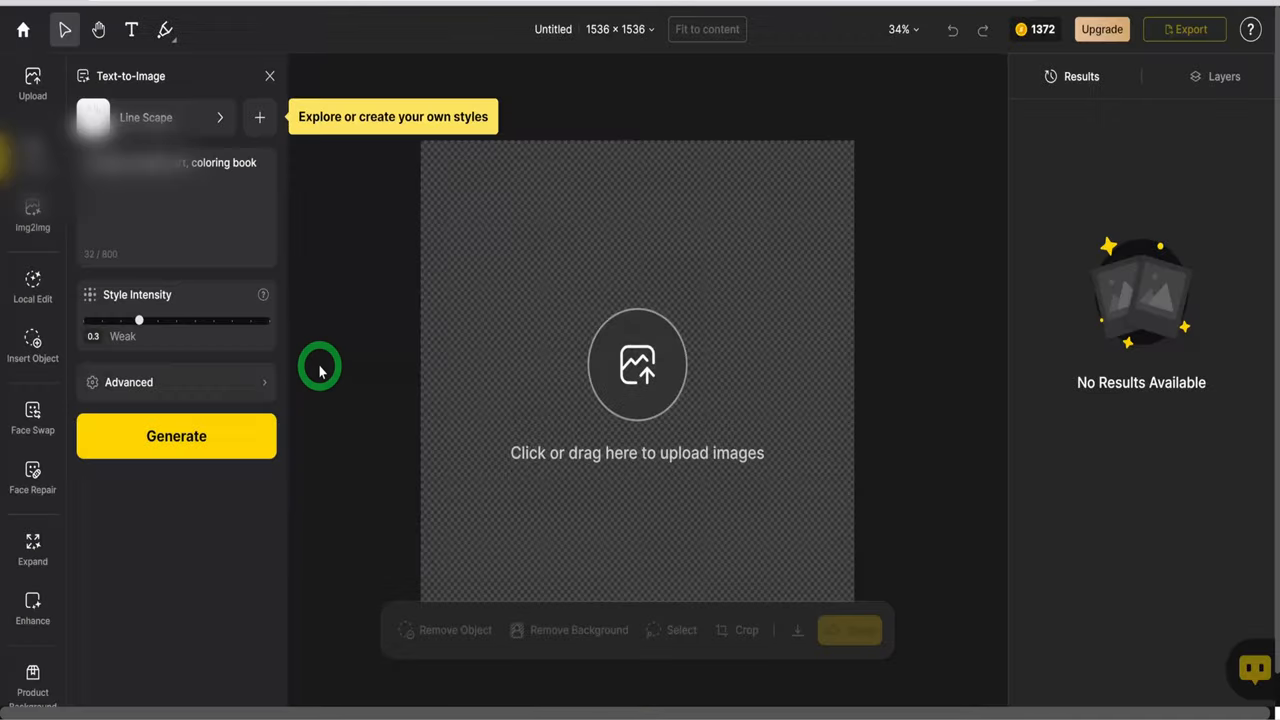
- Rename the Dzine project to 'Coloring Book'
{"action": "left_click", "coordinate": [618, 30]}
{"action": "type", "text": "Coloring Book"}
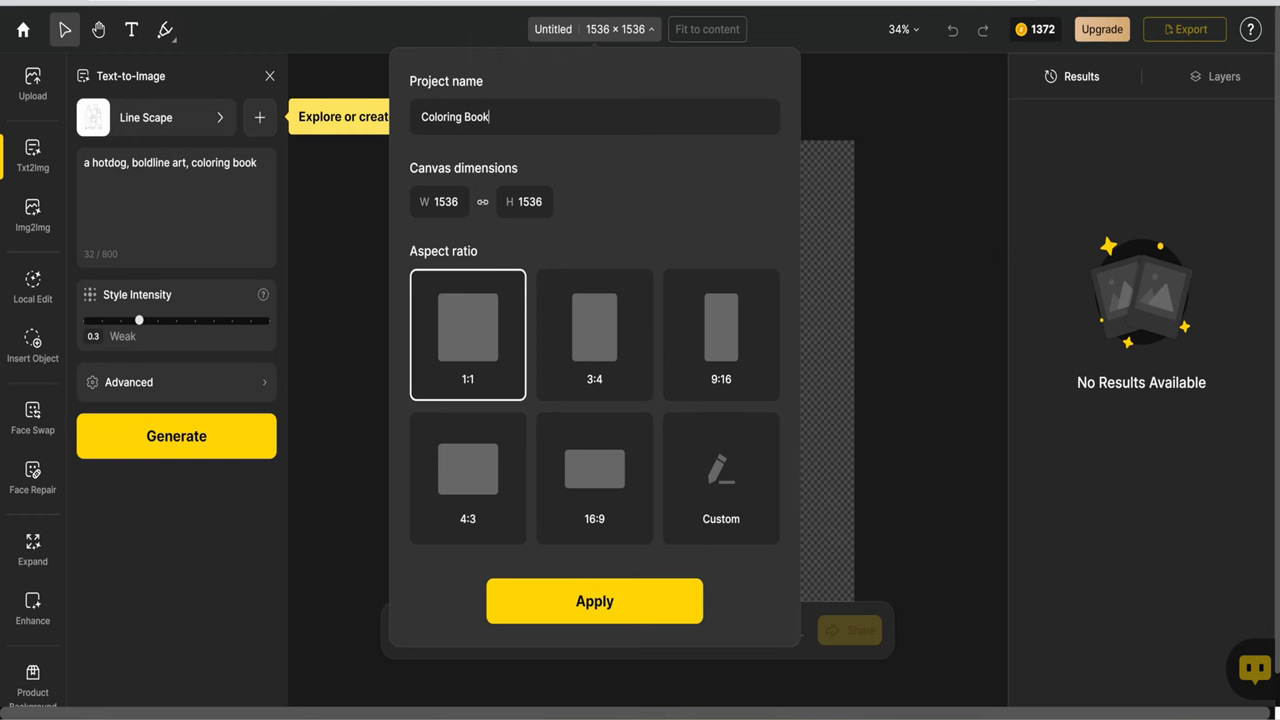
{"action": "left_click", "coordinate": [594, 600]}
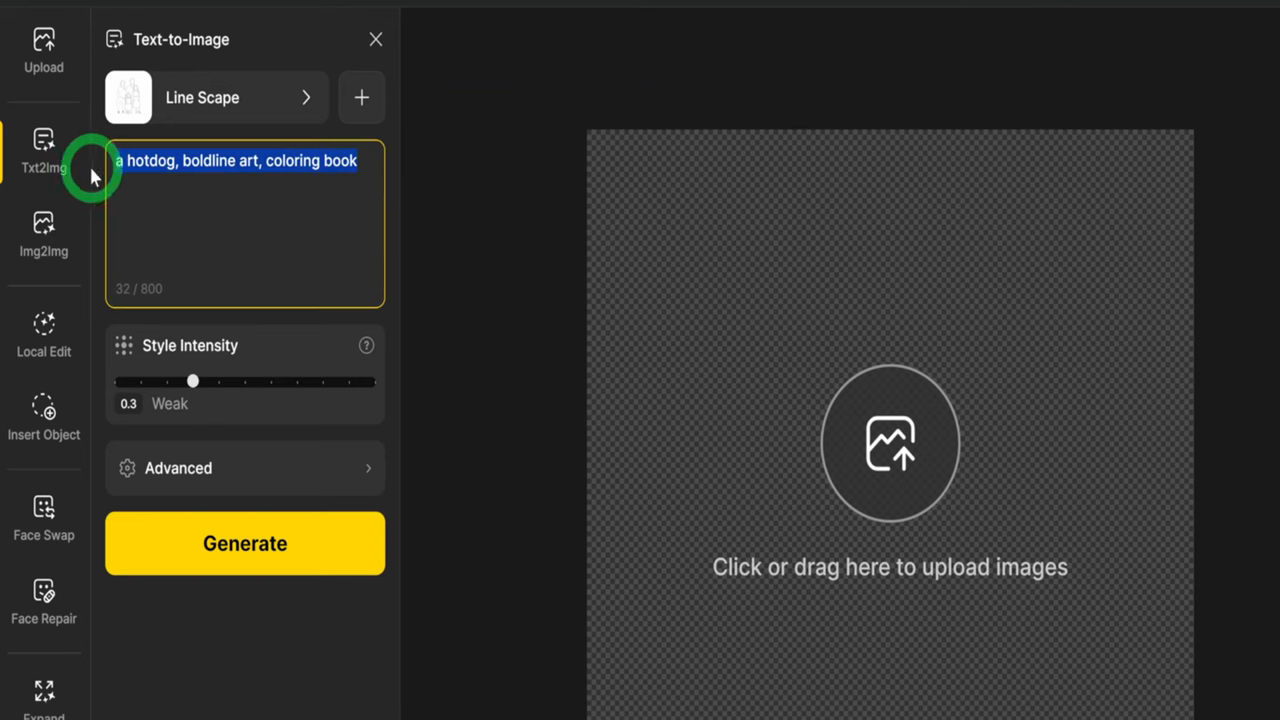
- Replace the hotdog prompt with a cute parrot kids coloring page in minimalist bold line art
{"action": "key", "text": "Delete"}
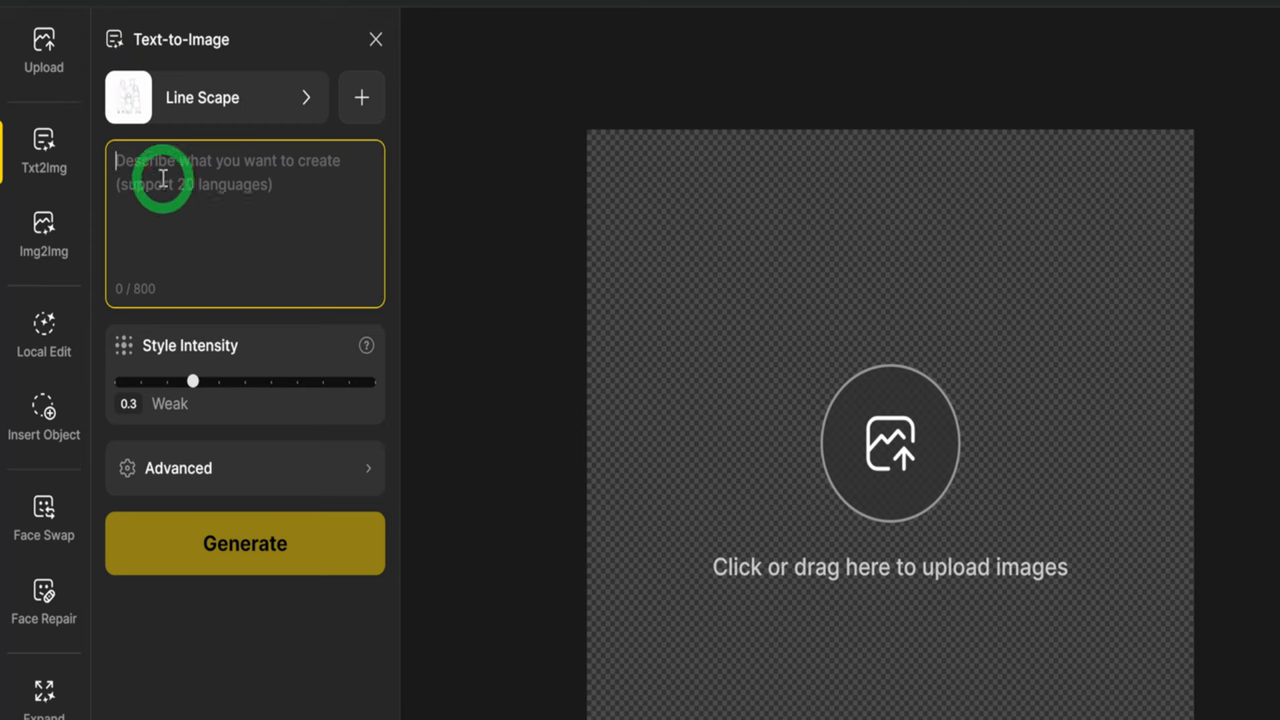
{"action": "type", "text": "cute Parrot Coloring Page for kids, minimalist, bold line art, 2d vector, on white background, no shading, clean line art.  multi color and black outline"}
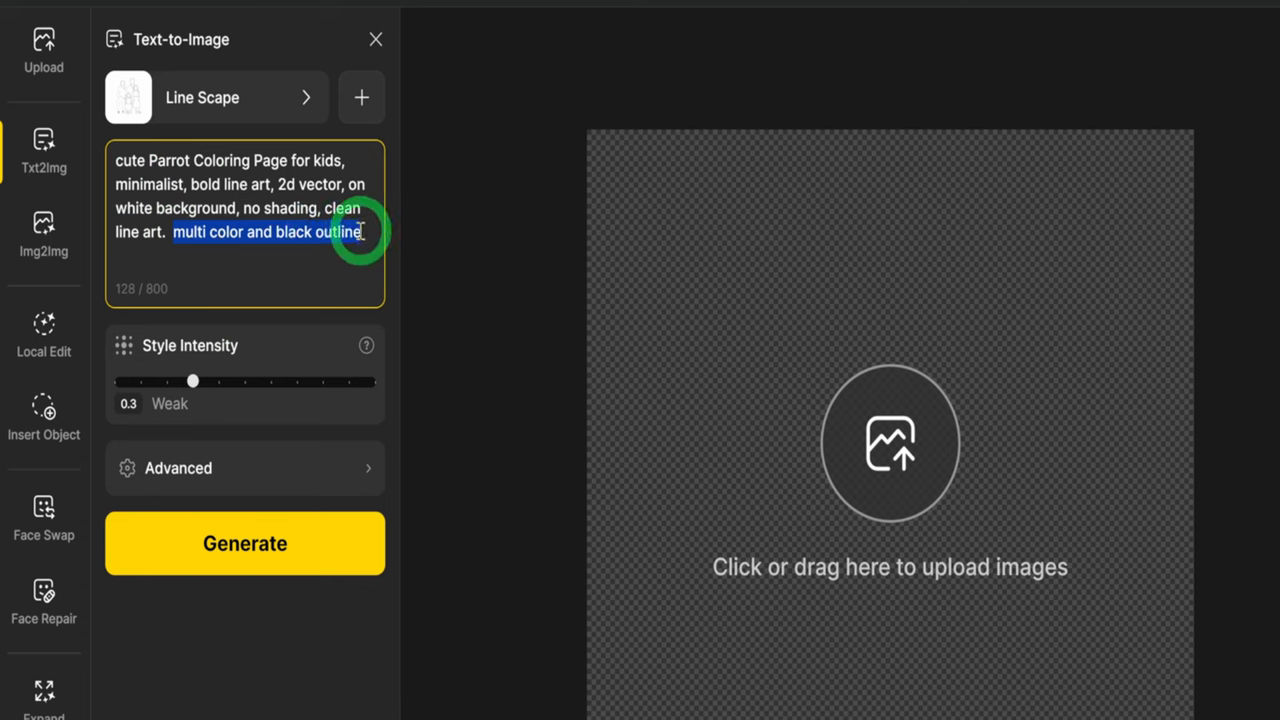
{"action": "key", "text": "Delete"}
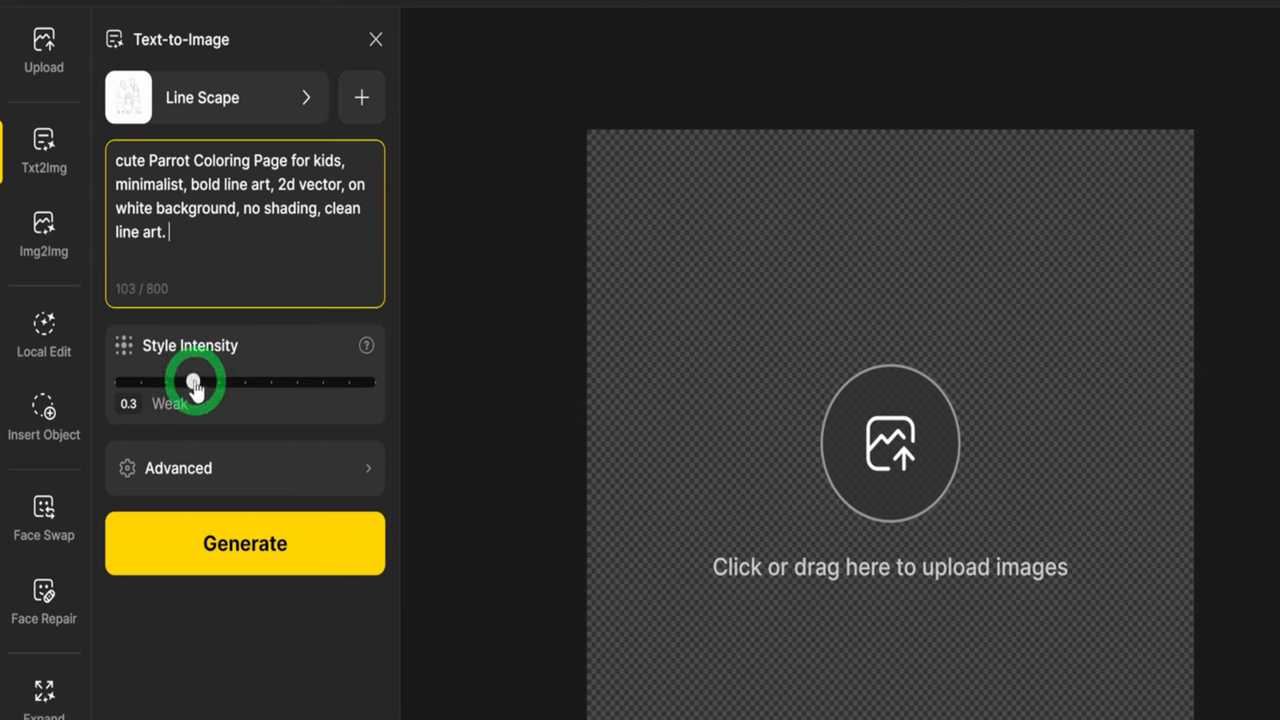
- Set the Style Intensity slider to 0 (None)
{"action": "left_click_drag", "start_coordinate": [196, 380], "coordinate": [112, 380]}
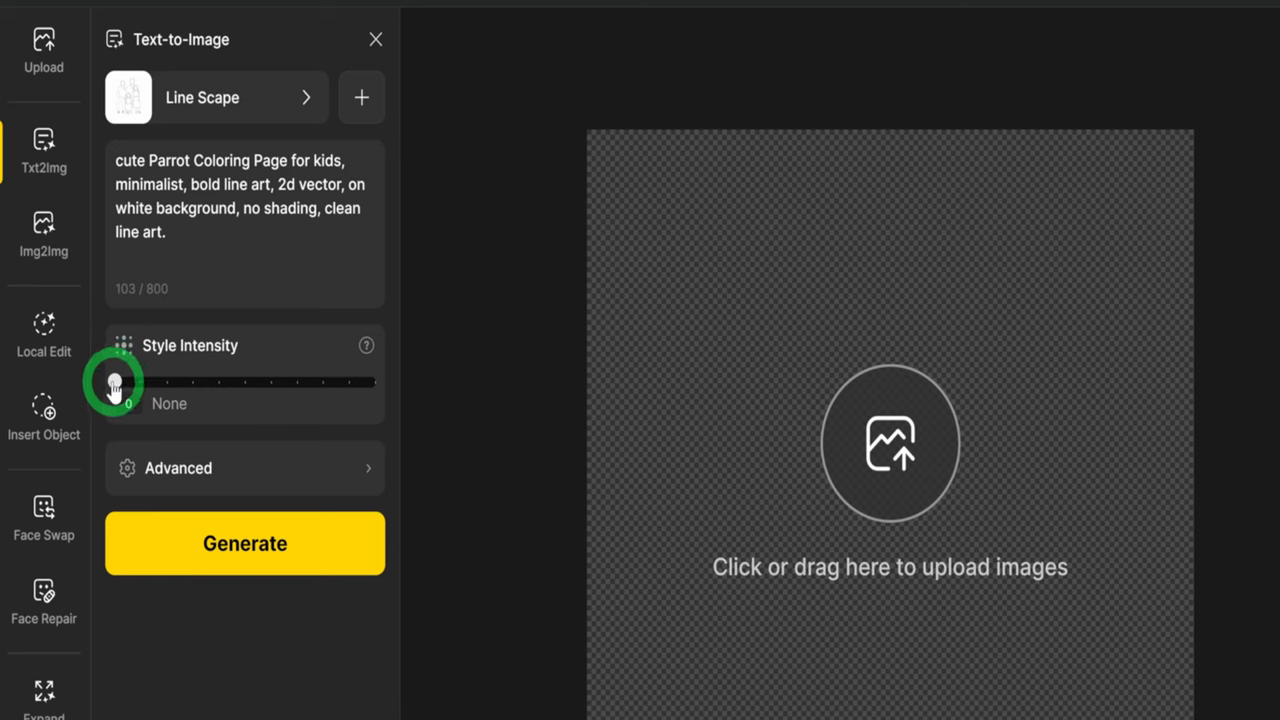
{"action": "mouse_move", "coordinate": [268, 448]}
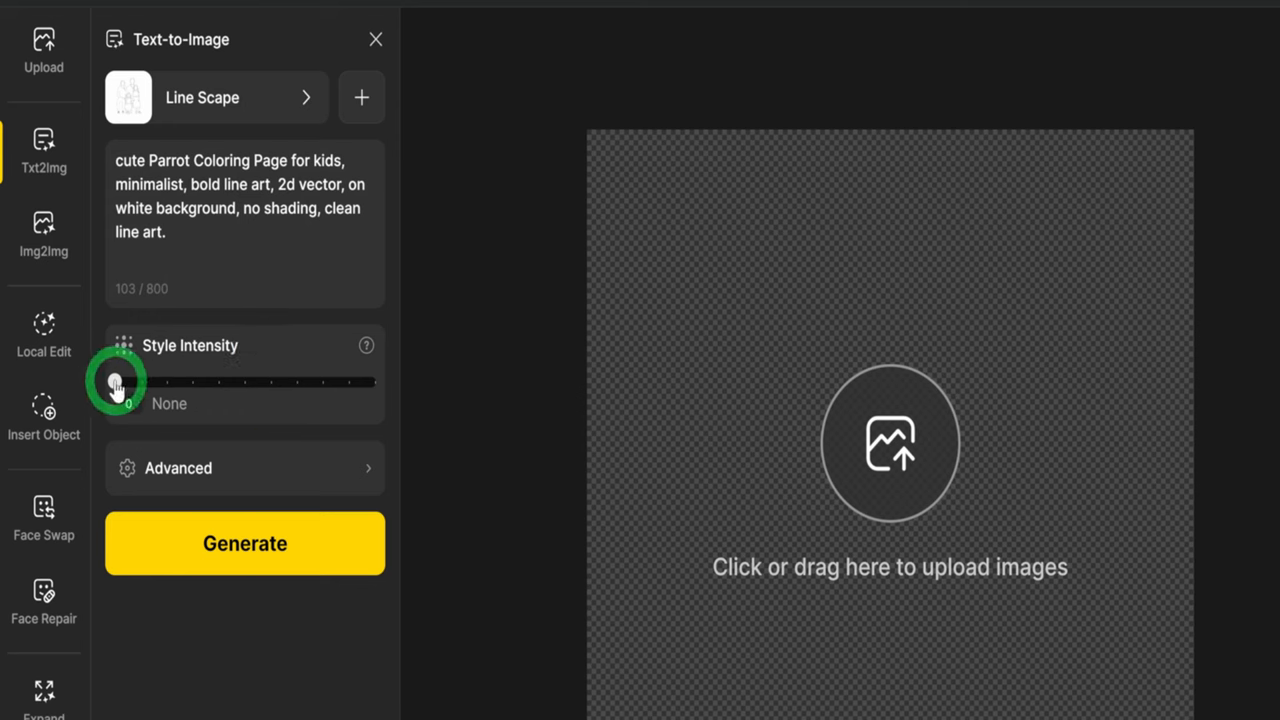
{"action": "left_click_drag", "start_coordinate": [116, 380], "coordinate": [372, 380]}
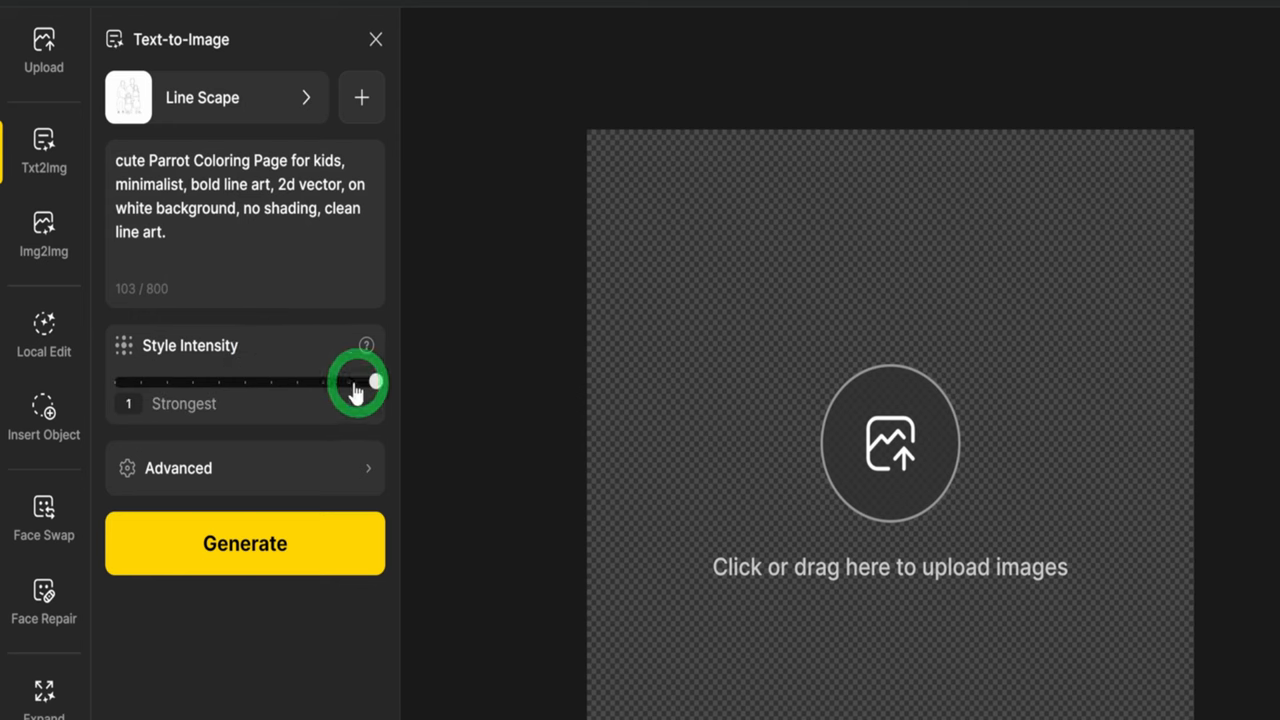
{"action": "left_click_drag", "start_coordinate": [376, 380], "coordinate": [118, 380]}
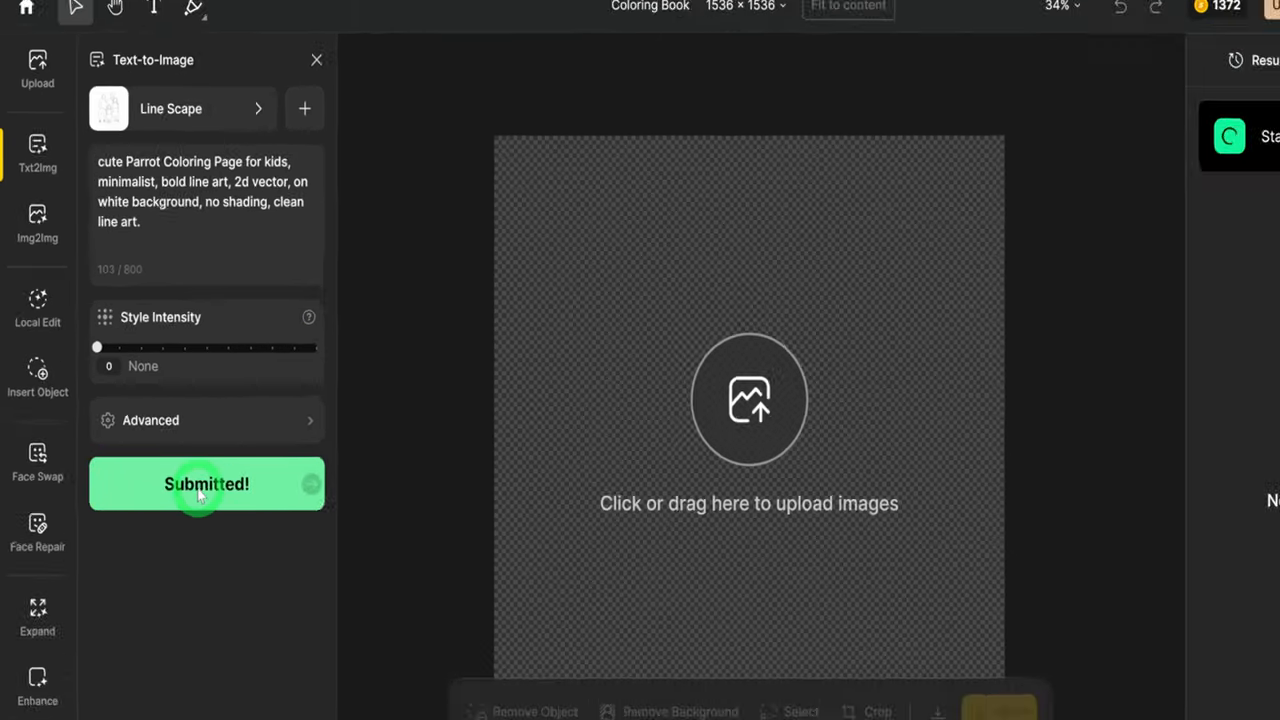
- Generate four parrot line-art variations and place the first one on the canvas
{"action": "left_click", "coordinate": [206, 482]}
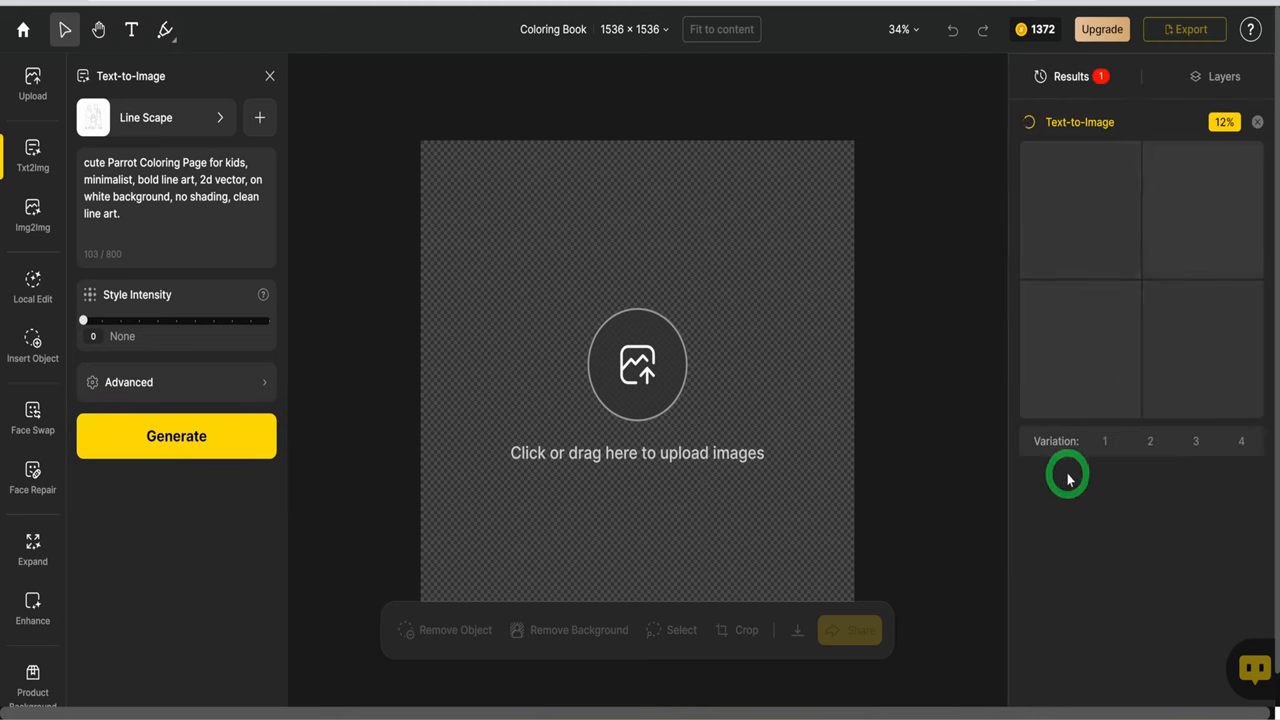
{"action": "mouse_move", "coordinate": [1150, 442]}
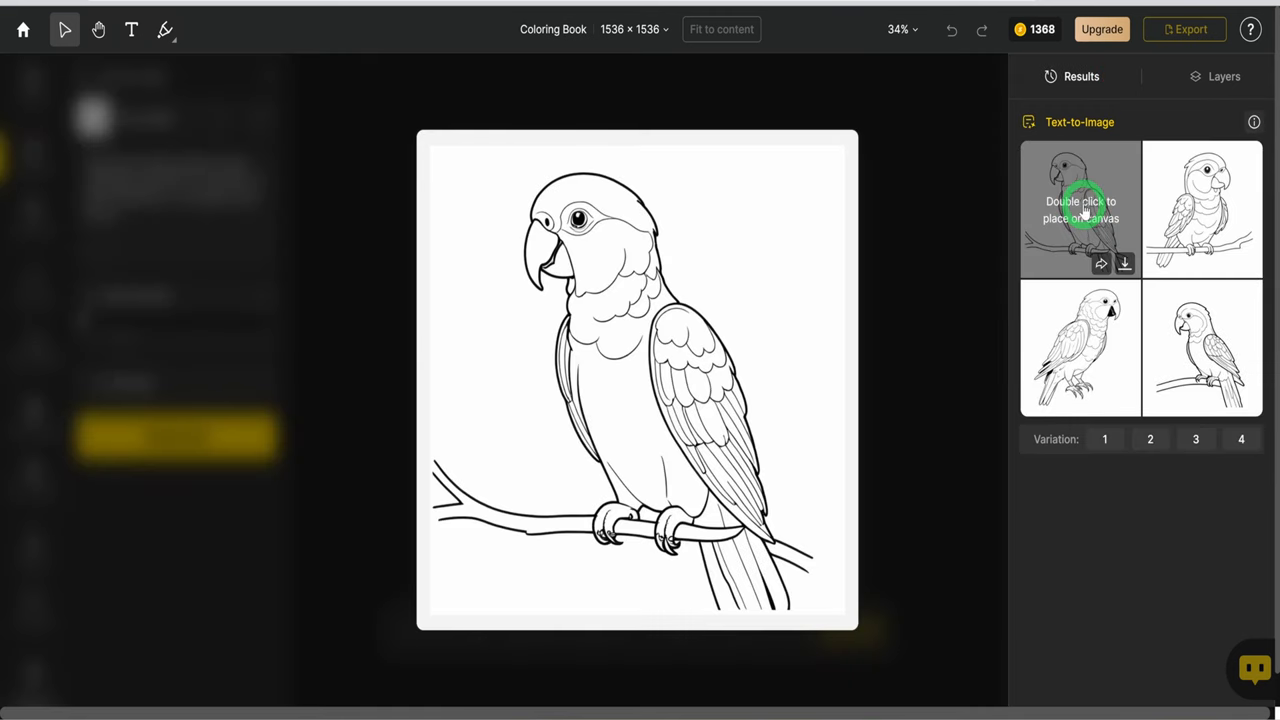
{"action": "double_click", "coordinate": [1080, 206]}
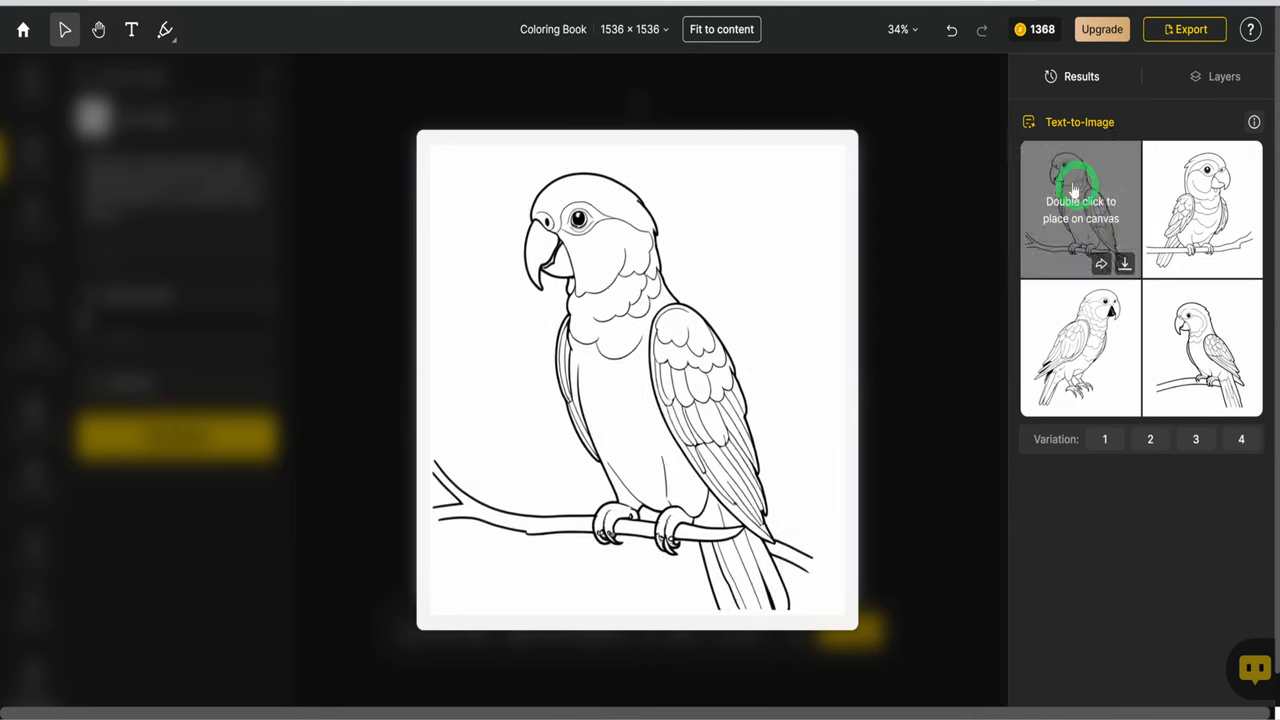
{"action": "double_click", "coordinate": [1080, 206]}
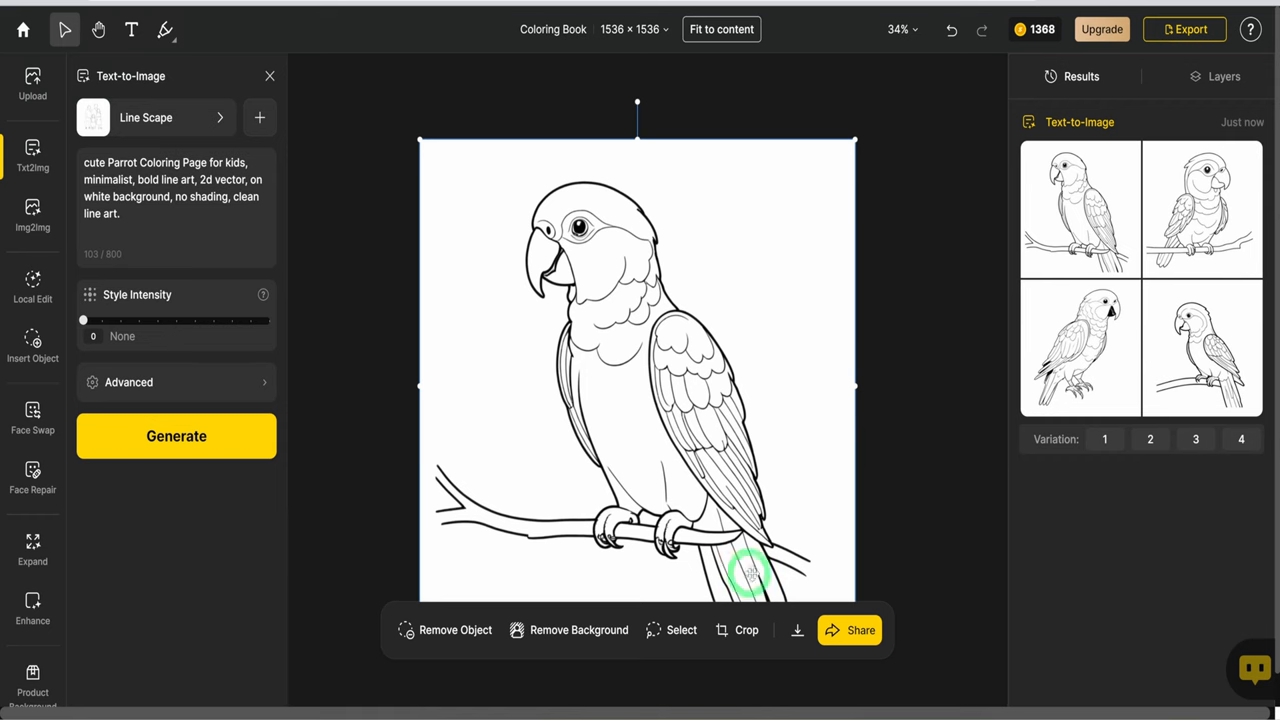
{"action": "mouse_move", "coordinate": [840, 494]}
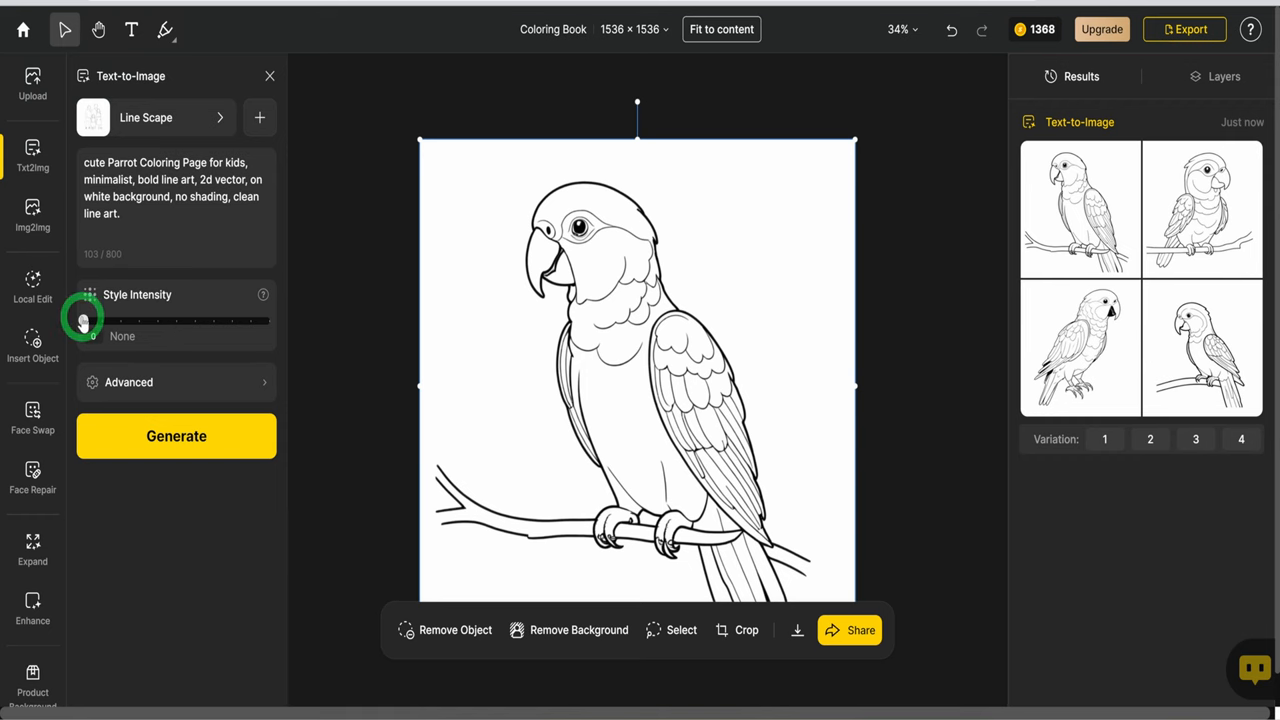
- Raise Style Intensity to Strongest and preview the thin-line parrot results
{"action": "left_click_drag", "start_coordinate": [84, 320], "coordinate": [268, 320]}
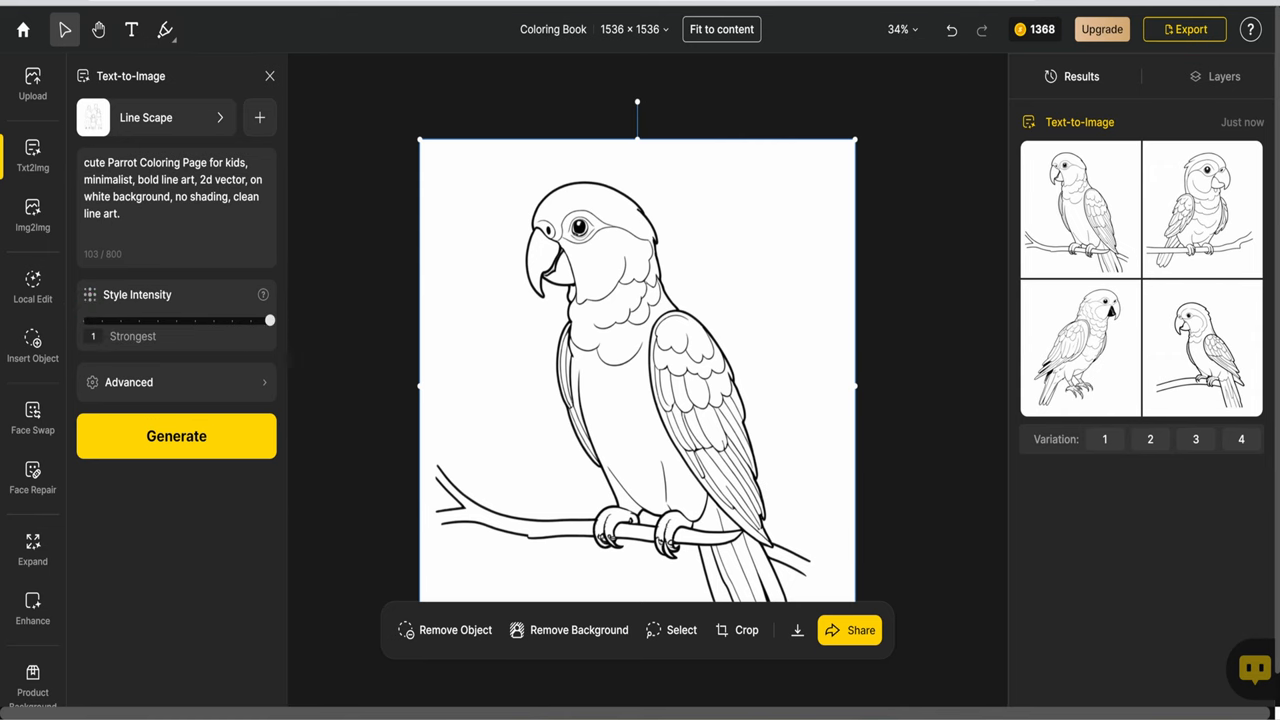
{"action": "left_click", "coordinate": [1080, 208]}
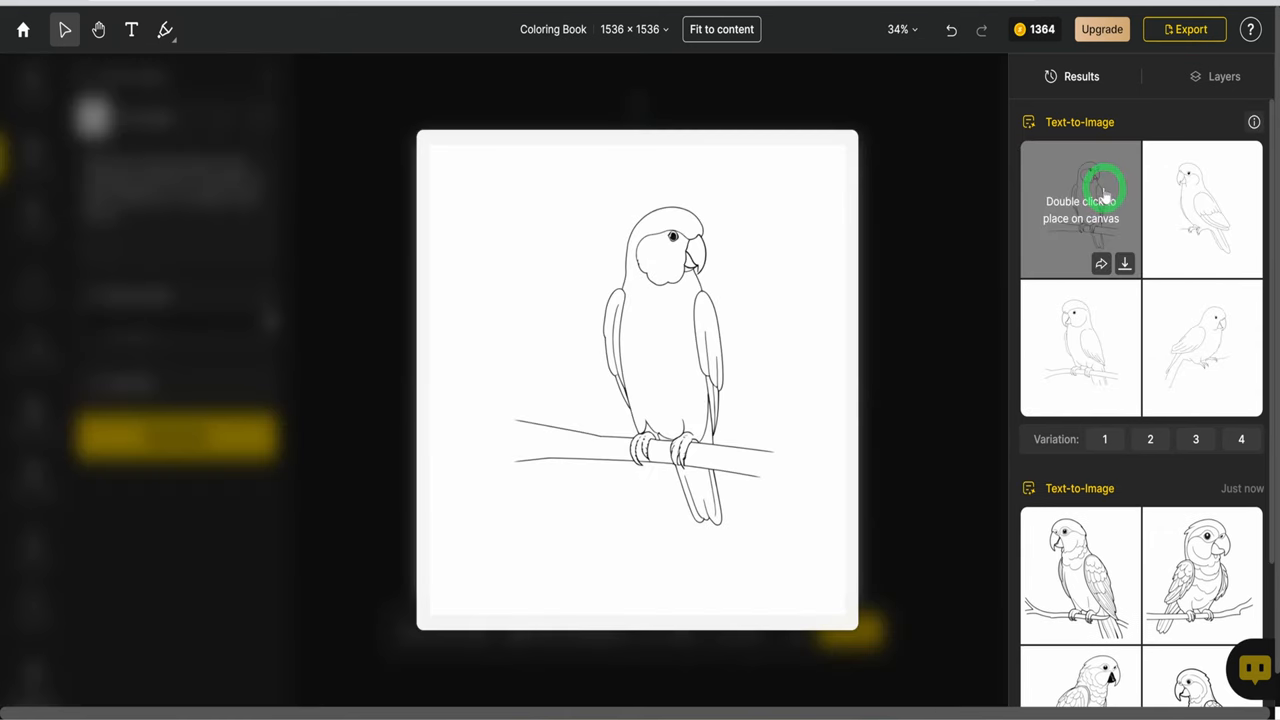
{"action": "left_click", "coordinate": [1200, 348]}
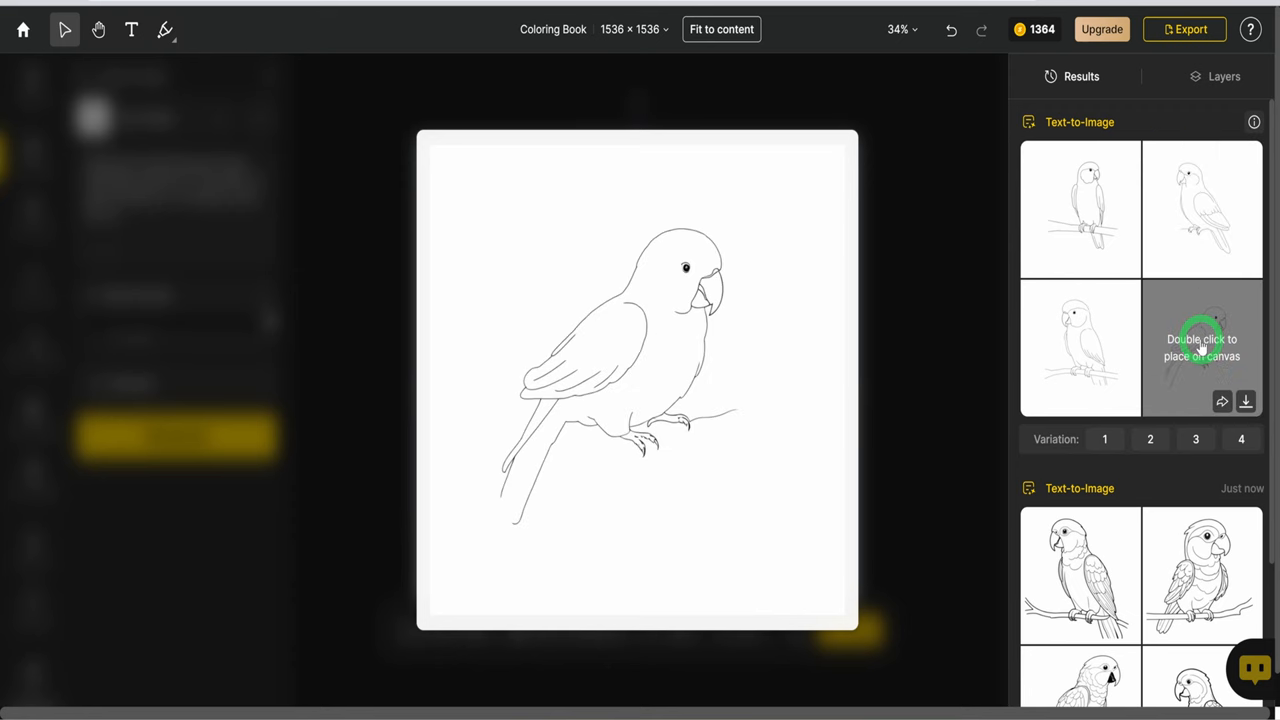
{"action": "double_click", "coordinate": [1080, 348]}
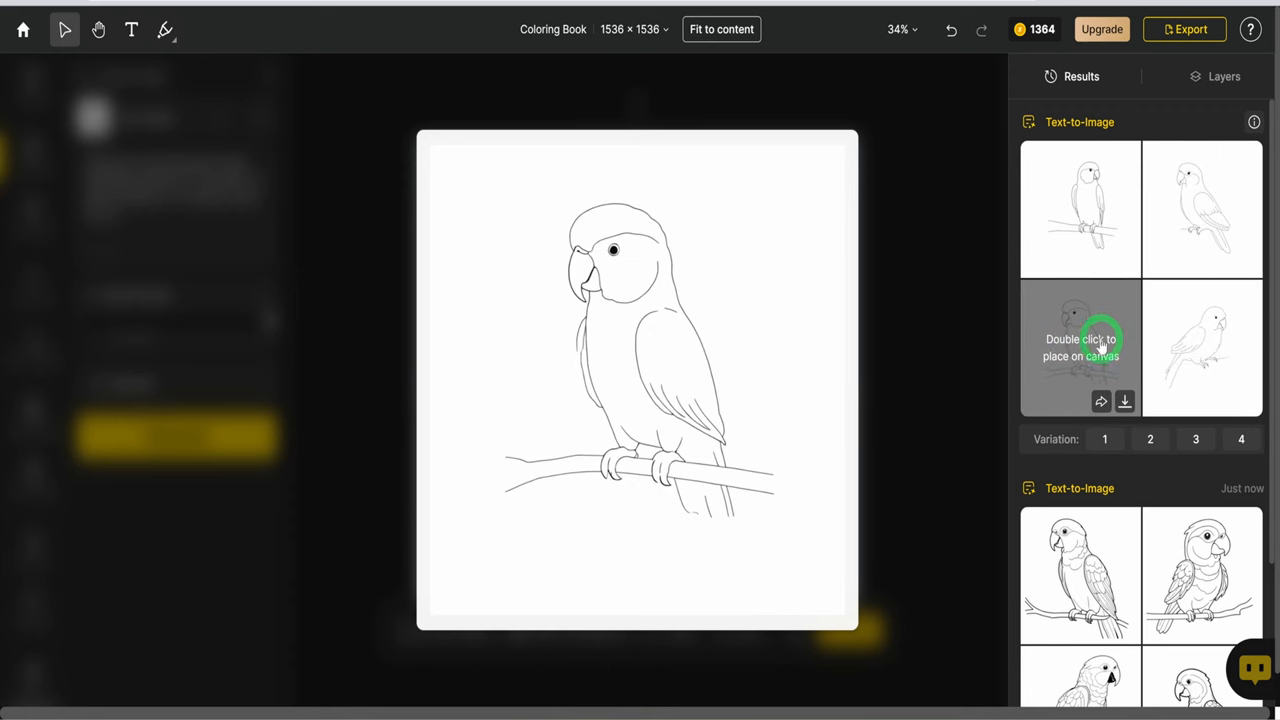
{"action": "double_click", "coordinate": [1080, 340]}
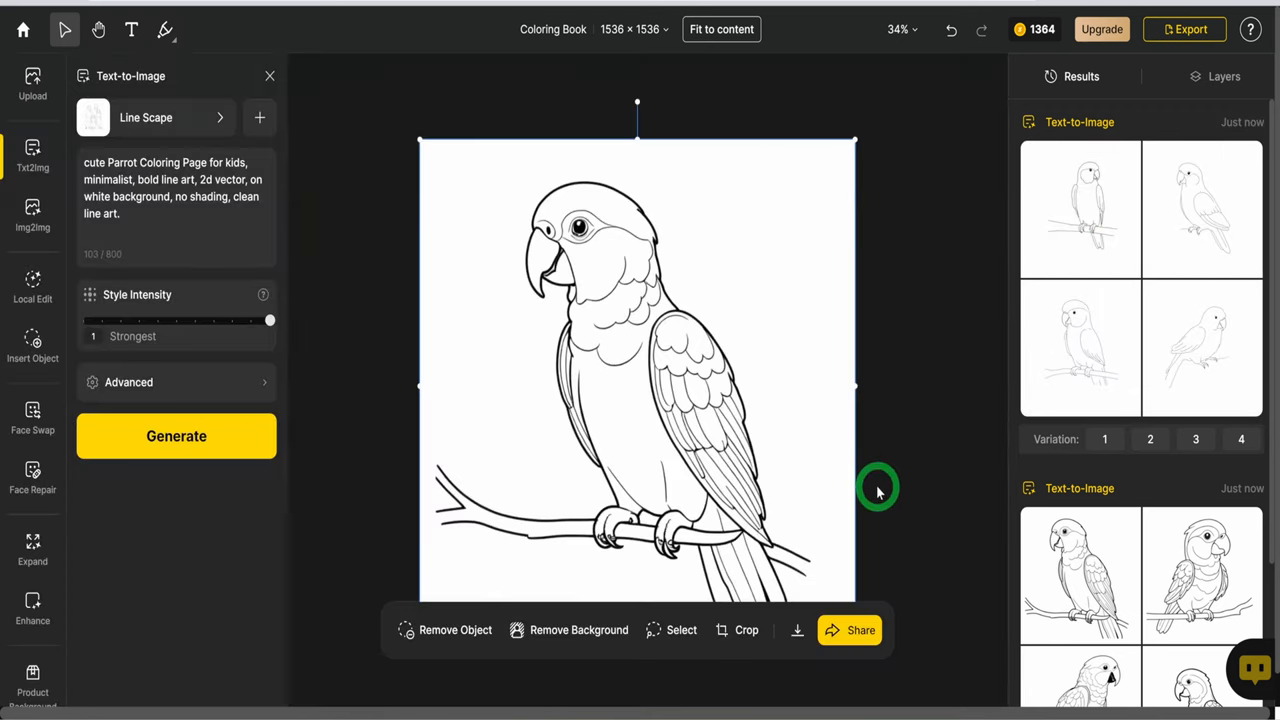
- Lower Style Intensity back to about 0.3 for the cute crab coloring page prompt
{"action": "left_click_drag", "start_coordinate": [270, 320], "coordinate": [138, 320]}
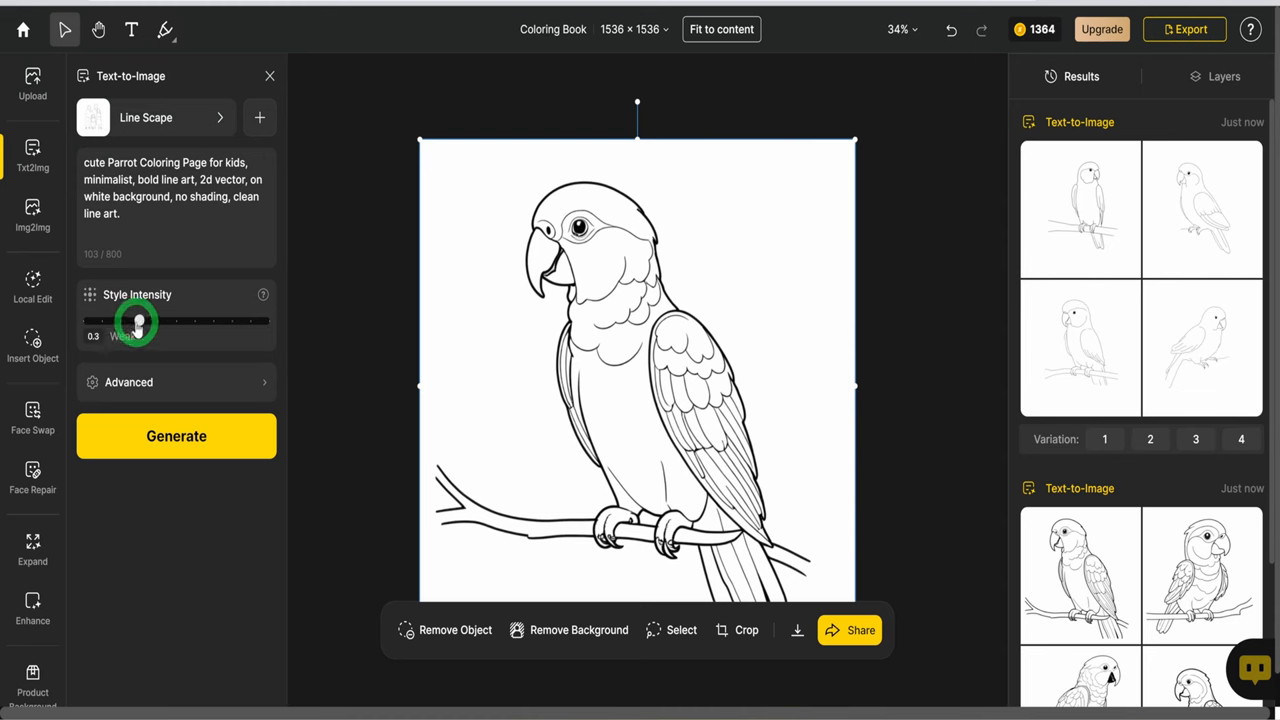
{"action": "left_click_drag", "start_coordinate": [138, 320], "coordinate": [84, 320]}
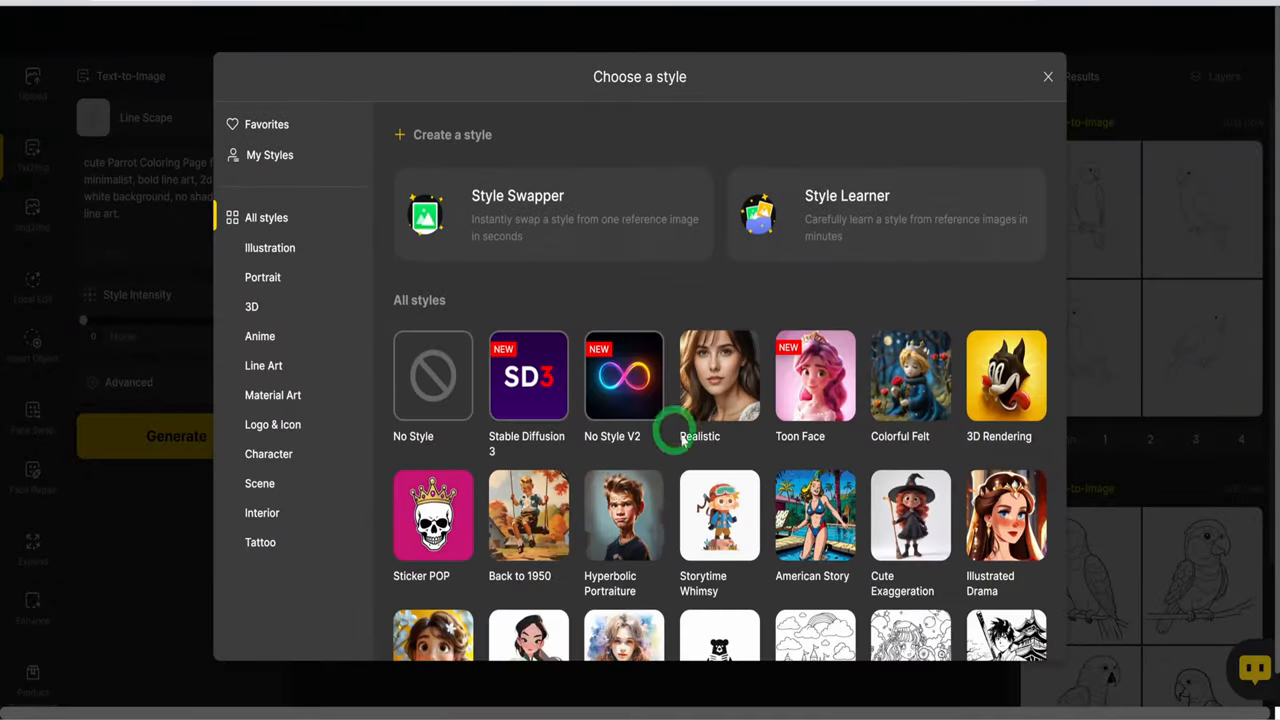
{"action": "scroll", "scroll_direction": "down", "scroll_amount": 3}
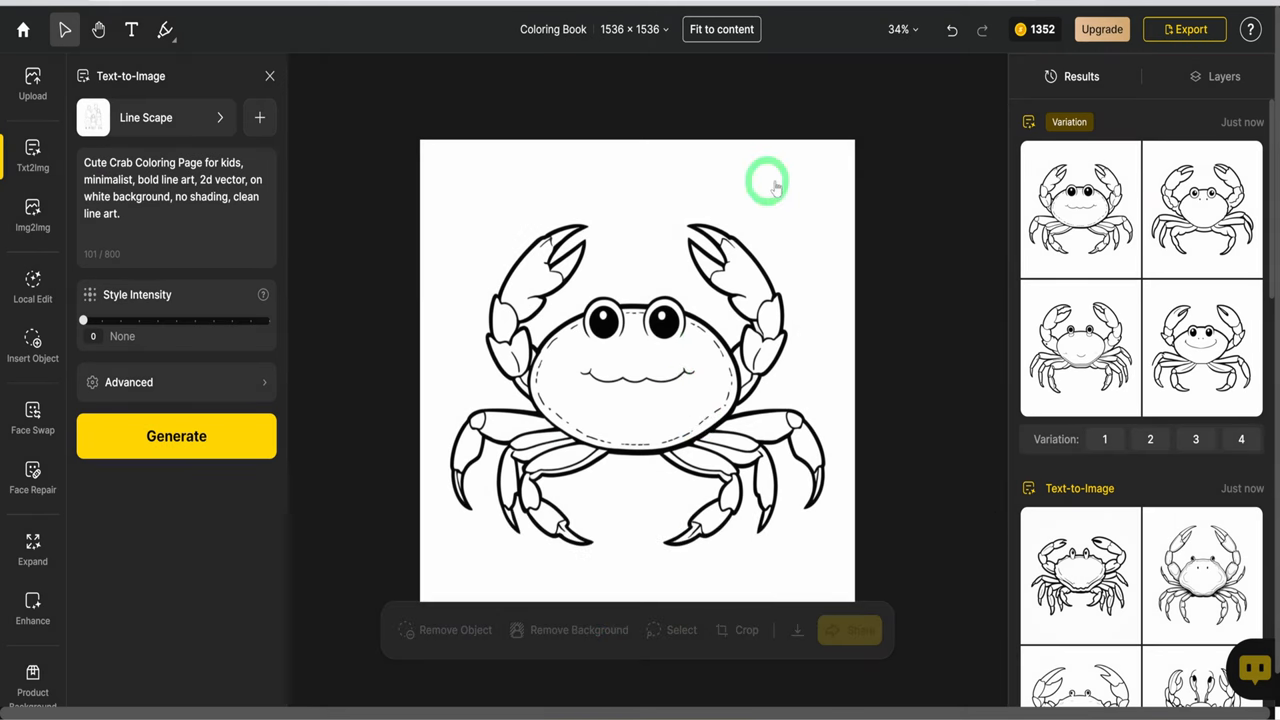
{"action": "mouse_move", "coordinate": [558, 554]}
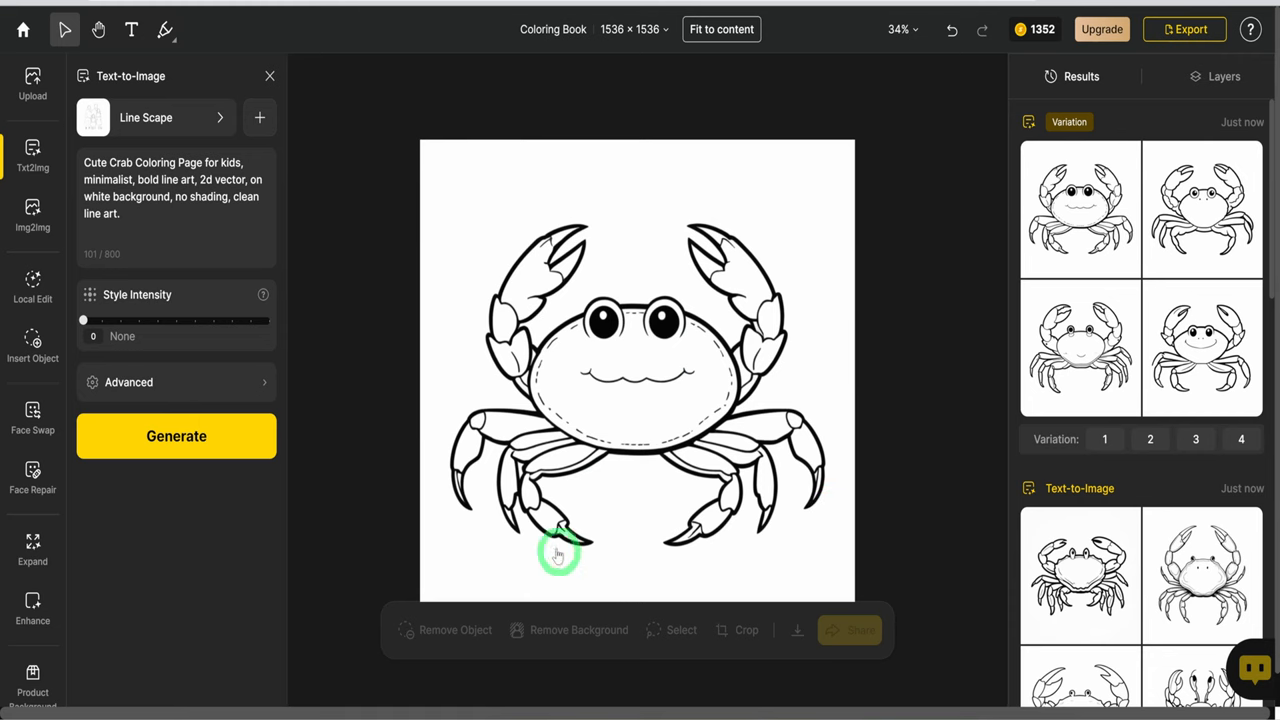
- Enhance the crab coloring page at High strength and return to the canvas
{"action": "left_click", "coordinate": [32, 610]}
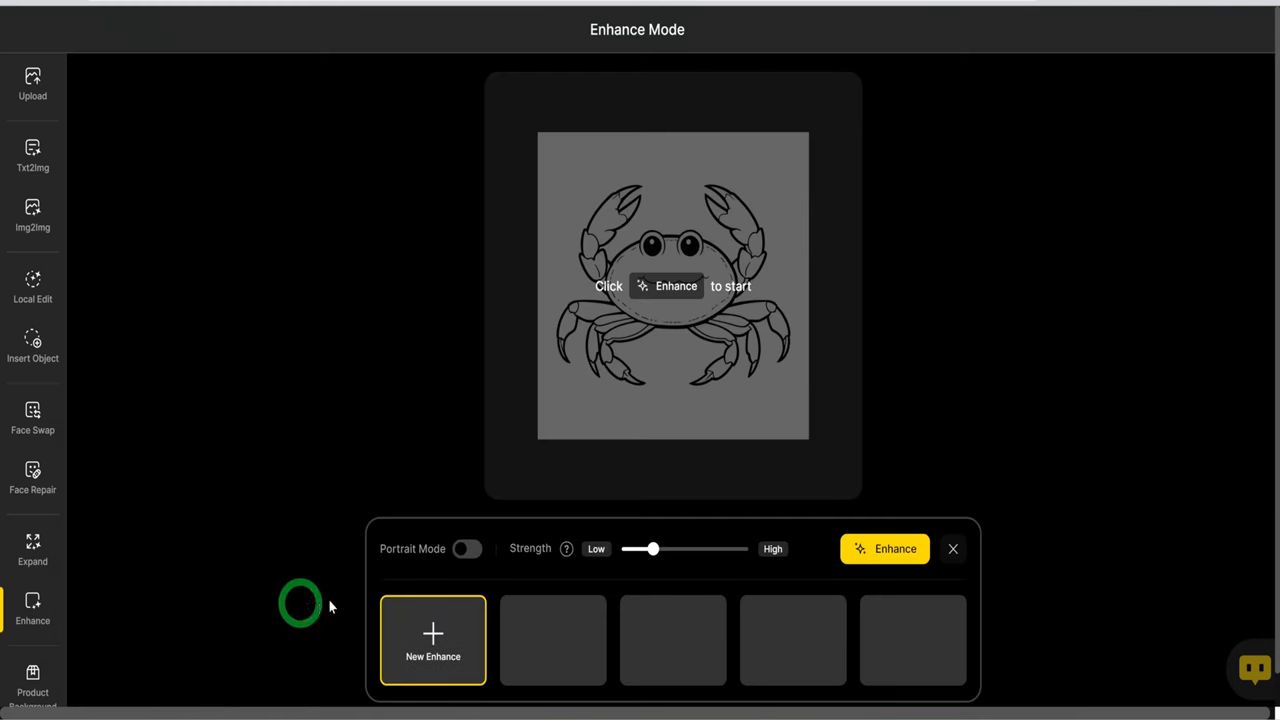
{"action": "left_click_drag", "start_coordinate": [652, 548], "coordinate": [748, 548]}
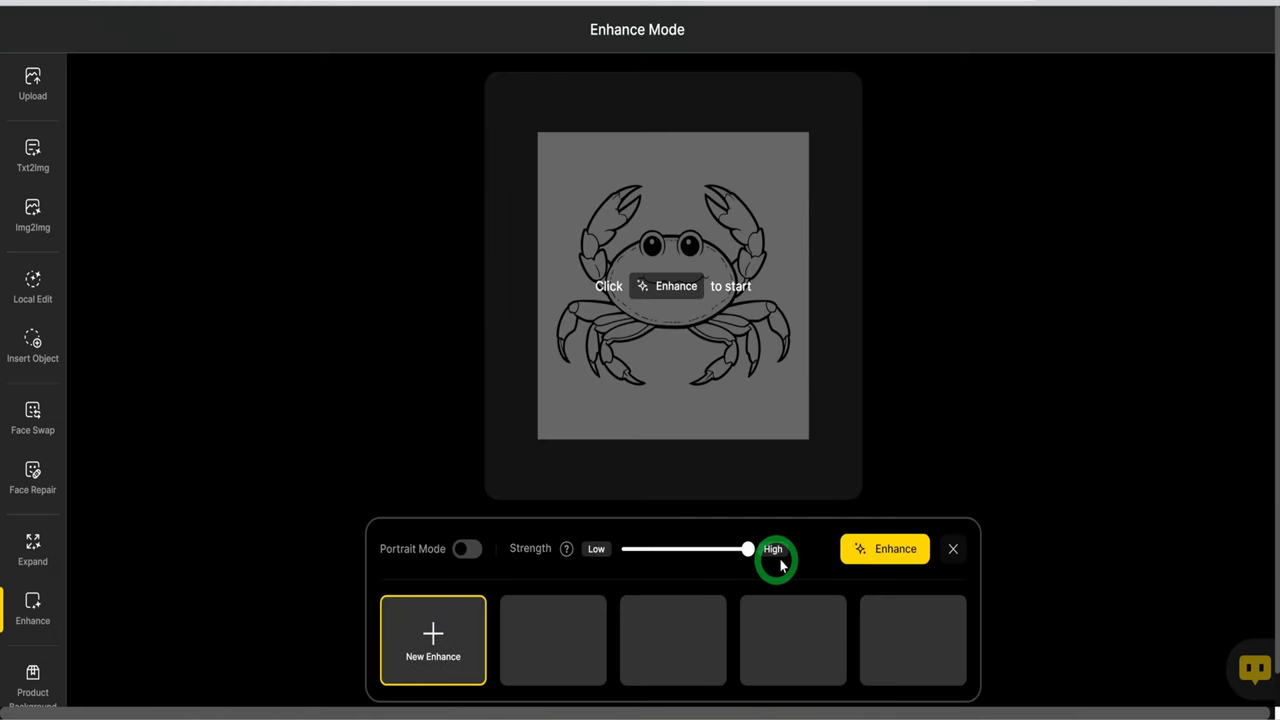
{"action": "left_click", "coordinate": [884, 548]}
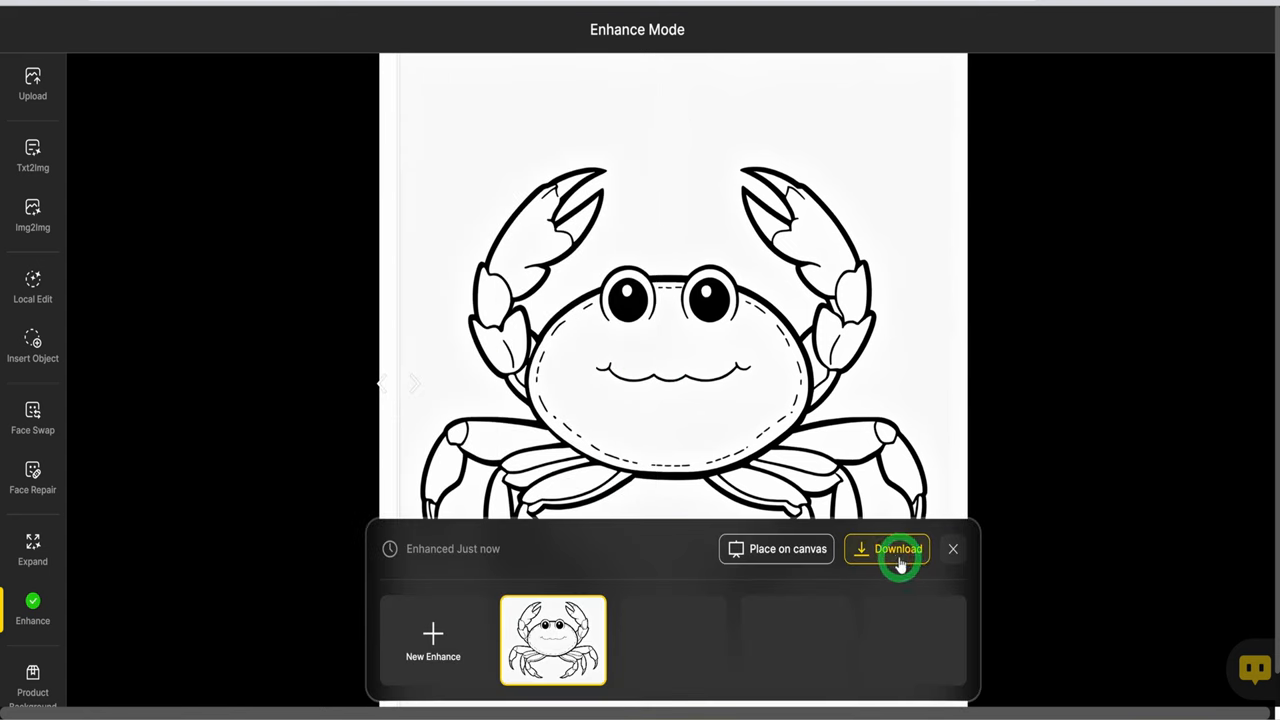
{"action": "mouse_move", "coordinate": [644, 356]}
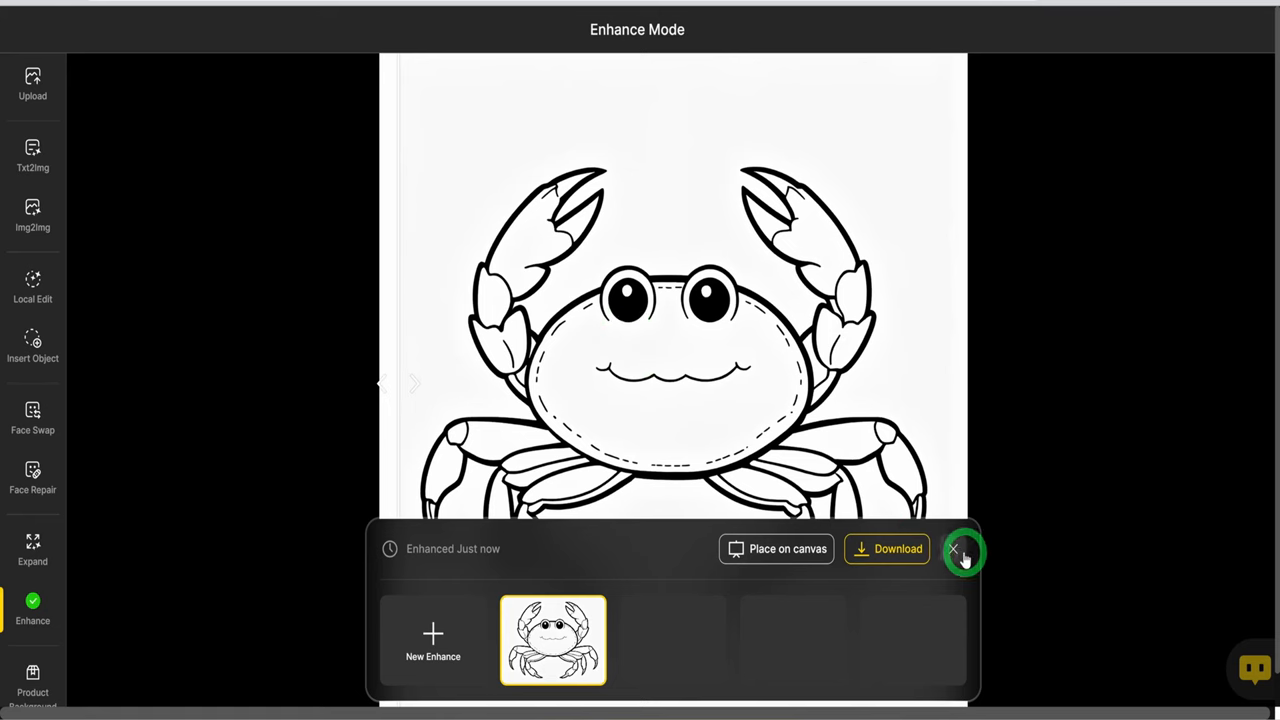
{"action": "left_click", "coordinate": [956, 552]}
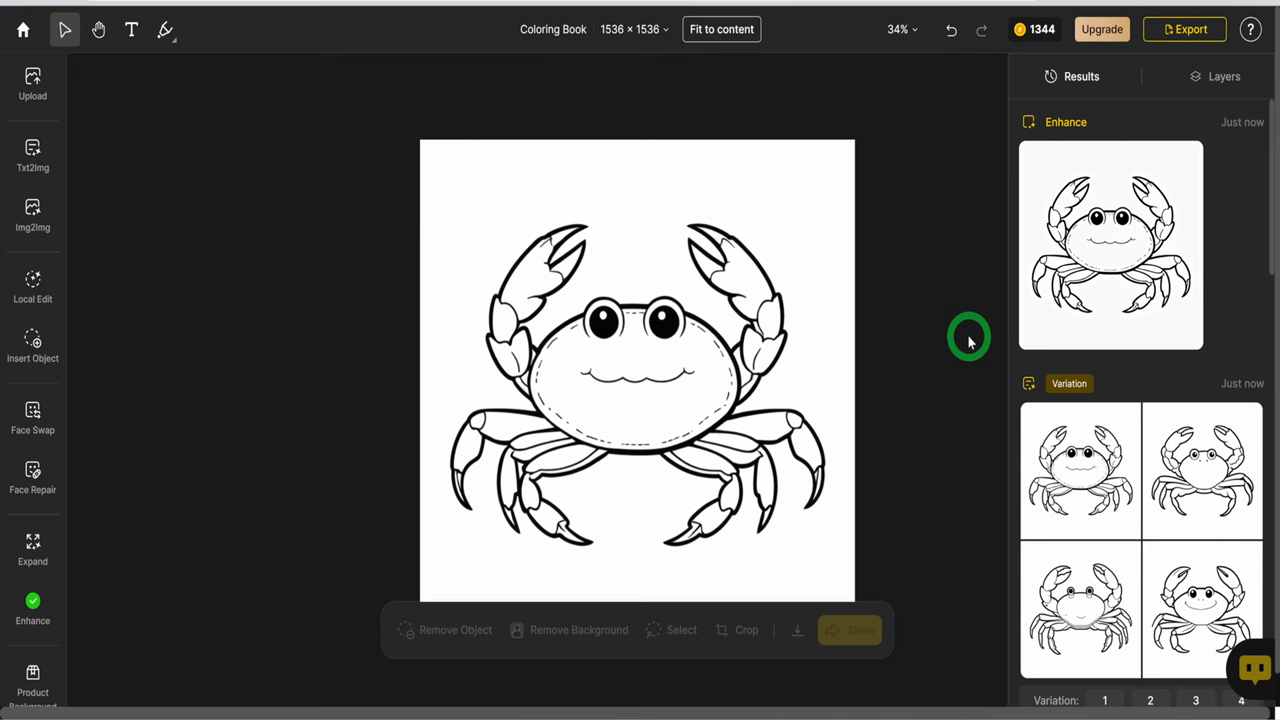
{"action": "mouse_move", "coordinate": [884, 320]}
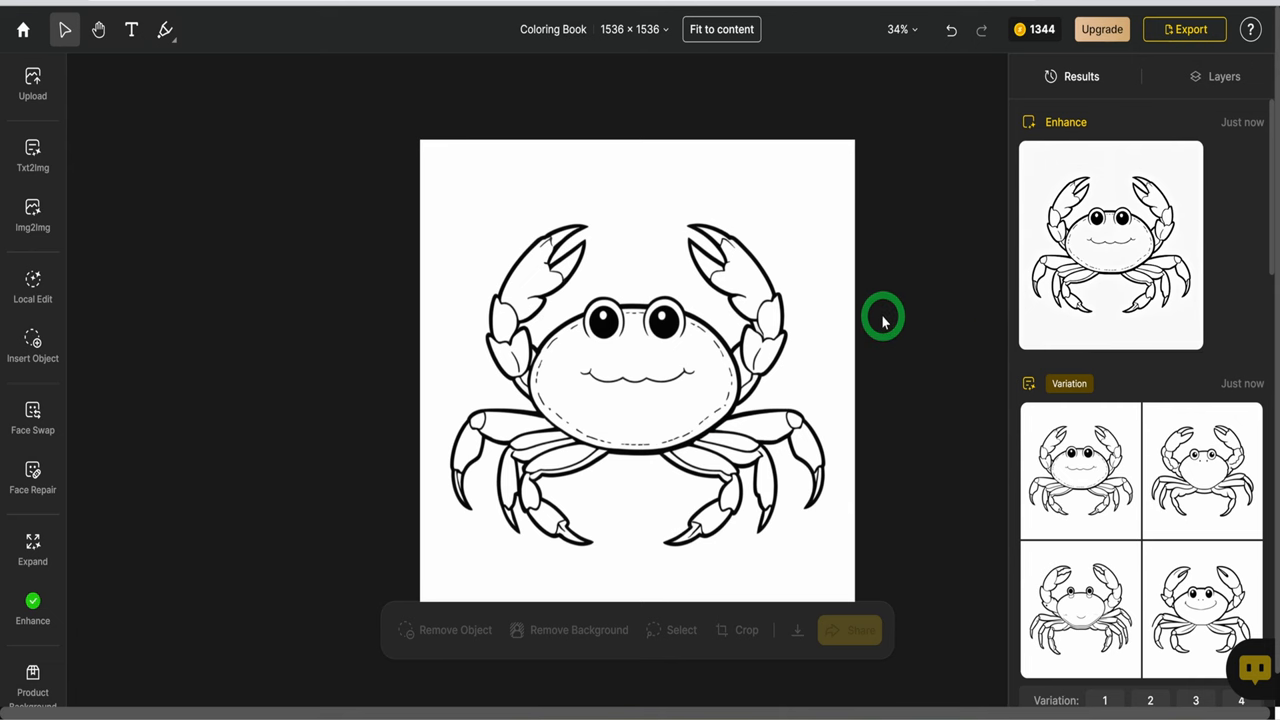
- Start an Img2Img restyle in Stylized Fauna with the cute crab coloring page prompt
{"action": "left_click", "coordinate": [32, 212]}
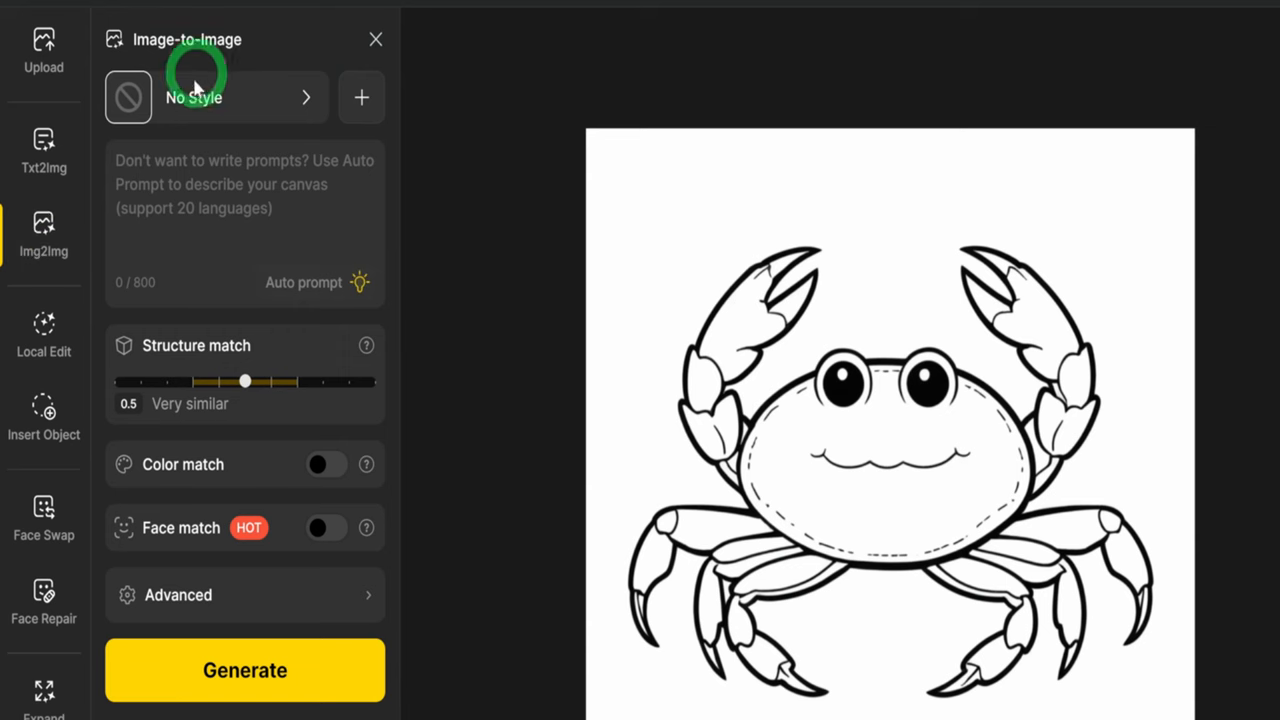
{"action": "left_click", "coordinate": [216, 96]}
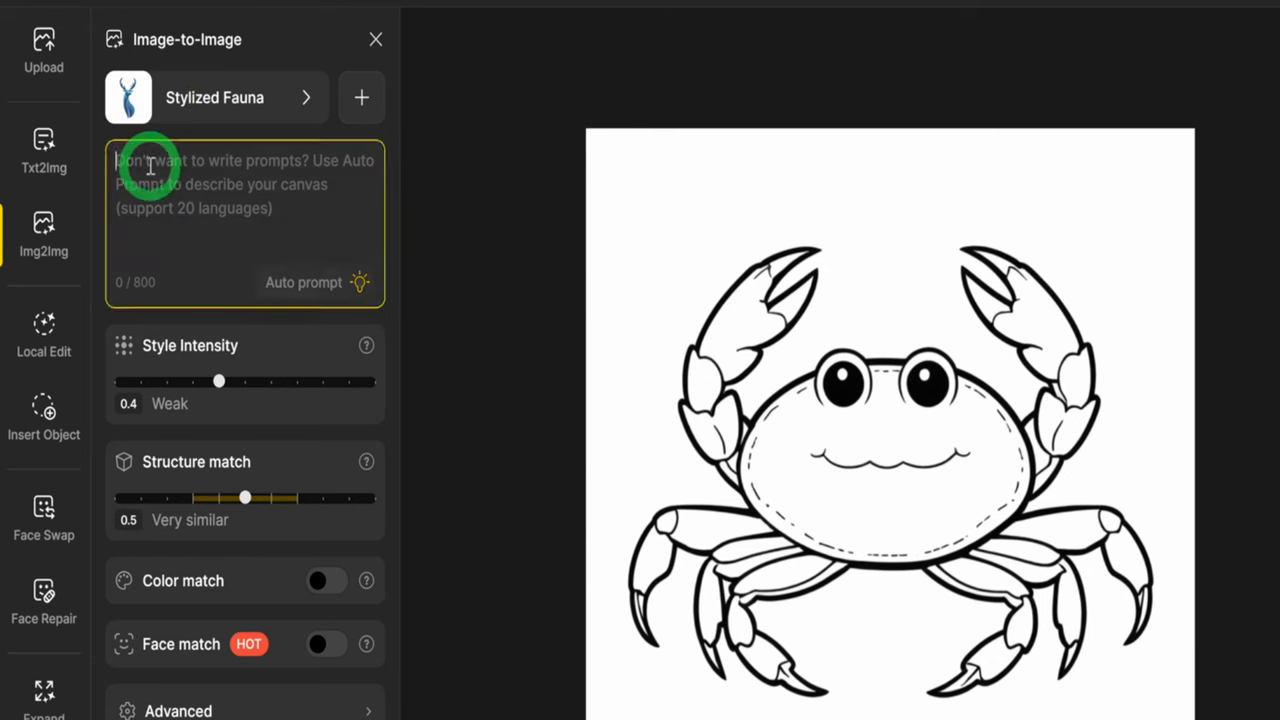
{"action": "type", "text": "cute crab Coloring Page for kids, minimalist, bold line art, 2d vector, on white background, no shading, clean line art.  multi color and black outline"}
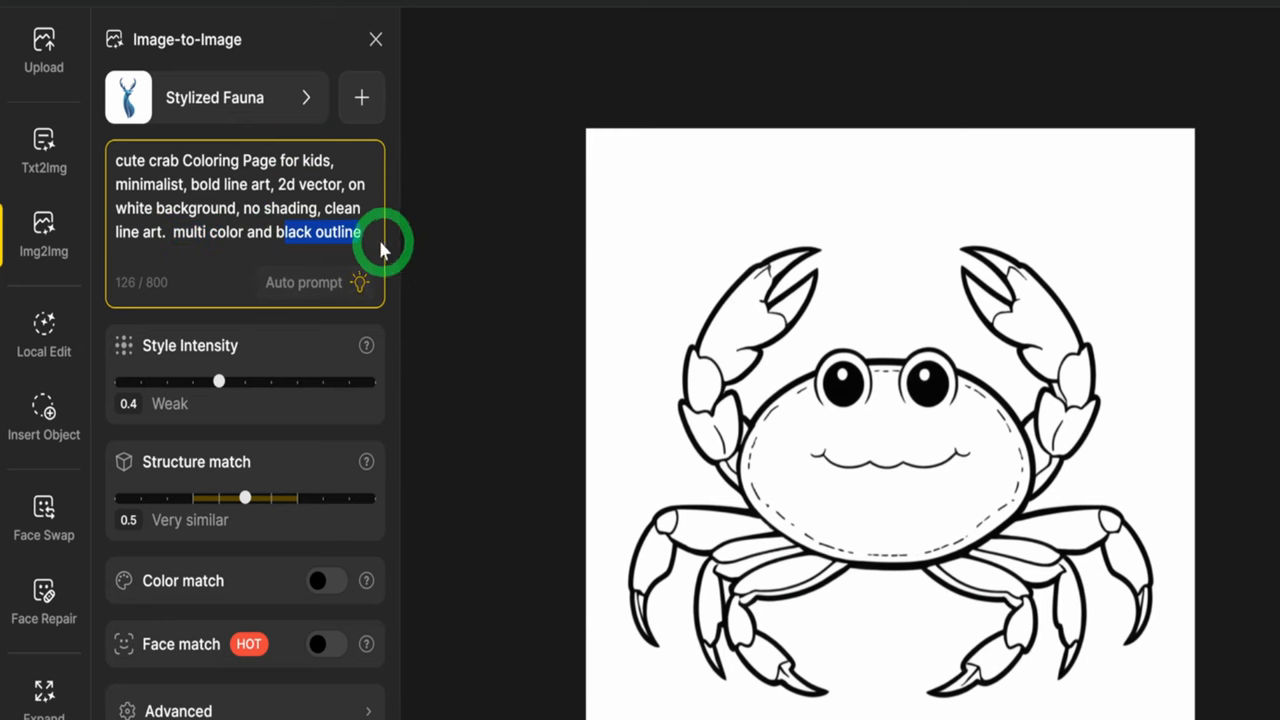
{"action": "mouse_move", "coordinate": [220, 384]}
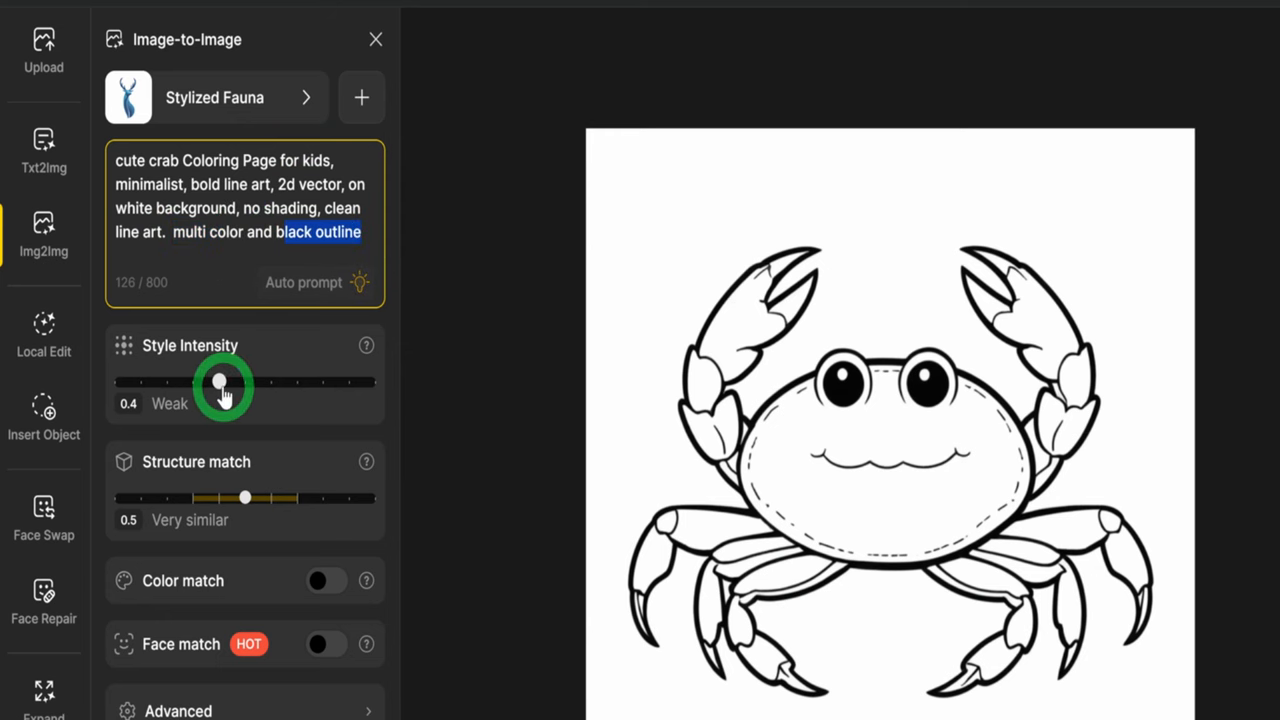
- Set Style Intensity to 0.5 and raise Structure match to keep the crab's shape
{"action": "left_click_drag", "start_coordinate": [220, 384], "coordinate": [244, 384]}
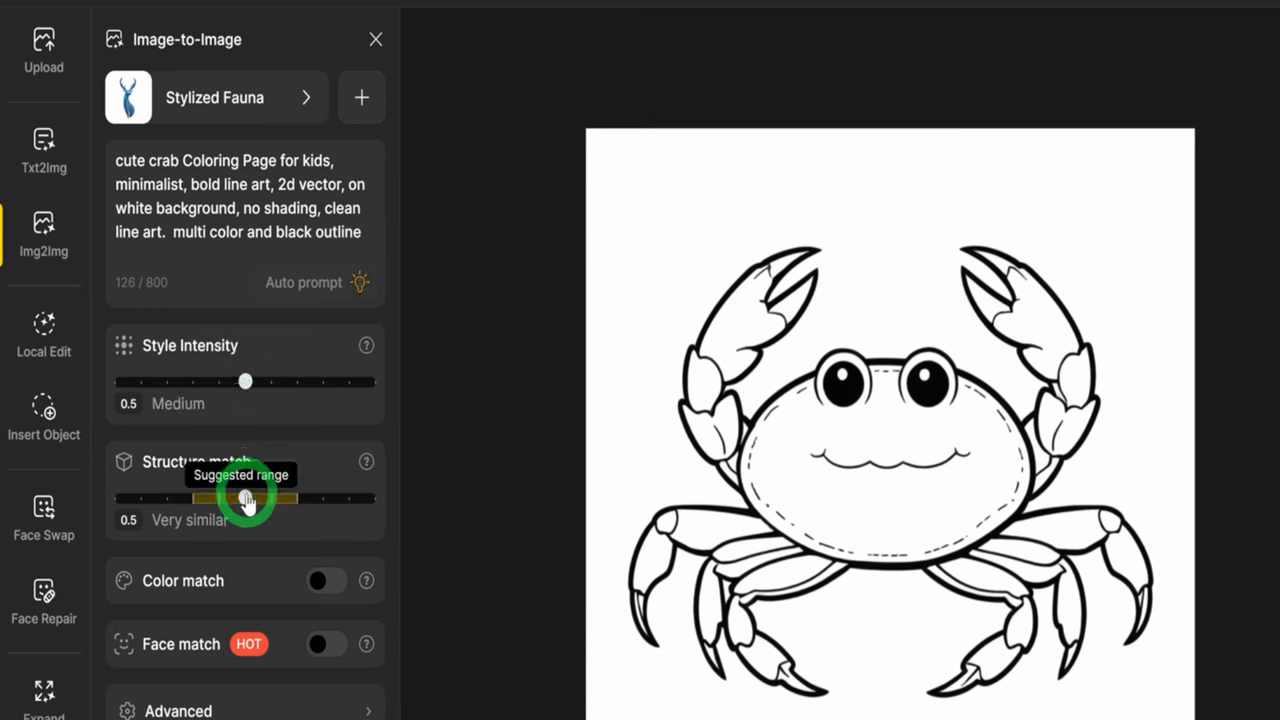
{"action": "left_click_drag", "start_coordinate": [246, 498], "coordinate": [298, 498]}
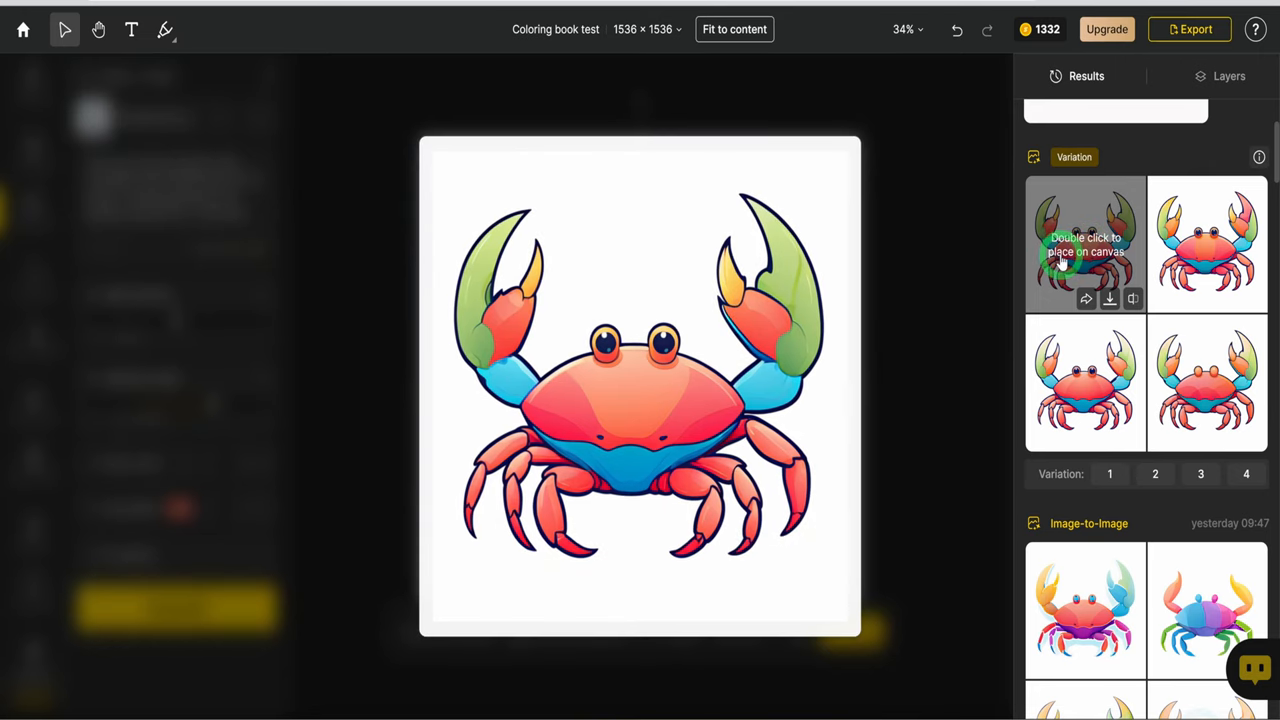
- Place a coloured crab variation on the canvas, offset down-right of the line-art crab
{"action": "double_click", "coordinate": [1084, 244]}
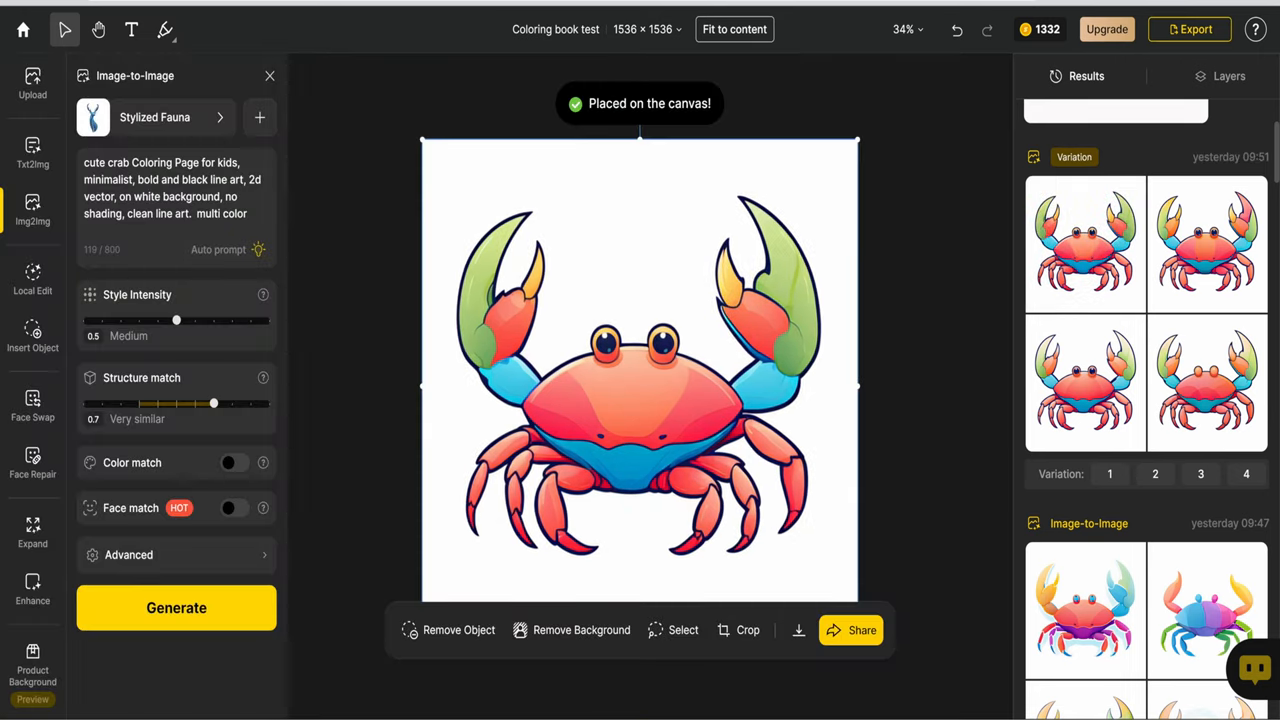
{"action": "left_click_drag", "start_coordinate": [640, 370], "coordinate": [730, 410]}
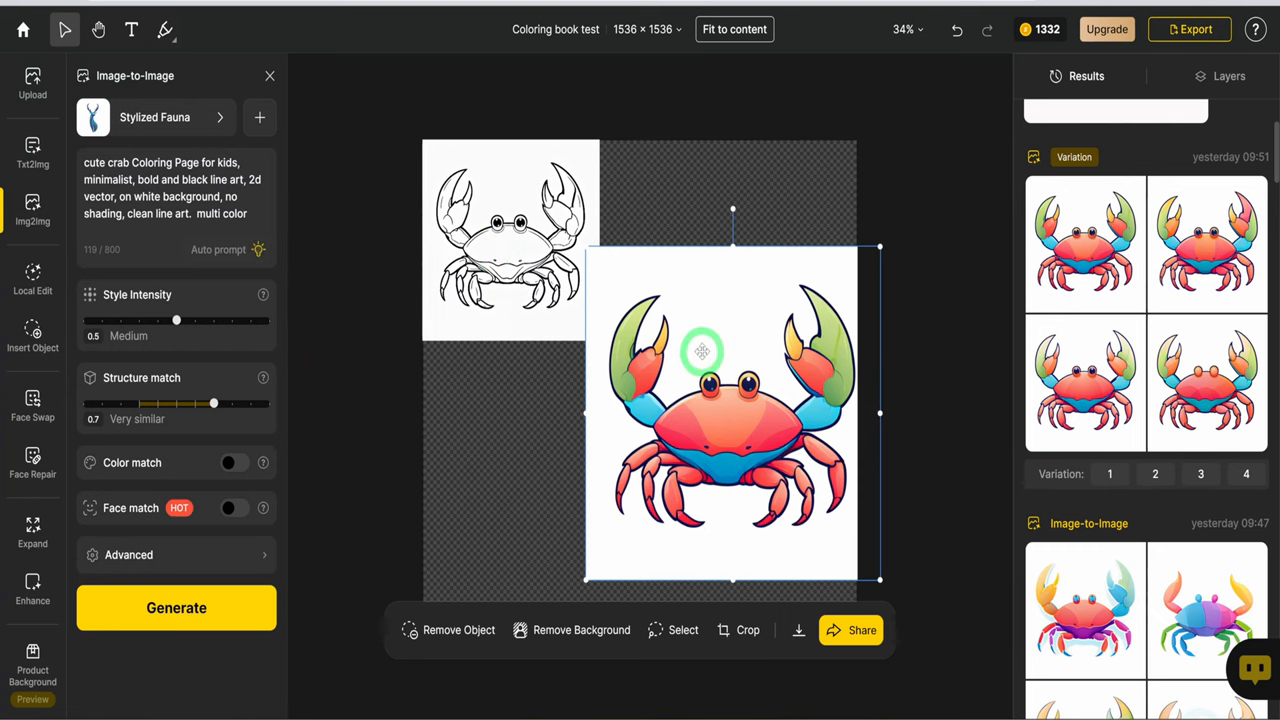
{"action": "mouse_move", "coordinate": [524, 404]}
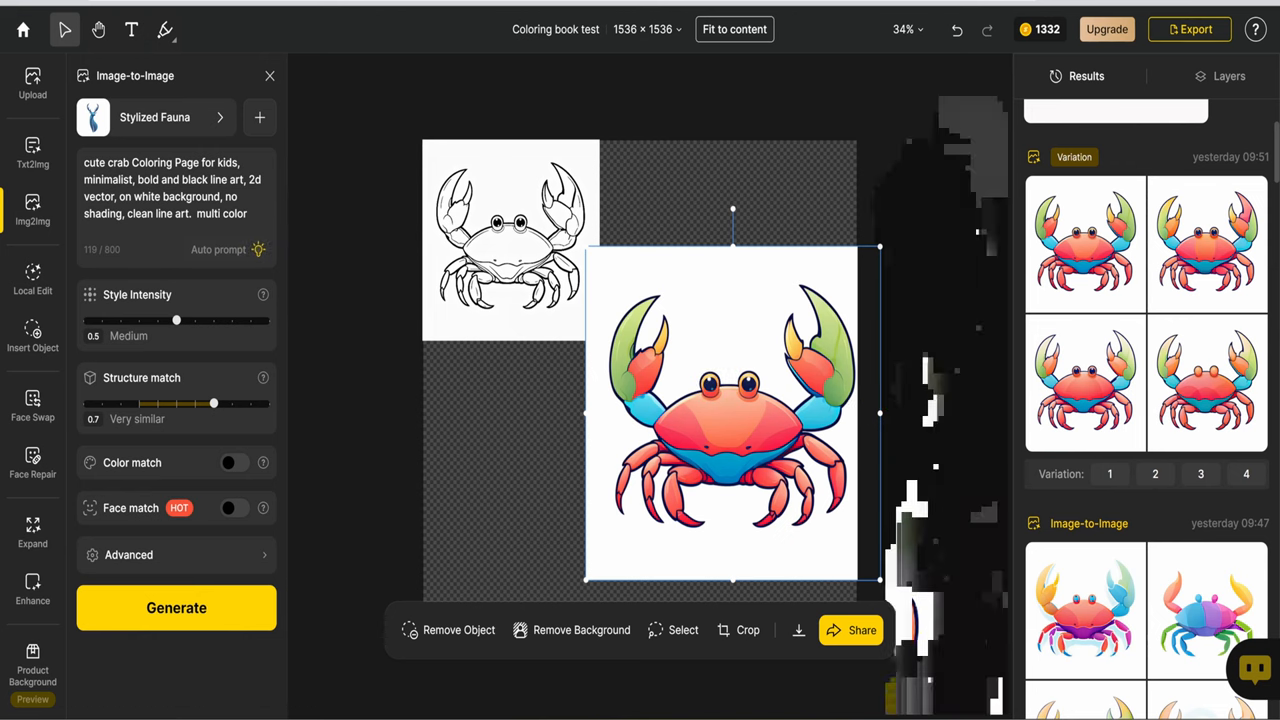
- Review the monthly Pick Your Plan pricing: Standard $10, Professional $30, Business $60
{"action": "left_click", "coordinate": [1106, 30]}
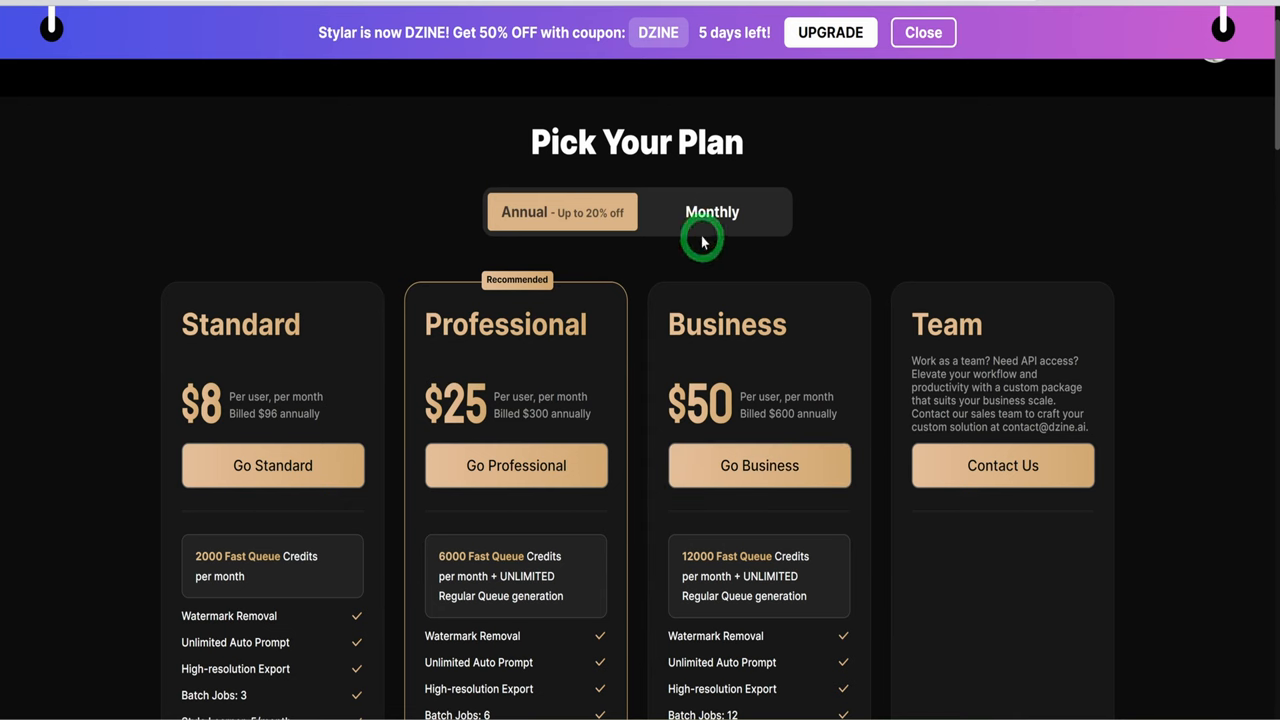
{"action": "left_click", "coordinate": [712, 212]}
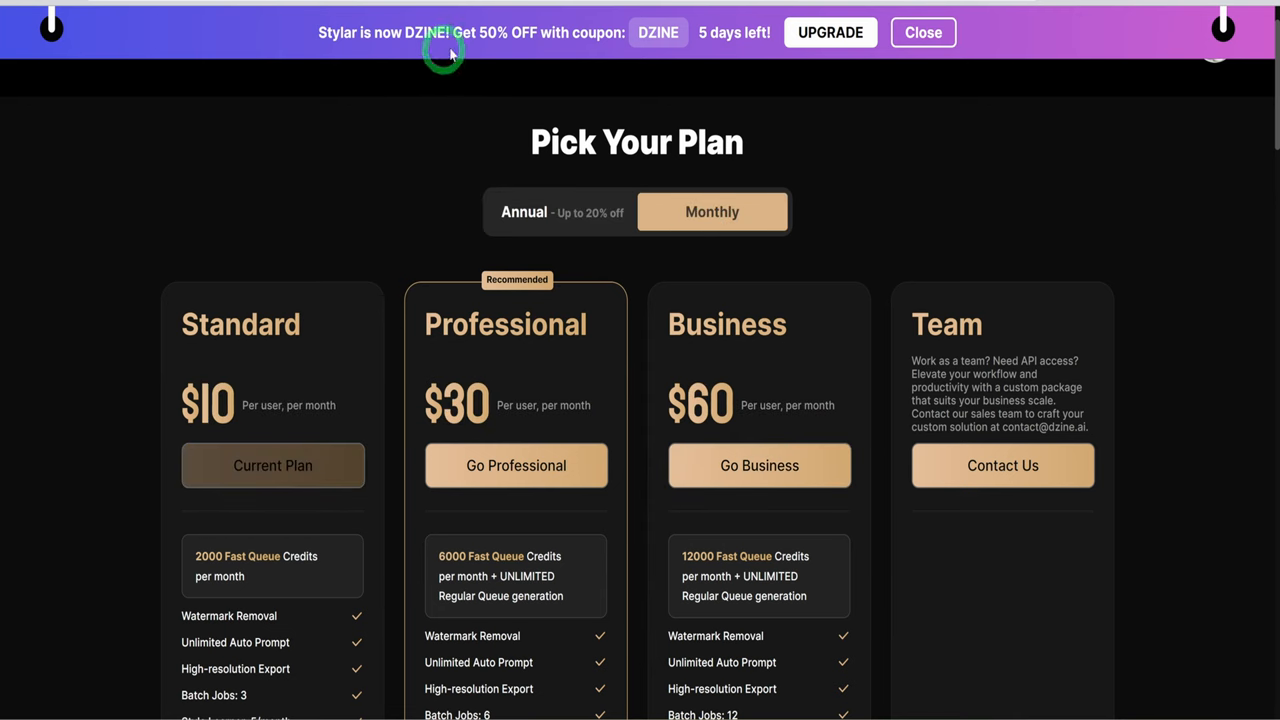
{"action": "mouse_move", "coordinate": [596, 42]}
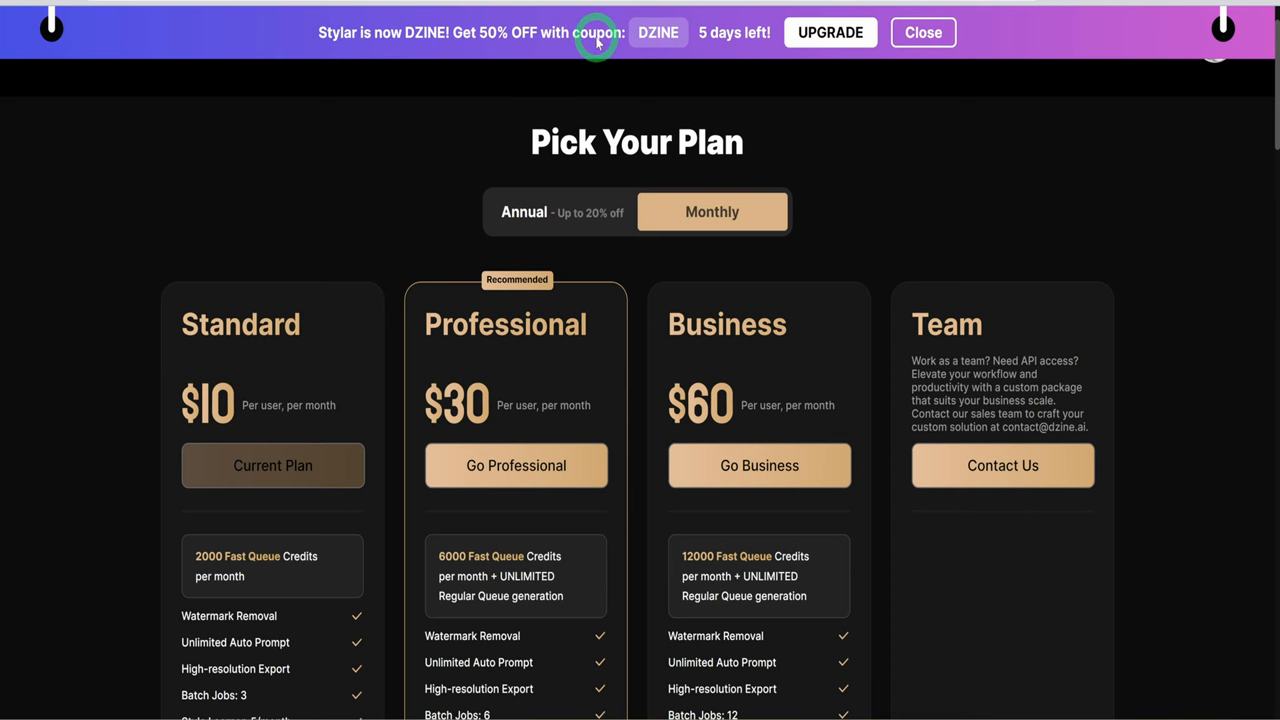
{"action": "scroll", "scroll_direction": "down", "scroll_amount": 3}
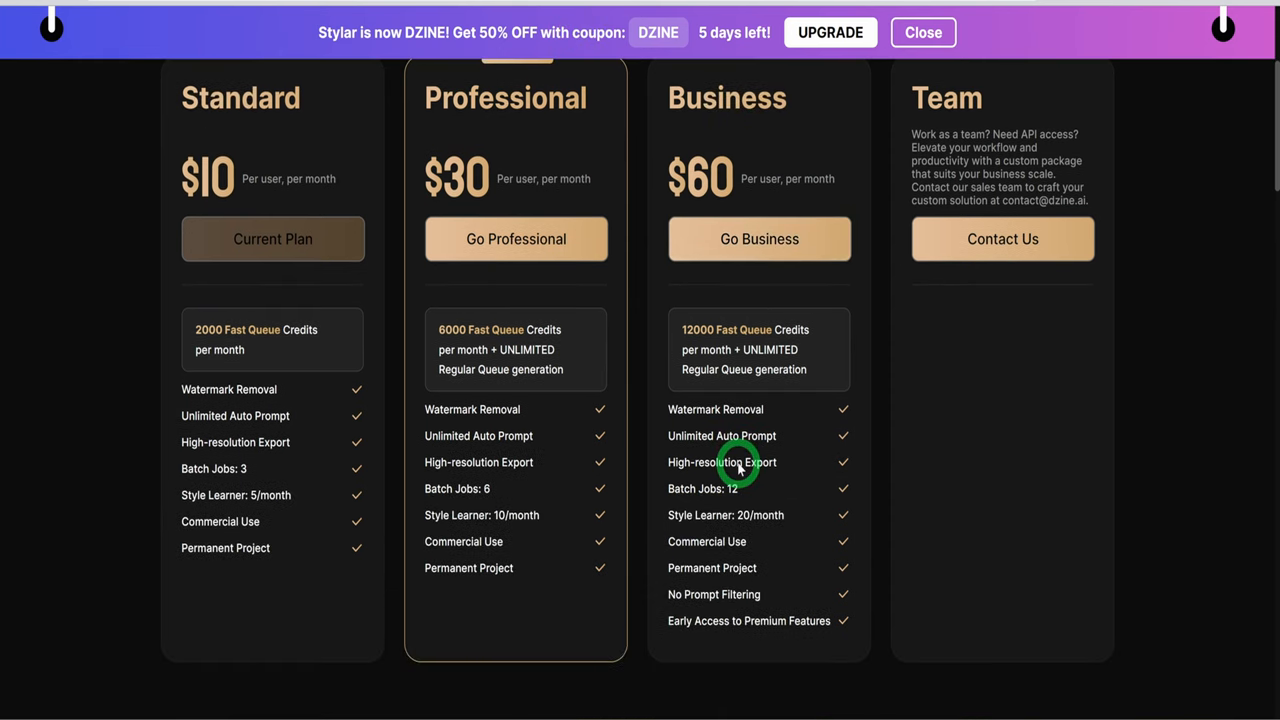
{"action": "scroll", "scroll_direction": "up", "scroll_amount": 3}
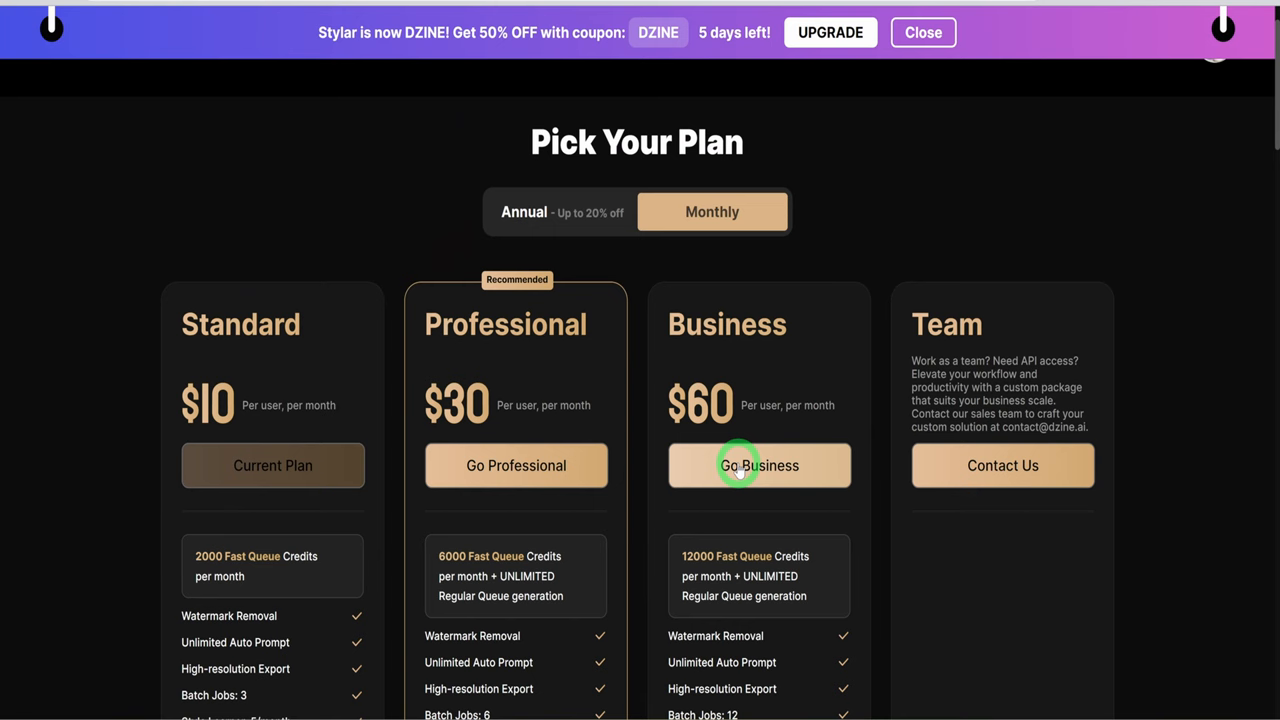
{"action": "mouse_move", "coordinate": [324, 378]}
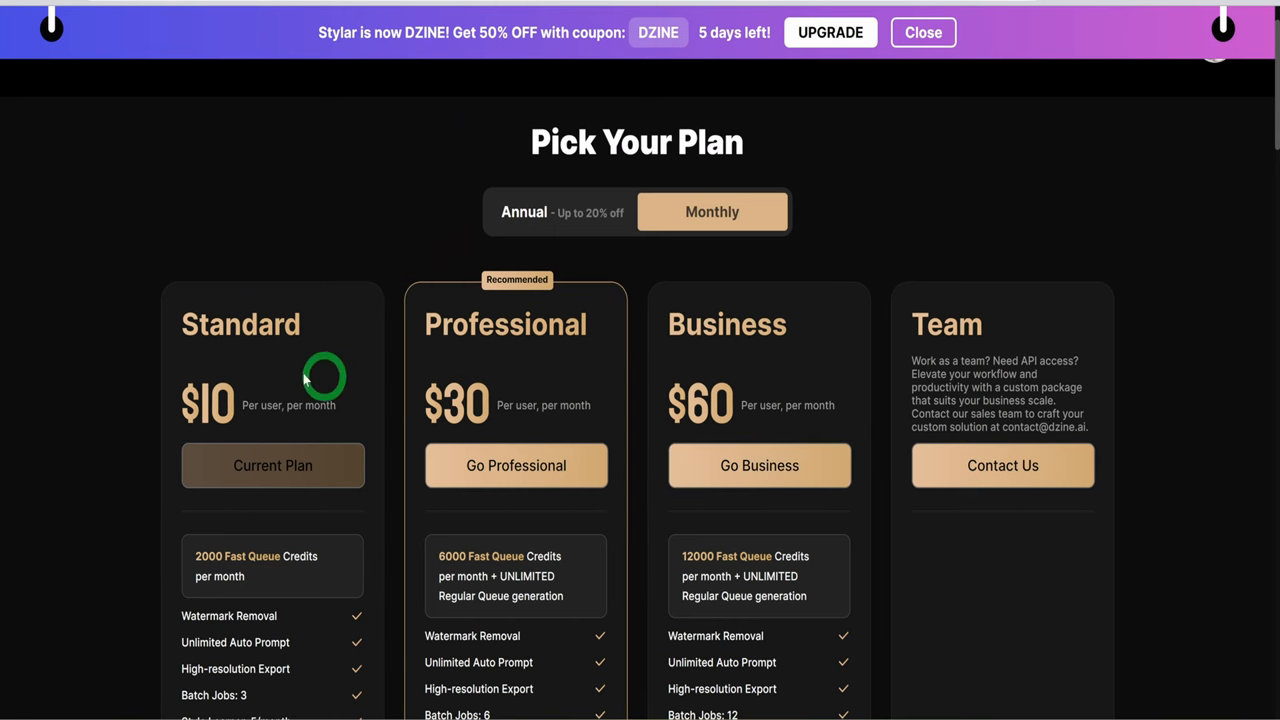
{"action": "mouse_move", "coordinate": [144, 336]}
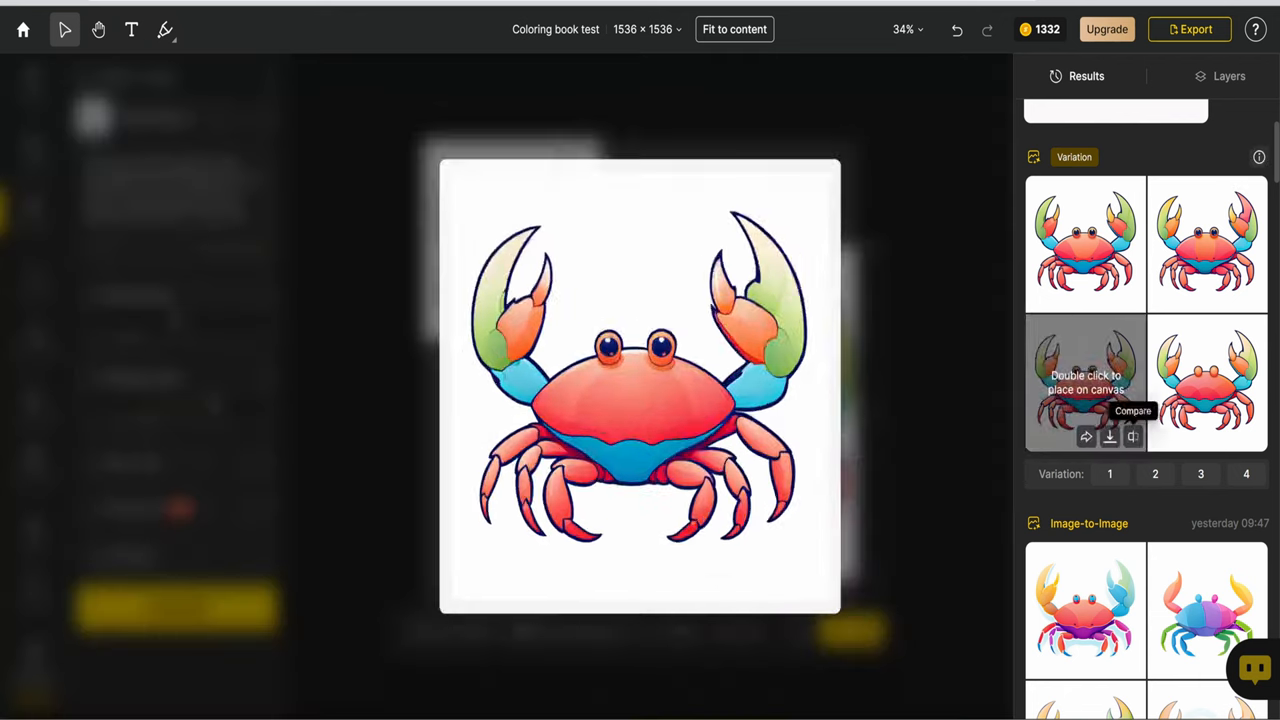
- Place the coloured crab variation on the canvas beside the line-art crab
{"action": "double_click", "coordinate": [1084, 382]}
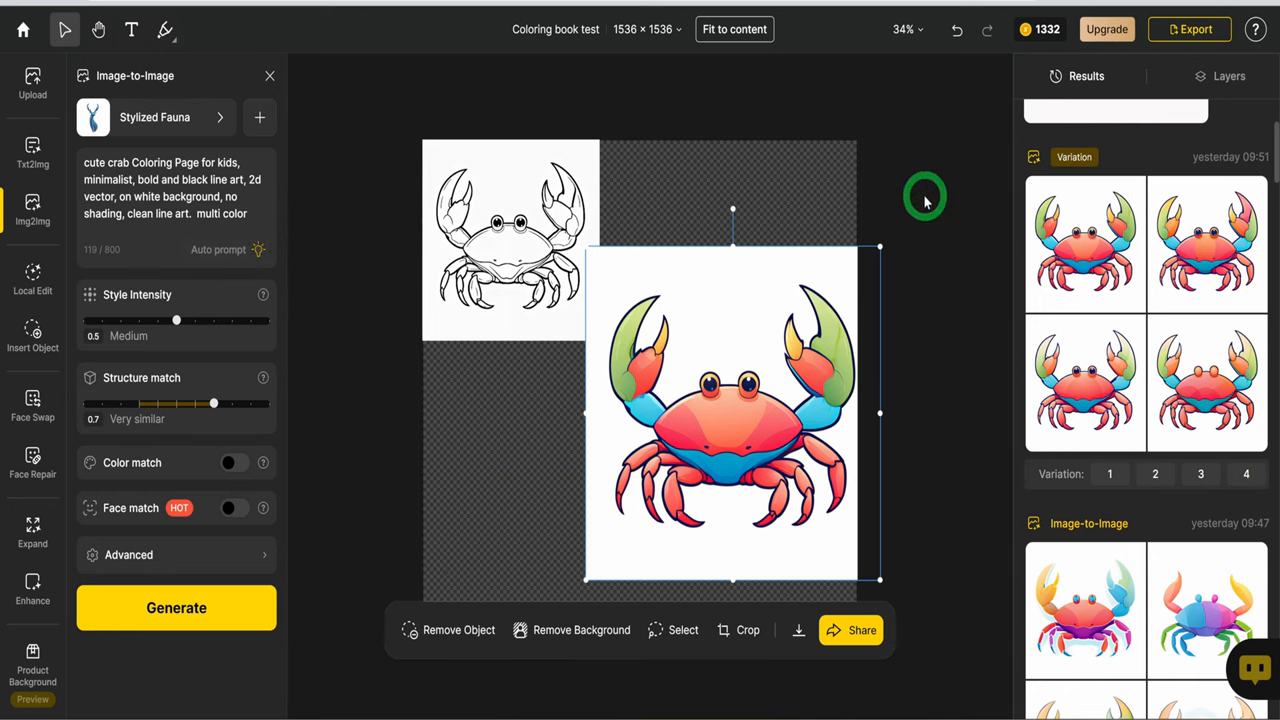
{"action": "mouse_move", "coordinate": [908, 216]}
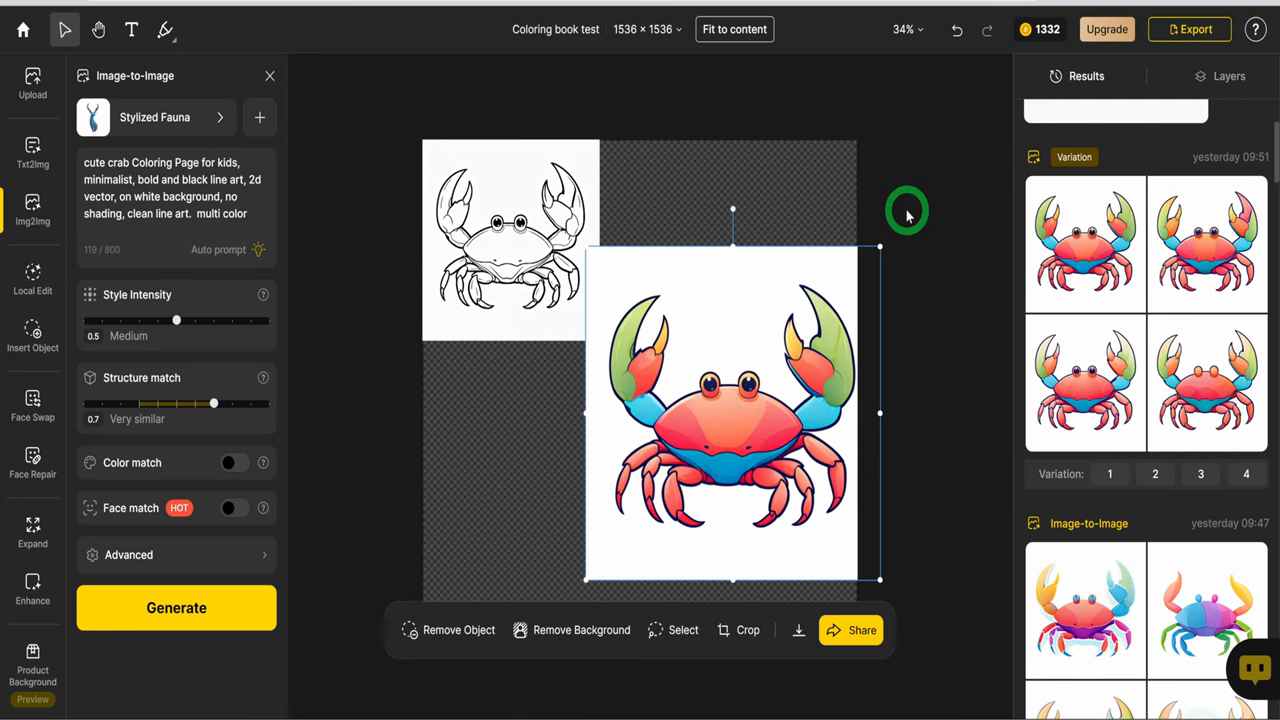
{"action": "mouse_move", "coordinate": [900, 236]}
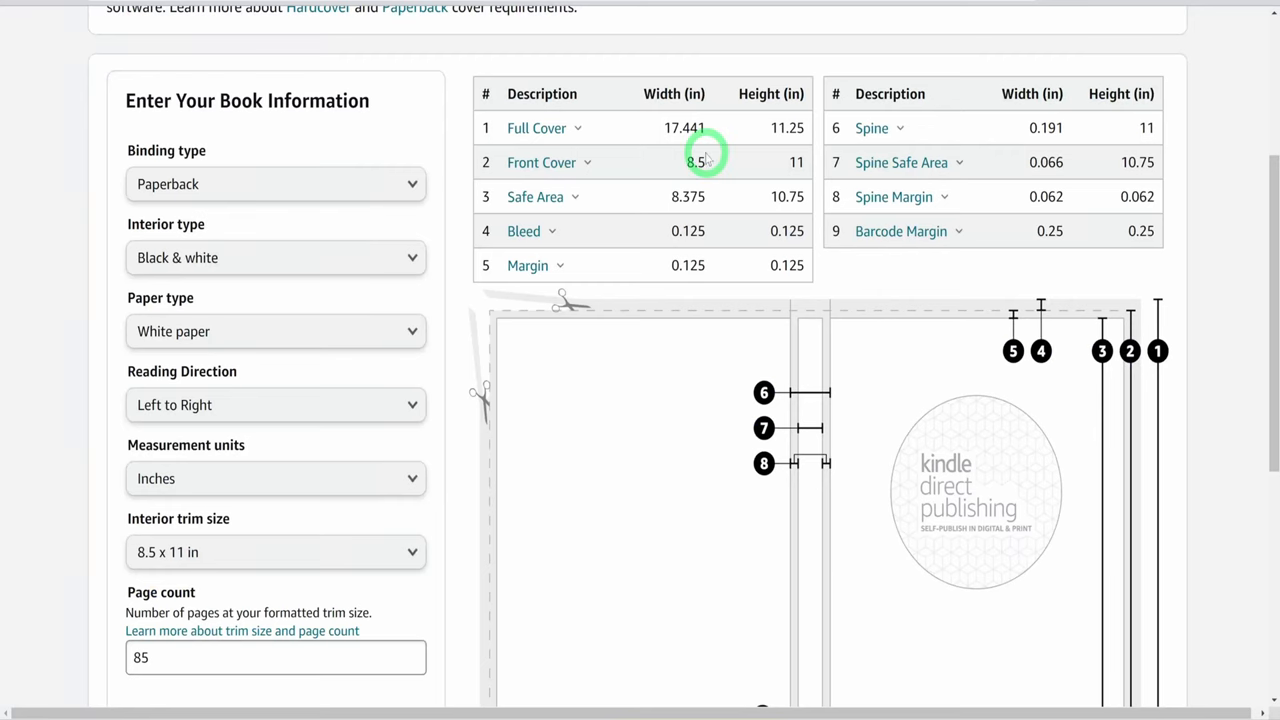
- Review the 17.441 × 11.25 in cover size and 0.191" spine template for 85 pages
{"action": "scroll", "scroll_direction": "up", "scroll_amount": 3}
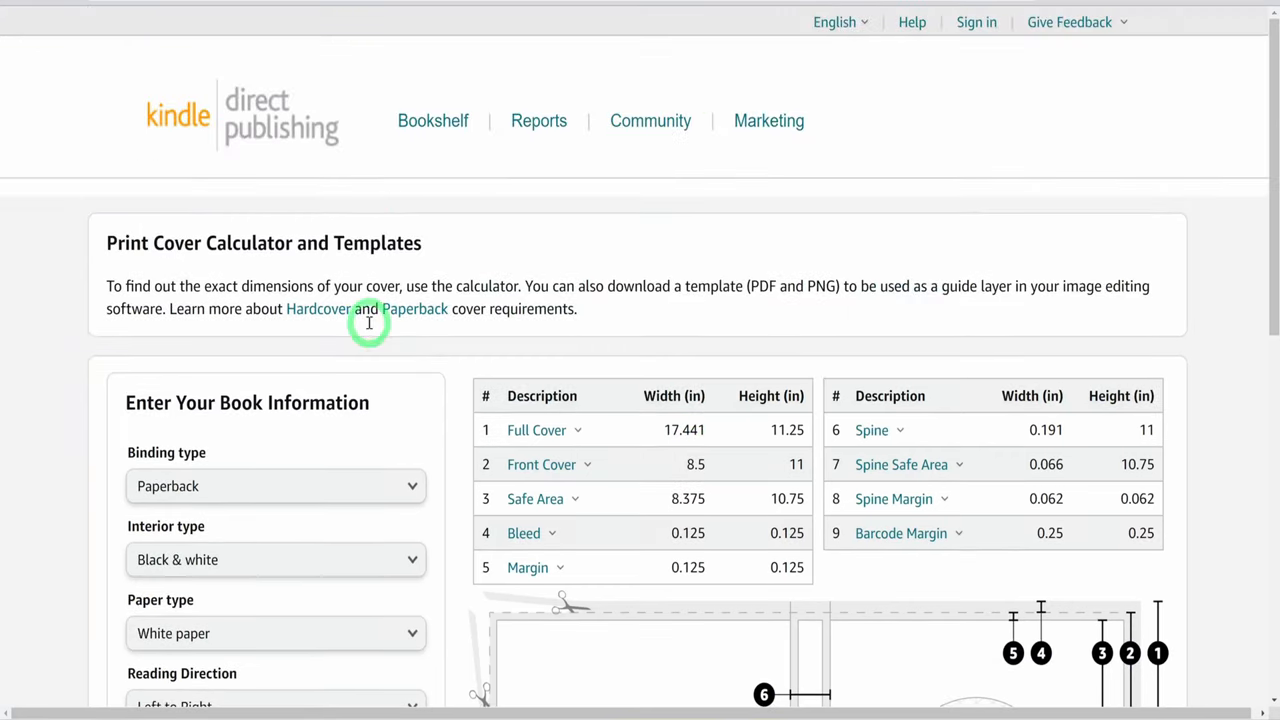
{"action": "scroll", "scroll_direction": "down", "scroll_amount": 3}
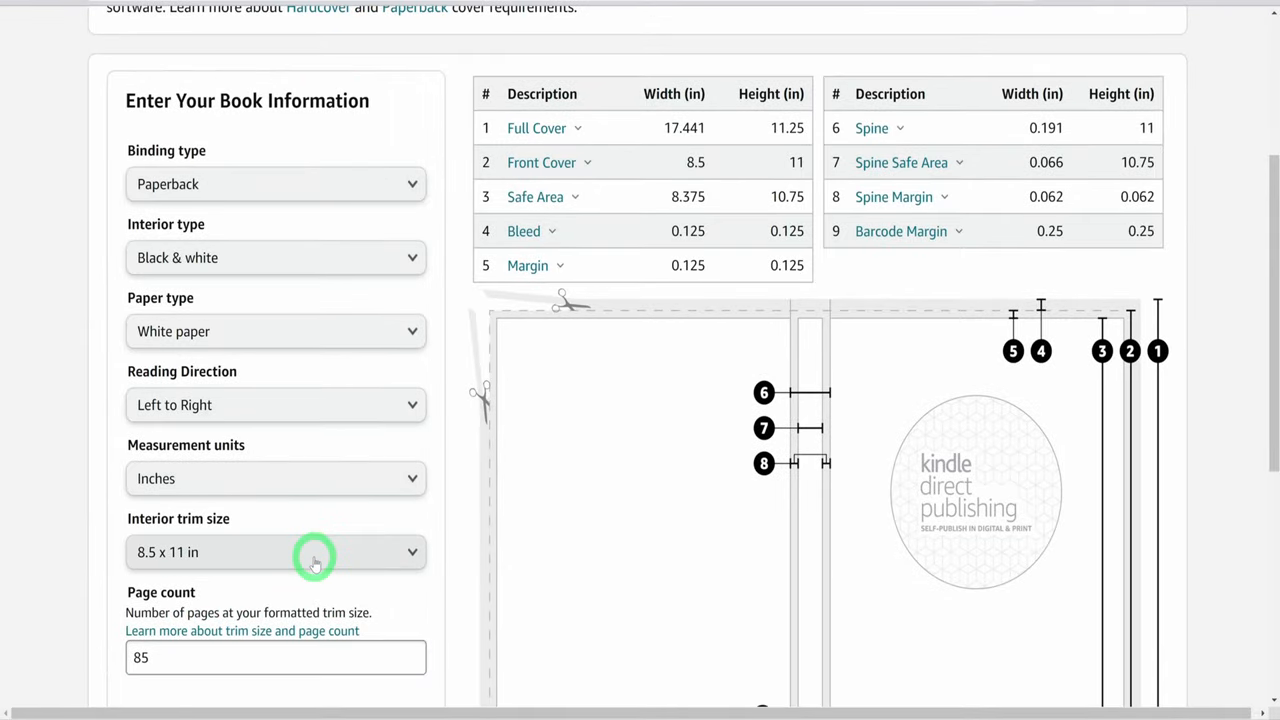
{"action": "scroll", "scroll_direction": "down", "scroll_amount": 3}
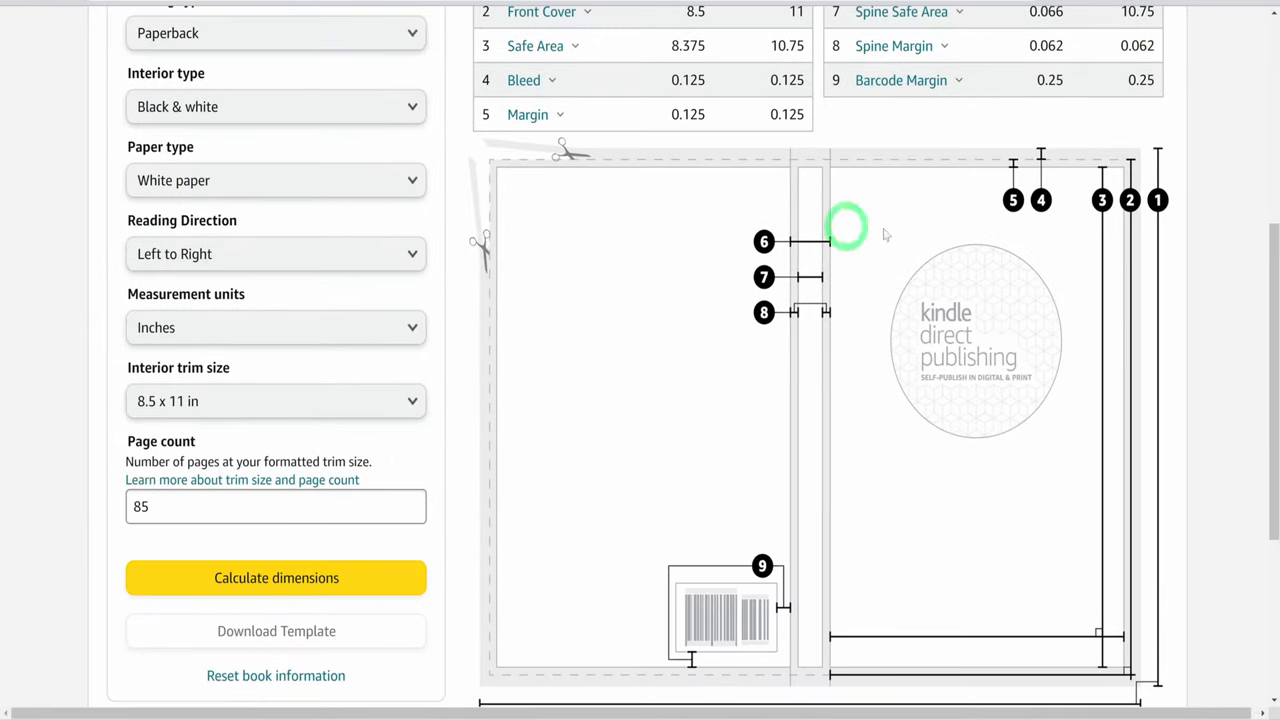
{"action": "scroll", "scroll_direction": "up", "scroll_amount": 3}
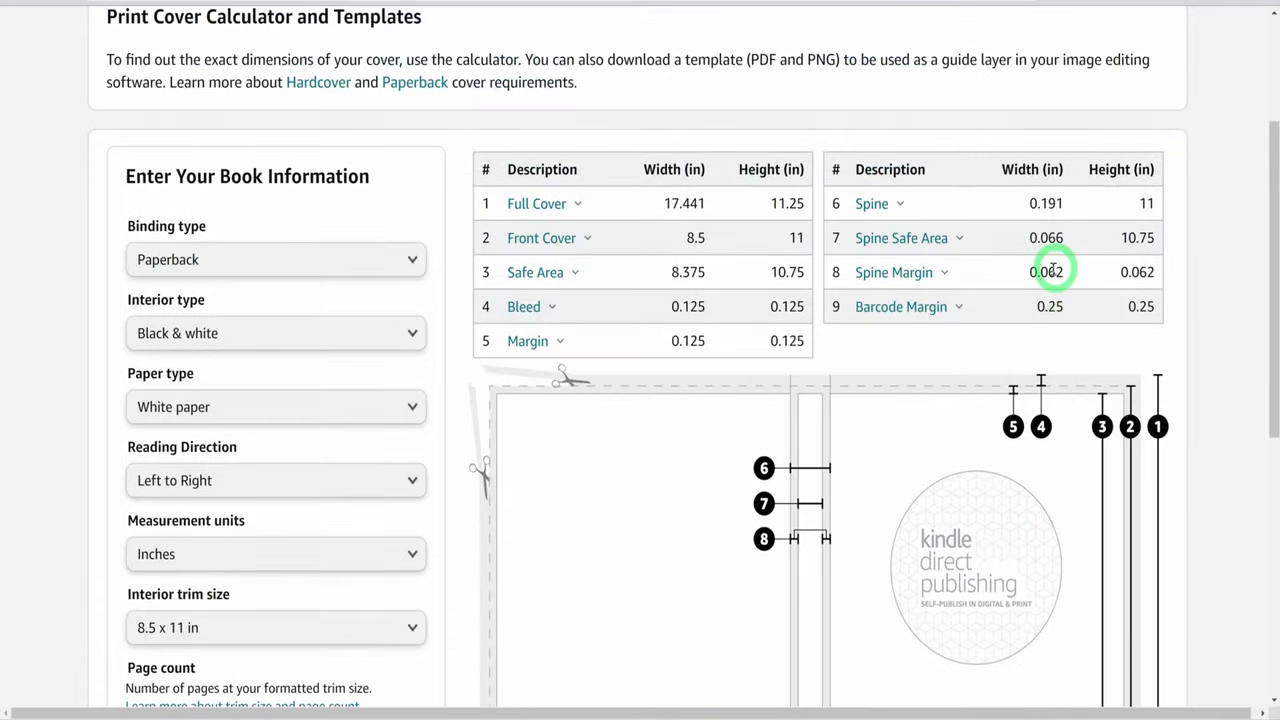
{"action": "mouse_move", "coordinate": [680, 414]}
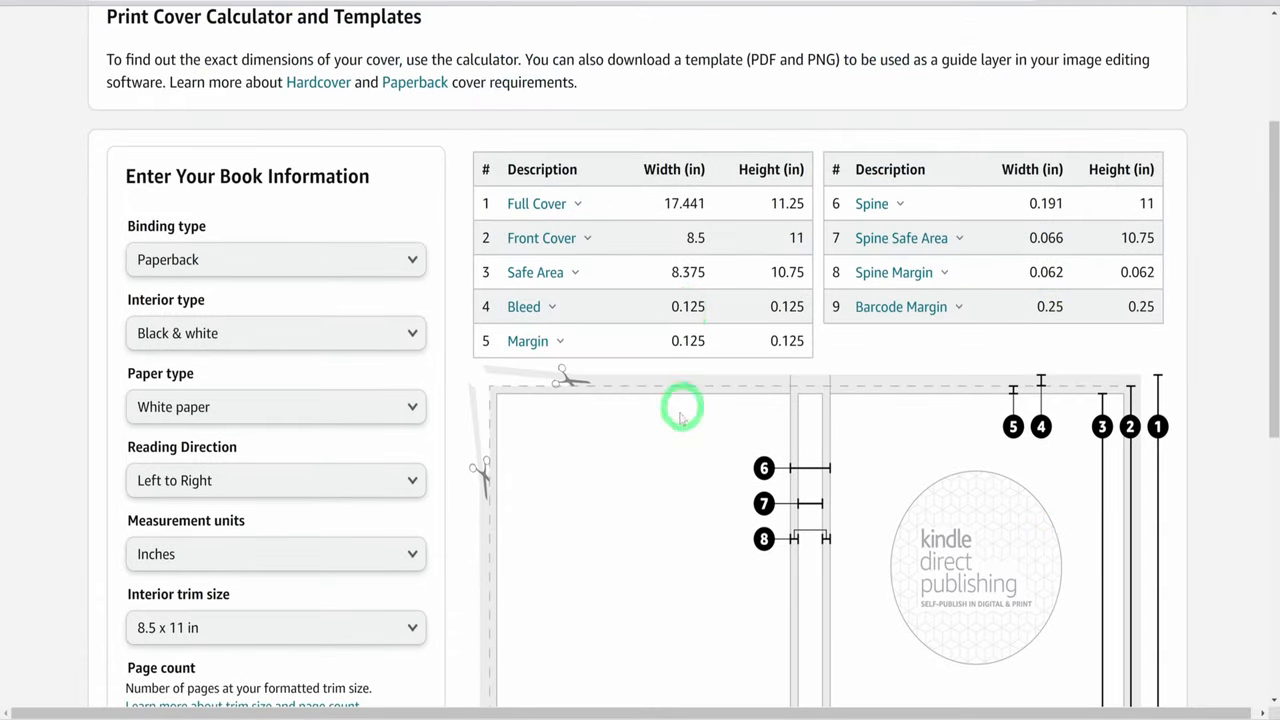
{"action": "scroll", "scroll_direction": "down", "scroll_amount": 3}
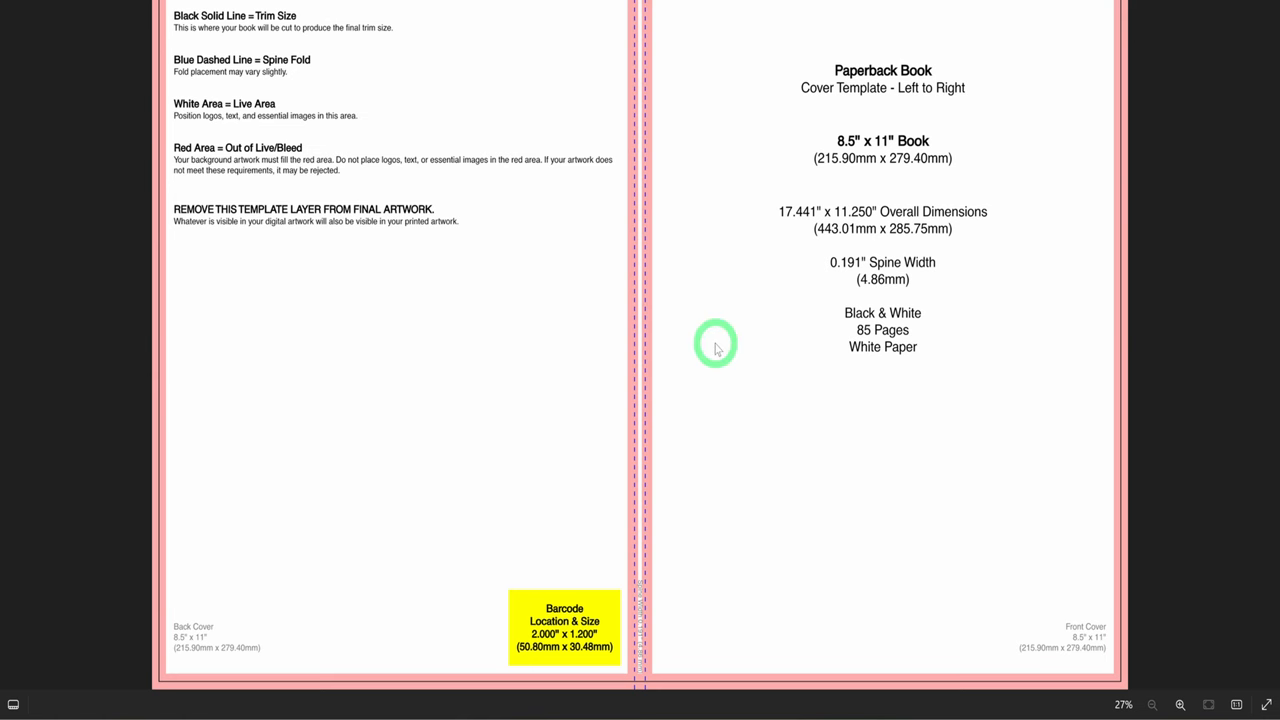
{"action": "mouse_move", "coordinate": [748, 450]}
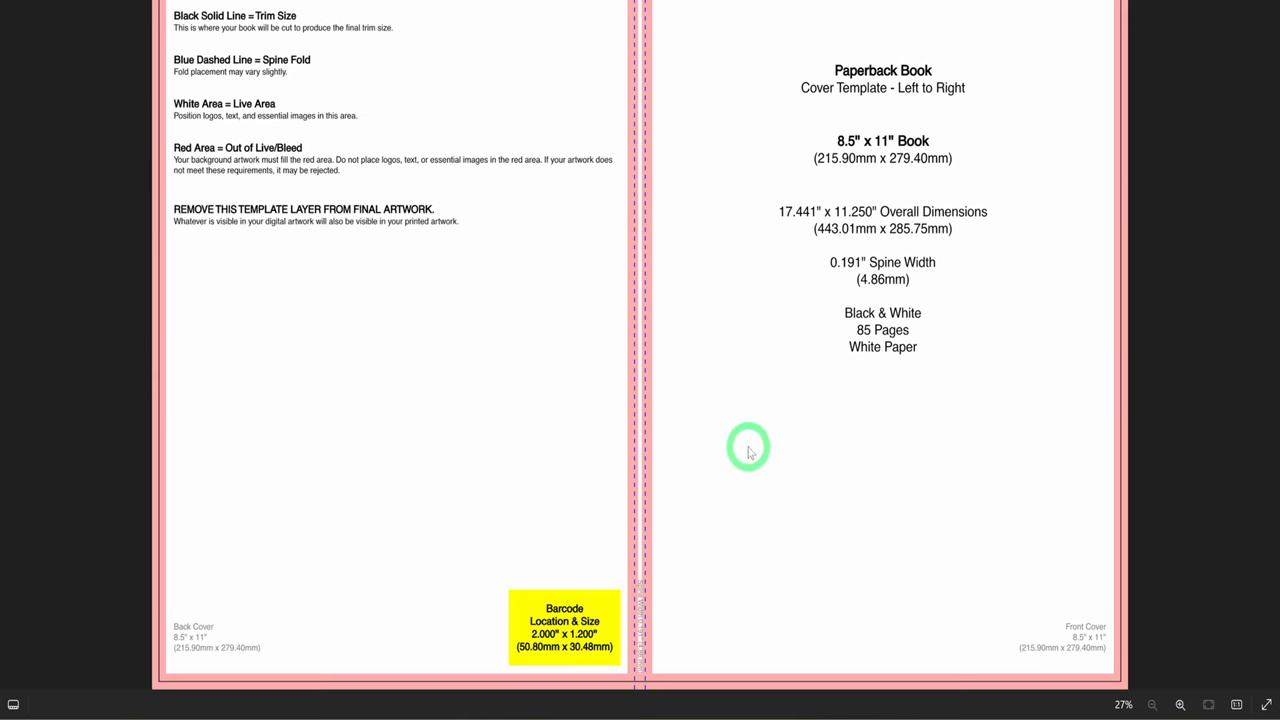
{"action": "mouse_move", "coordinate": [778, 212]}
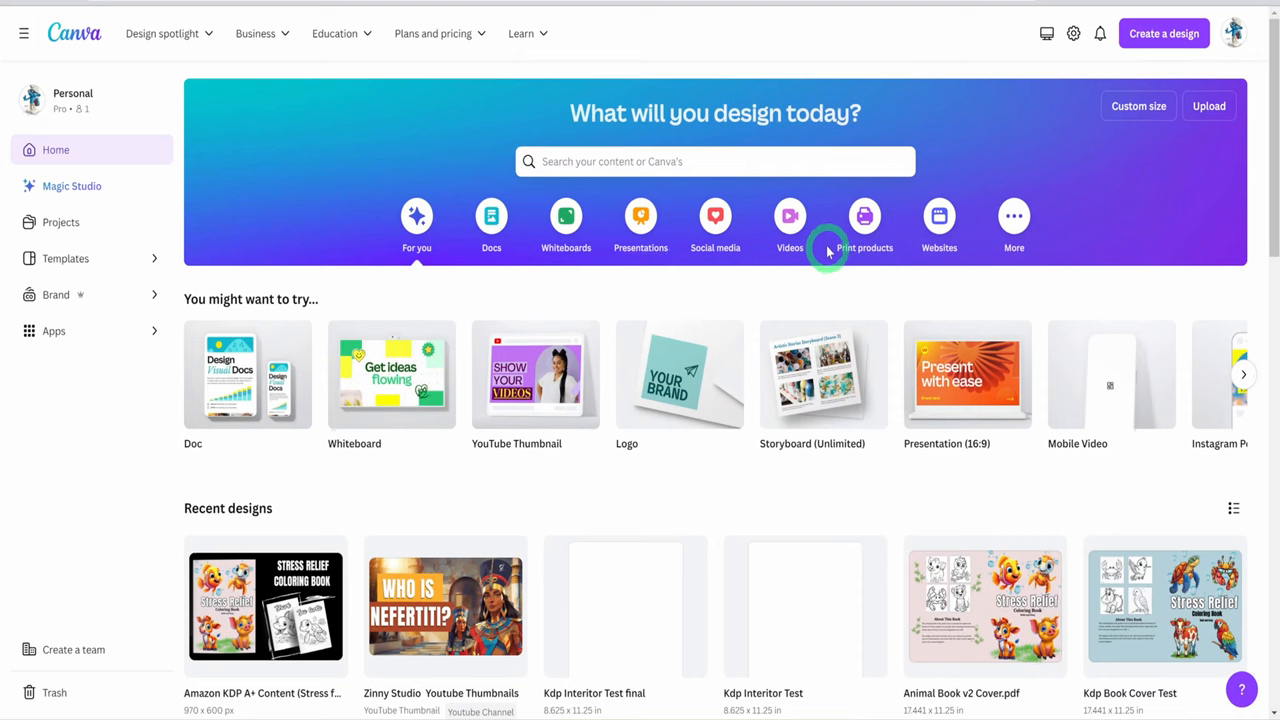
{"action": "mouse_move", "coordinate": [1164, 32]}
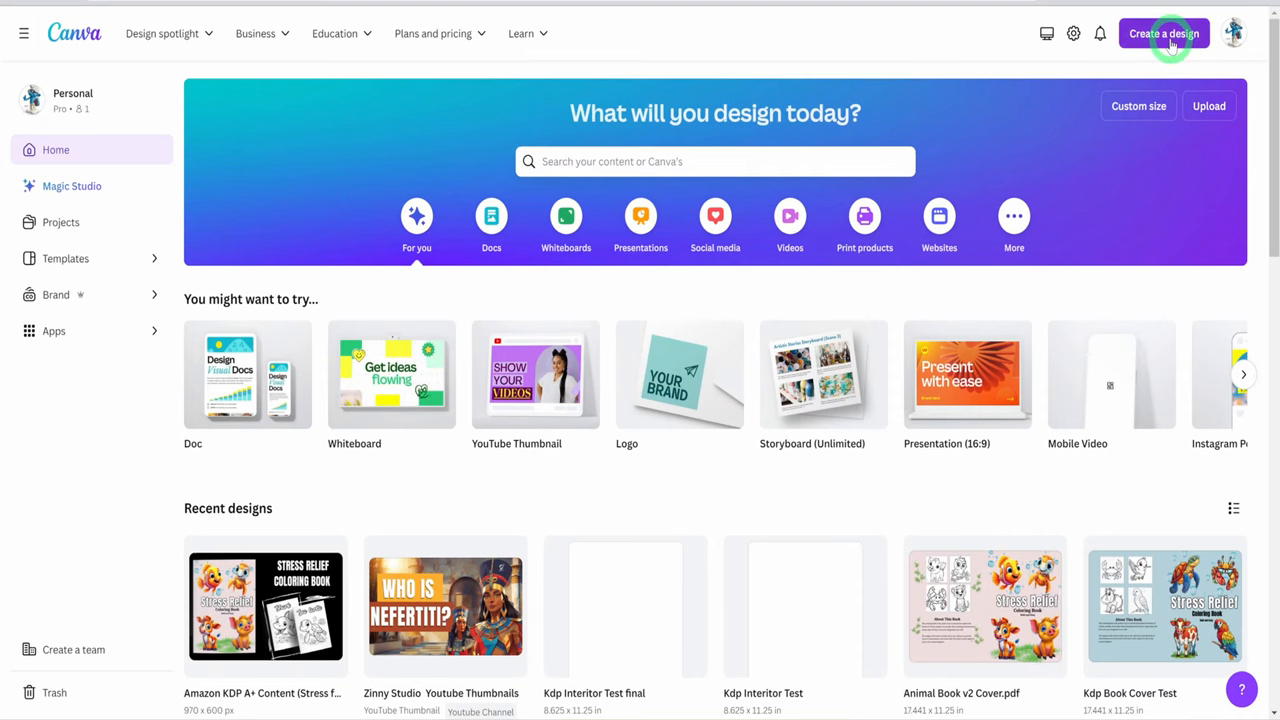
- Create a custom-size Canva design of 17.441 × 11.250 in for the cover
{"action": "left_click", "coordinate": [1164, 32]}
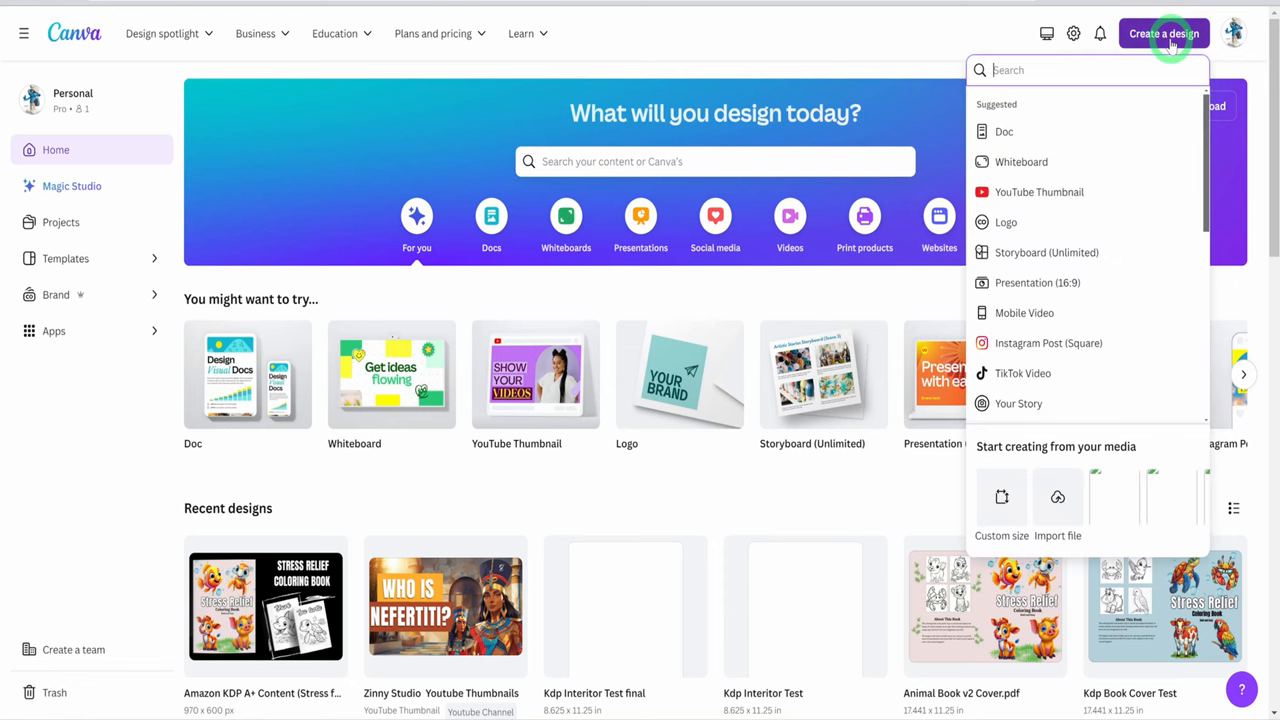
{"action": "left_click", "coordinate": [1000, 504]}
{"action": "type", "text": "11.250"}
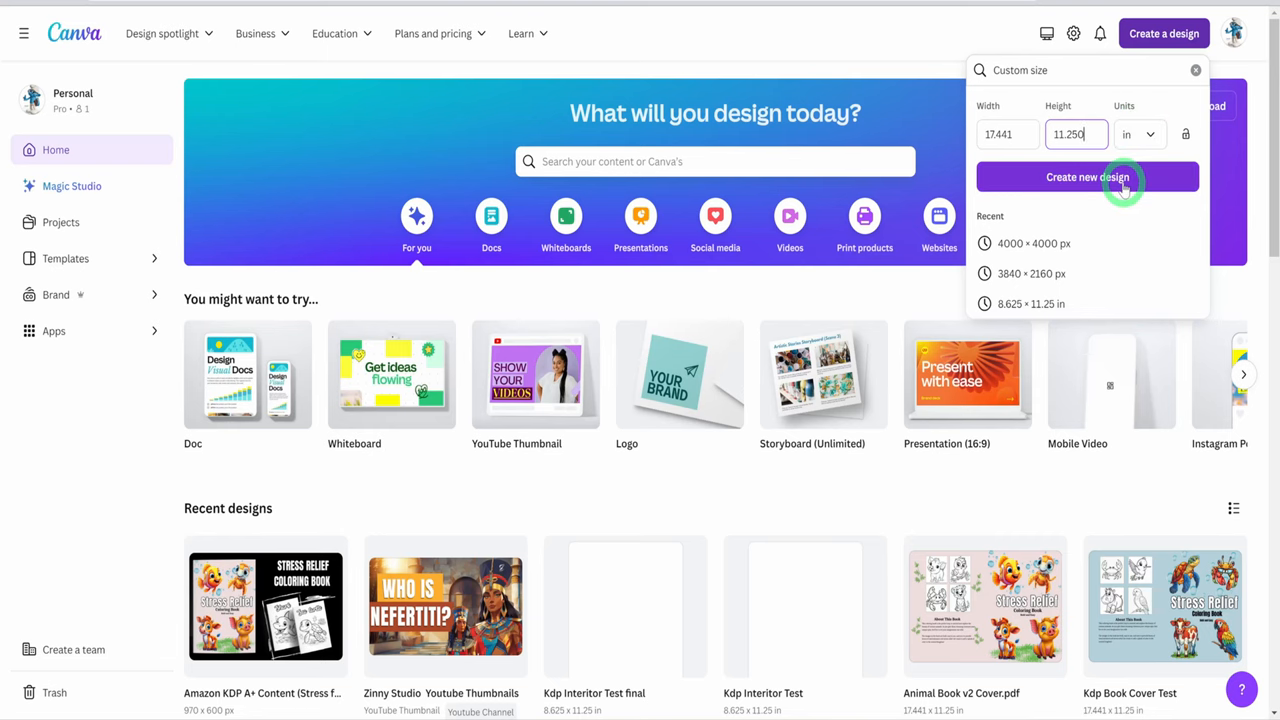
{"action": "left_click", "coordinate": [1088, 176]}
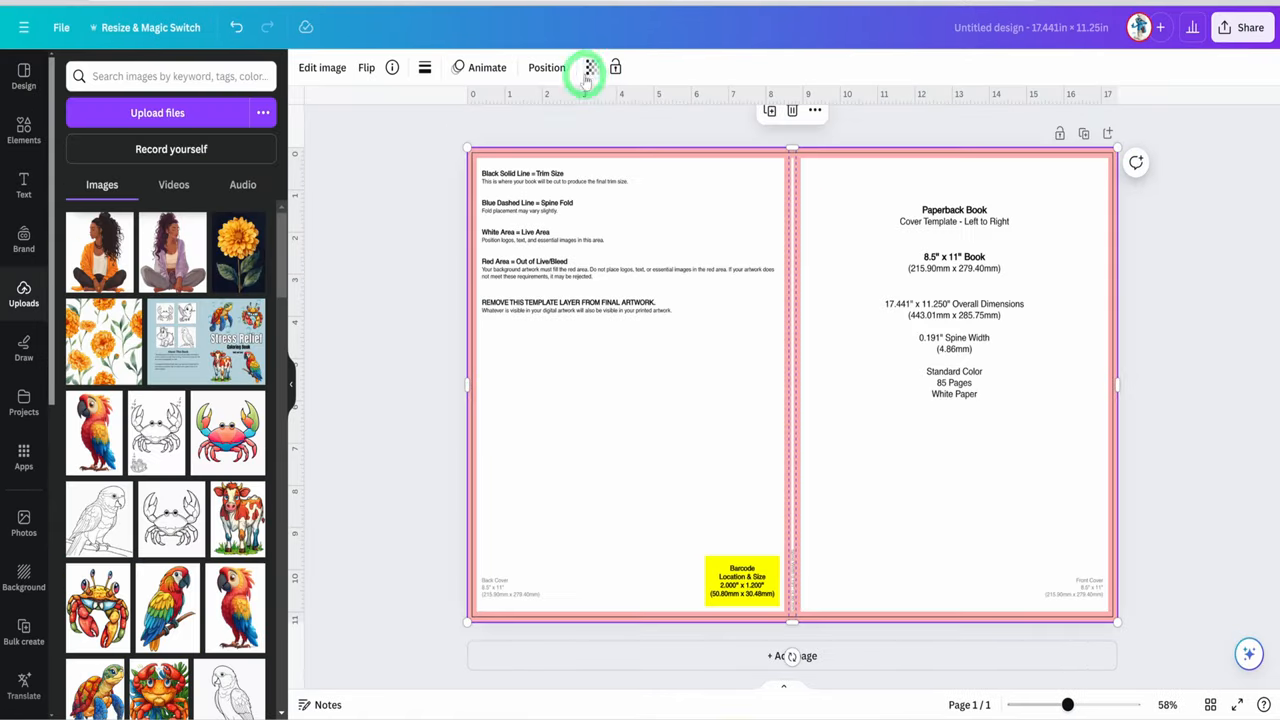
- Fade the cover template to transparency 14 and add the coloured crab illustration
{"action": "left_click", "coordinate": [592, 68]}
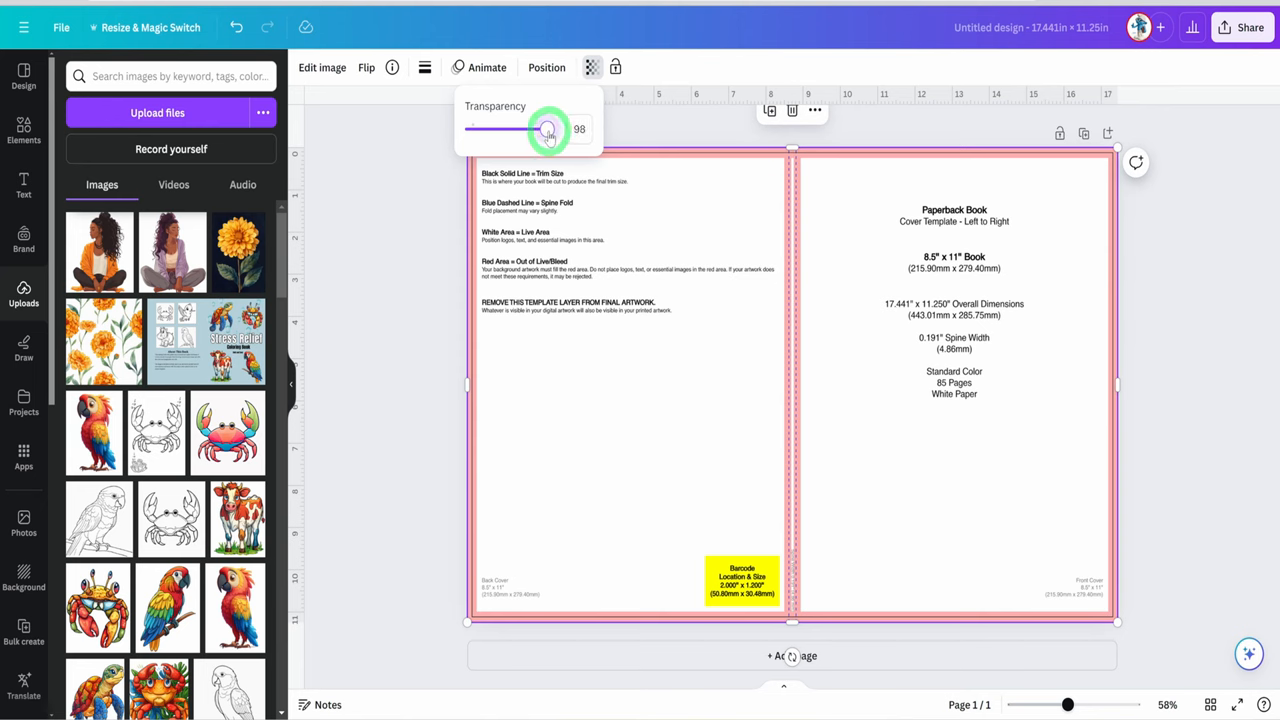
{"action": "left_click_drag", "start_coordinate": [548, 130], "coordinate": [518, 130]}
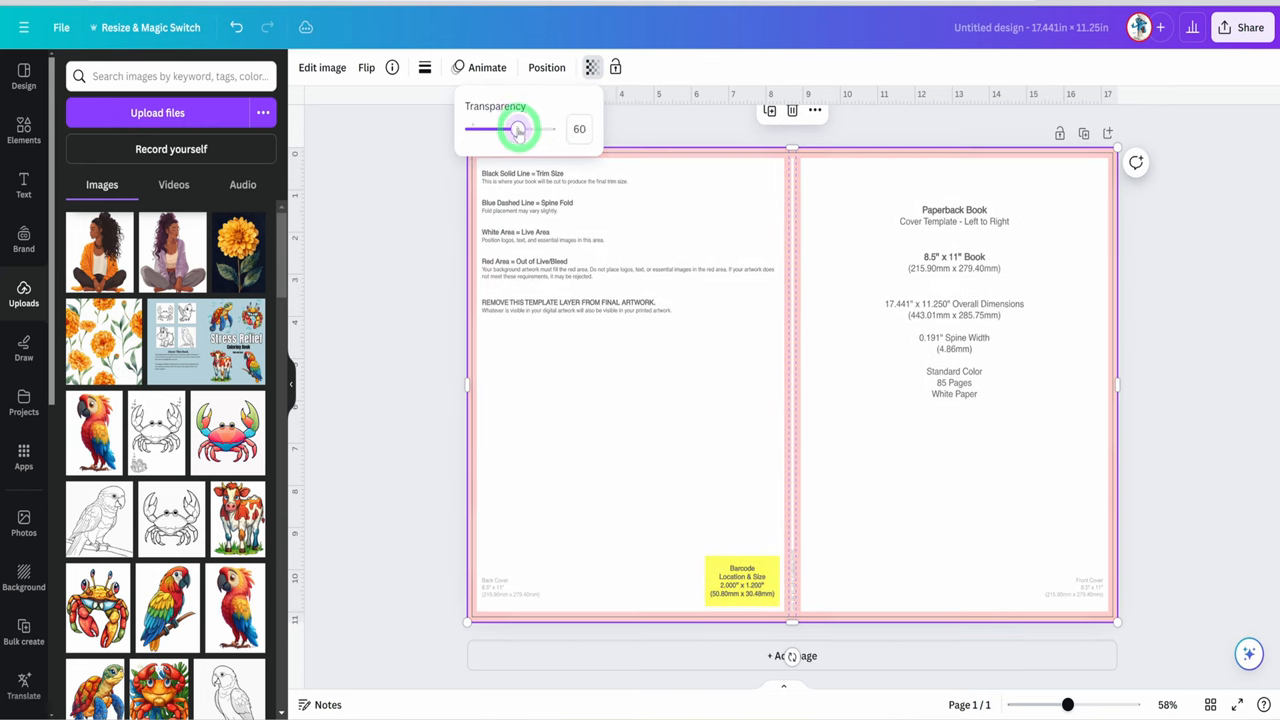
{"action": "left_click_drag", "start_coordinate": [518, 128], "coordinate": [488, 128]}
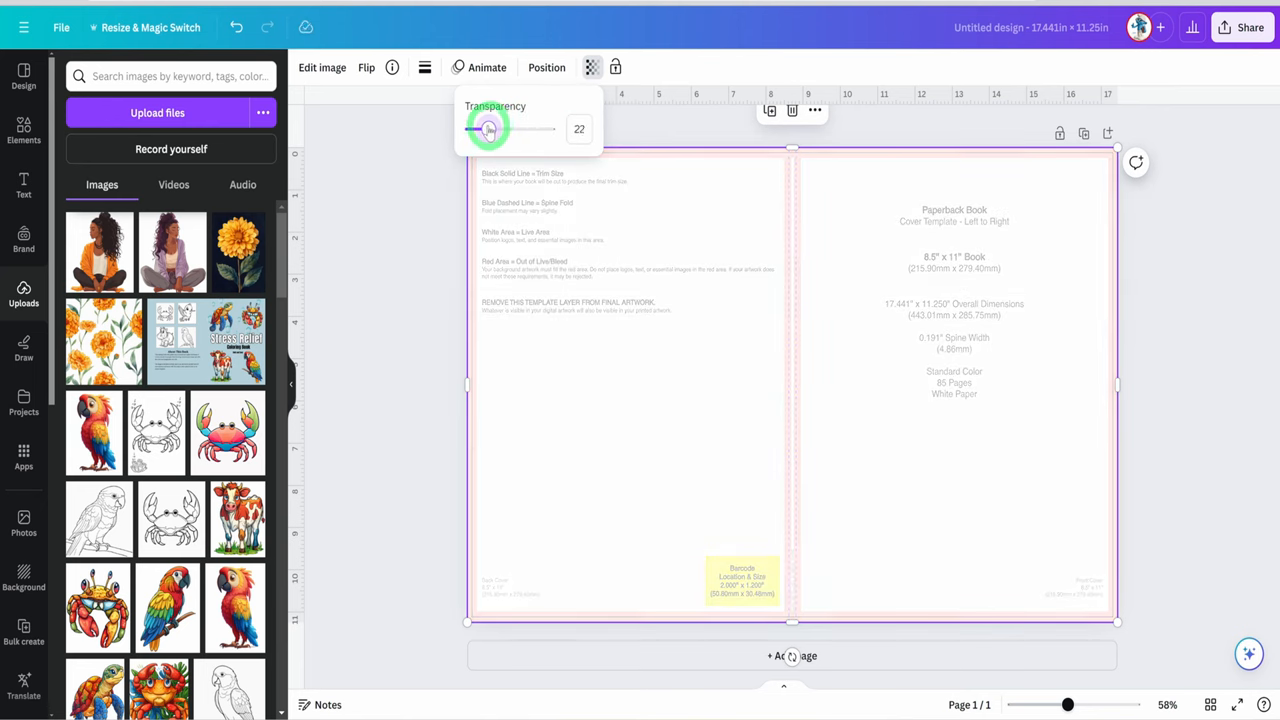
{"action": "left_click_drag", "start_coordinate": [490, 128], "coordinate": [484, 128]}
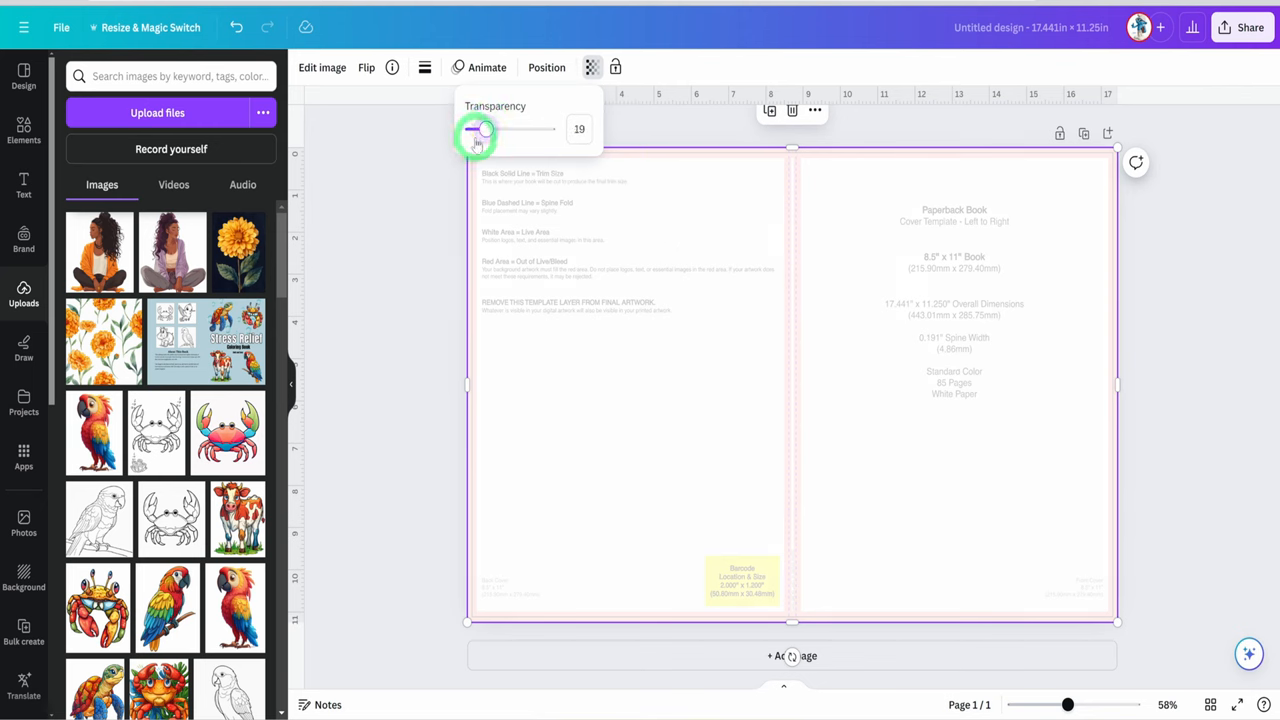
{"action": "left_click_drag", "start_coordinate": [484, 128], "coordinate": [480, 128]}
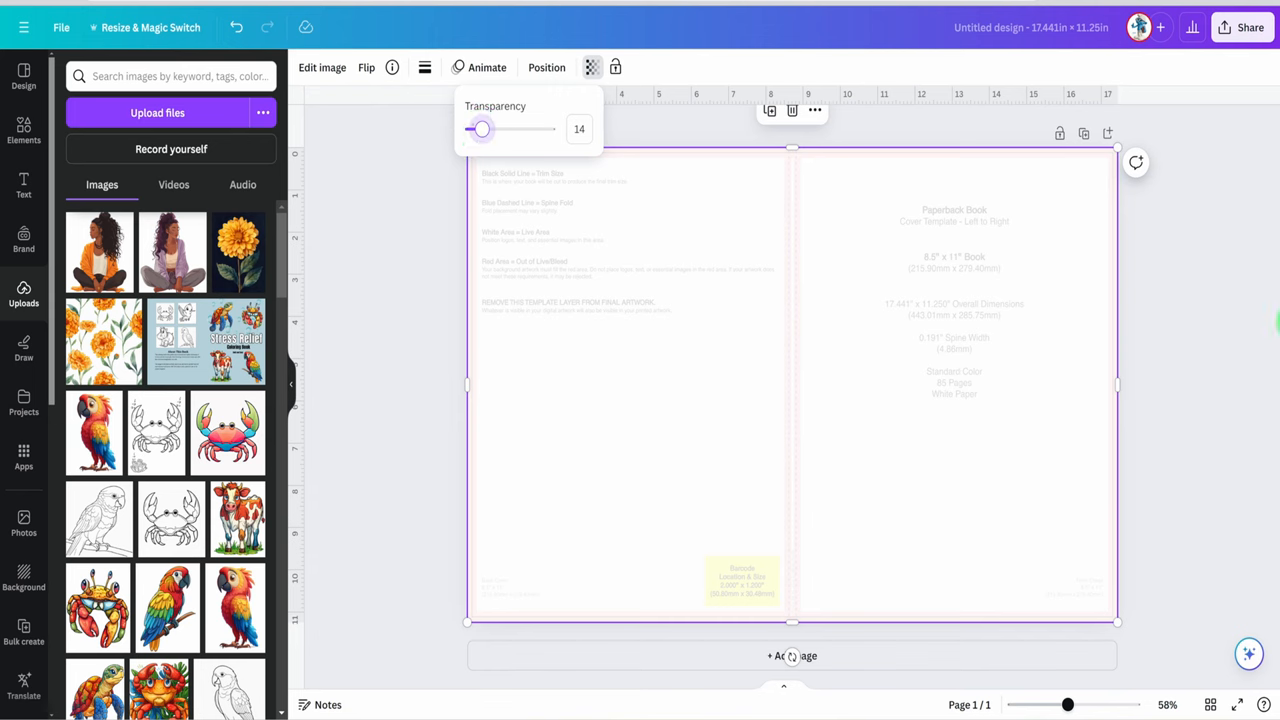
{"action": "left_click_drag", "start_coordinate": [480, 128], "coordinate": [470, 128]}
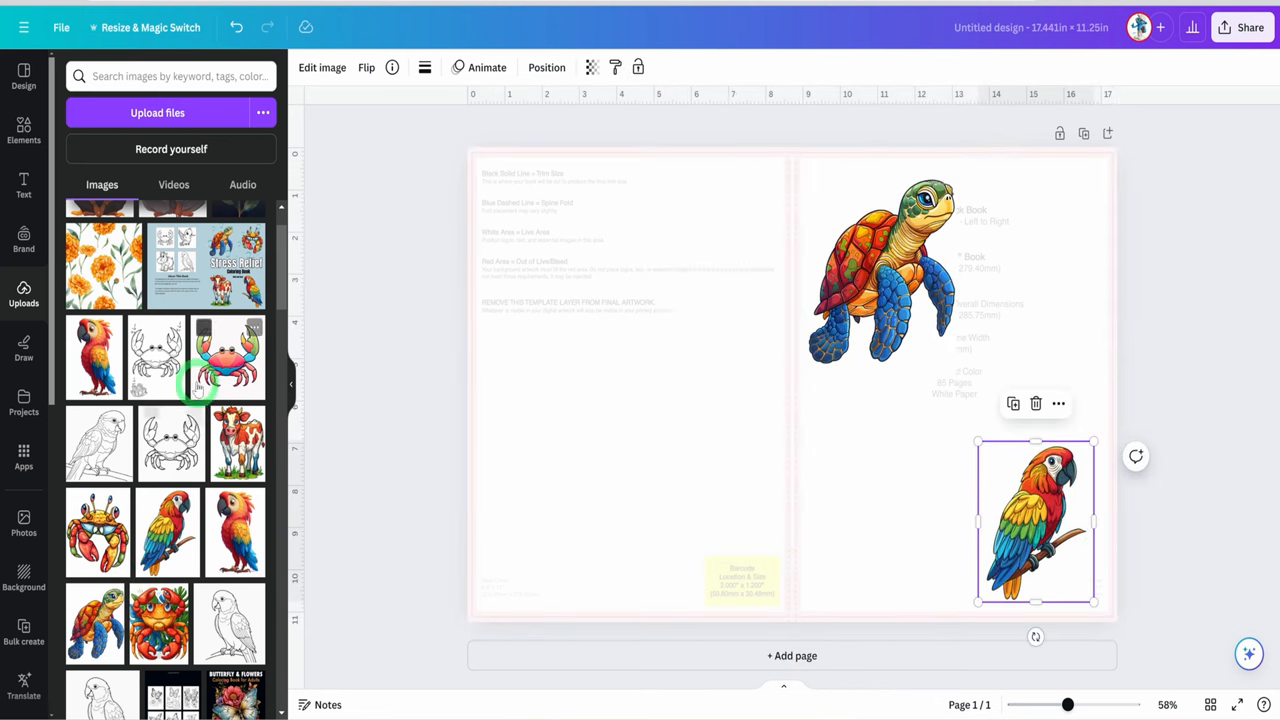
{"action": "left_click", "coordinate": [228, 356]}
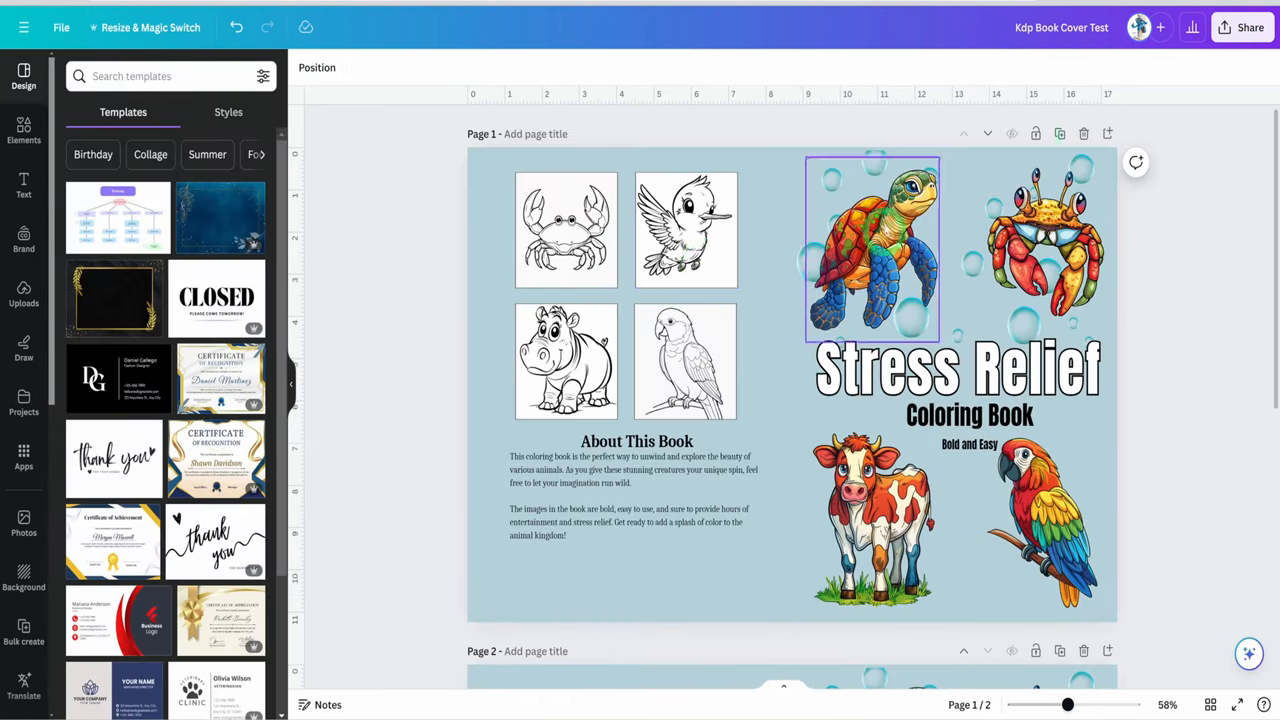
- Set the cover download to PDF Print for All pages (2)
{"action": "left_click", "coordinate": [1248, 28]}
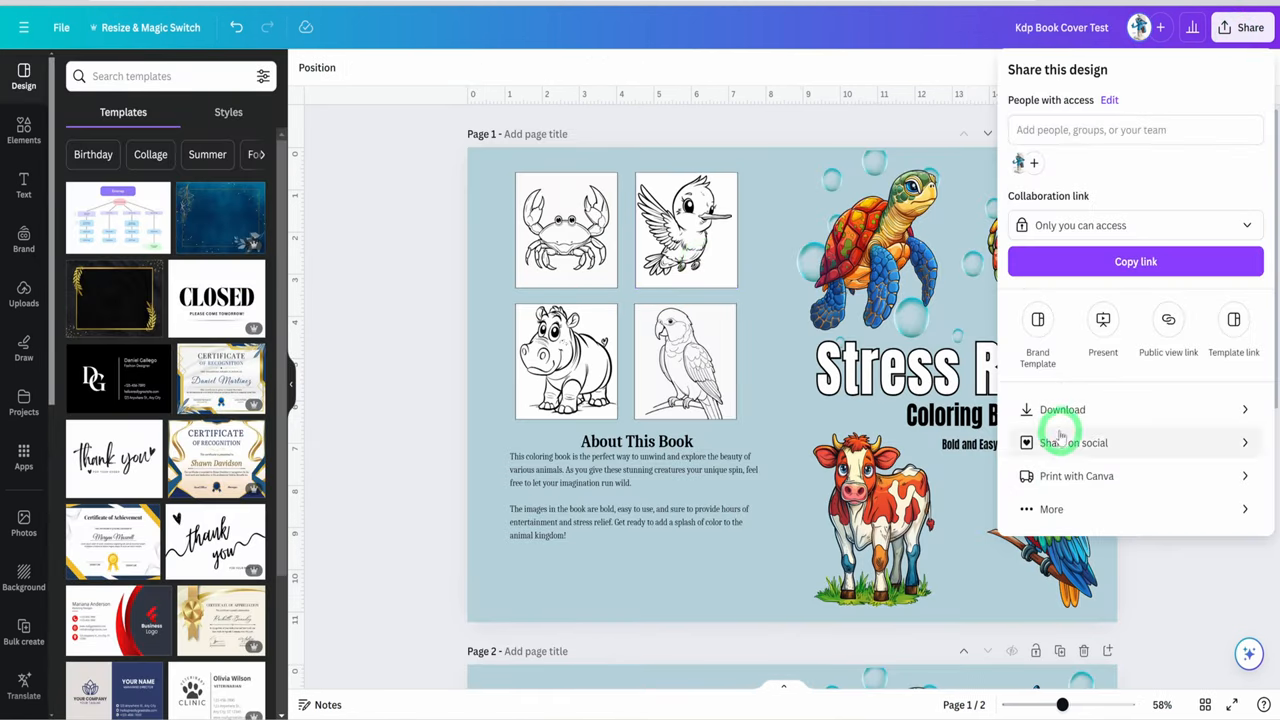
{"action": "left_click", "coordinate": [1062, 408]}
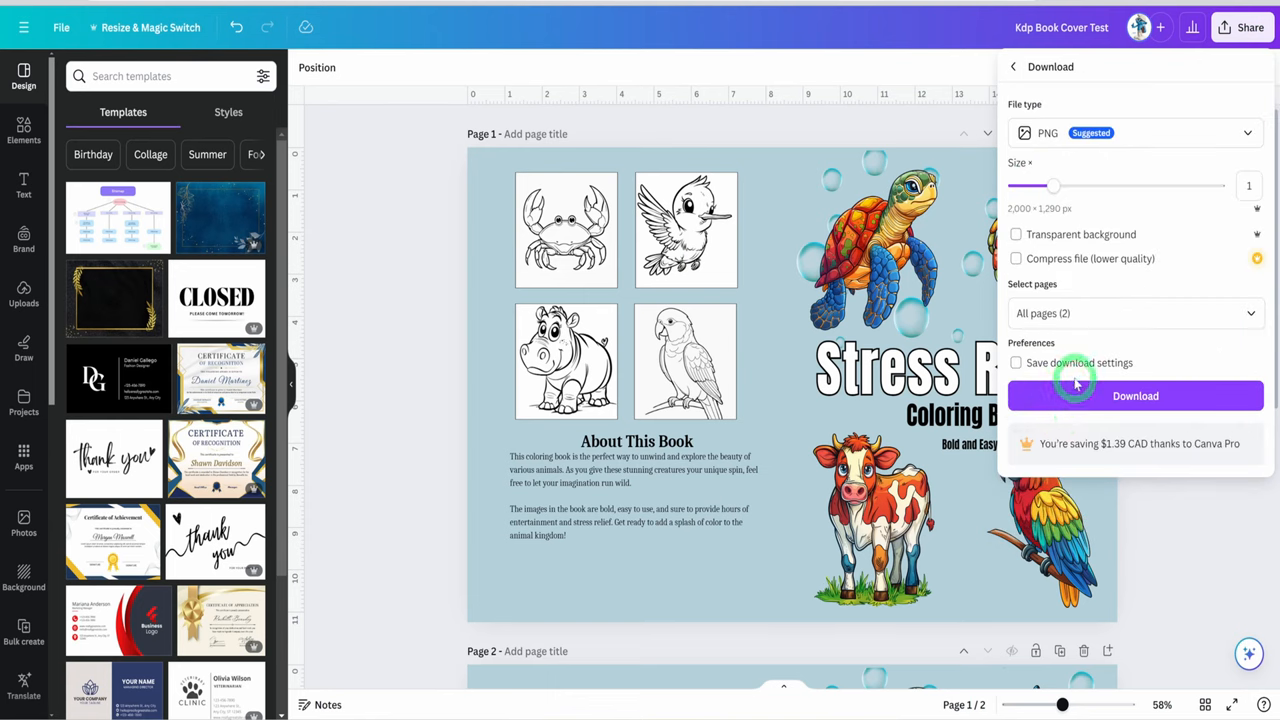
{"action": "left_click", "coordinate": [1136, 132]}
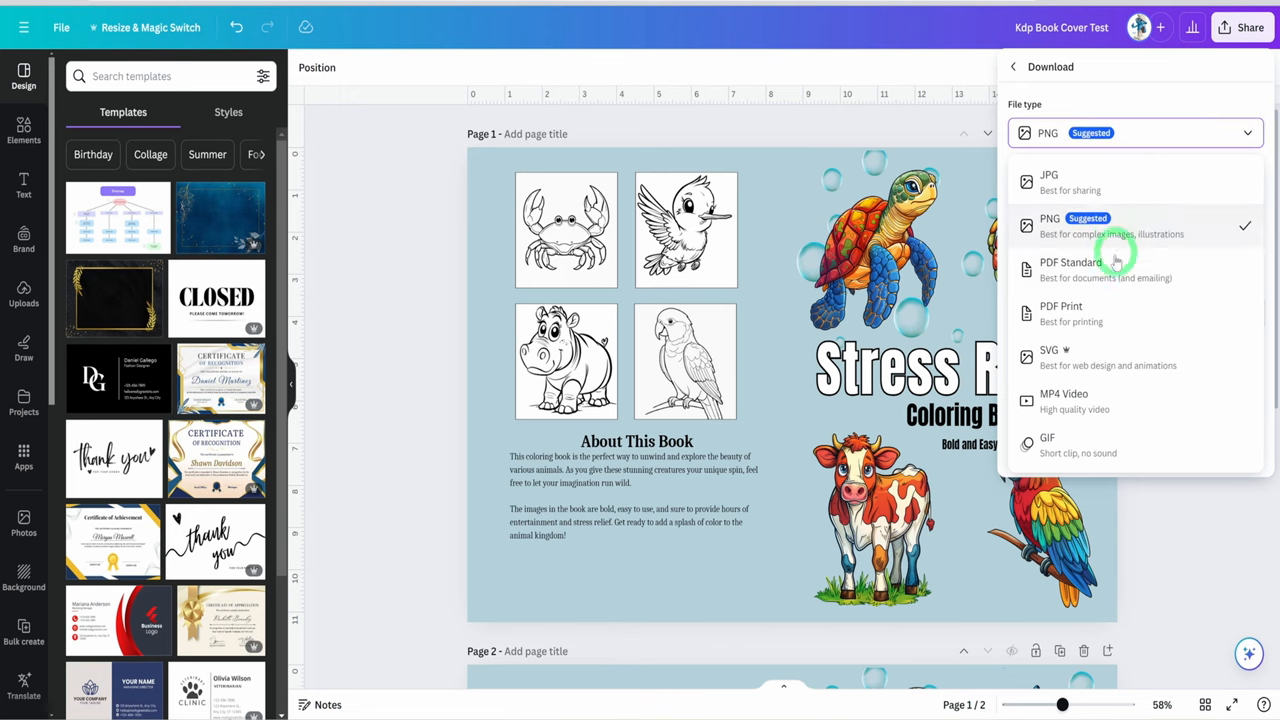
{"action": "left_click", "coordinate": [1060, 306]}
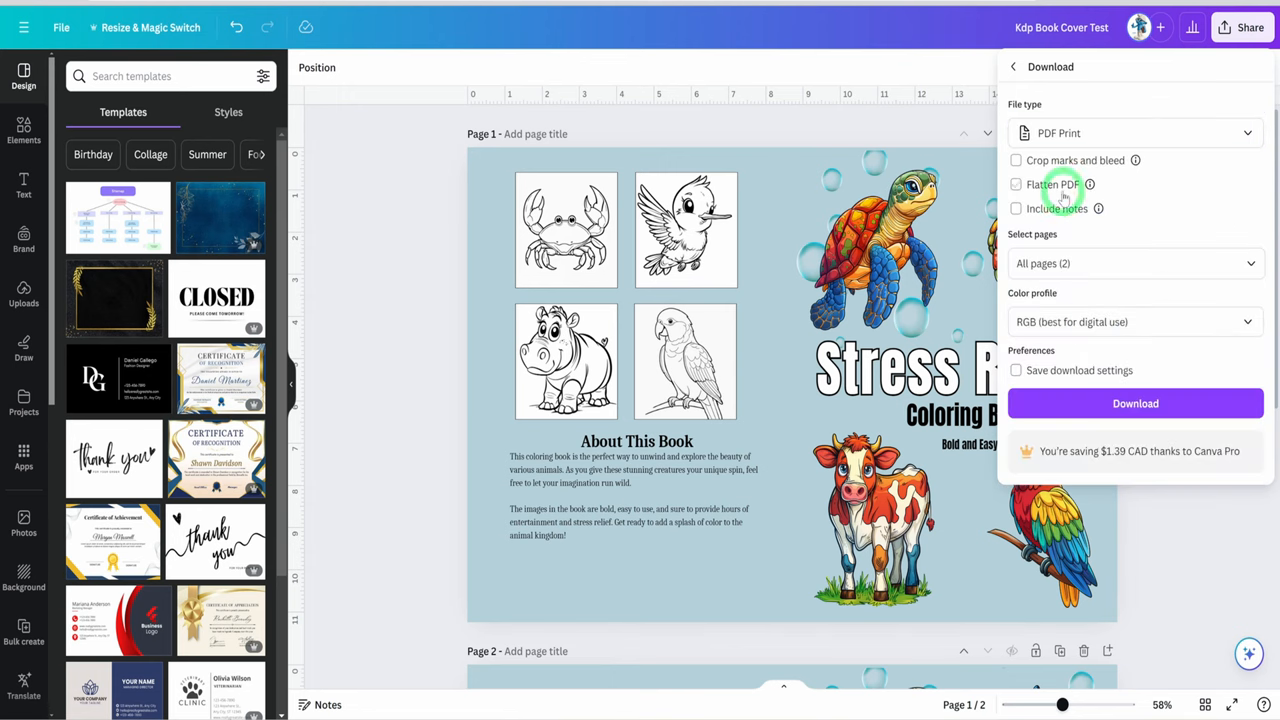
{"action": "left_click", "coordinate": [1136, 320]}
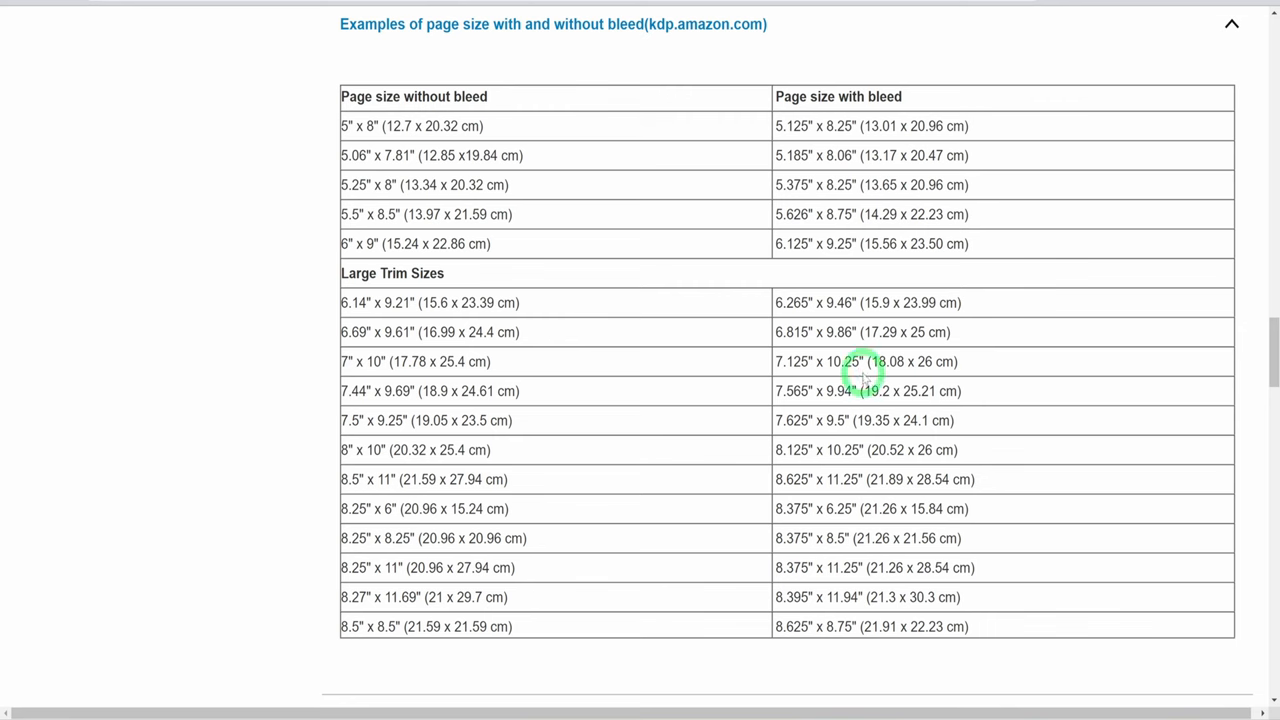
{"action": "mouse_move", "coordinate": [790, 556]}
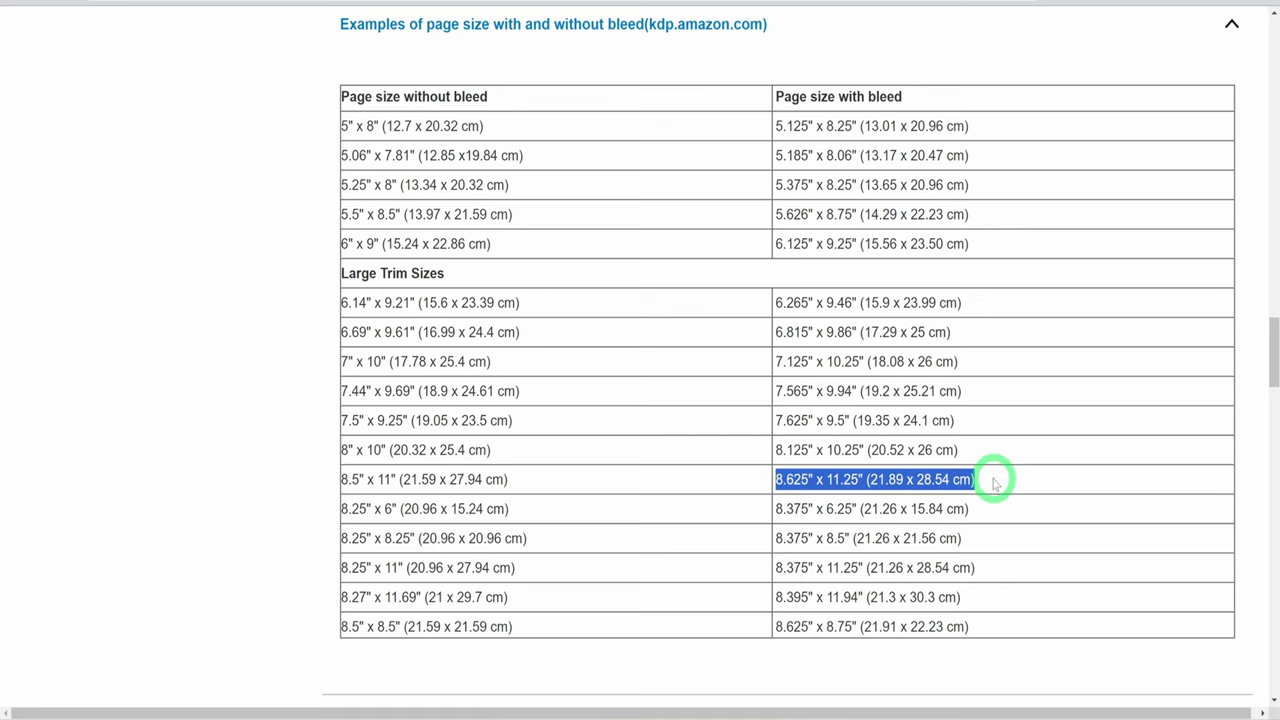
- Scroll the KDP formatting help from the bleed page-size table down to the minimum margins table
{"action": "scroll", "scroll_direction": "up", "scroll_amount": 3}
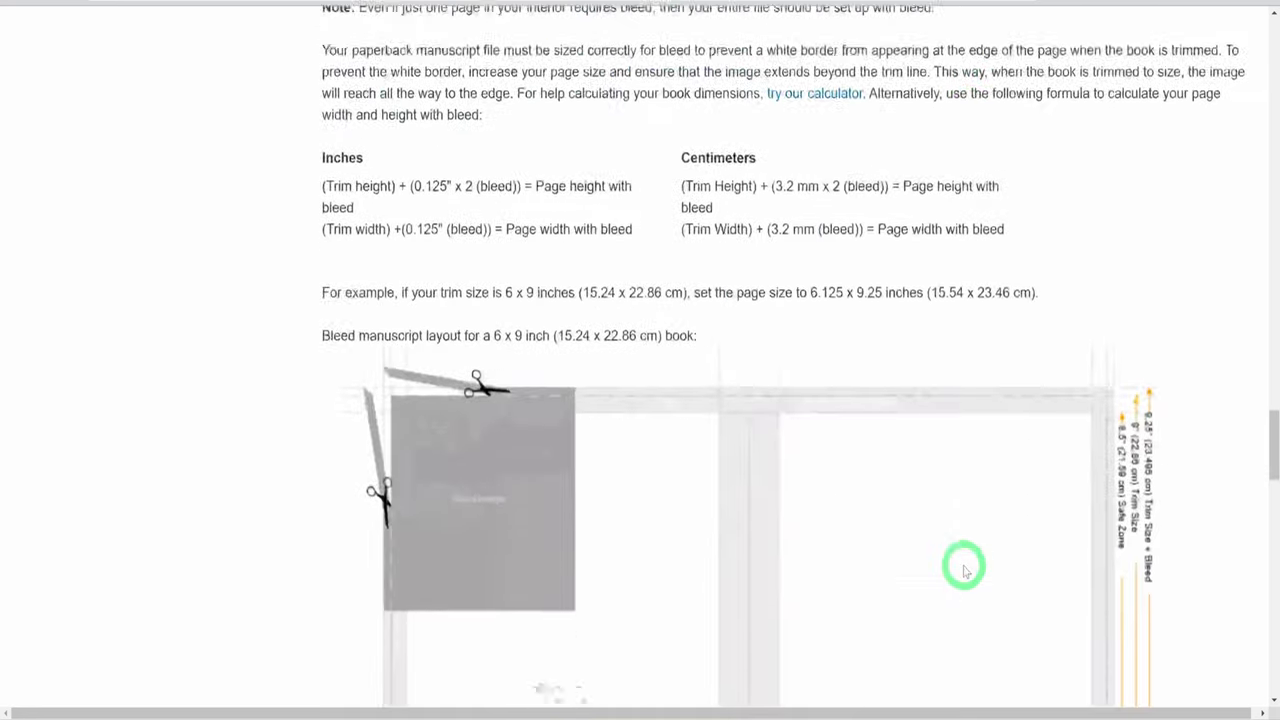
{"action": "scroll", "scroll_direction": "down", "scroll_amount": 3}
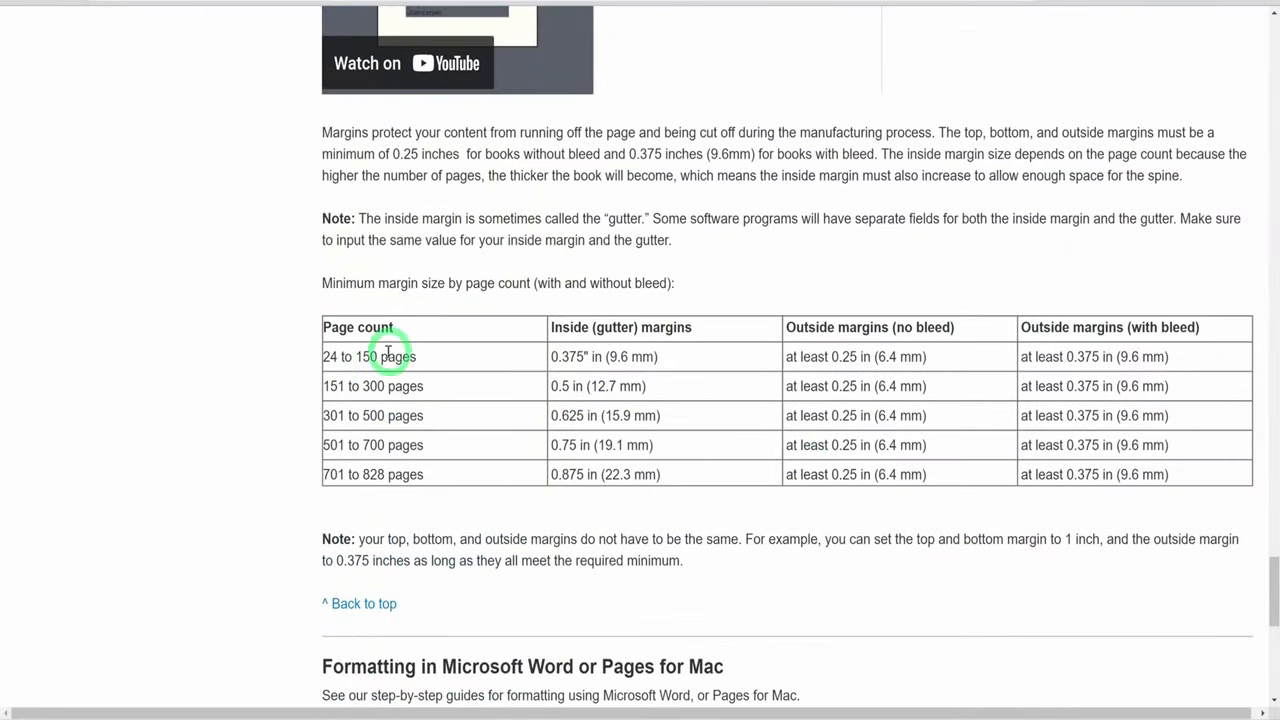
{"action": "mouse_move", "coordinate": [596, 362]}
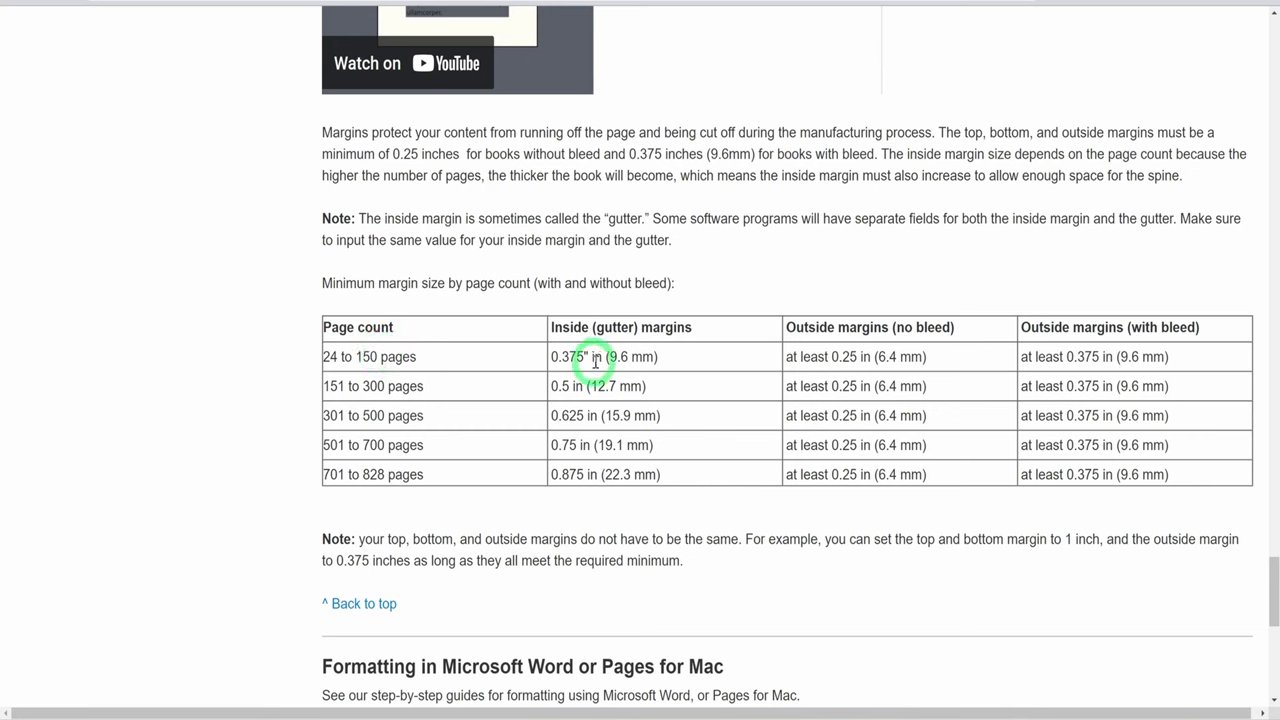
{"action": "mouse_move", "coordinate": [1124, 350]}
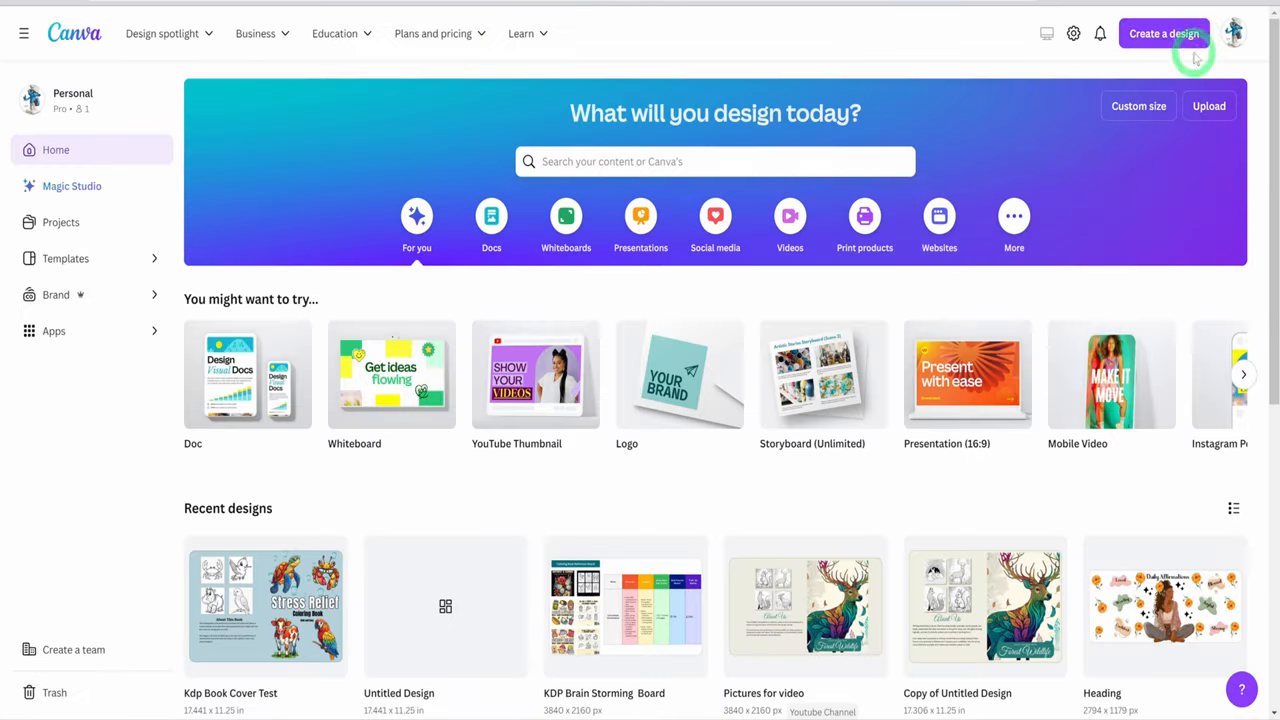
- Create a new blank Canva design at the custom 8.625 x 11.25 in interior size
{"action": "left_click", "coordinate": [1164, 32]}
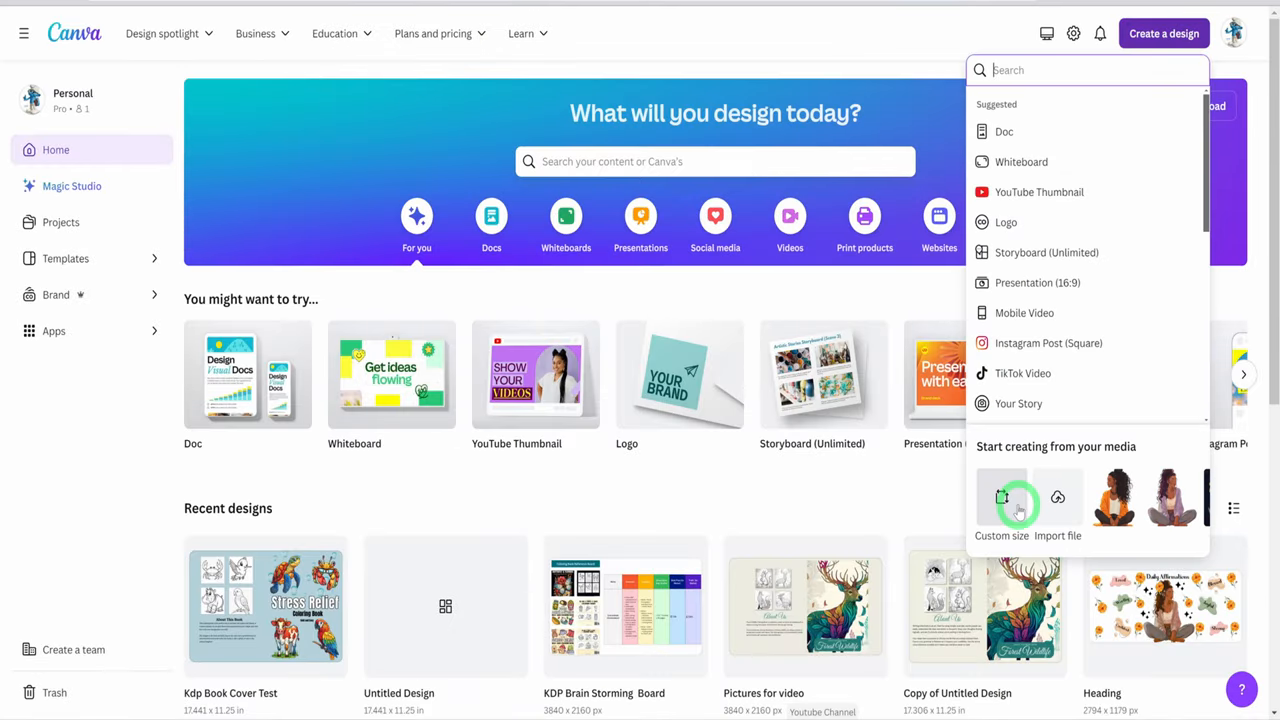
{"action": "left_click", "coordinate": [1000, 504]}
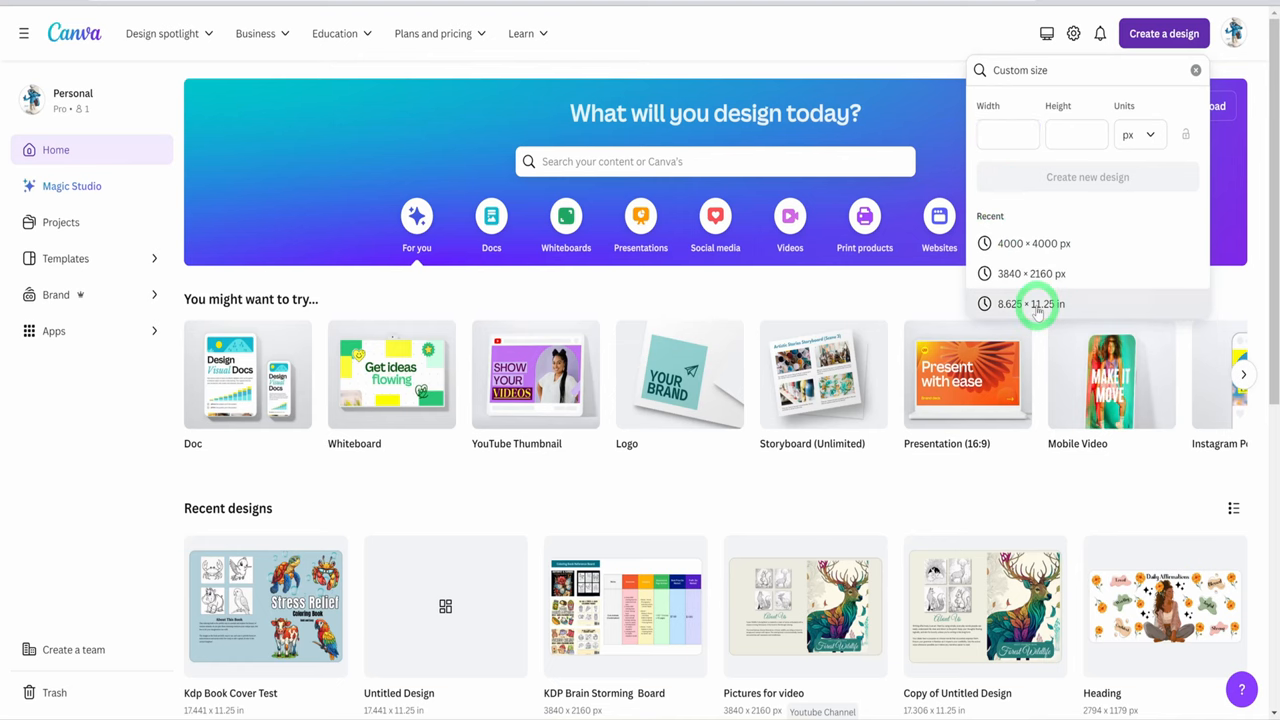
{"action": "left_click", "coordinate": [1030, 304]}
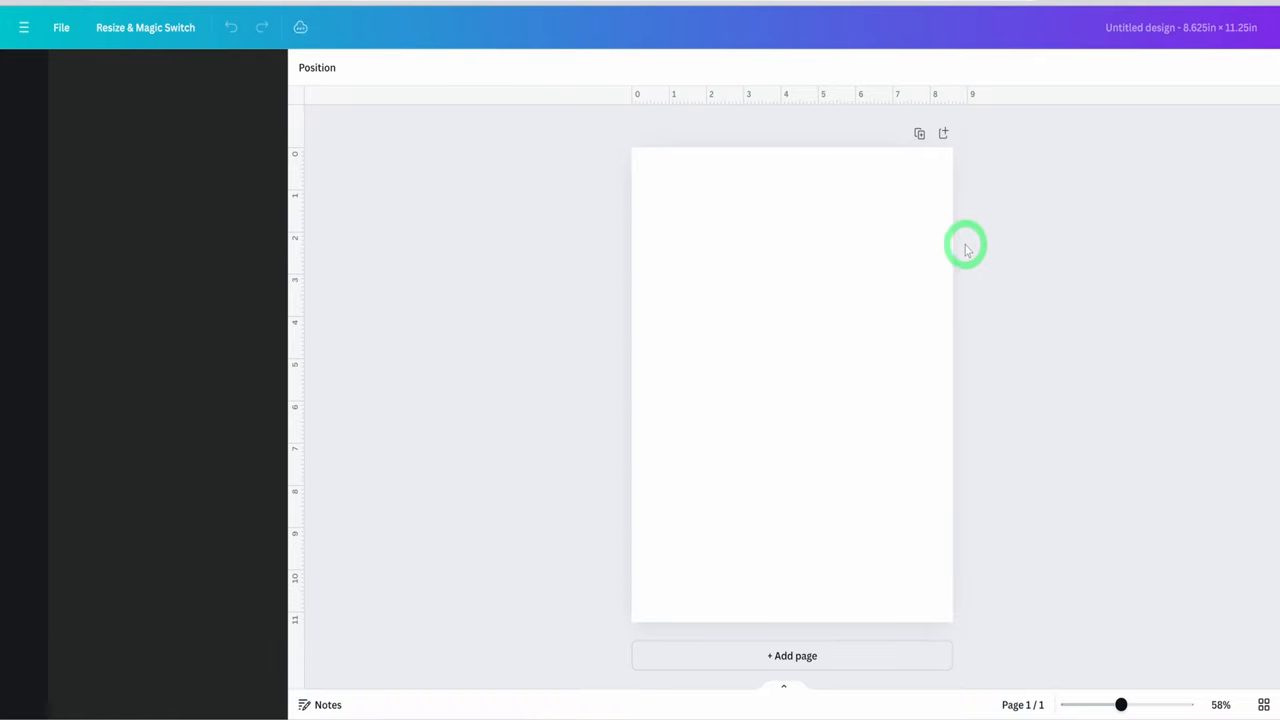
{"action": "left_click", "coordinate": [24, 76]}
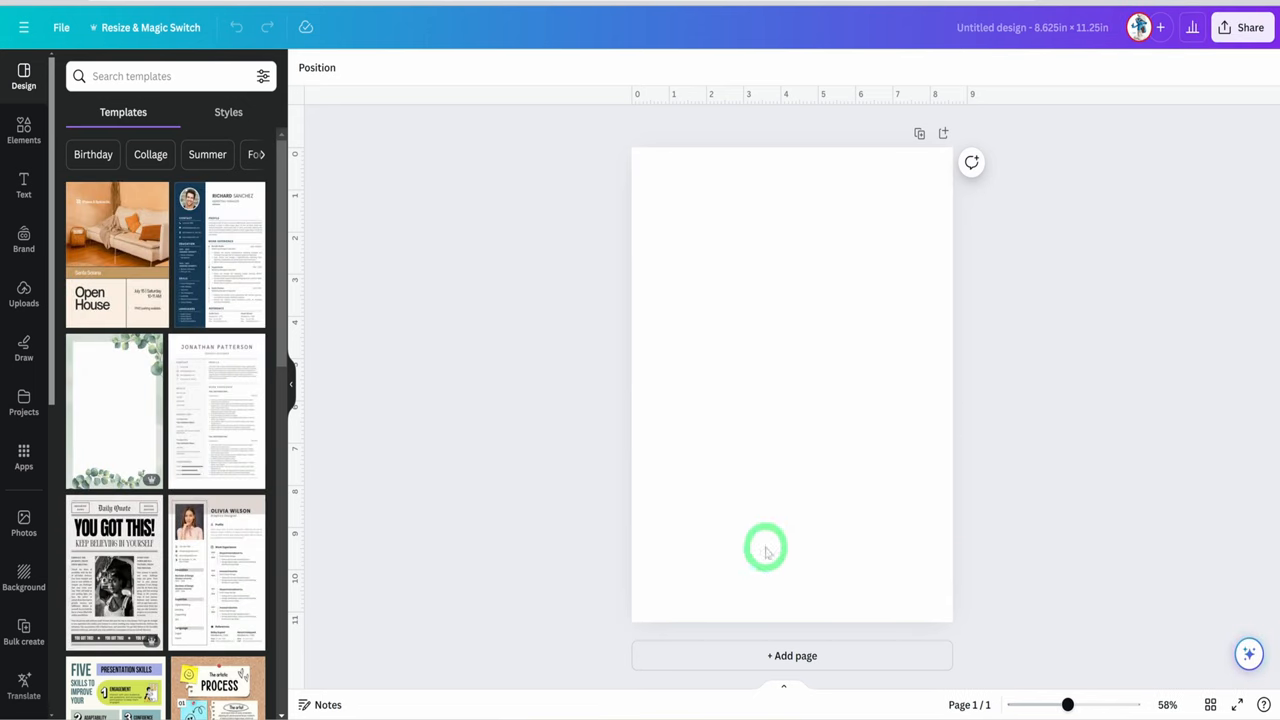
{"action": "left_click", "coordinate": [60, 28]}
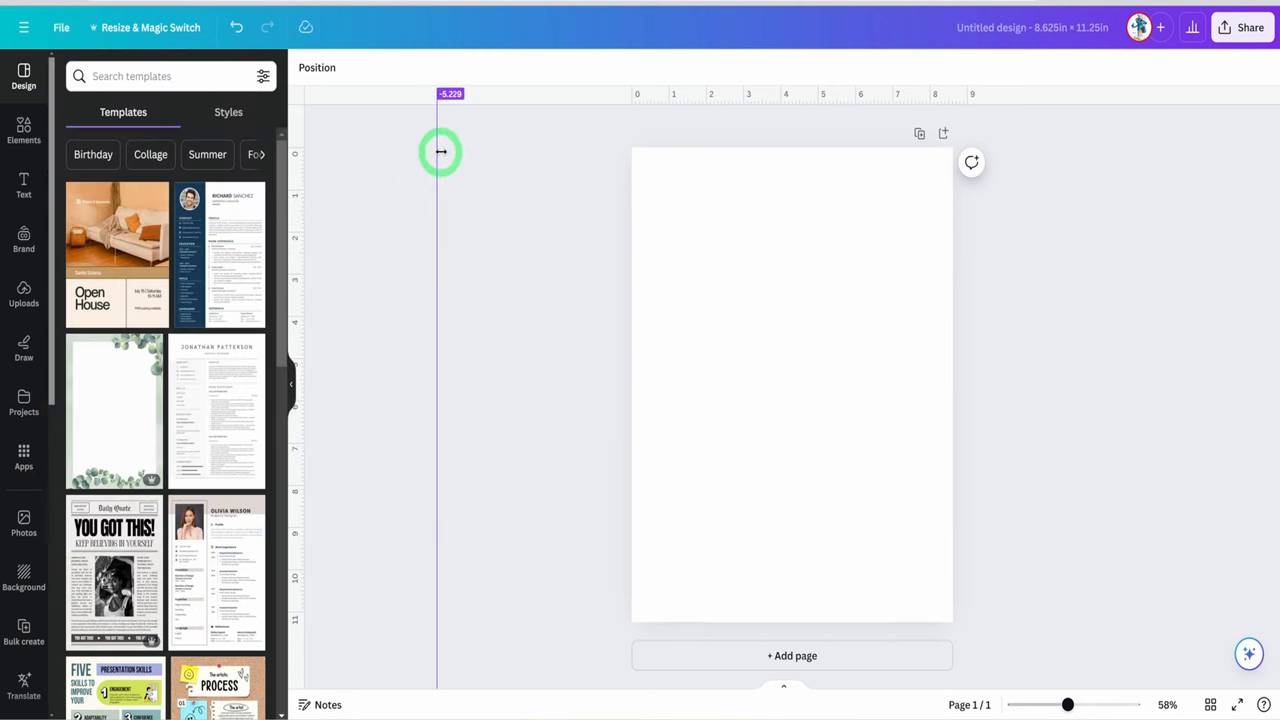
- Add a left margin guide from the ruler and a thin coloured rectangle outline marking the safe area
{"action": "left_click_drag", "start_coordinate": [440, 152], "coordinate": [640, 156]}
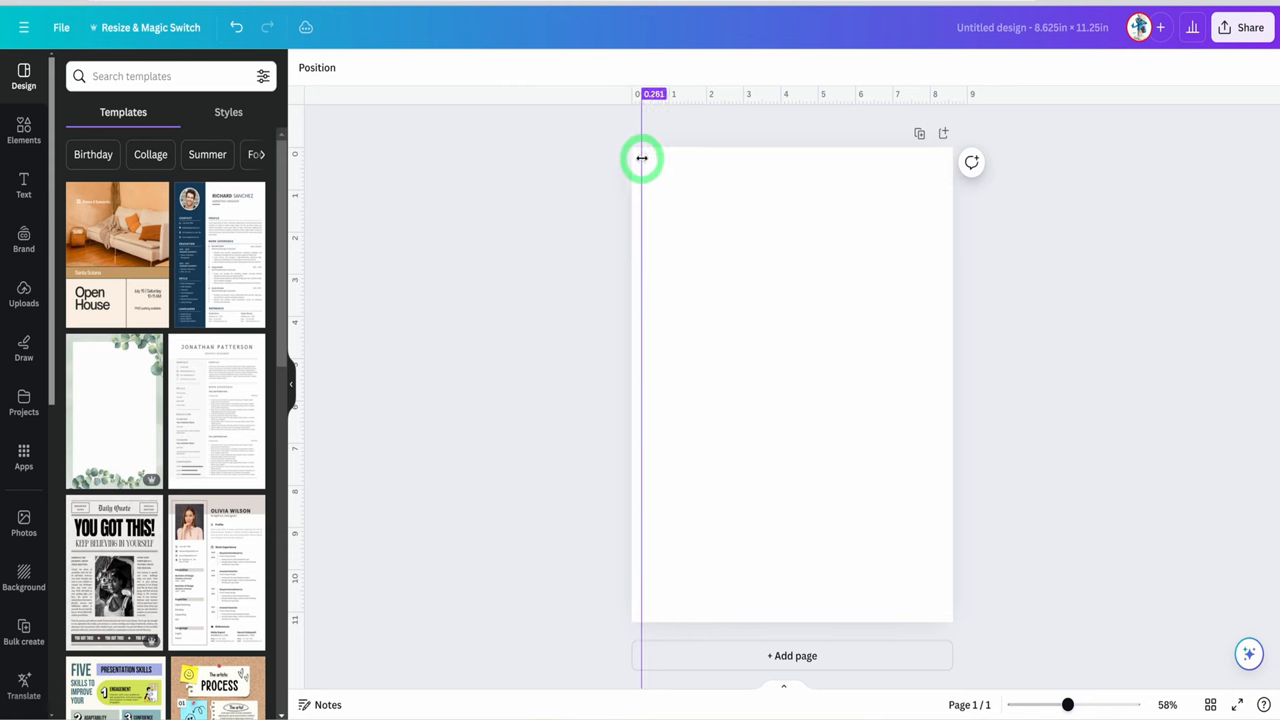
{"action": "left_click_drag", "start_coordinate": [640, 158], "coordinate": [646, 158]}
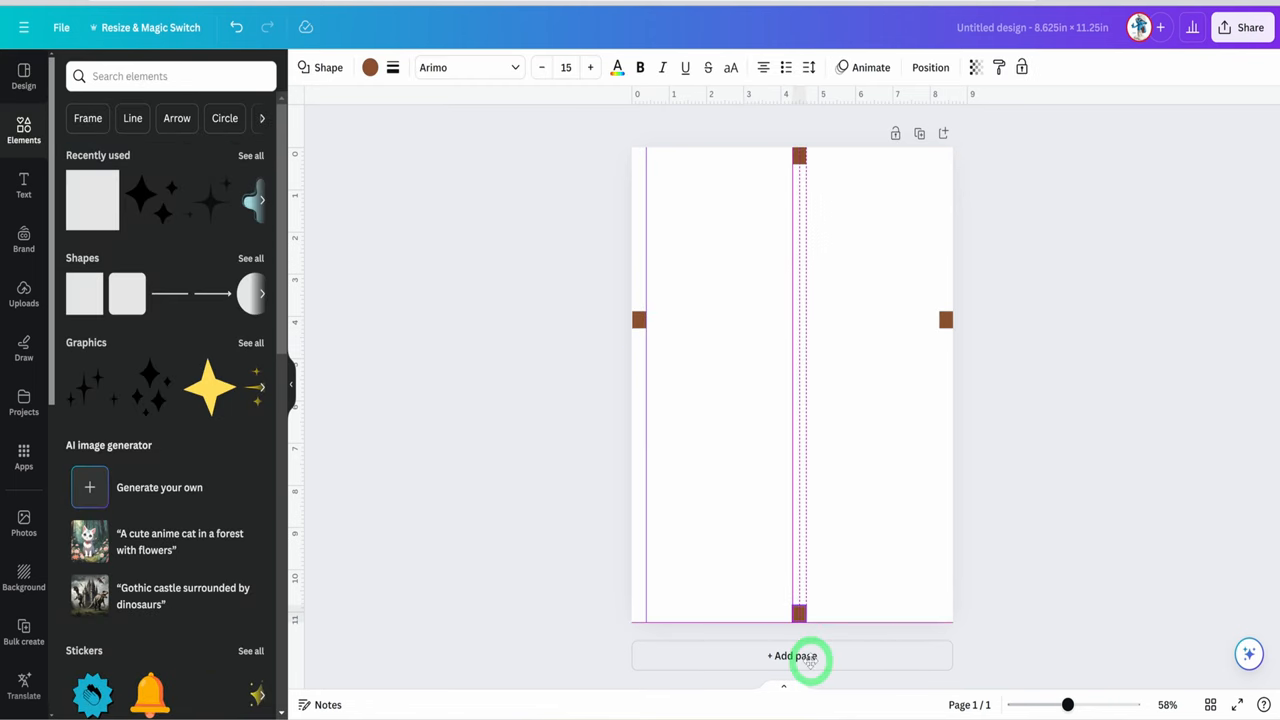
{"action": "left_click", "coordinate": [800, 612]}
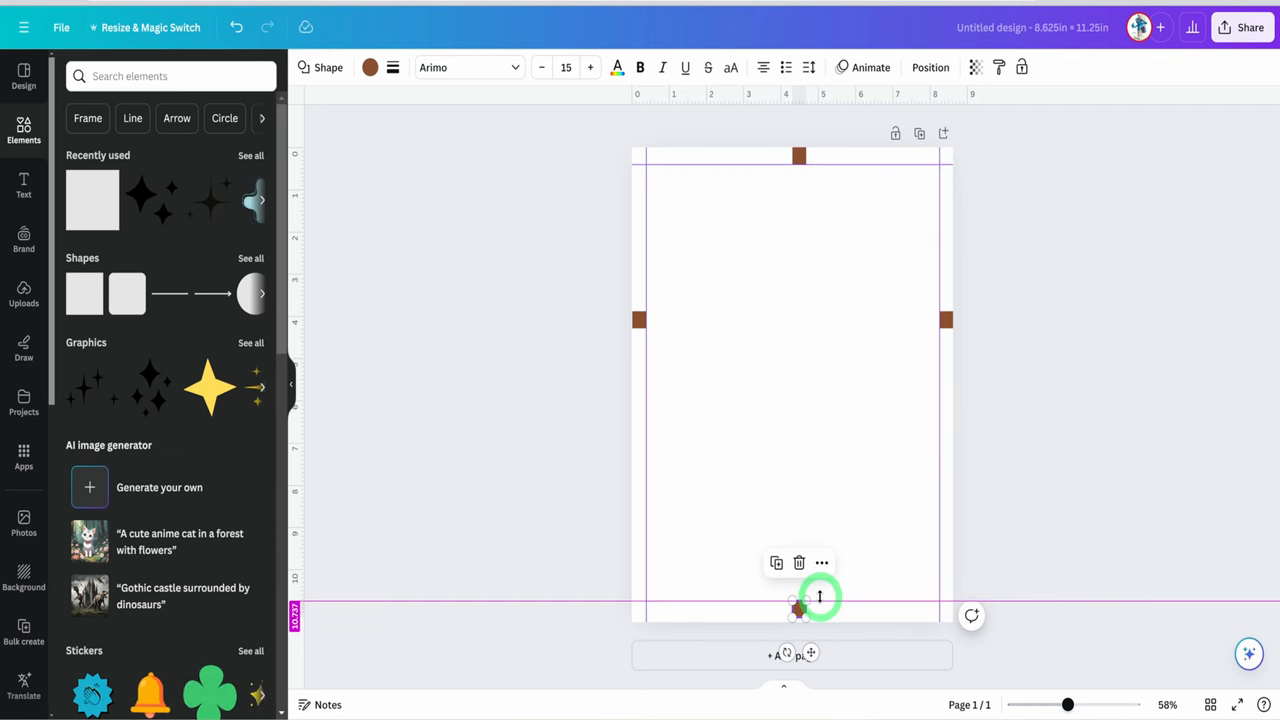
{"action": "left_click", "coordinate": [370, 68]}
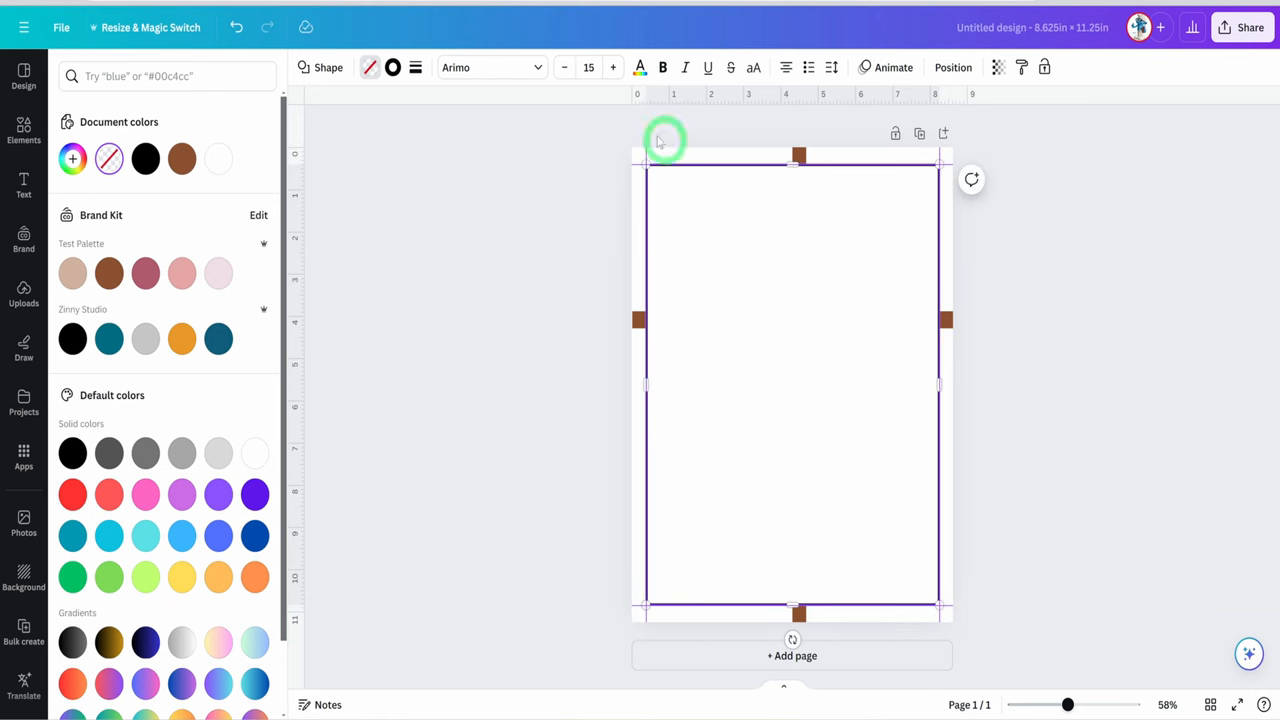
{"action": "left_click", "coordinate": [416, 68]}
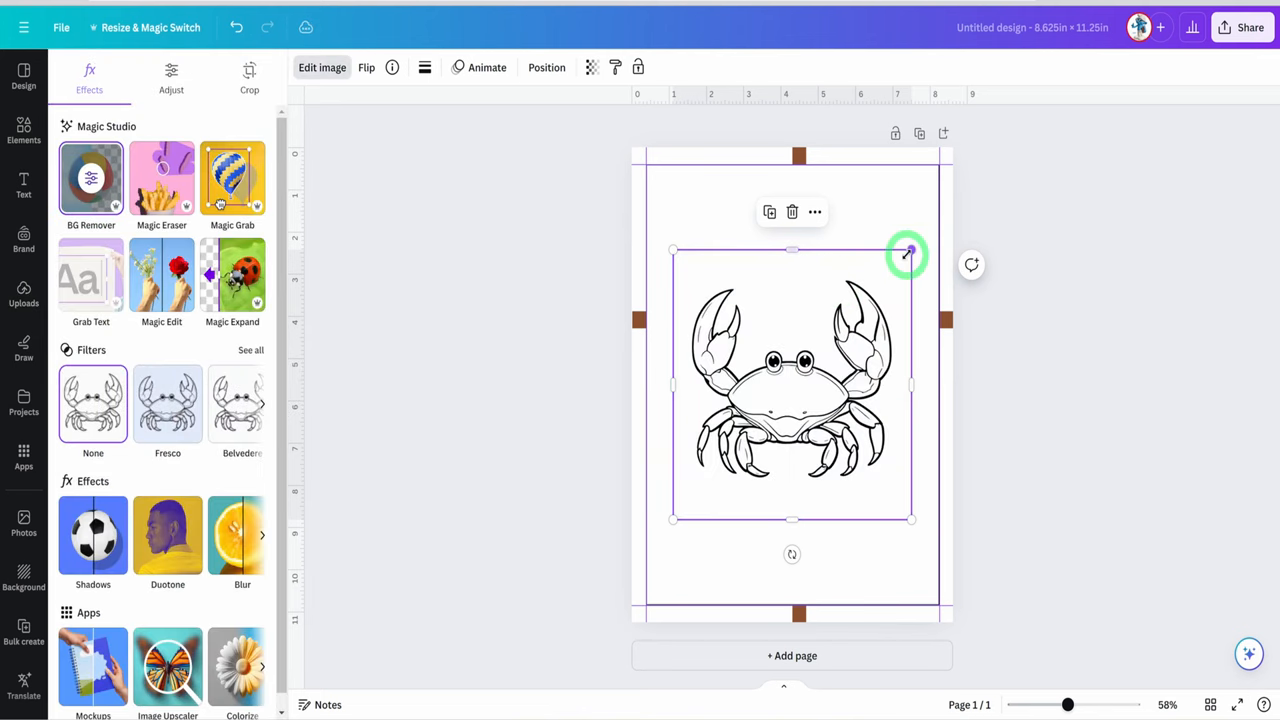
- Enlarge the crab drawing to fill the page and place a bubbles graphic in the top right corner
{"action": "left_click_drag", "start_coordinate": [908, 252], "coordinate": [676, 296]}
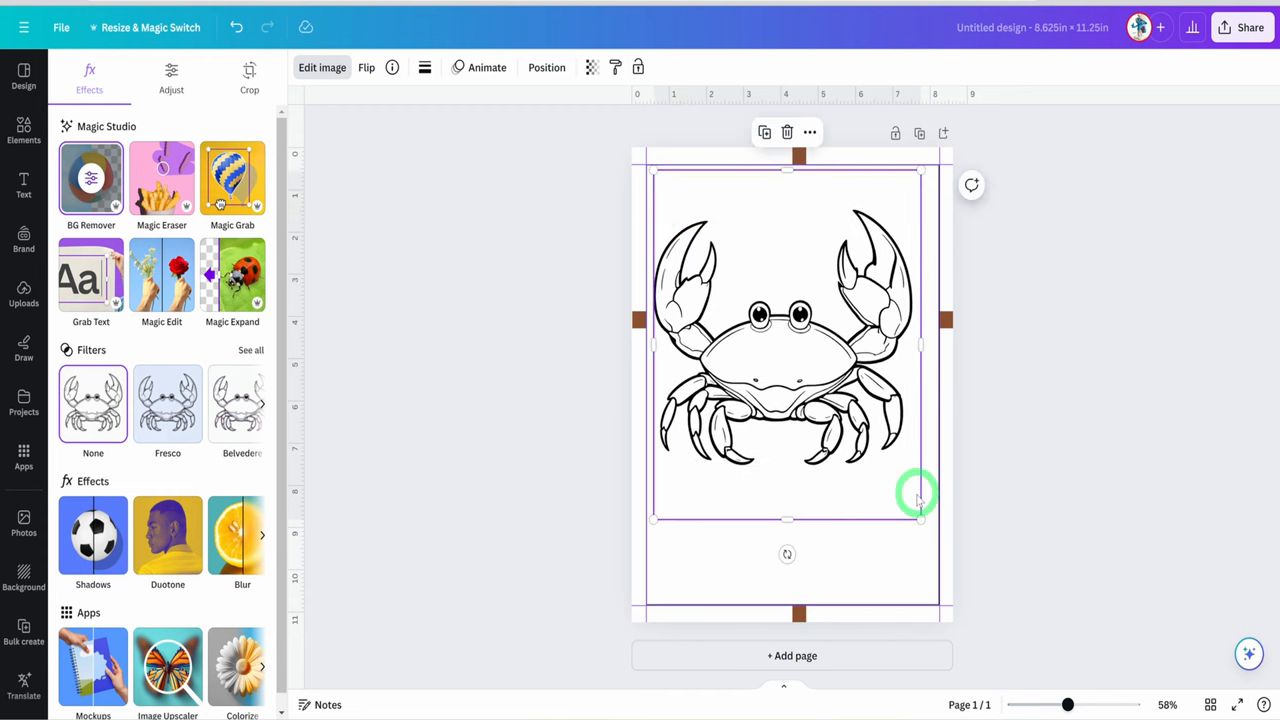
{"action": "left_click", "coordinate": [24, 130]}
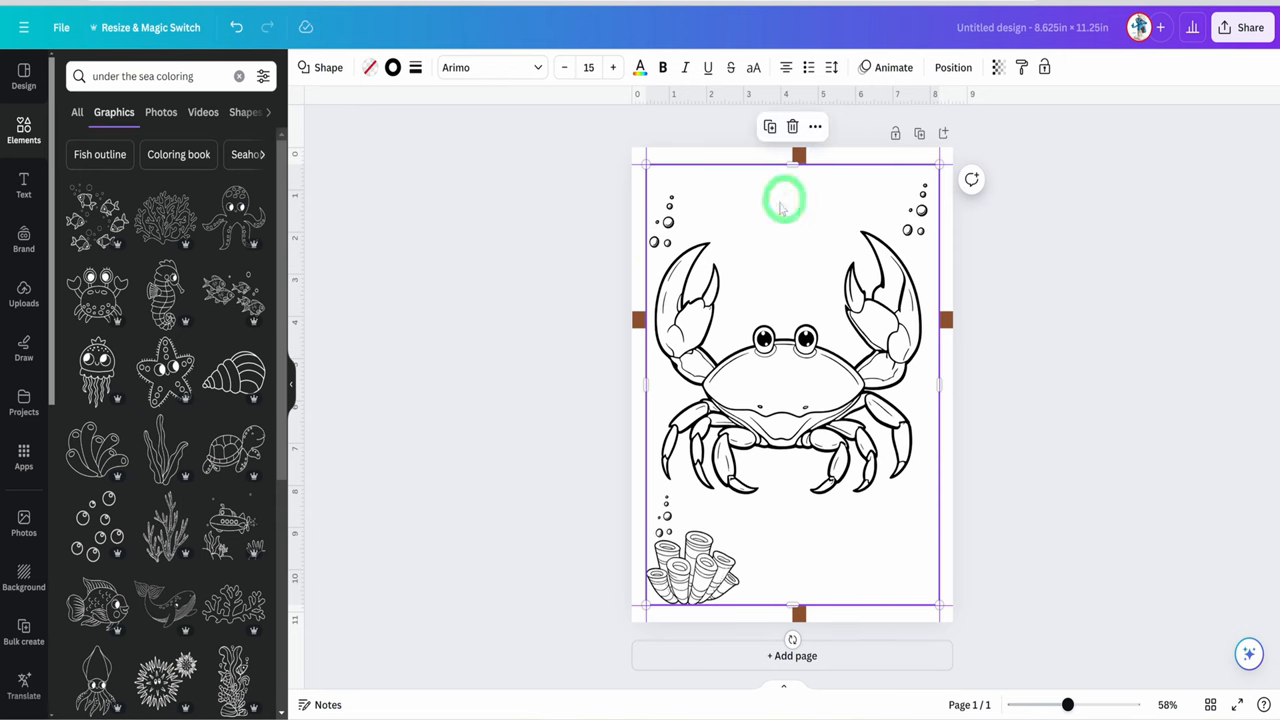
{"action": "left_click", "coordinate": [696, 570]}
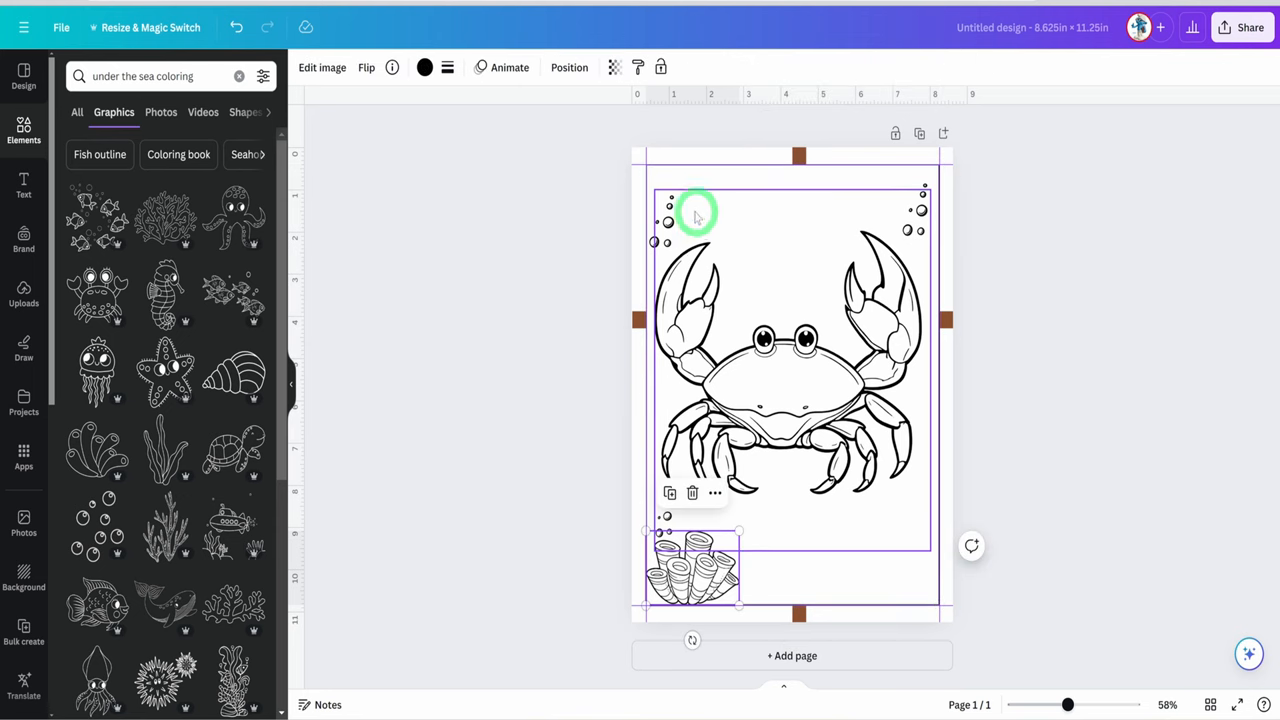
{"action": "left_click_drag", "start_coordinate": [696, 216], "coordinate": [920, 216]}
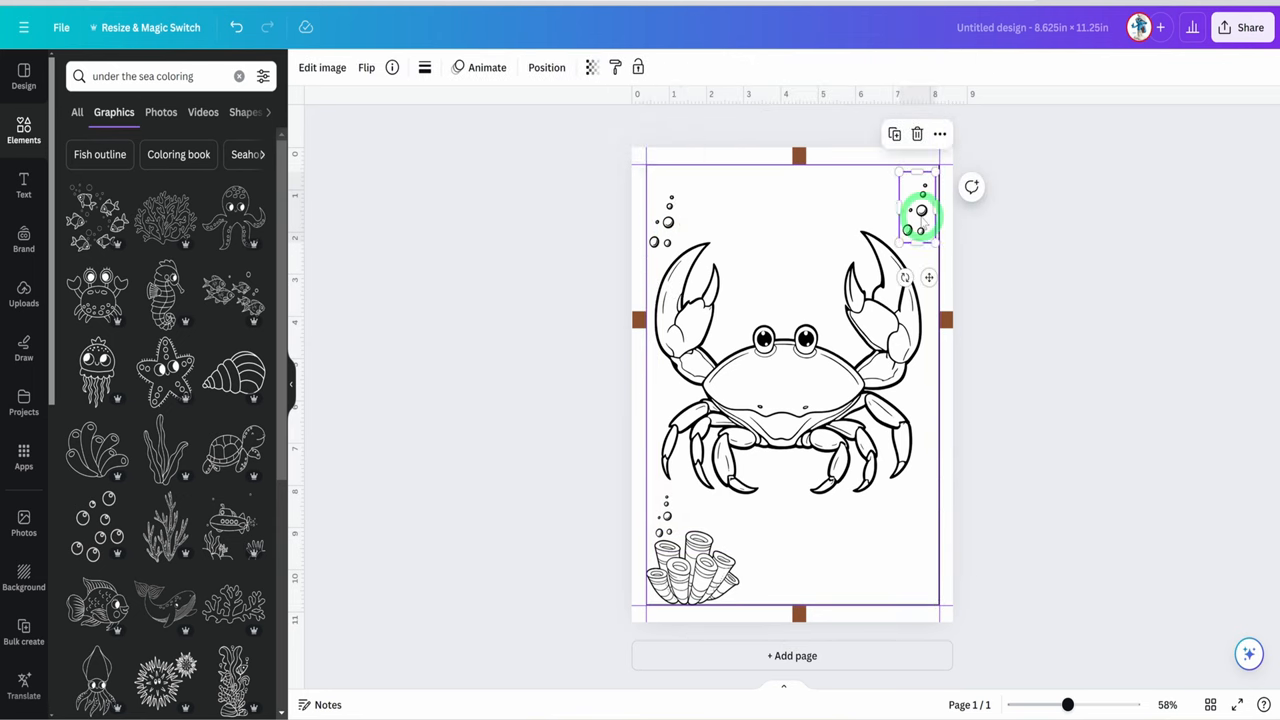
{"action": "left_click_drag", "start_coordinate": [920, 216], "coordinate": [824, 290]}
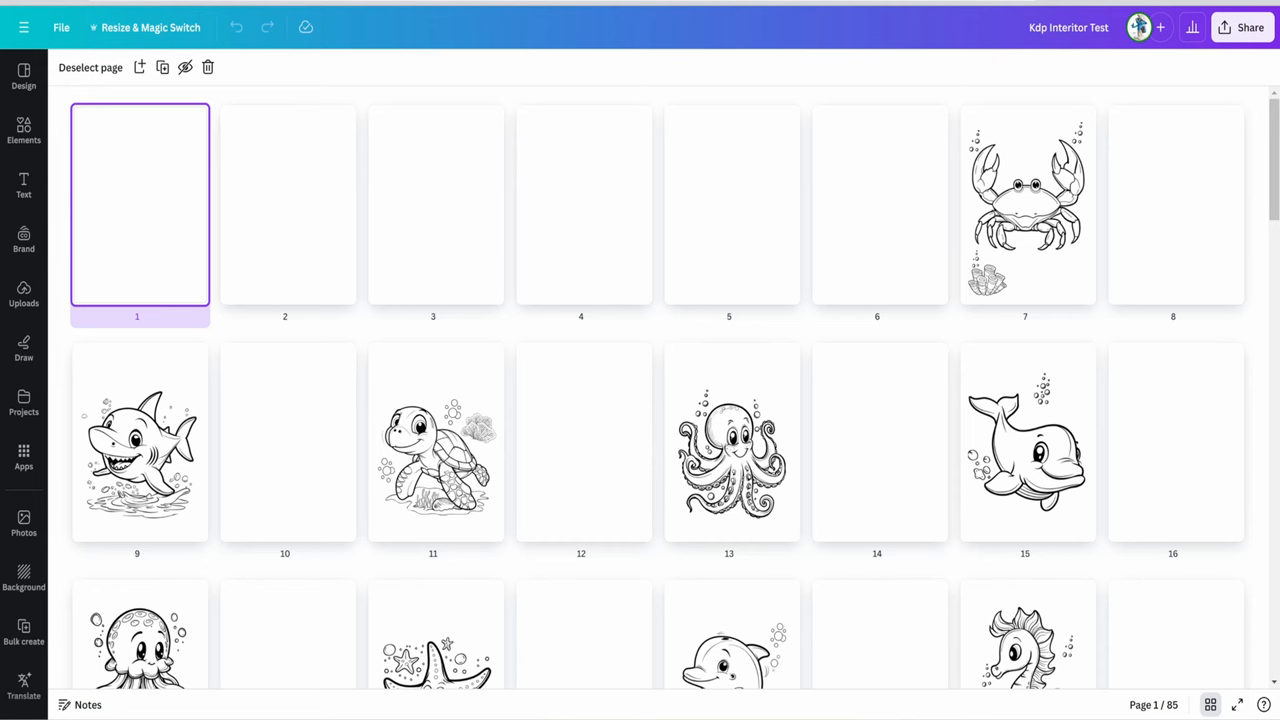
- Download the interior as a flattened PDF Print, all pages, CMYK colour profile
{"action": "double_click", "coordinate": [1024, 204]}
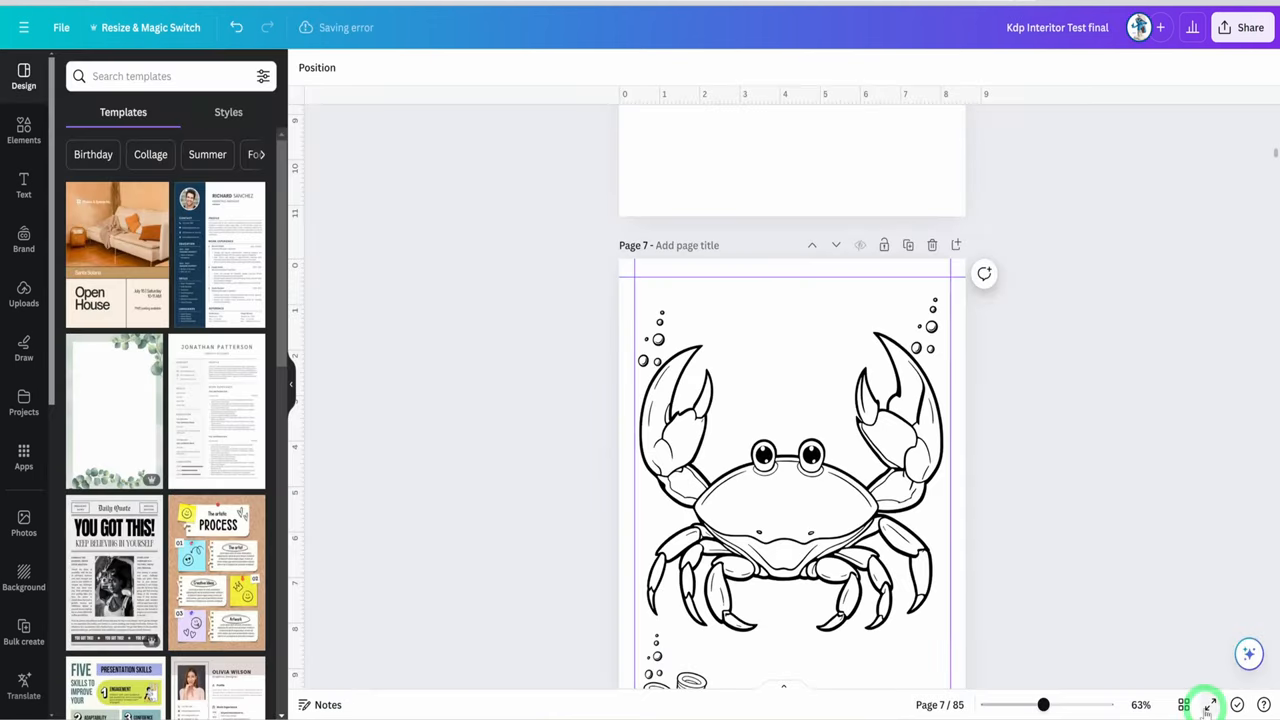
{"action": "left_click", "coordinate": [1250, 28]}
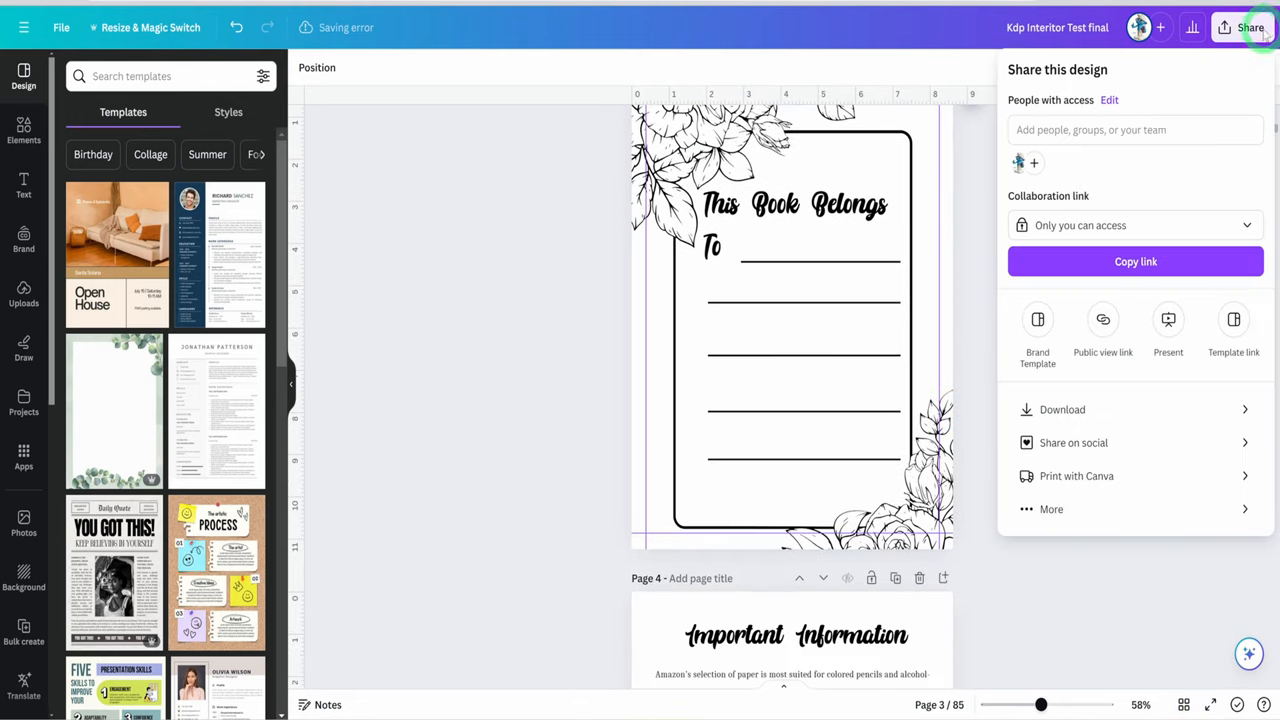
{"action": "left_click", "coordinate": [1062, 408]}
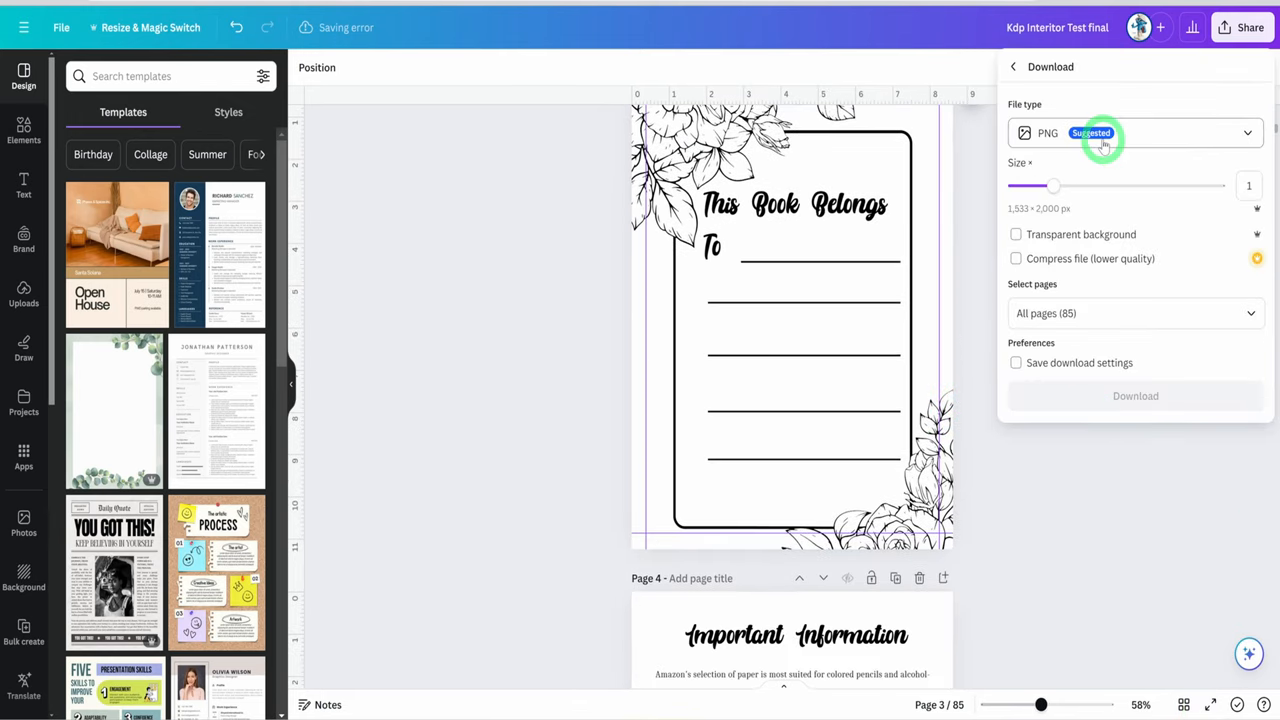
{"action": "left_click", "coordinate": [1136, 132]}
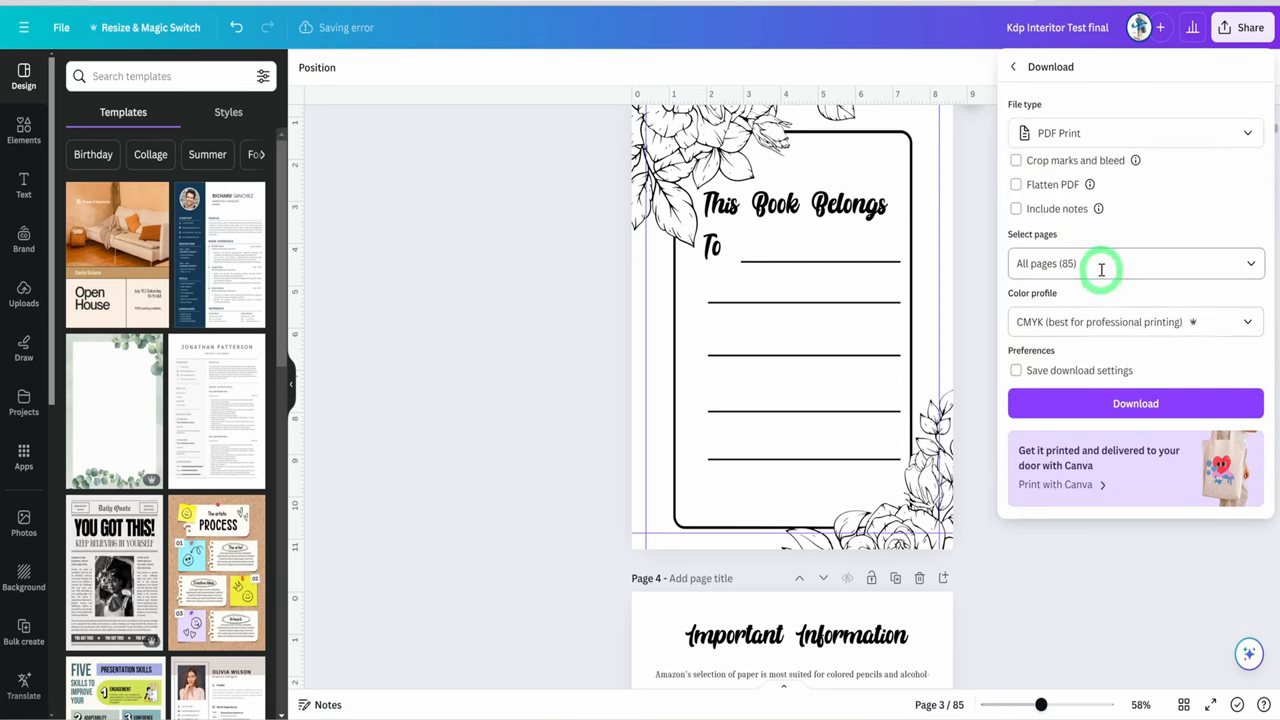
{"action": "left_click", "coordinate": [1016, 184]}
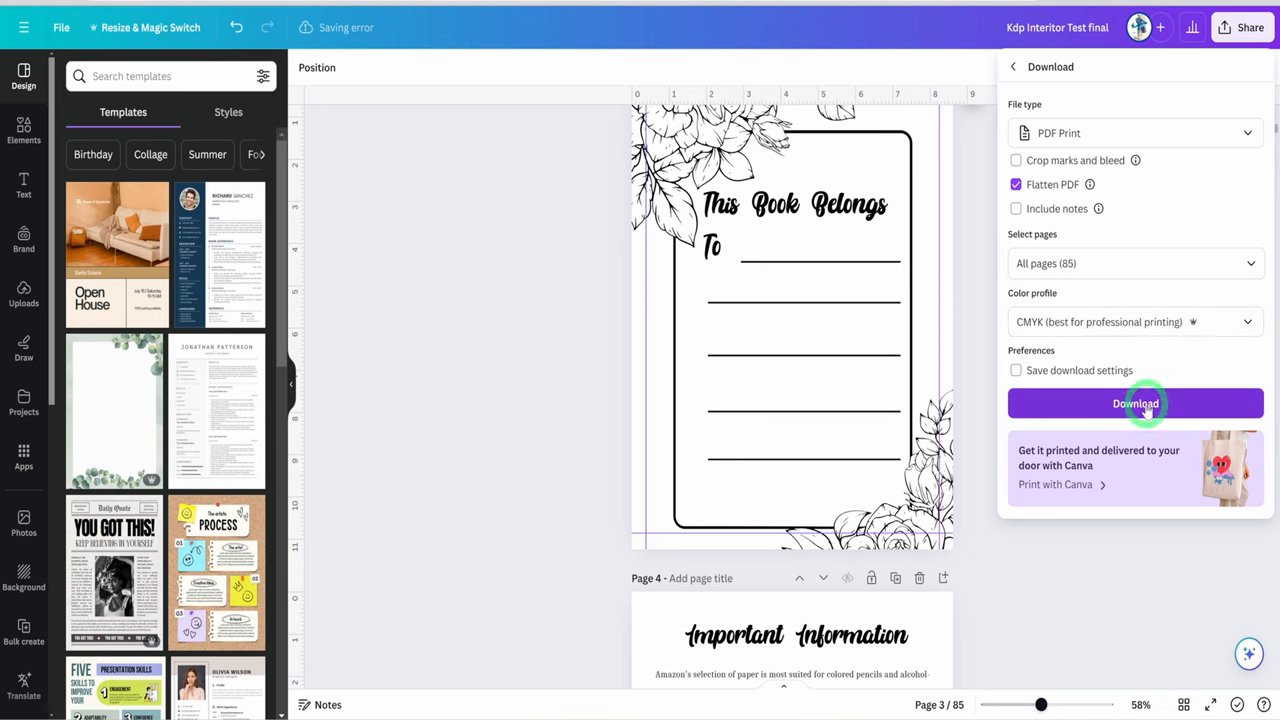
{"action": "left_click", "coordinate": [1136, 404]}
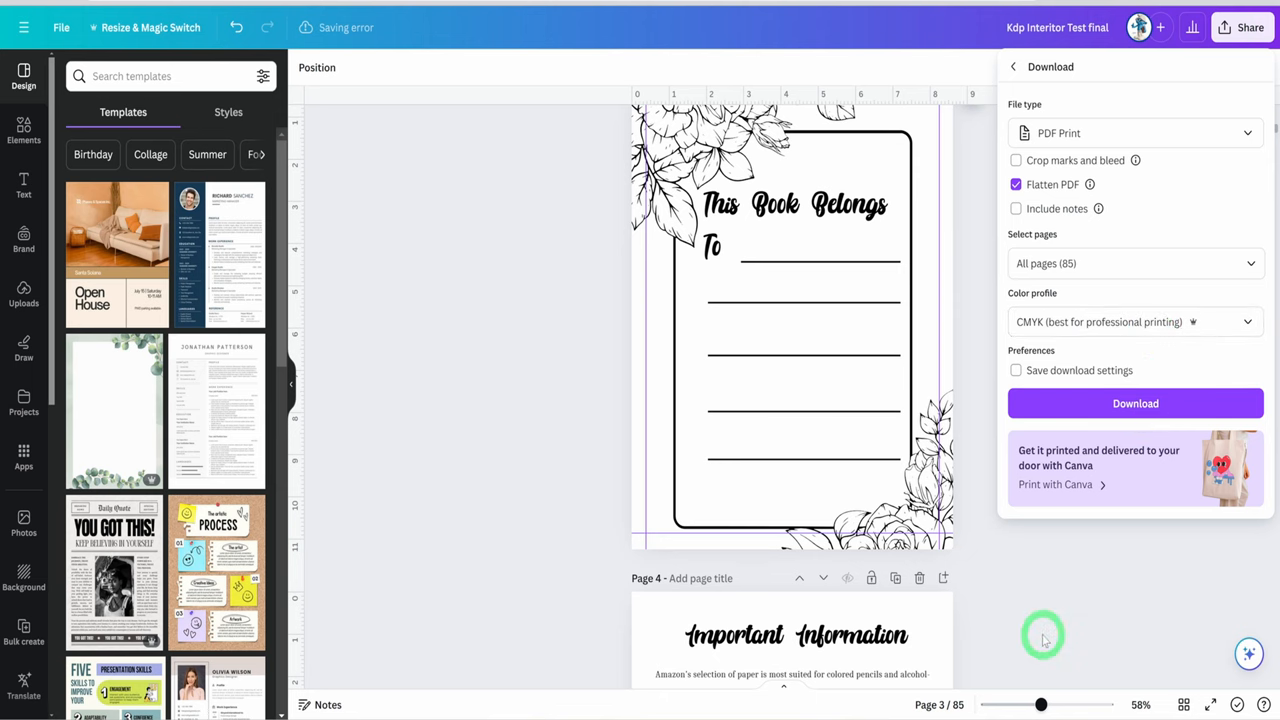
{"action": "mouse_move", "coordinate": [1036, 612]}
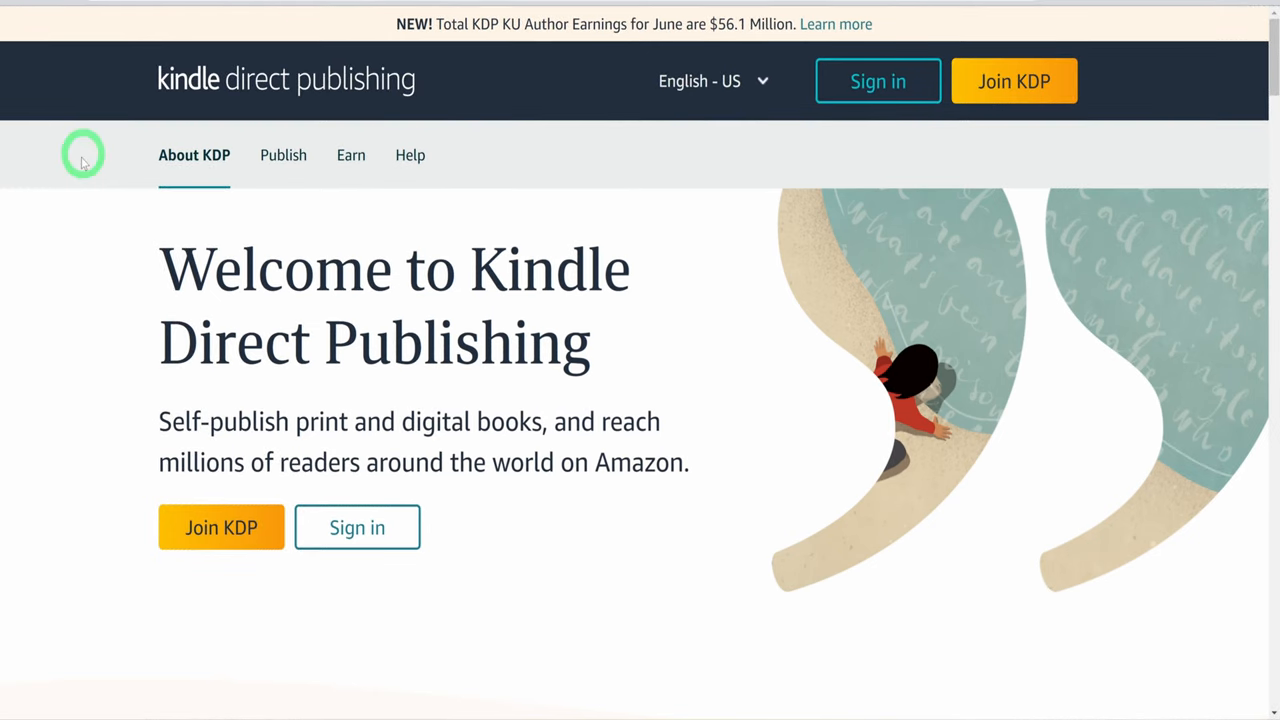
{"action": "mouse_move", "coordinate": [1018, 206]}
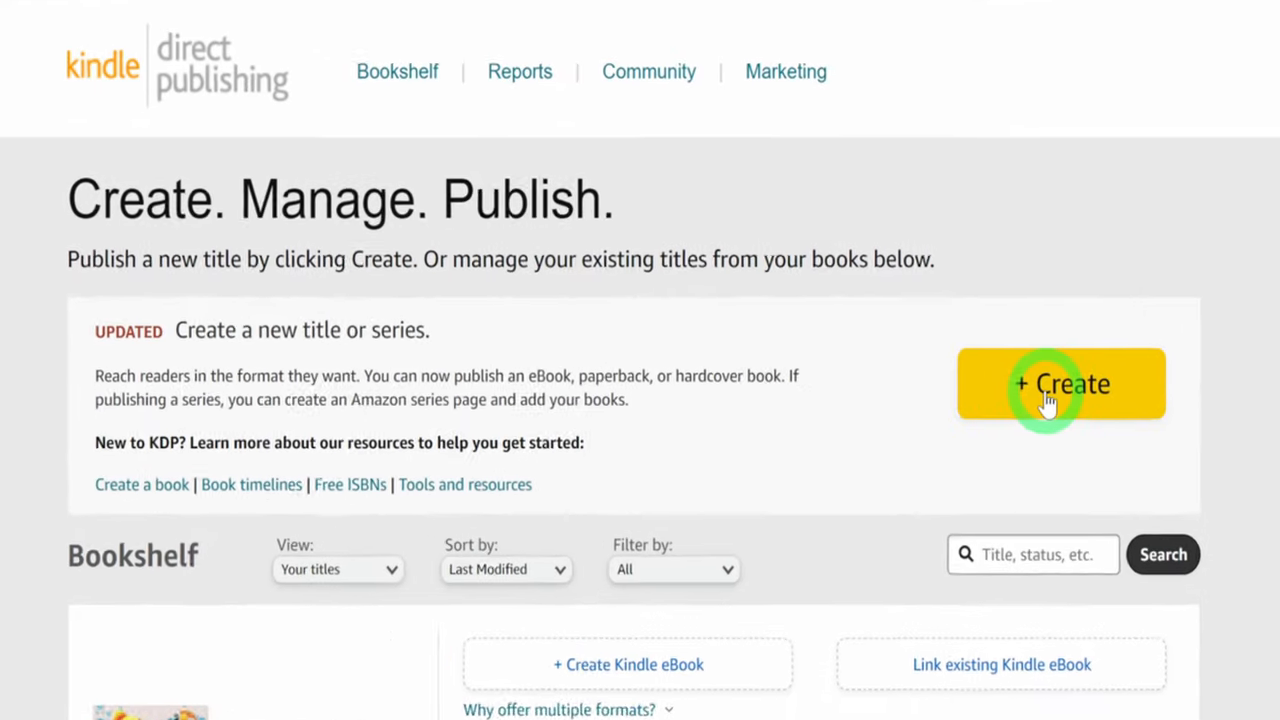
- From the Bookshelf, create a new title and choose the paperback format
{"action": "left_click", "coordinate": [1060, 384]}
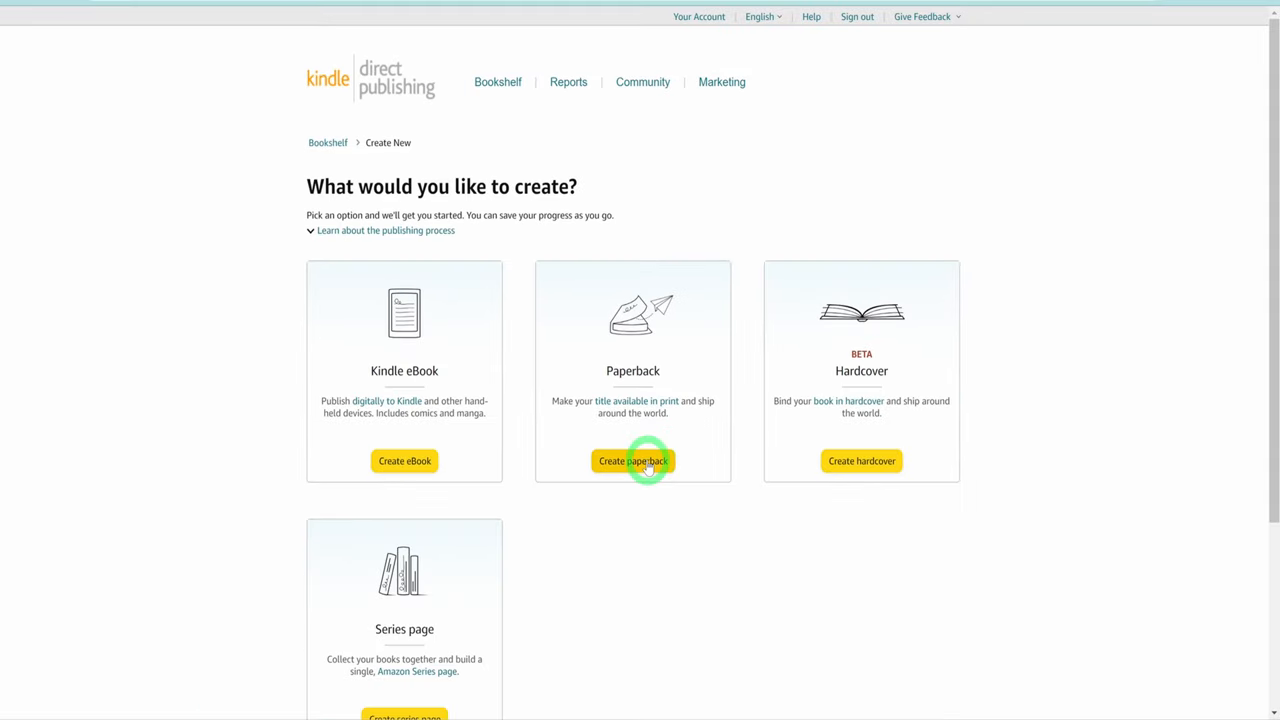
{"action": "left_click", "coordinate": [632, 460]}
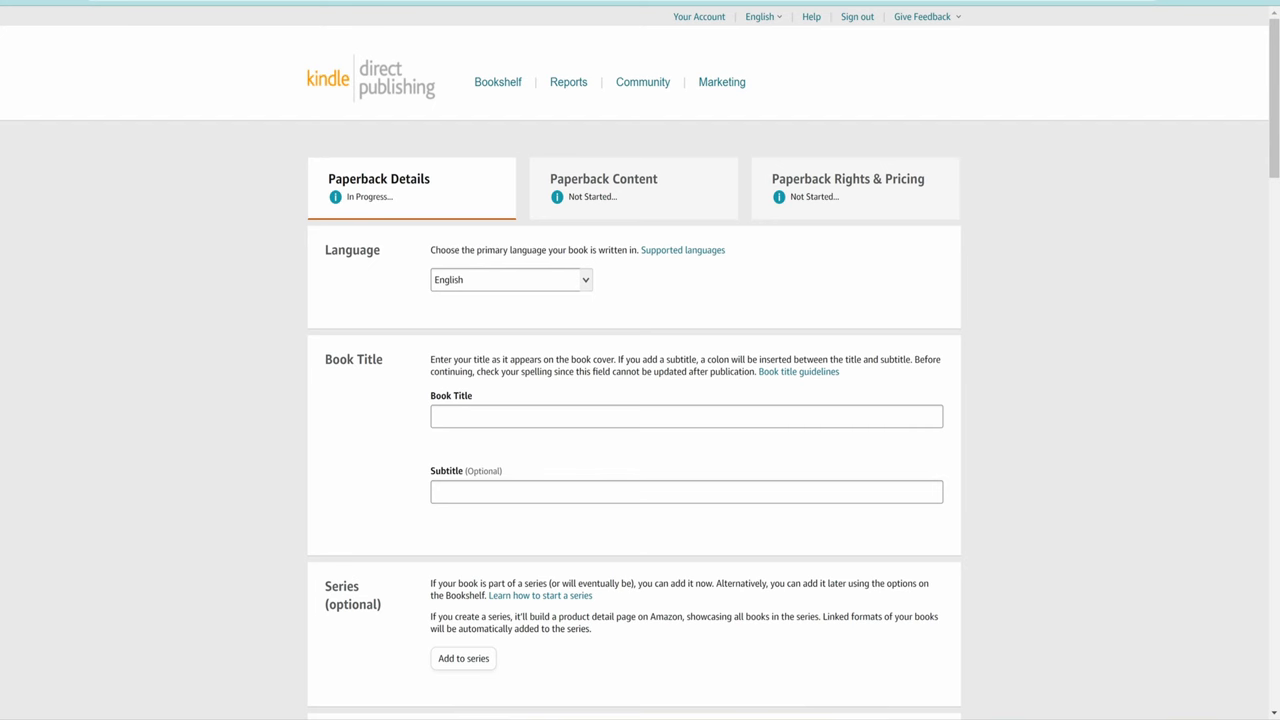
- Enter the book title 'Stress Relief: Coloring Book for Adults and Kids, Cute Animals with Easy, Simple and...'
{"action": "left_click", "coordinate": [686, 416]}
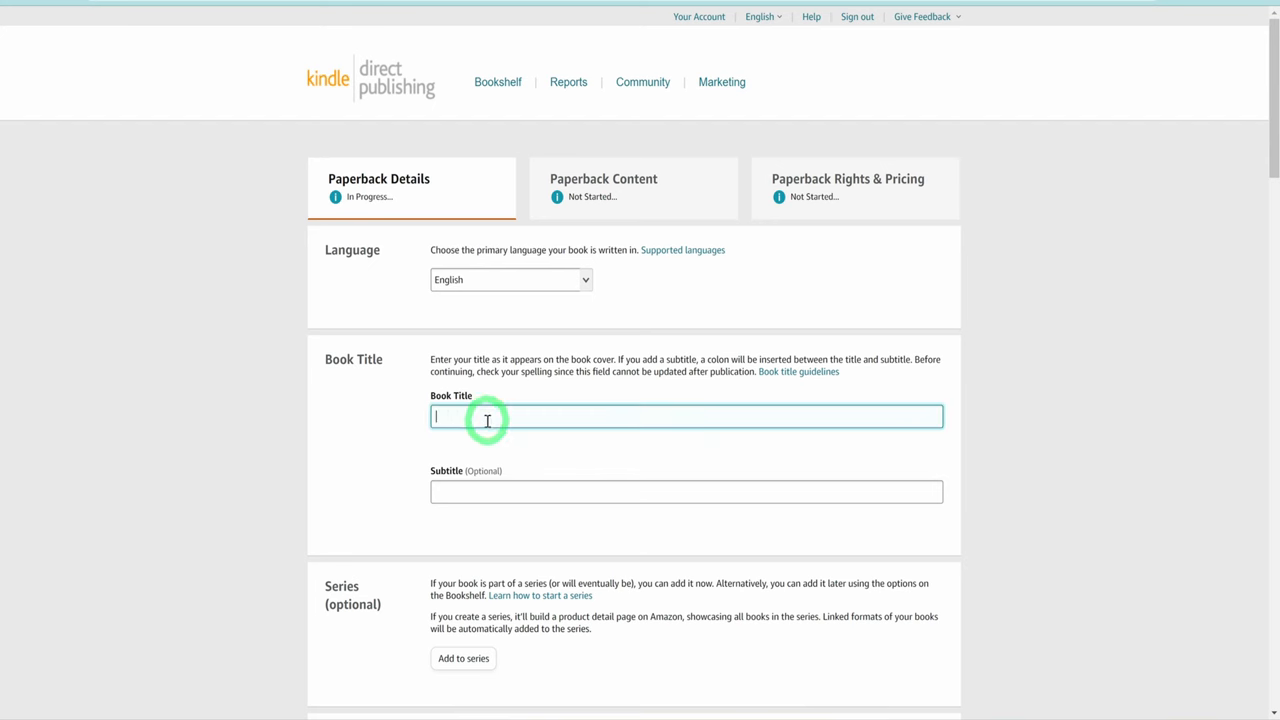
{"action": "type", "text": "Stress Relief: Coloring Book for Adults and Kids,  Cute Animals with Easy, Simple and Big Designs for Relaxation"}
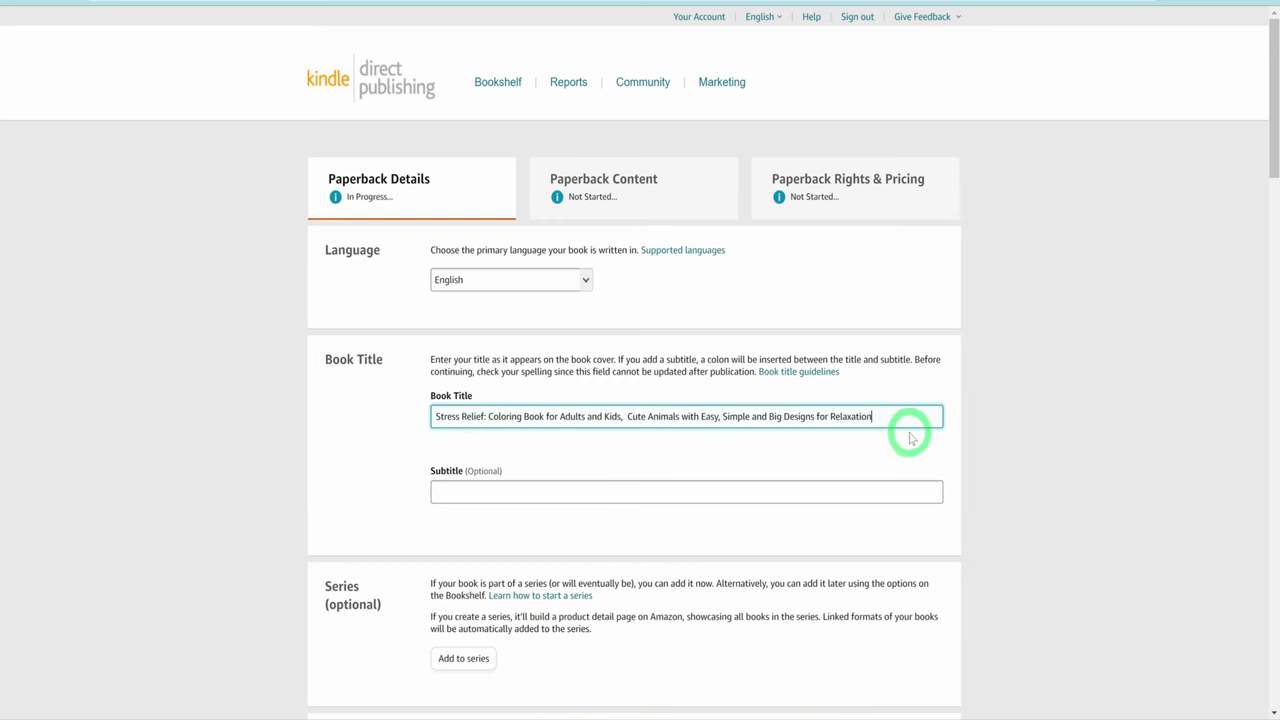
{"action": "mouse_move", "coordinate": [784, 452]}
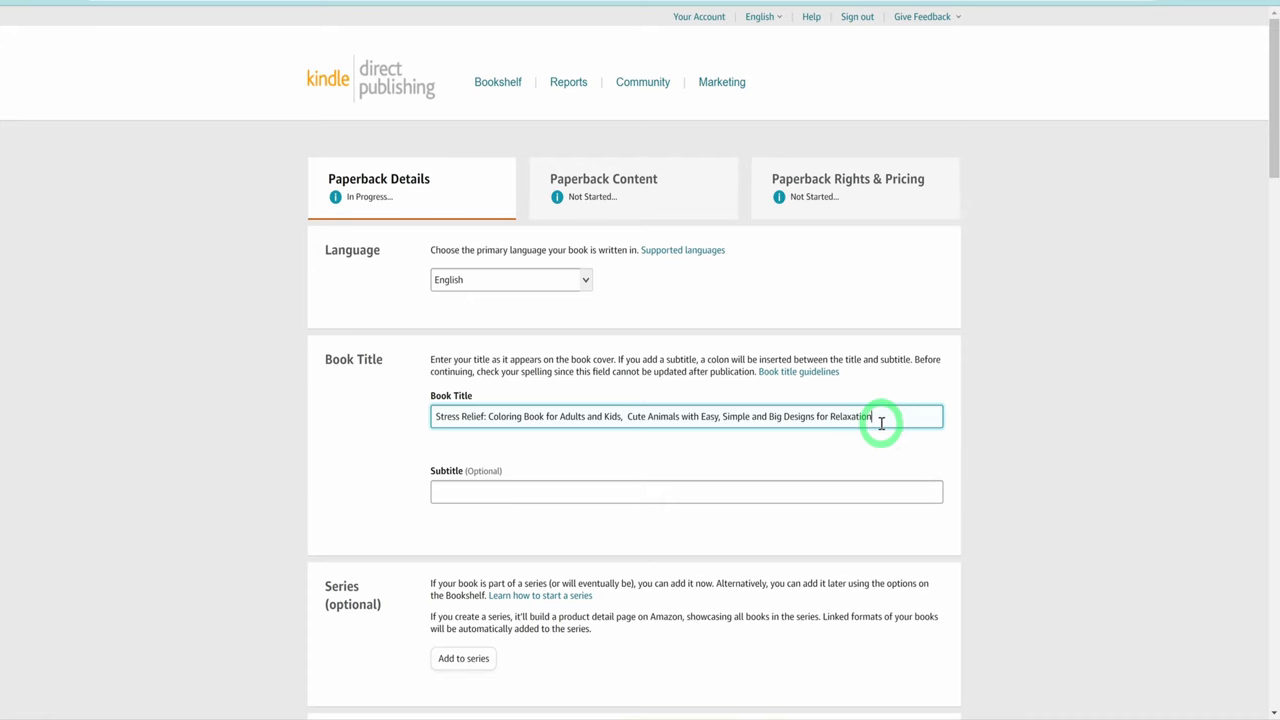
{"action": "scroll", "scroll_direction": "down", "scroll_amount": 3}
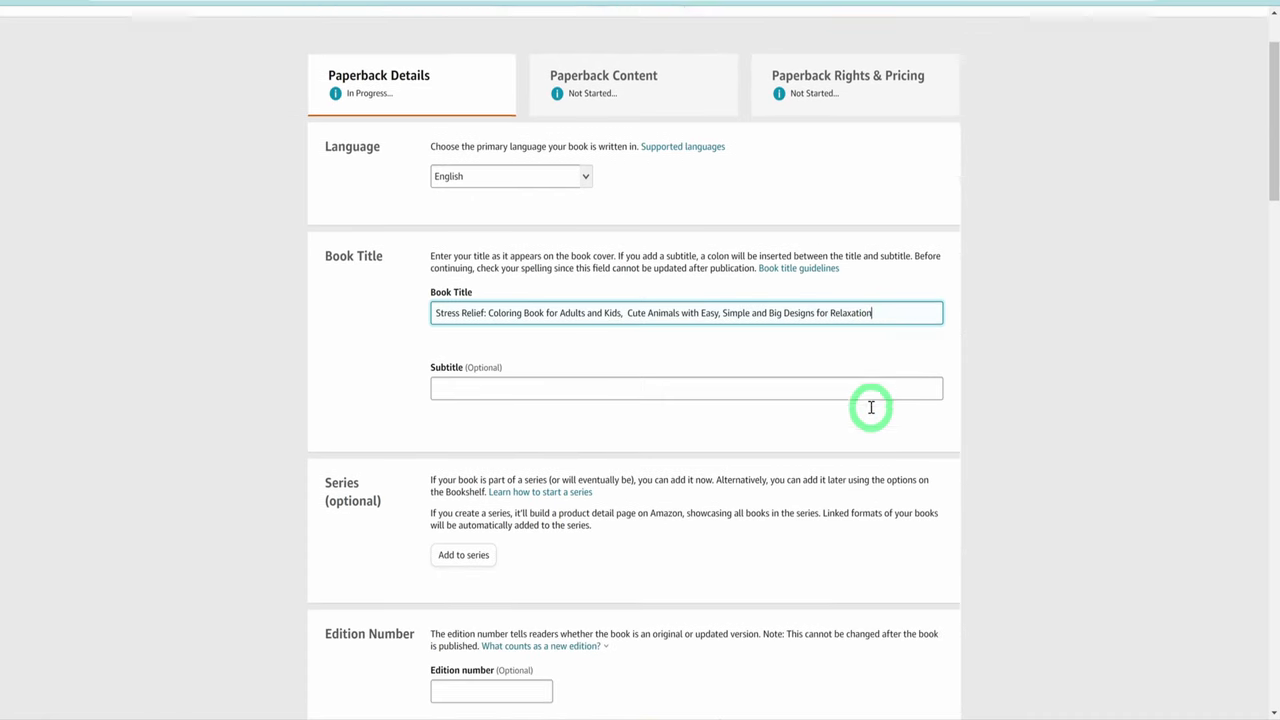
{"action": "scroll", "scroll_direction": "down", "scroll_amount": 3}
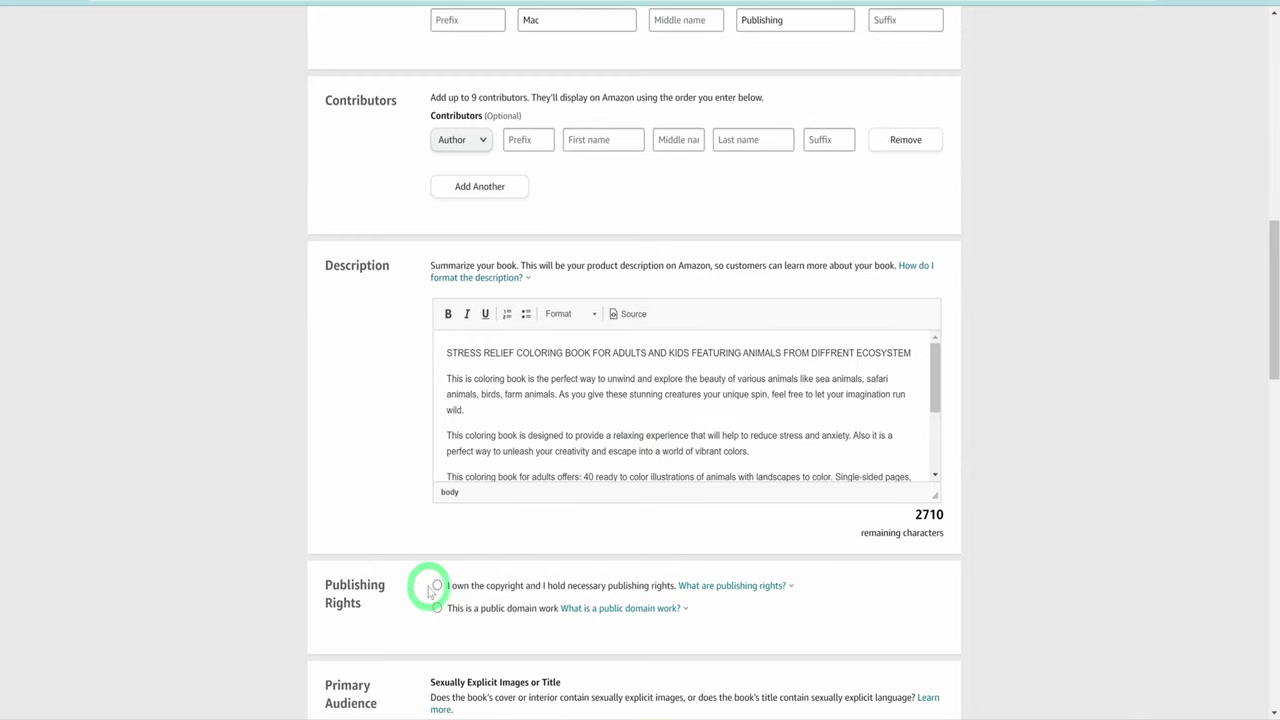
- Declare 'I own the copyright' under Publishing Rights and proceed to choosing categories
{"action": "left_click", "coordinate": [436, 584]}
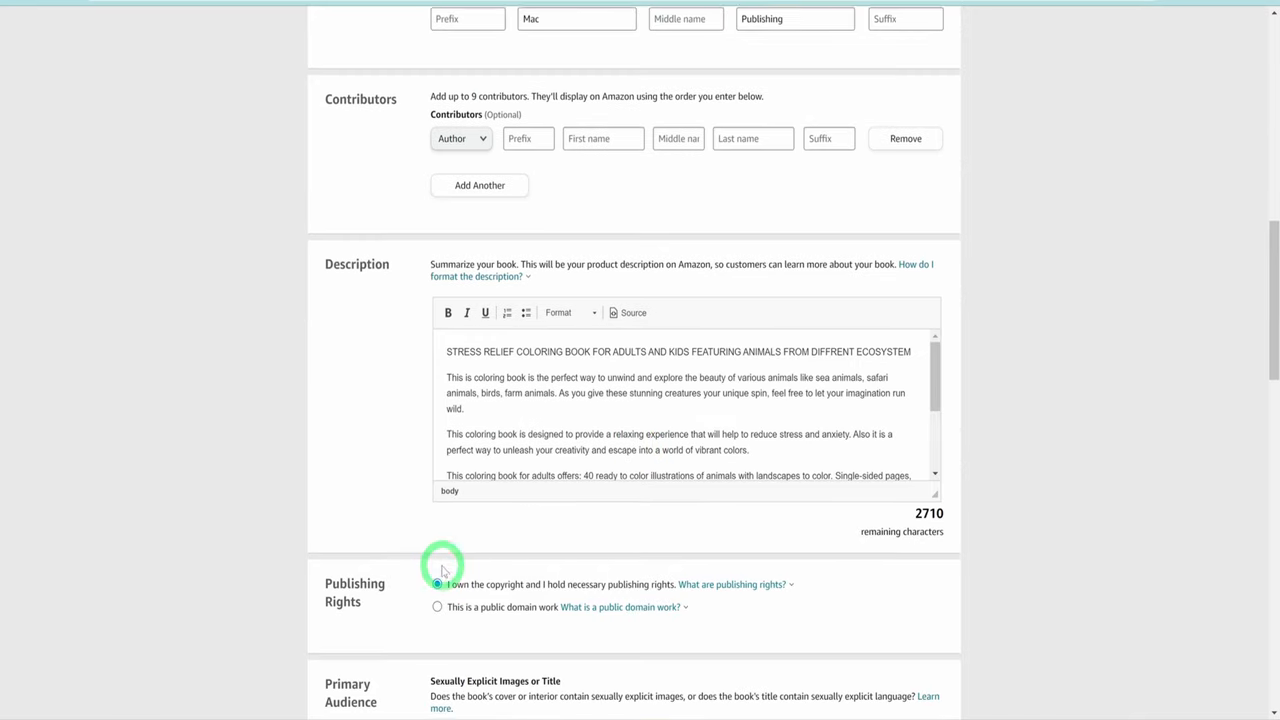
{"action": "scroll", "scroll_direction": "down", "scroll_amount": 3}
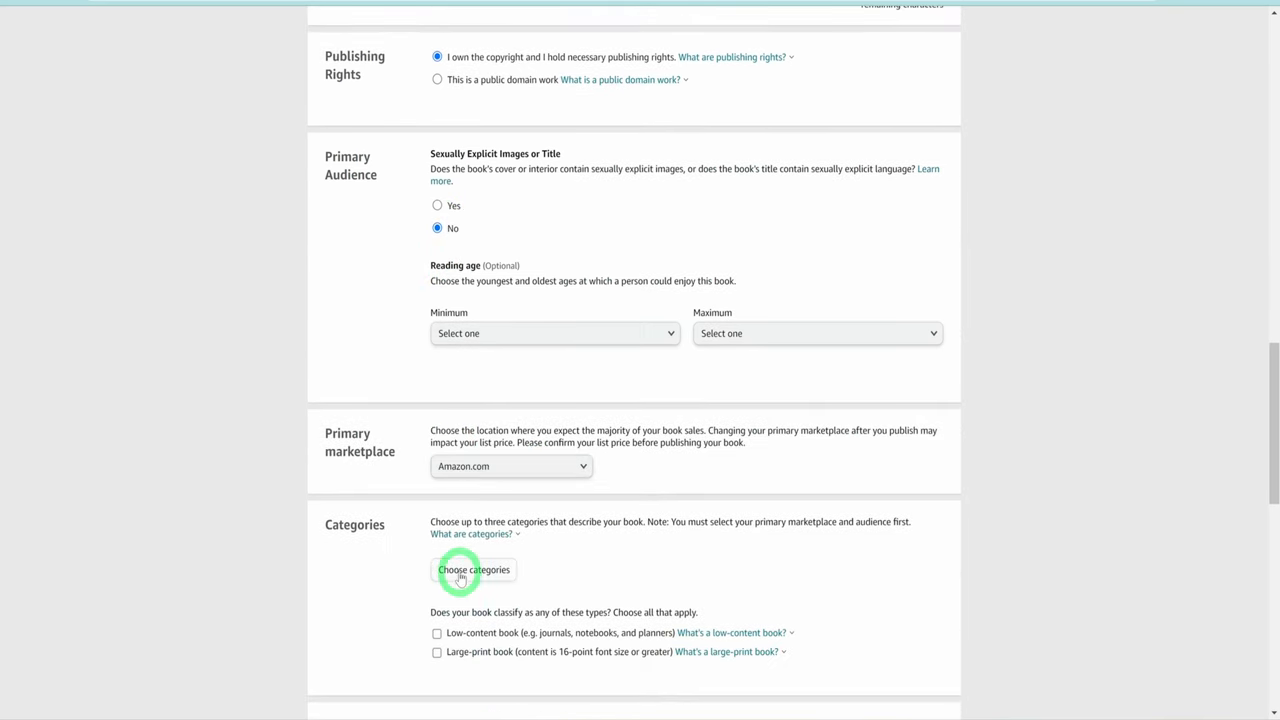
{"action": "left_click", "coordinate": [472, 568]}
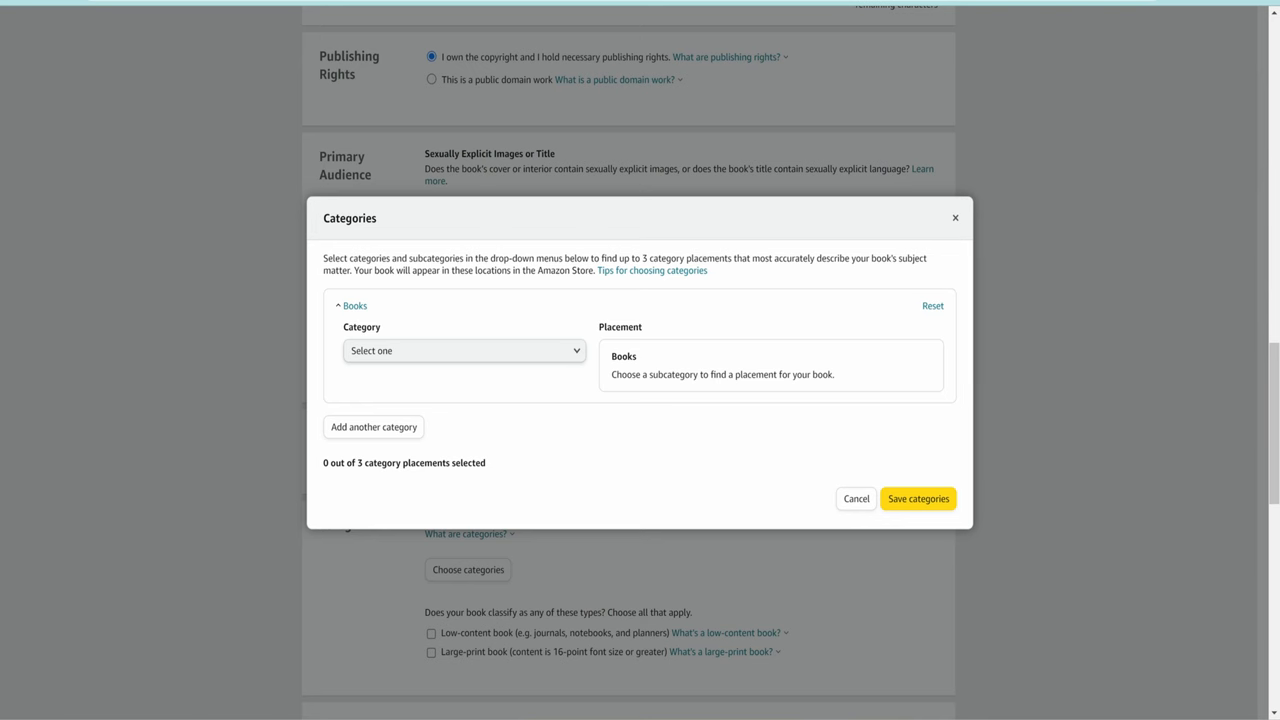
- Set the first category to Arts & Photography > Individual Artists > Artists' Books
{"action": "left_click", "coordinate": [464, 350]}
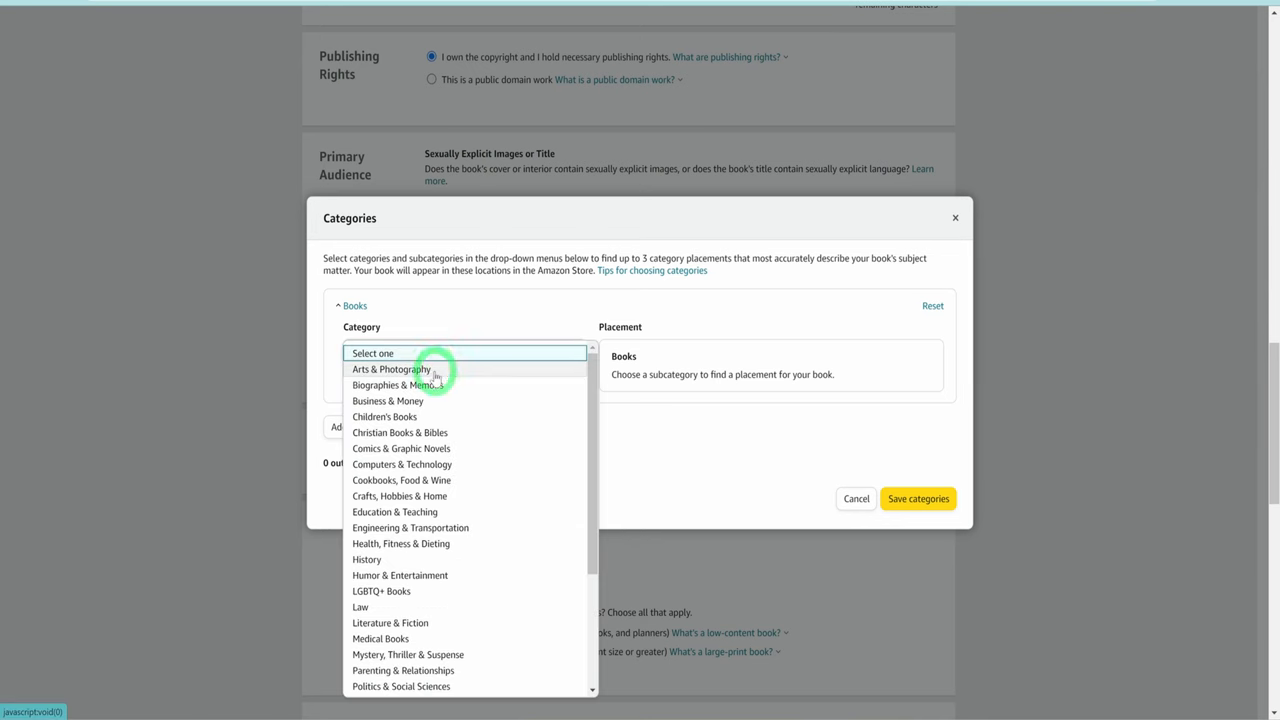
{"action": "left_click", "coordinate": [392, 368]}
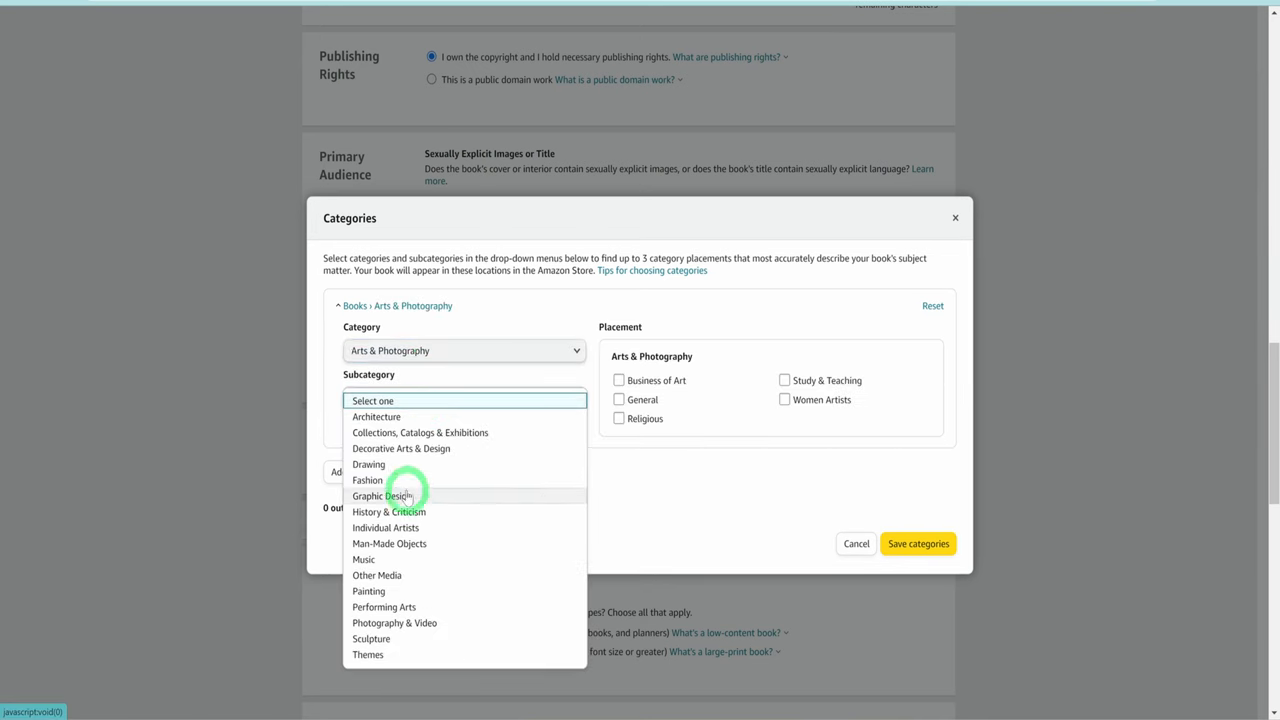
{"action": "left_click", "coordinate": [384, 528]}
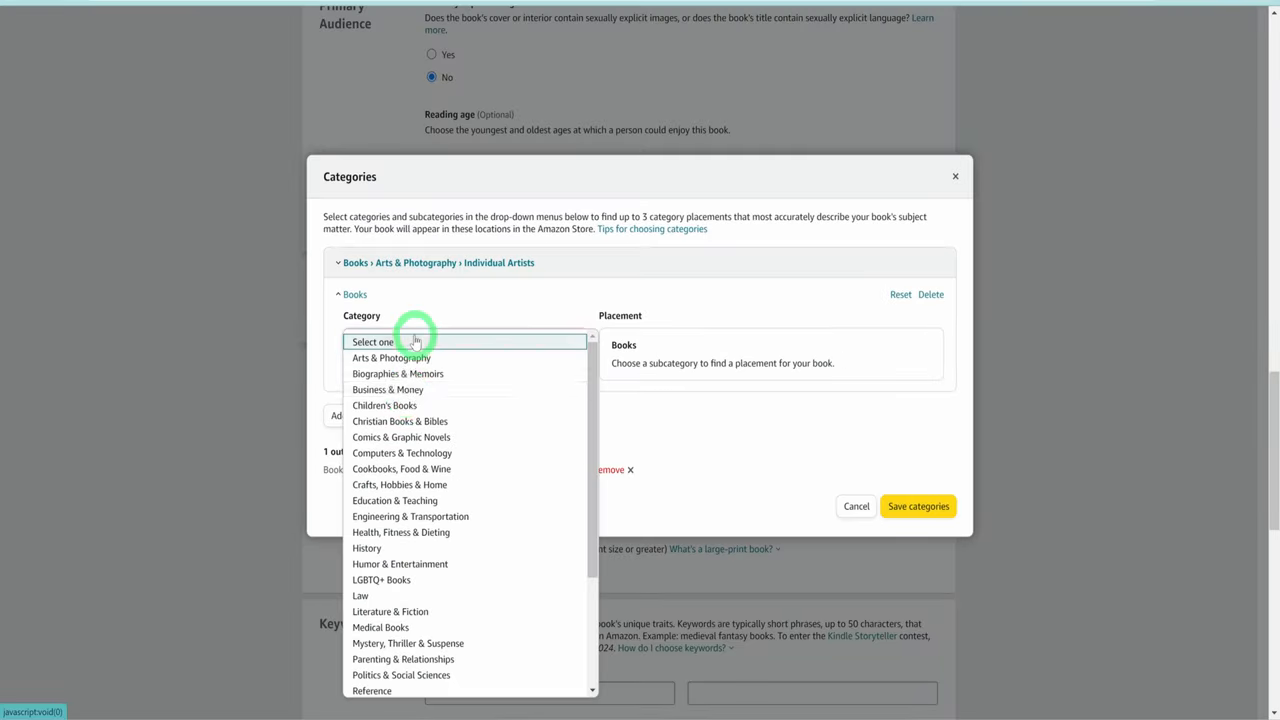
- Add Children's Books > Activities, Crafts & Games > Coloring Books as a second category, marked Fiction
{"action": "left_click", "coordinate": [384, 404]}
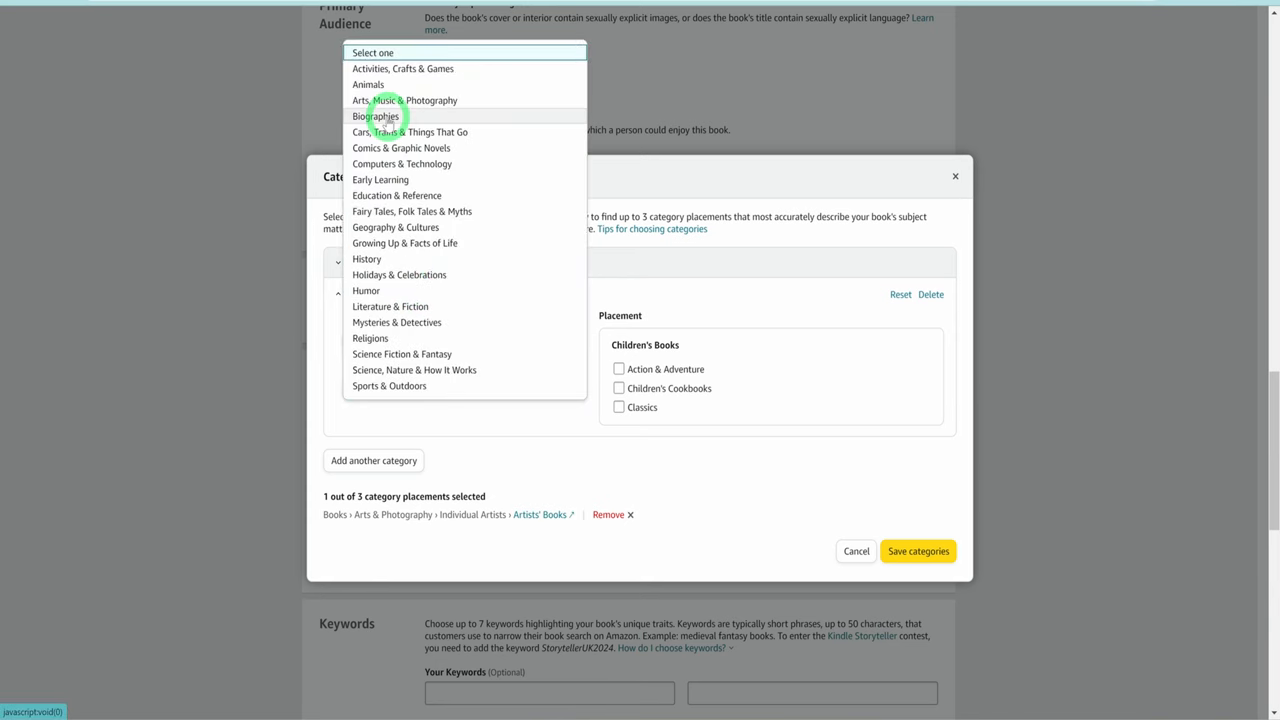
{"action": "left_click", "coordinate": [402, 68]}
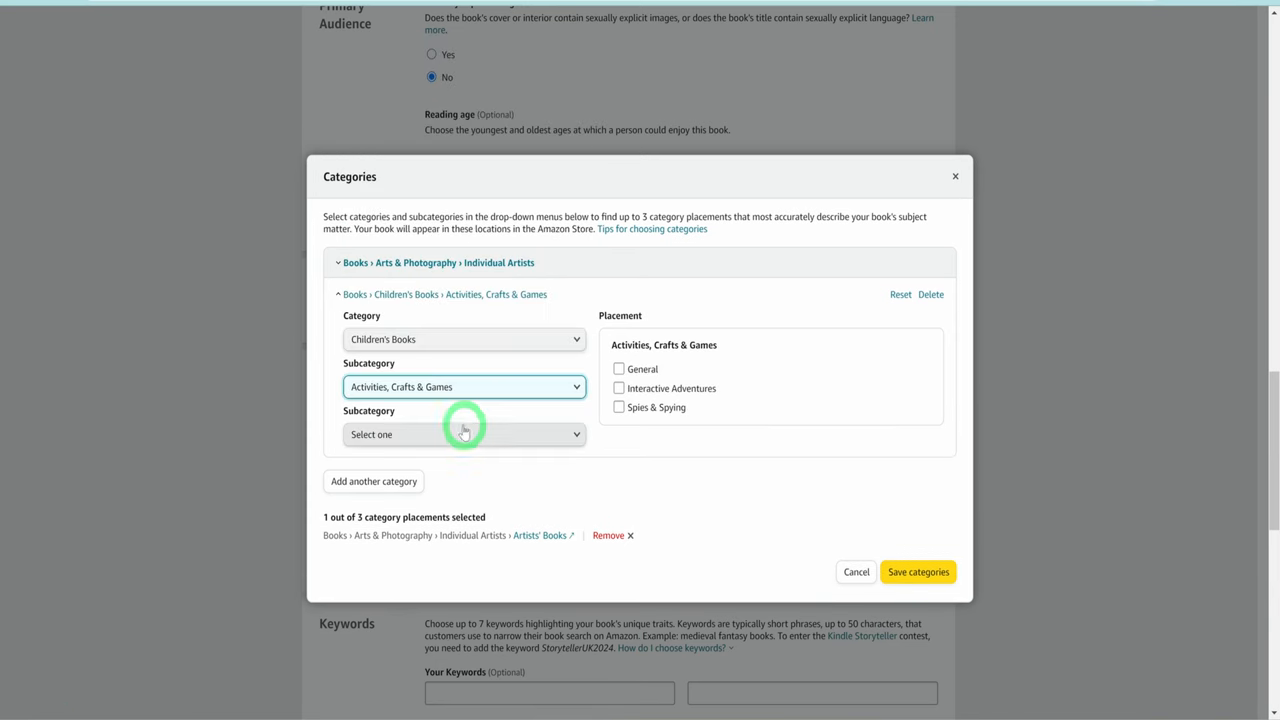
{"action": "left_click", "coordinate": [464, 434]}
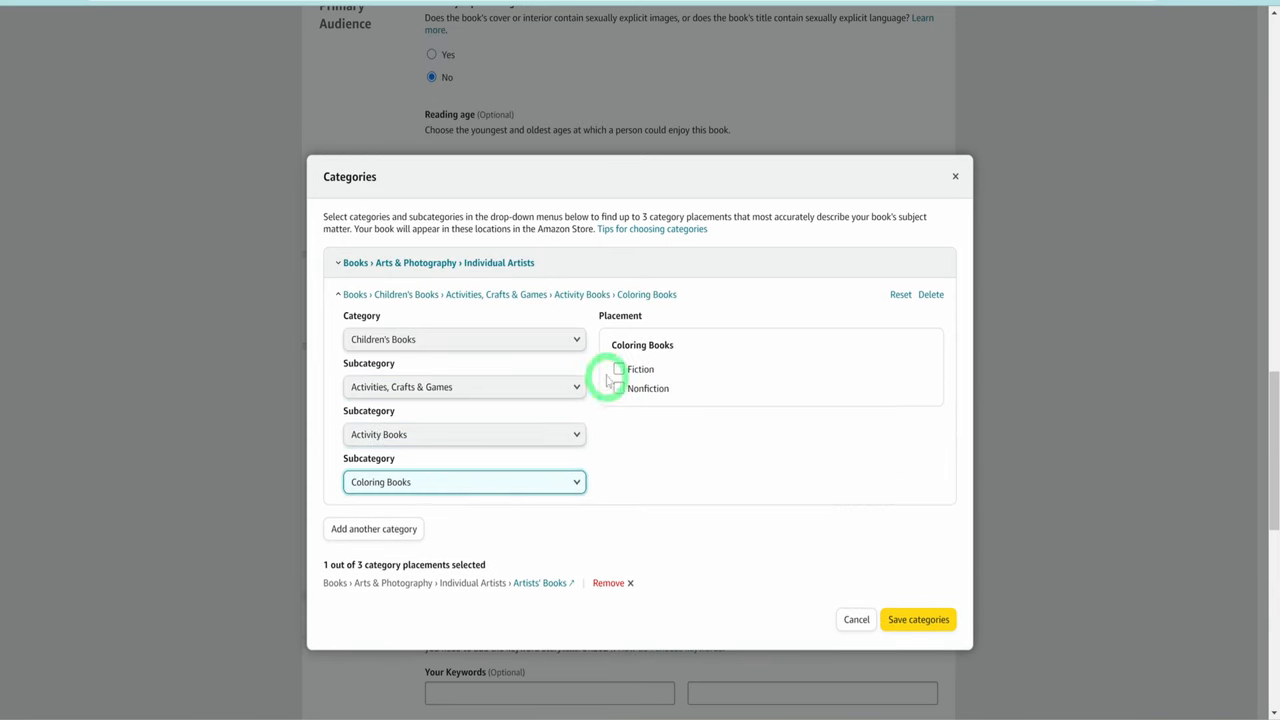
{"action": "left_click", "coordinate": [916, 620]}
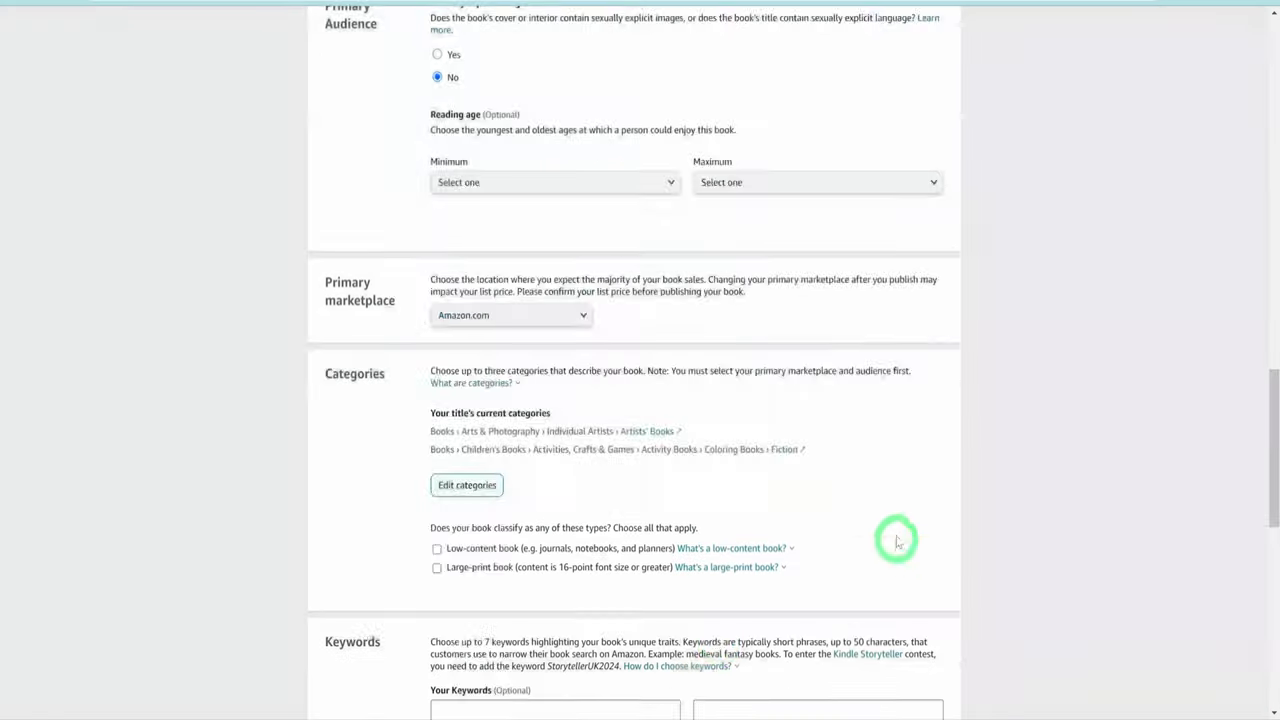
- Enter keywords 'stress relief coloring book for adults bold', 'stress relief coloring book', 'Adult coloring book', then Save and Continue
{"action": "scroll", "scroll_direction": "down", "scroll_amount": 3}
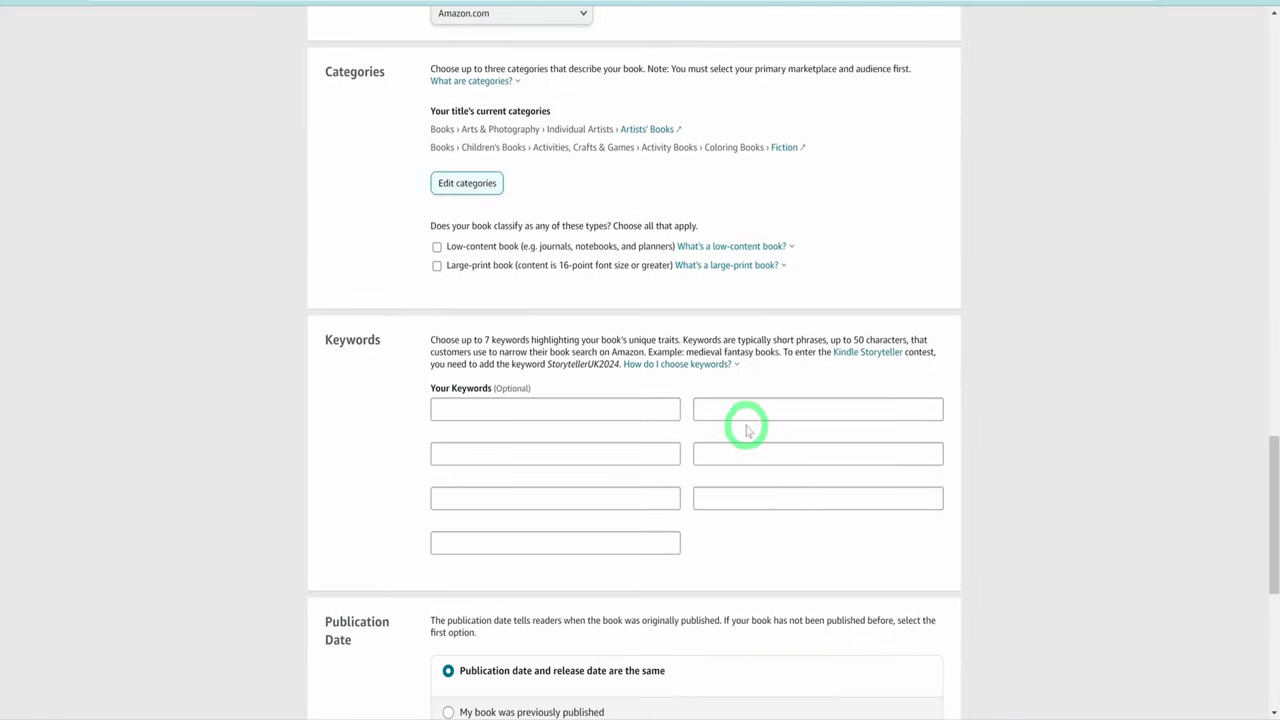
{"action": "mouse_move", "coordinate": [744, 424]}
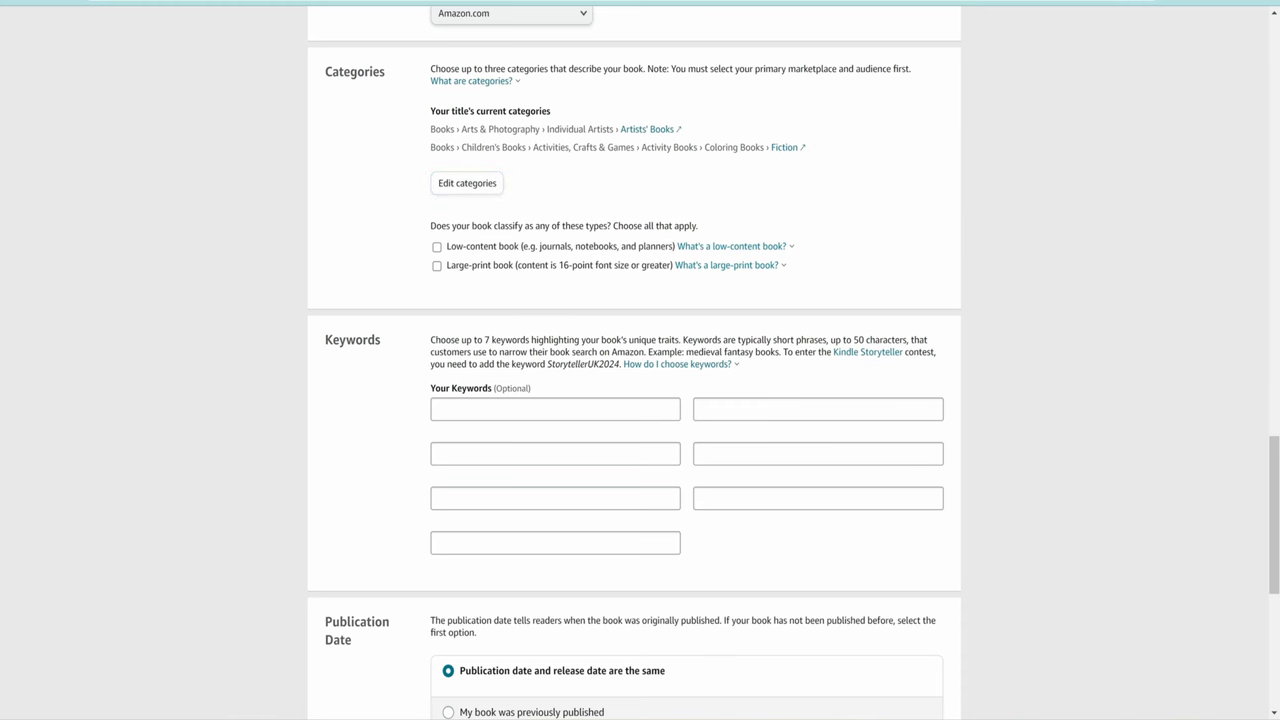
{"action": "type", "text": "stress relief coloring book for adults bold"}
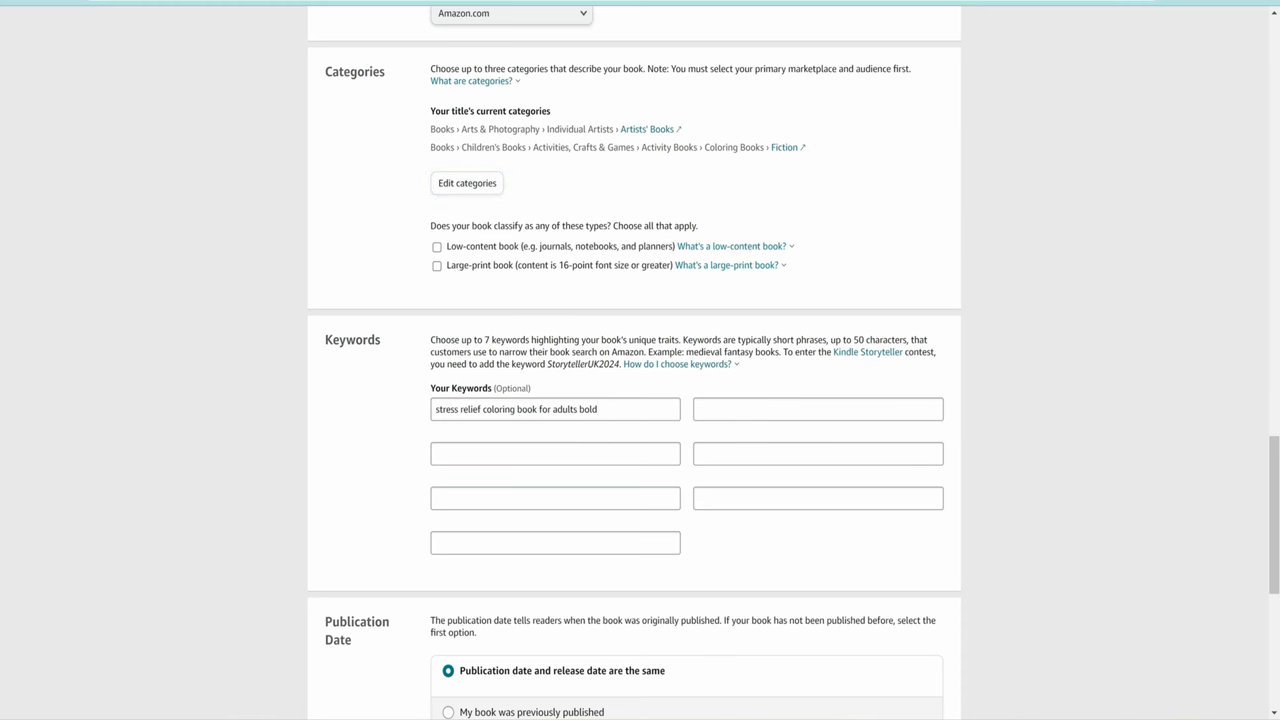
{"action": "type", "text": "stress relief coloring book"}
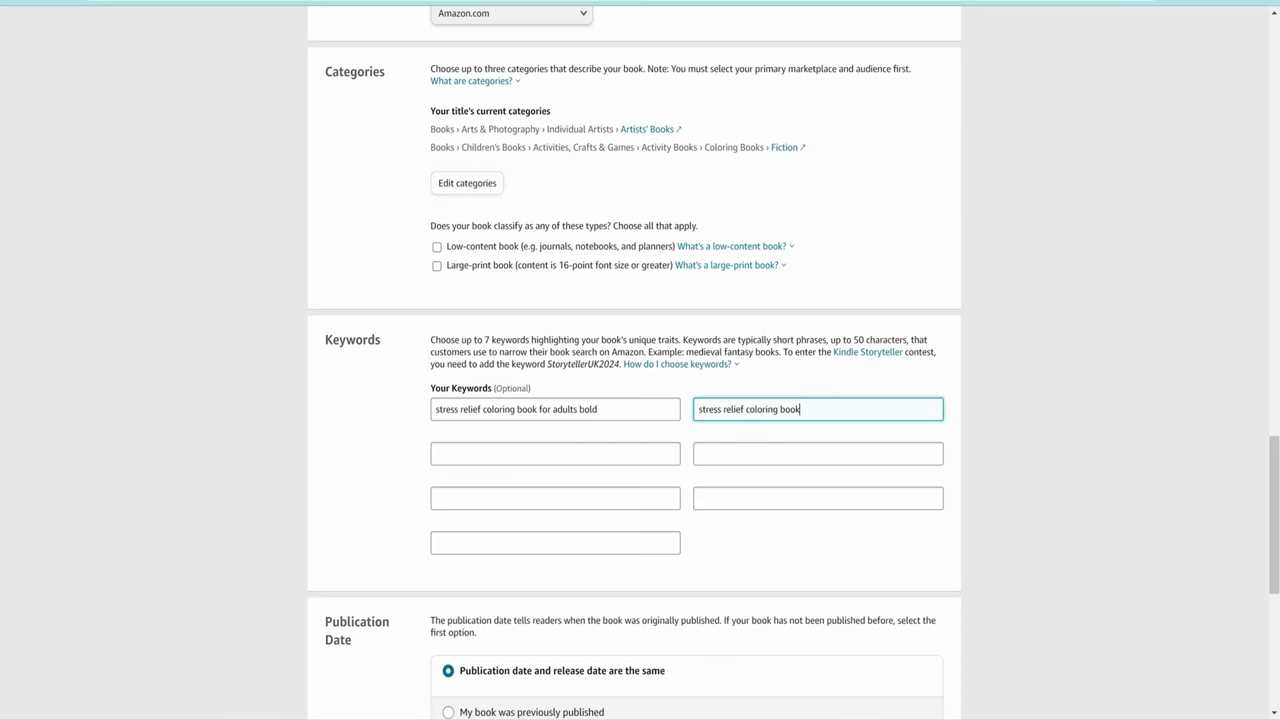
{"action": "type", "text": "Adult coloring book"}
{"action": "left_click", "coordinate": [818, 454]}
{"action": "type", "text": "coloring books for adults"}
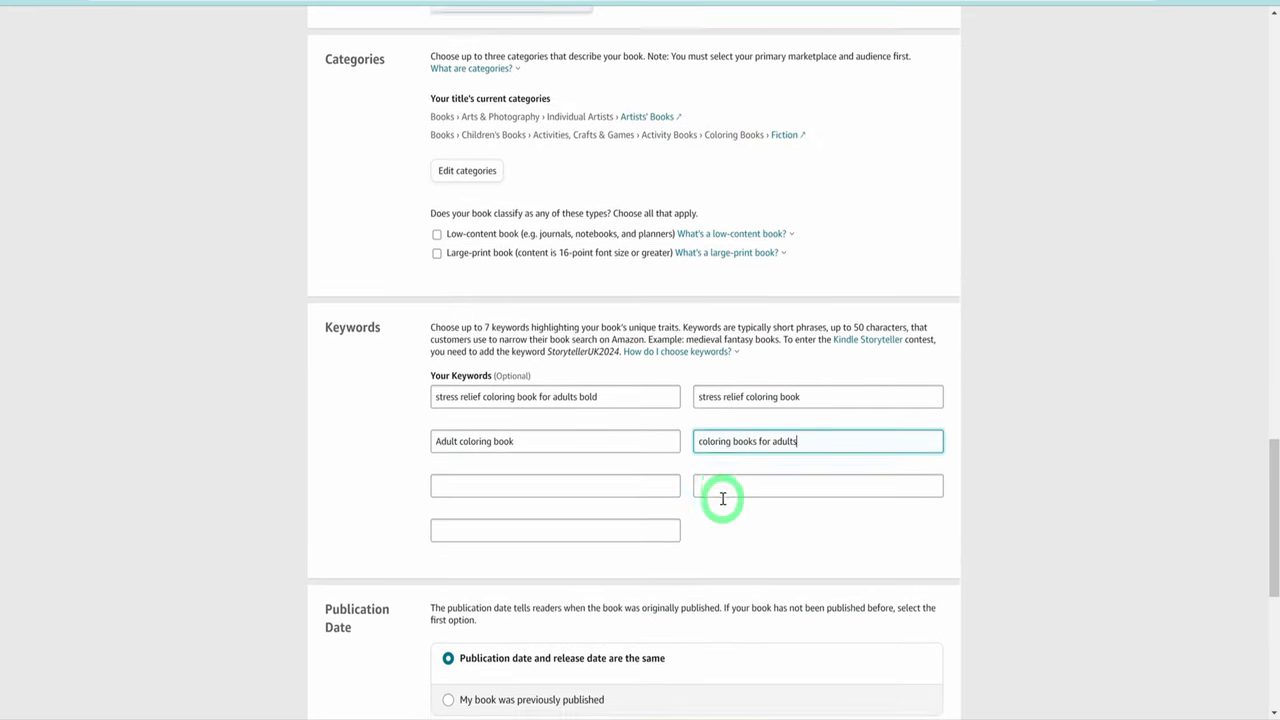
{"action": "scroll", "scroll_direction": "down", "scroll_amount": 3}
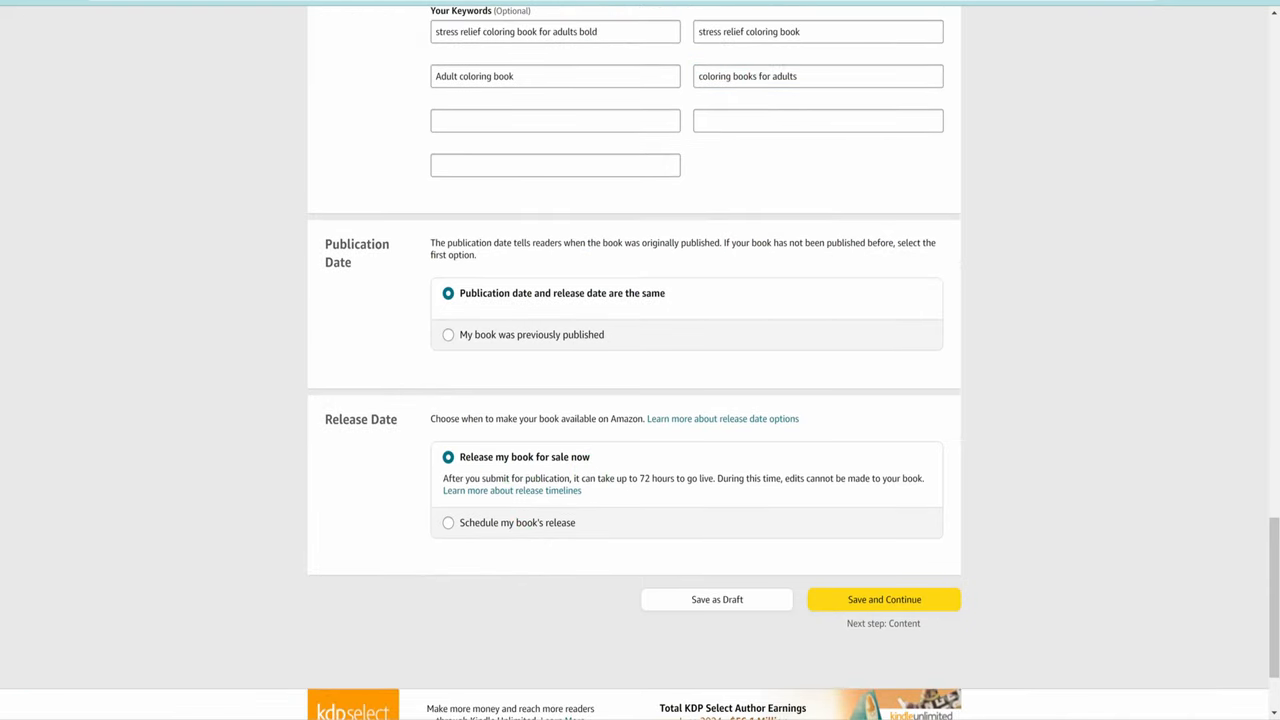
{"action": "left_click", "coordinate": [884, 600]}
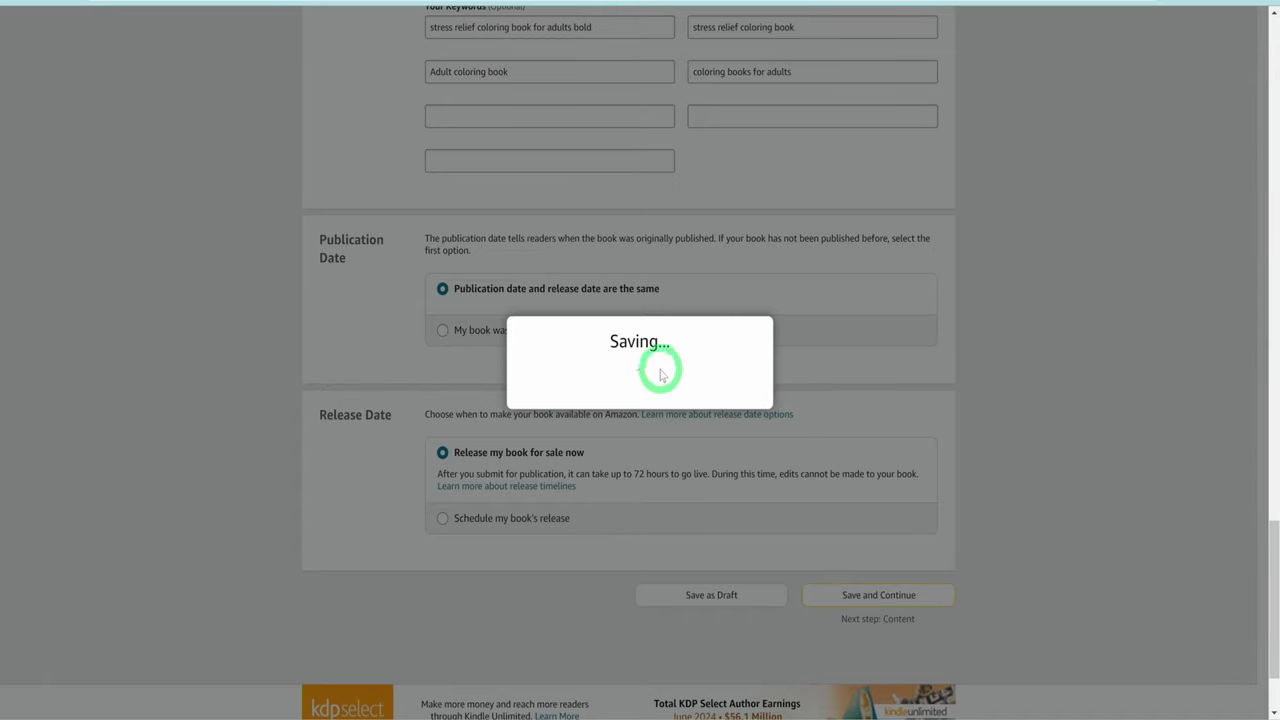
- Assign a free KDP ISBN to the paperback on the Content page
{"action": "left_click", "coordinate": [876, 596]}
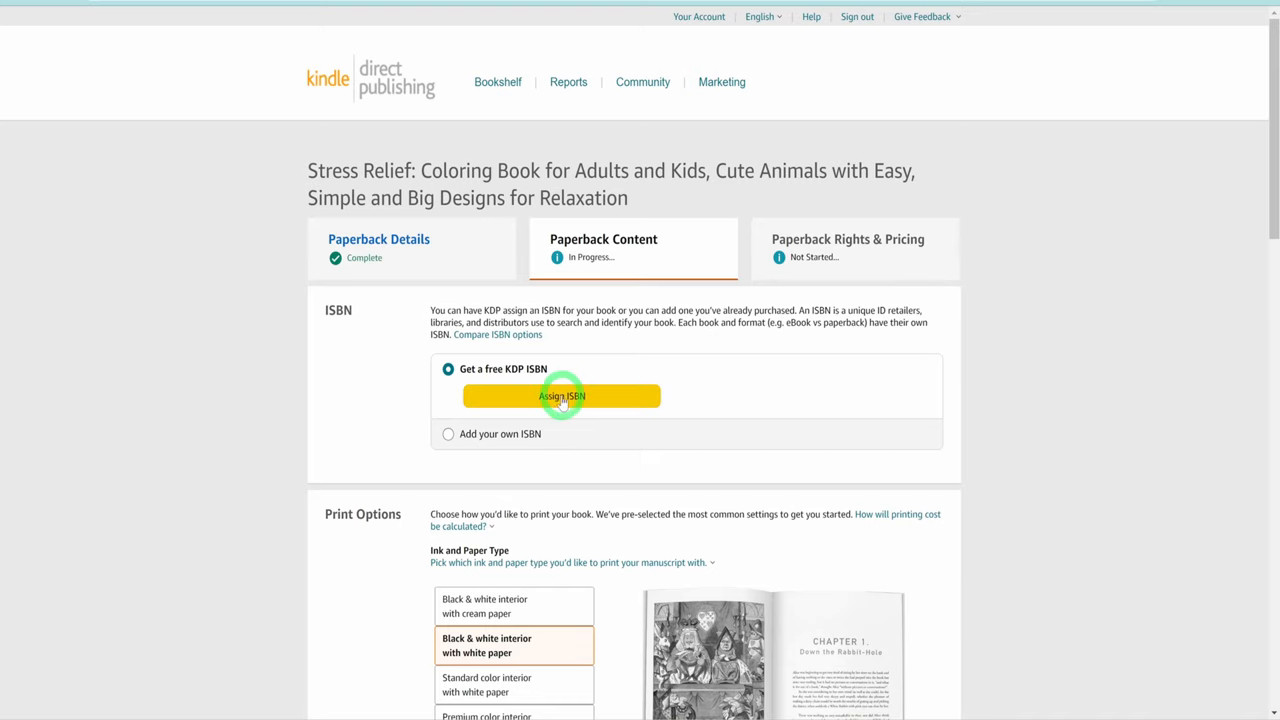
{"action": "left_click", "coordinate": [560, 396]}
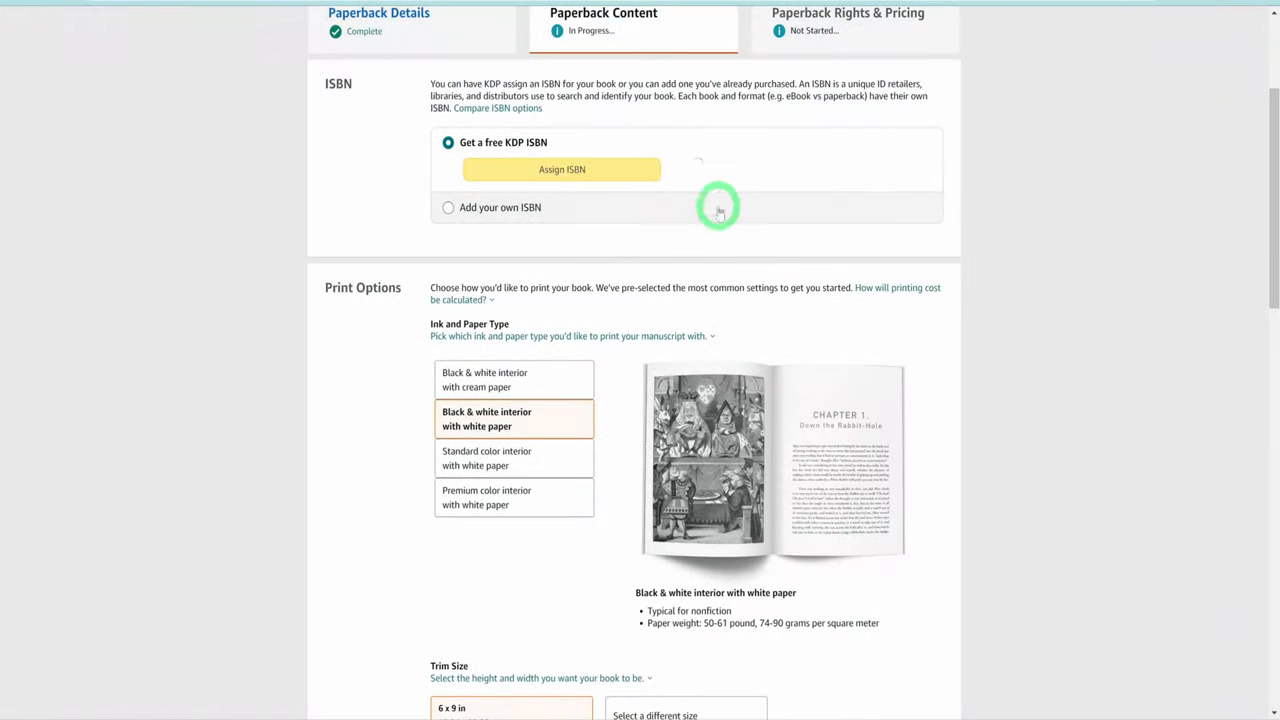
{"action": "left_click", "coordinate": [560, 168]}
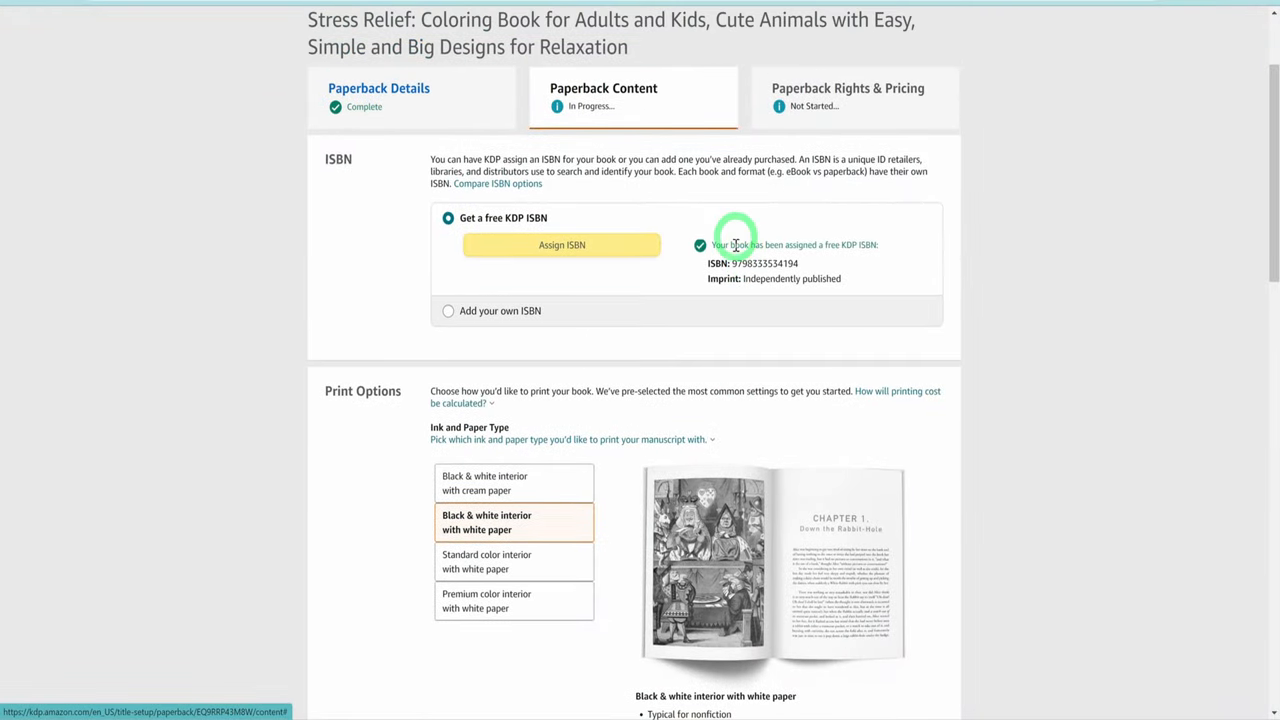
- Under Print Options, choose 'Bleed (PDF only)' so illustrations reach the page edges
{"action": "scroll", "scroll_direction": "down", "scroll_amount": 3}
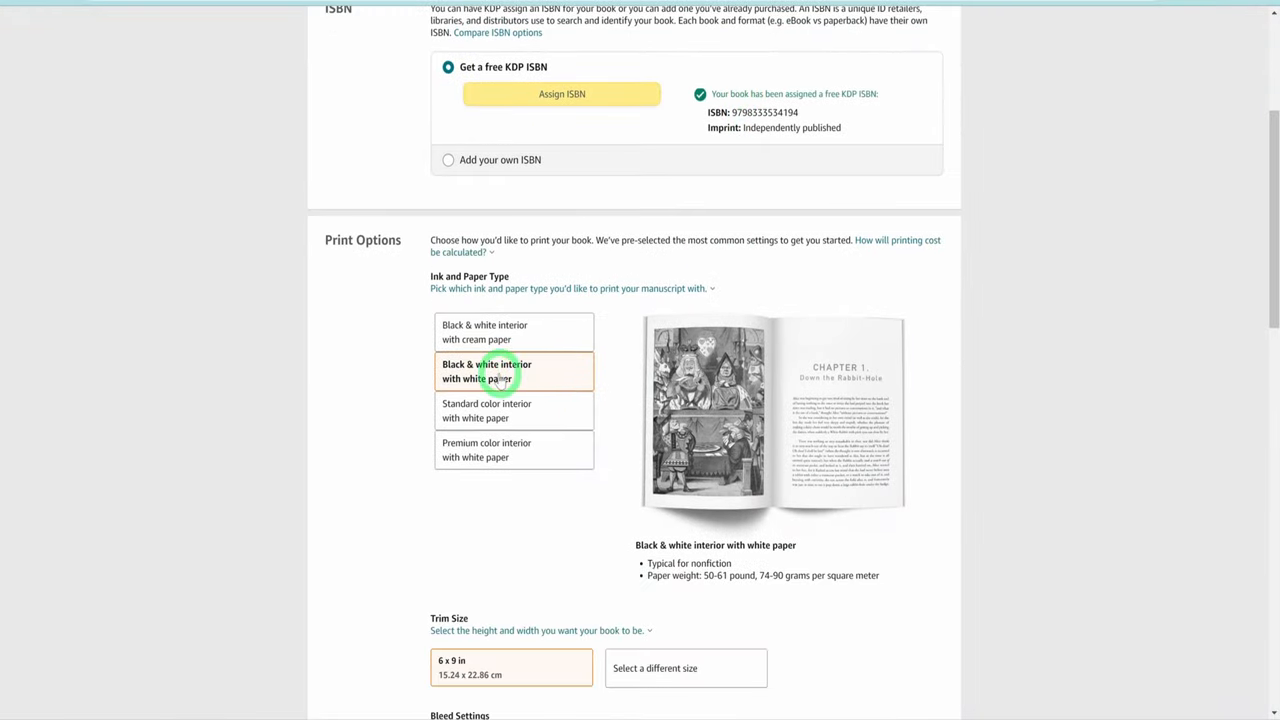
{"action": "scroll", "scroll_direction": "down", "scroll_amount": 3}
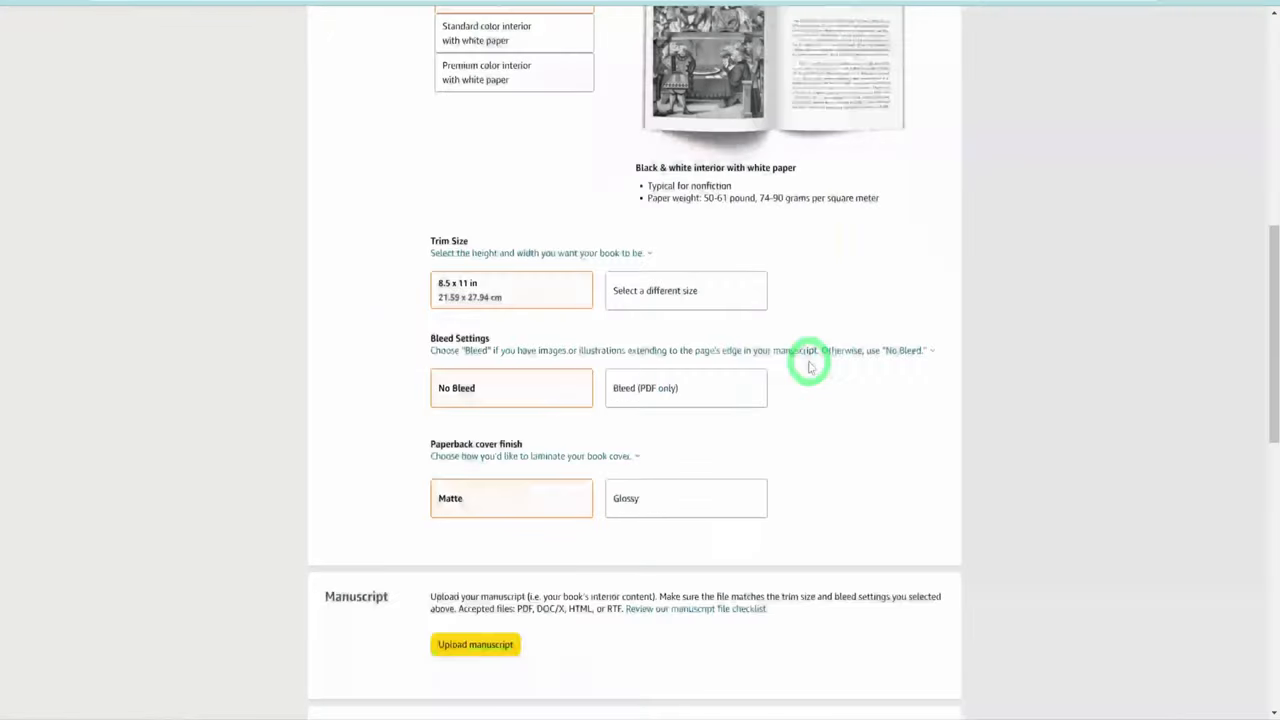
{"action": "left_click", "coordinate": [686, 388]}
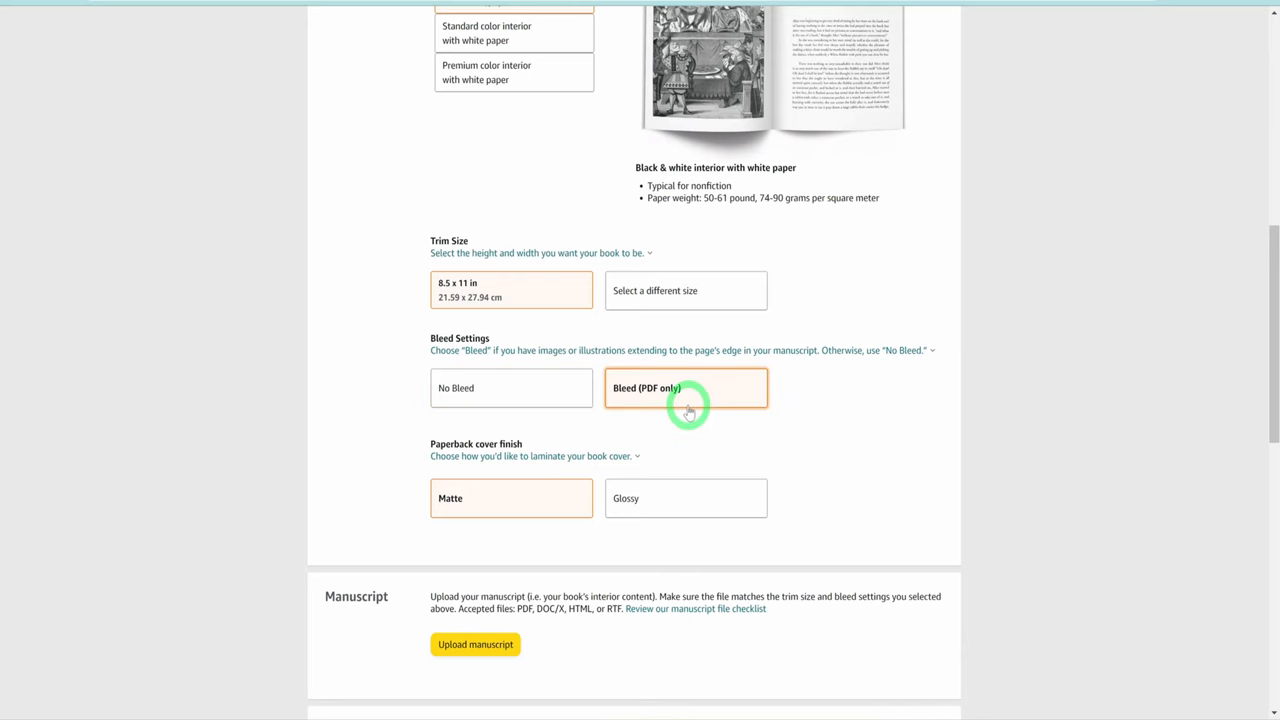
{"action": "scroll", "scroll_direction": "down", "scroll_amount": 3}
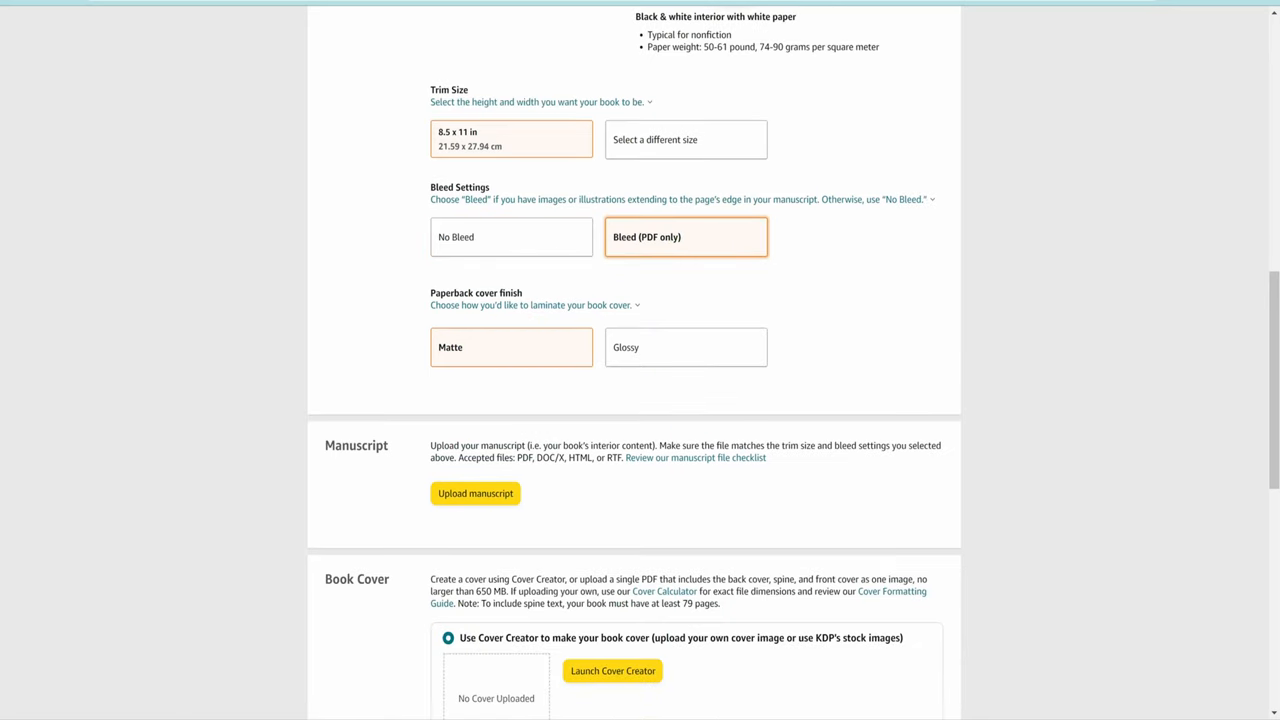
- Upload the interior manuscript PDF and the print-ready cover file
{"action": "left_click", "coordinate": [476, 492]}
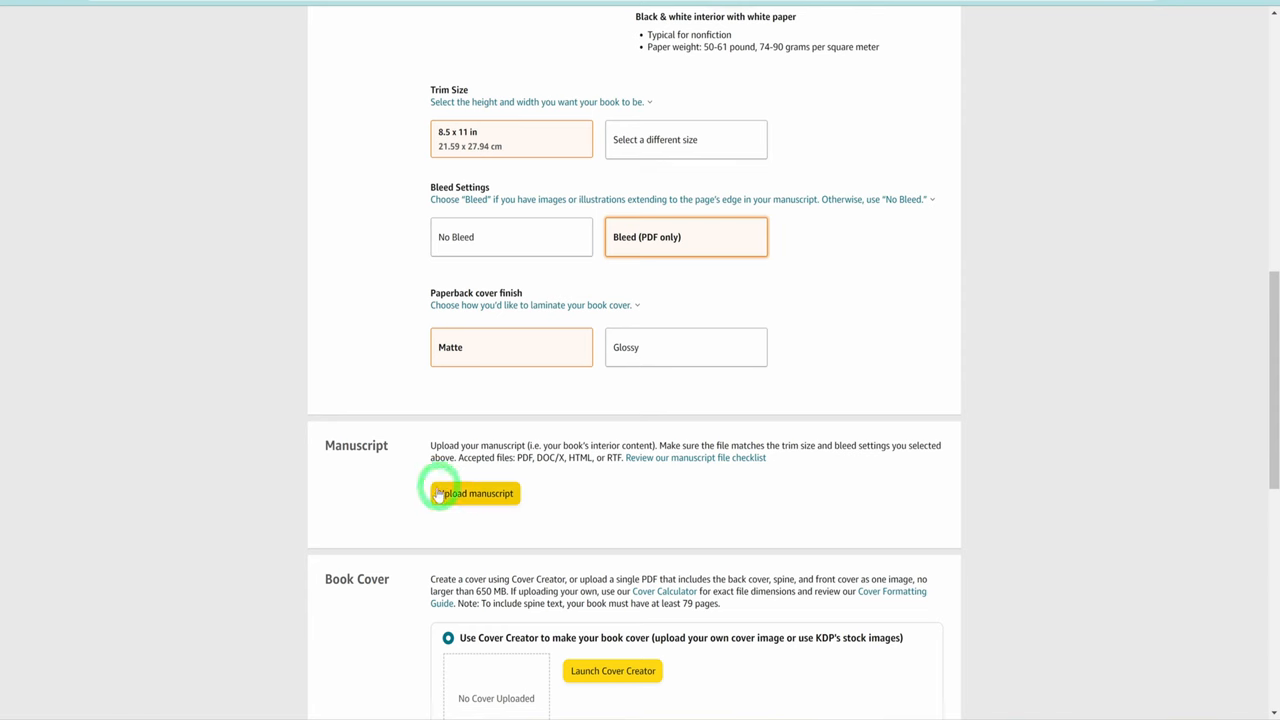
{"action": "left_click", "coordinate": [470, 492]}
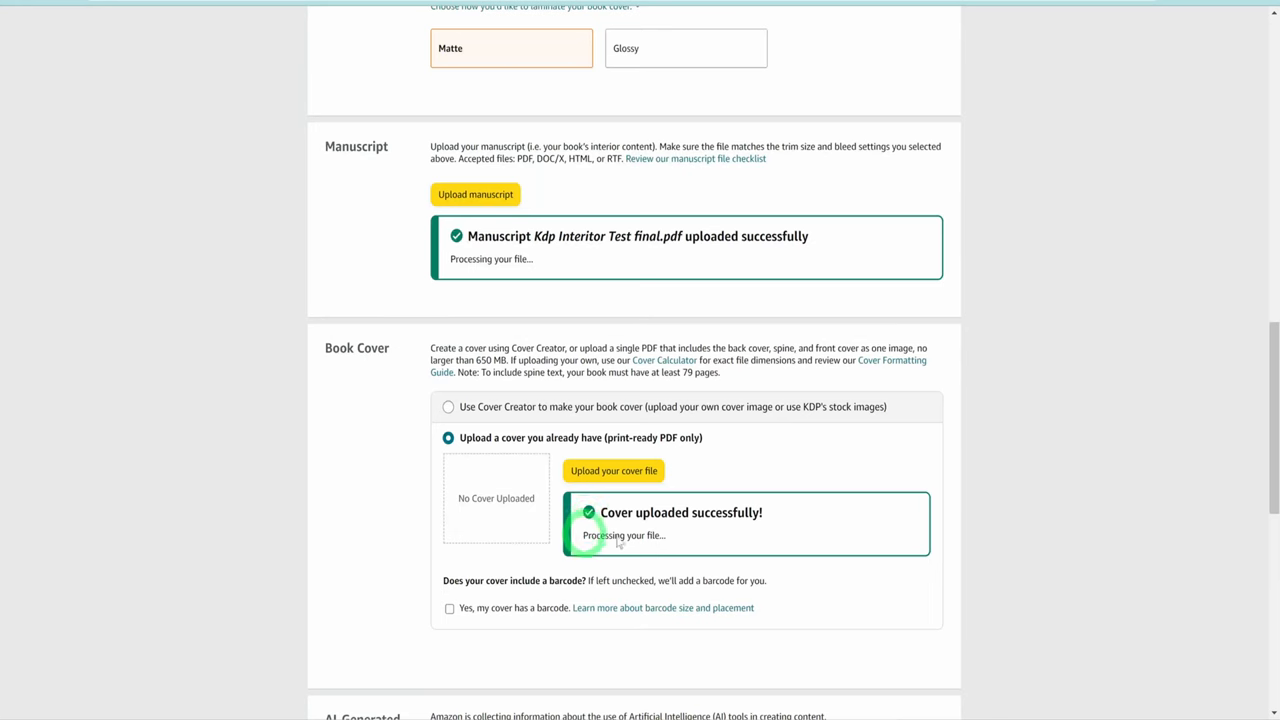
{"action": "scroll", "scroll_direction": "down", "scroll_amount": 3}
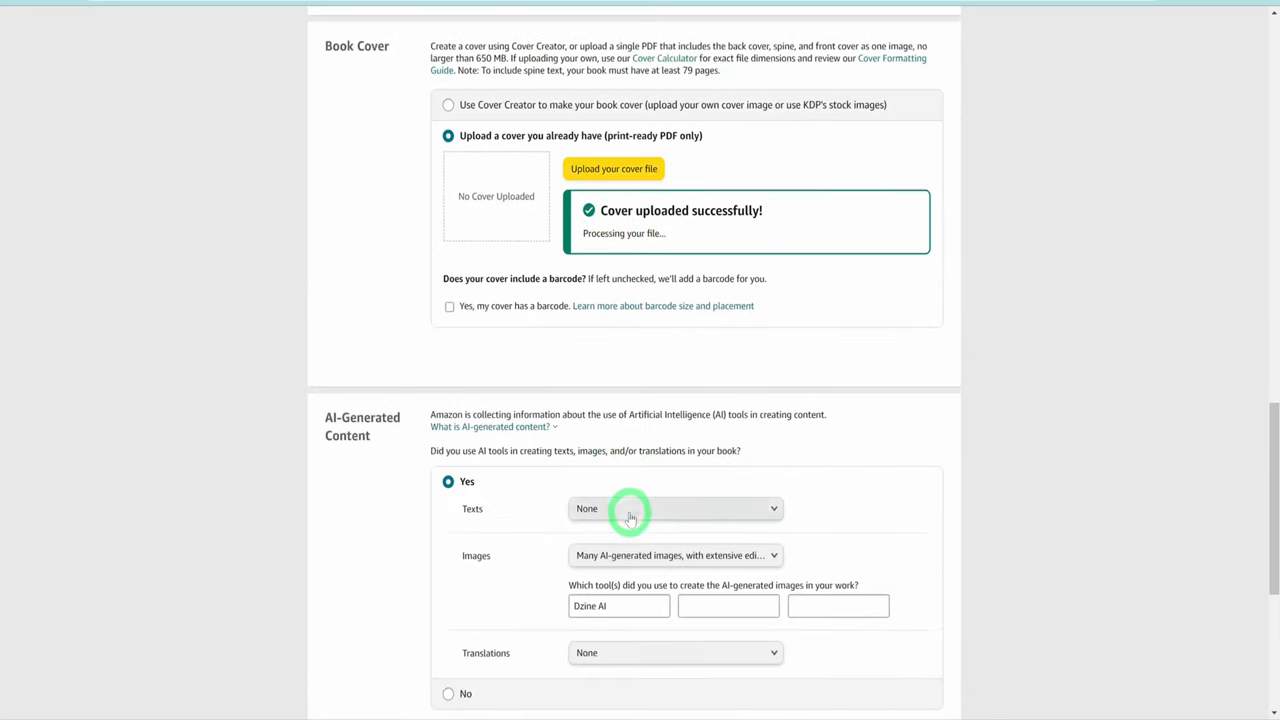
- Declare no AI-generated text with Dzine AI images, launch the previewer and continue to pricing
{"action": "left_click", "coordinate": [676, 508]}
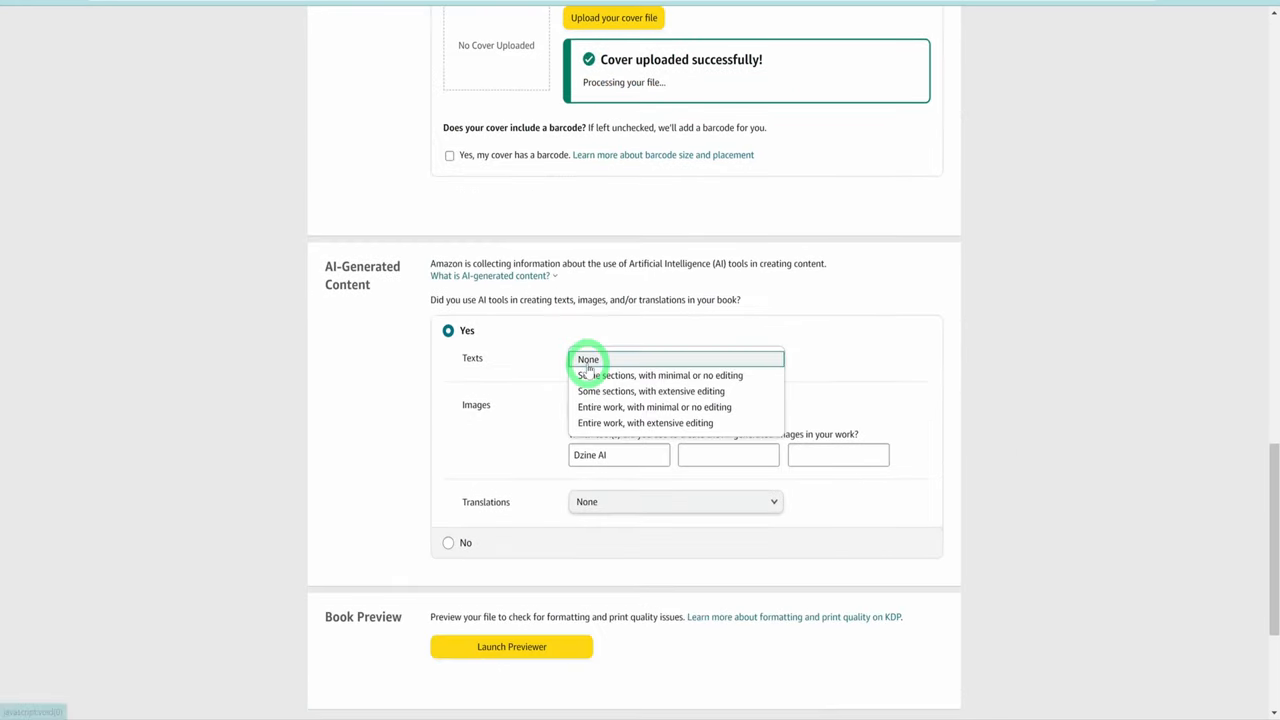
{"action": "left_click", "coordinate": [588, 360]}
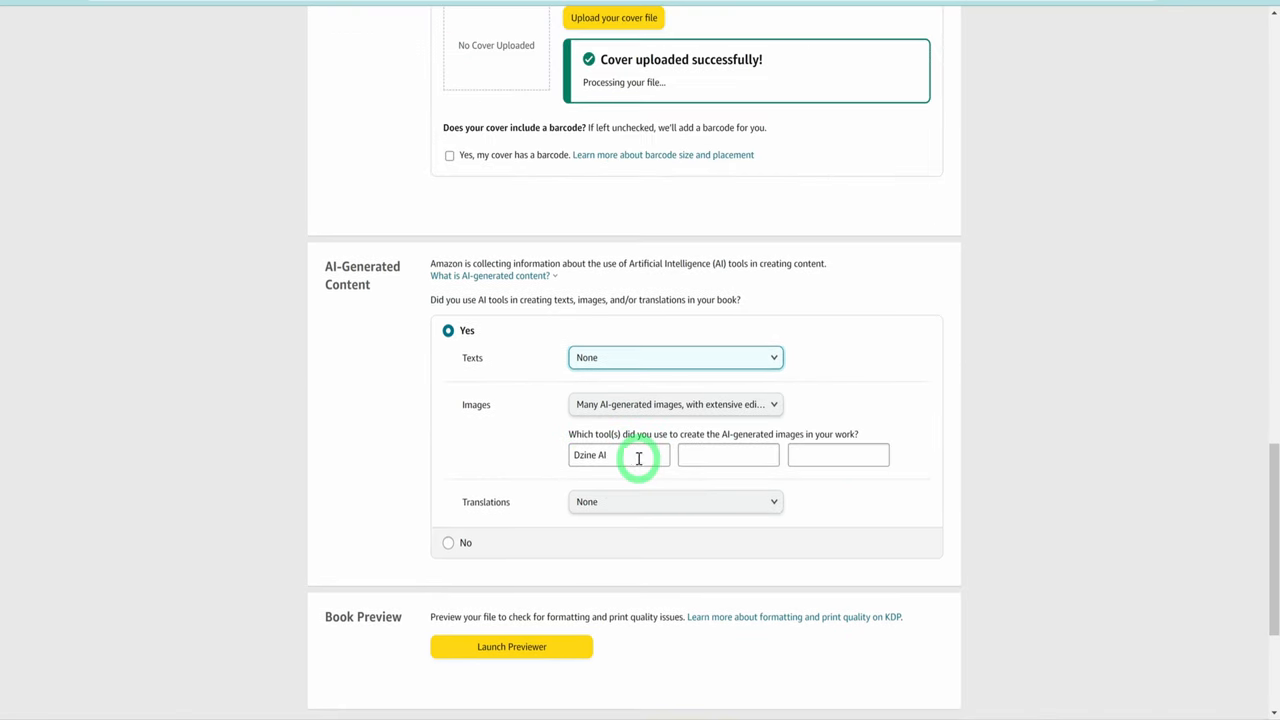
{"action": "scroll", "scroll_direction": "down", "scroll_amount": 3}
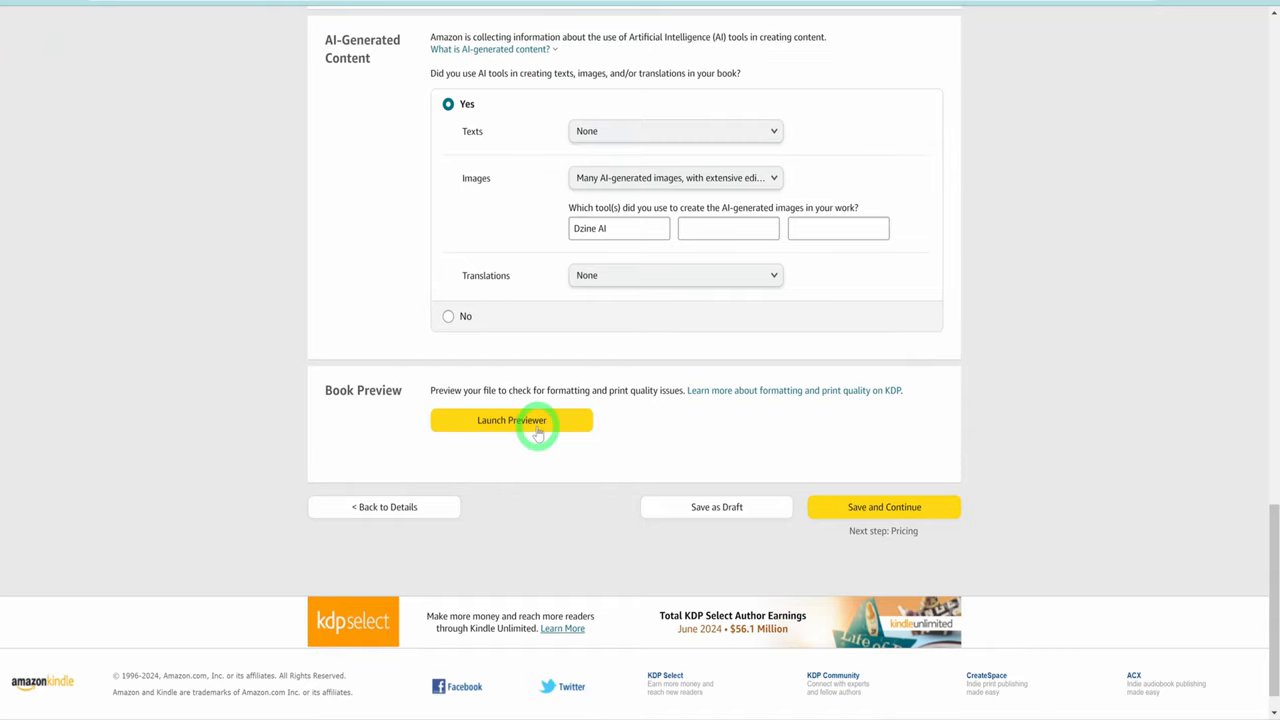
{"action": "left_click", "coordinate": [512, 420]}
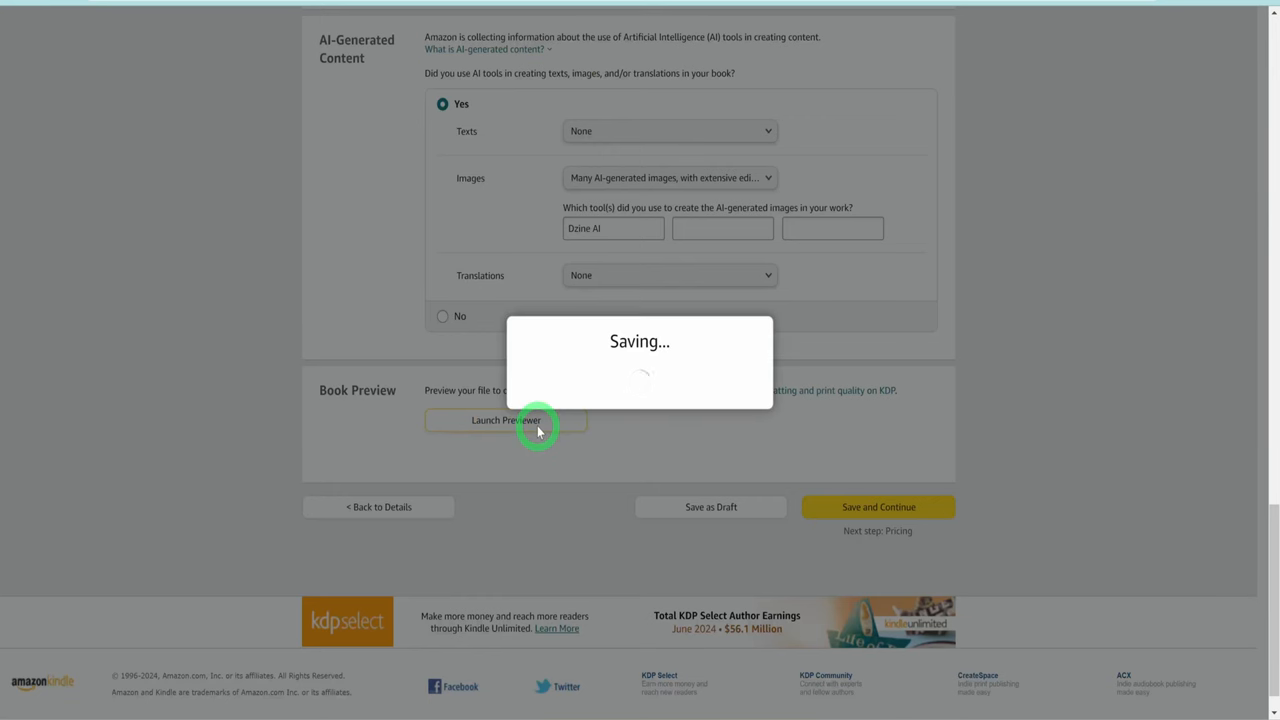
{"action": "left_click", "coordinate": [504, 420]}
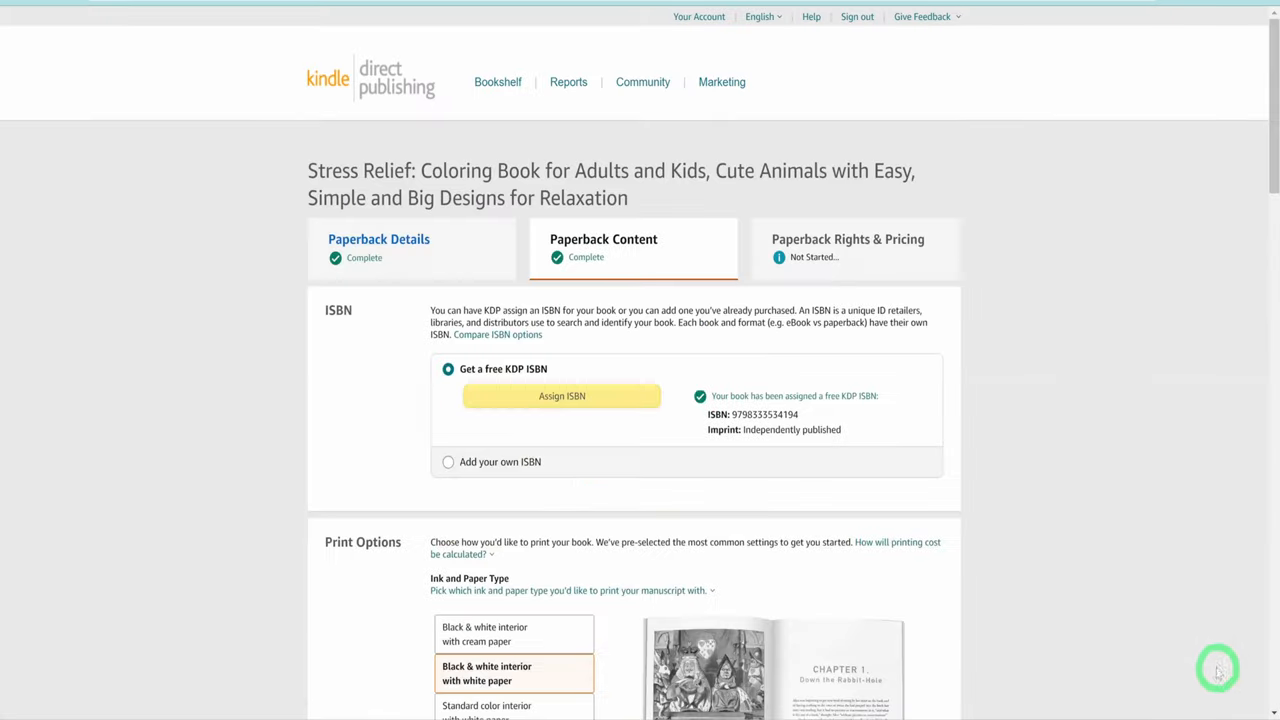
- Set a $7.99 list price with worldwide rights on Amazon.com and publish the paperback
{"action": "scroll", "scroll_direction": "down", "scroll_amount": 3}
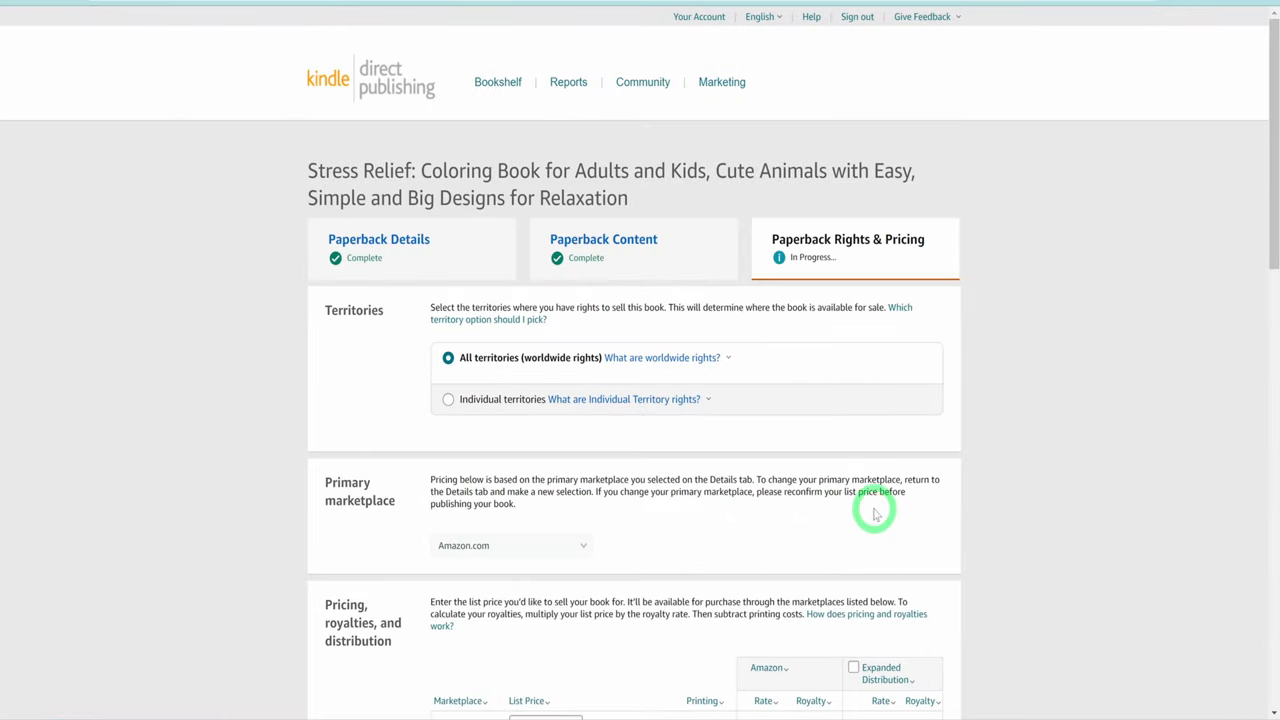
{"action": "mouse_move", "coordinate": [404, 368]}
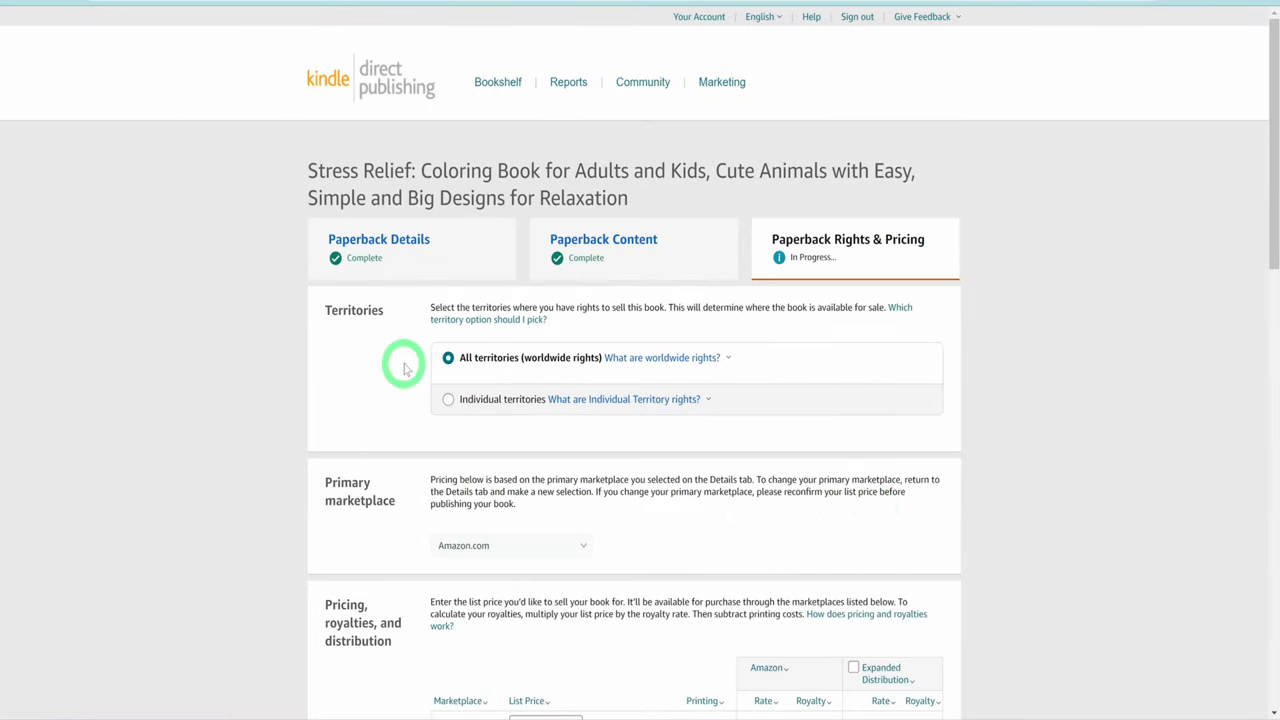
{"action": "mouse_move", "coordinate": [564, 548]}
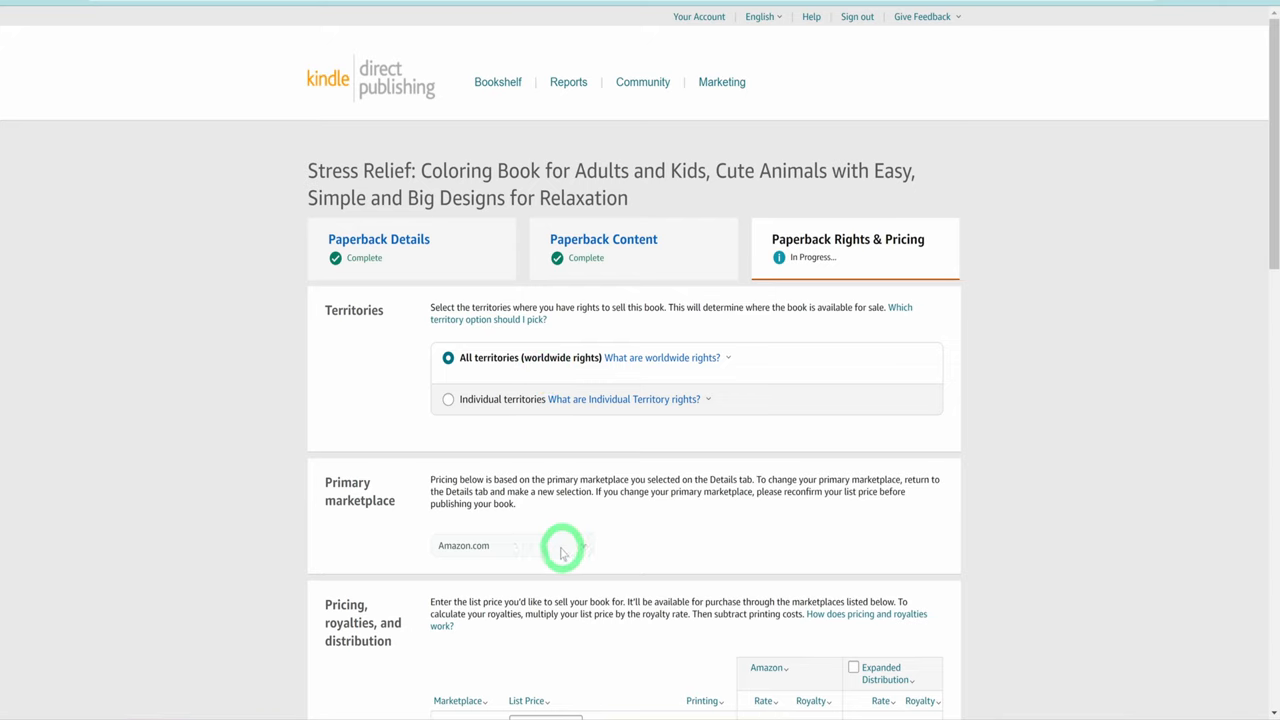
{"action": "scroll", "scroll_direction": "down", "scroll_amount": 3}
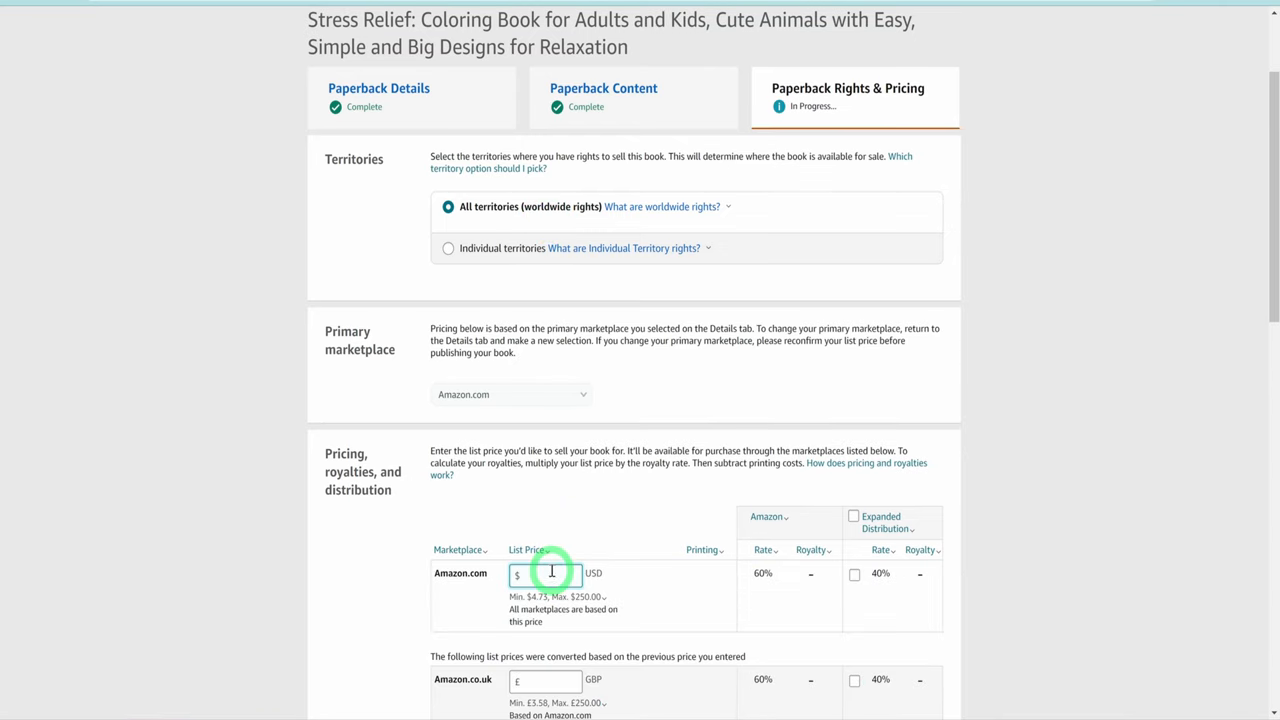
{"action": "type", "text": "7.99"}
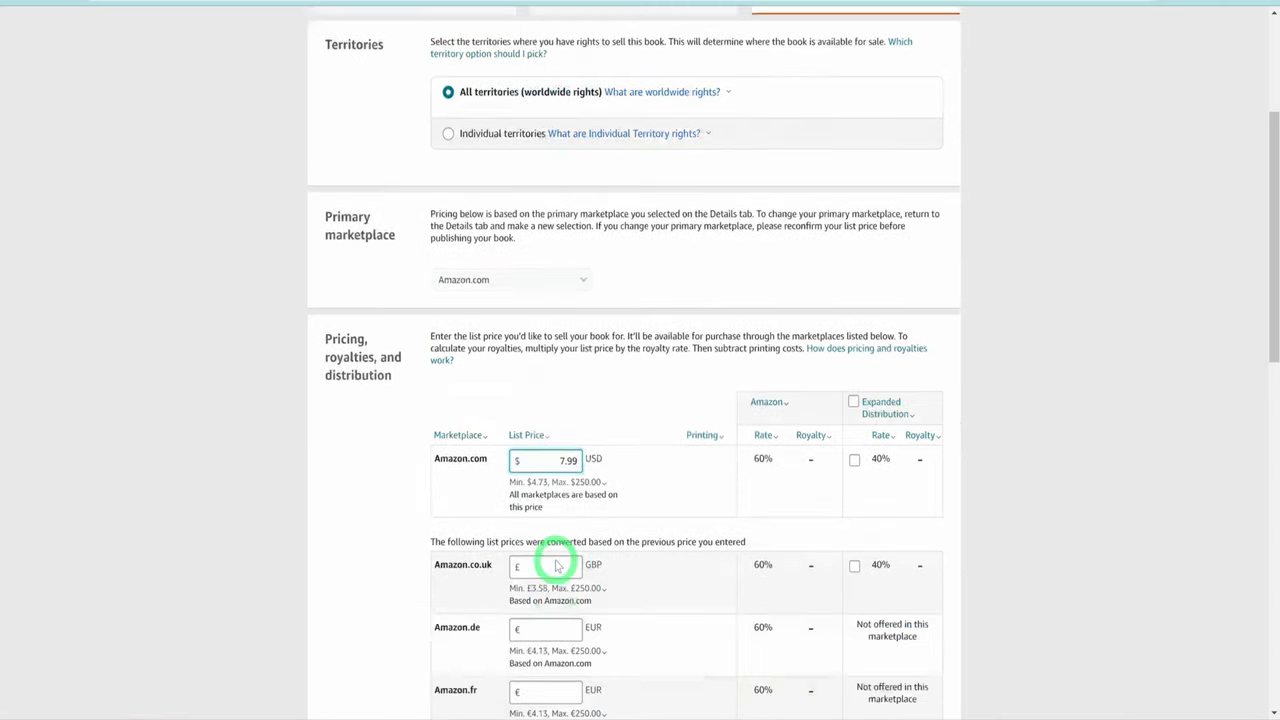
{"action": "scroll", "scroll_direction": "down", "scroll_amount": 3}
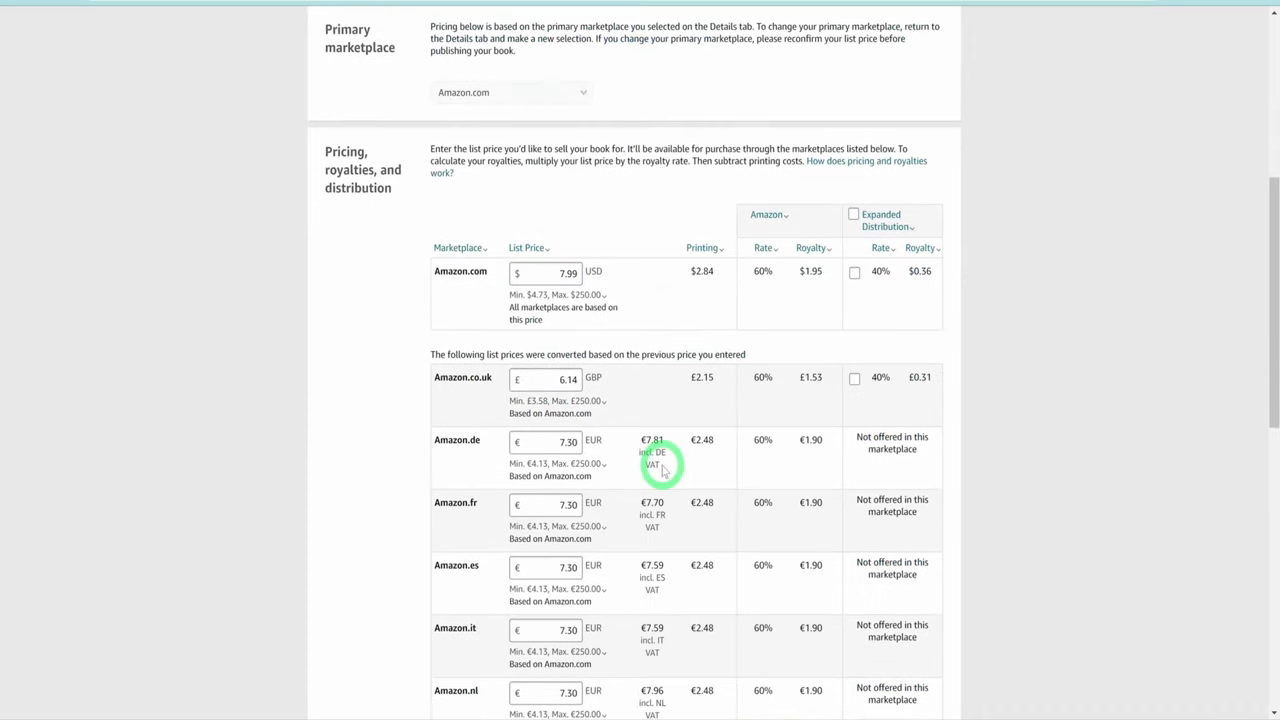
{"action": "scroll", "scroll_direction": "down", "scroll_amount": 3}
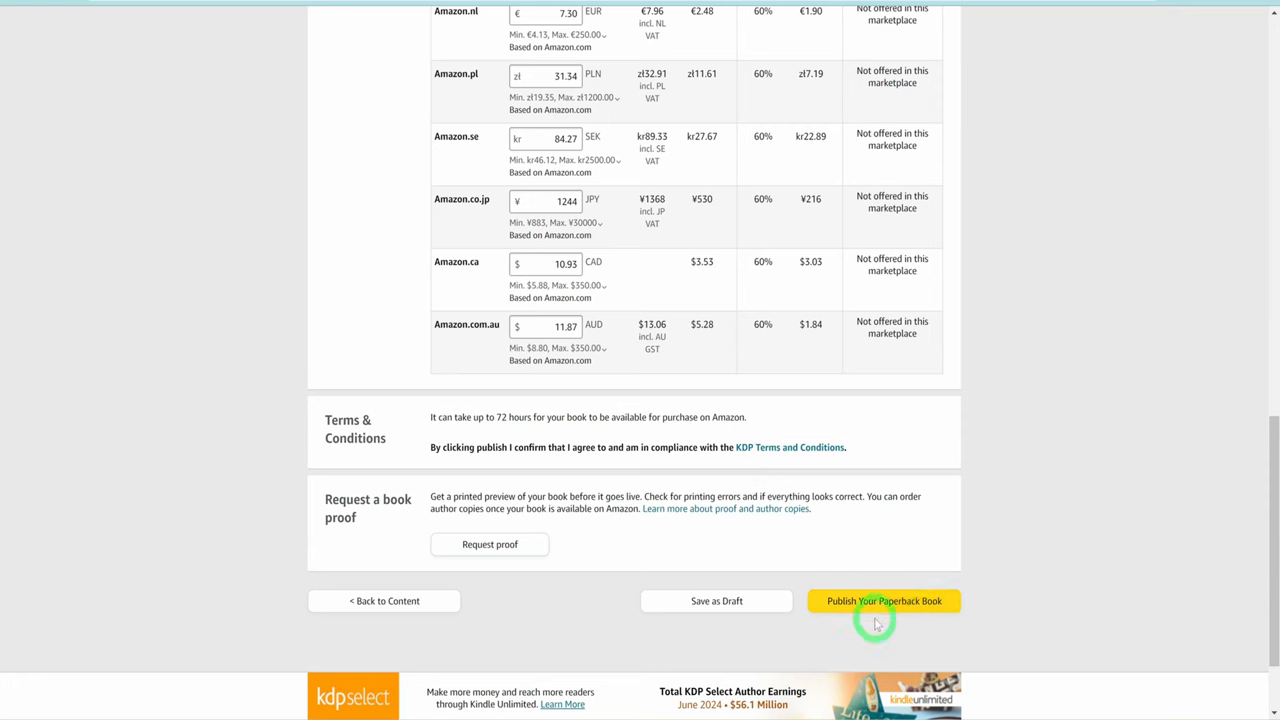
{"action": "left_click", "coordinate": [884, 600]}
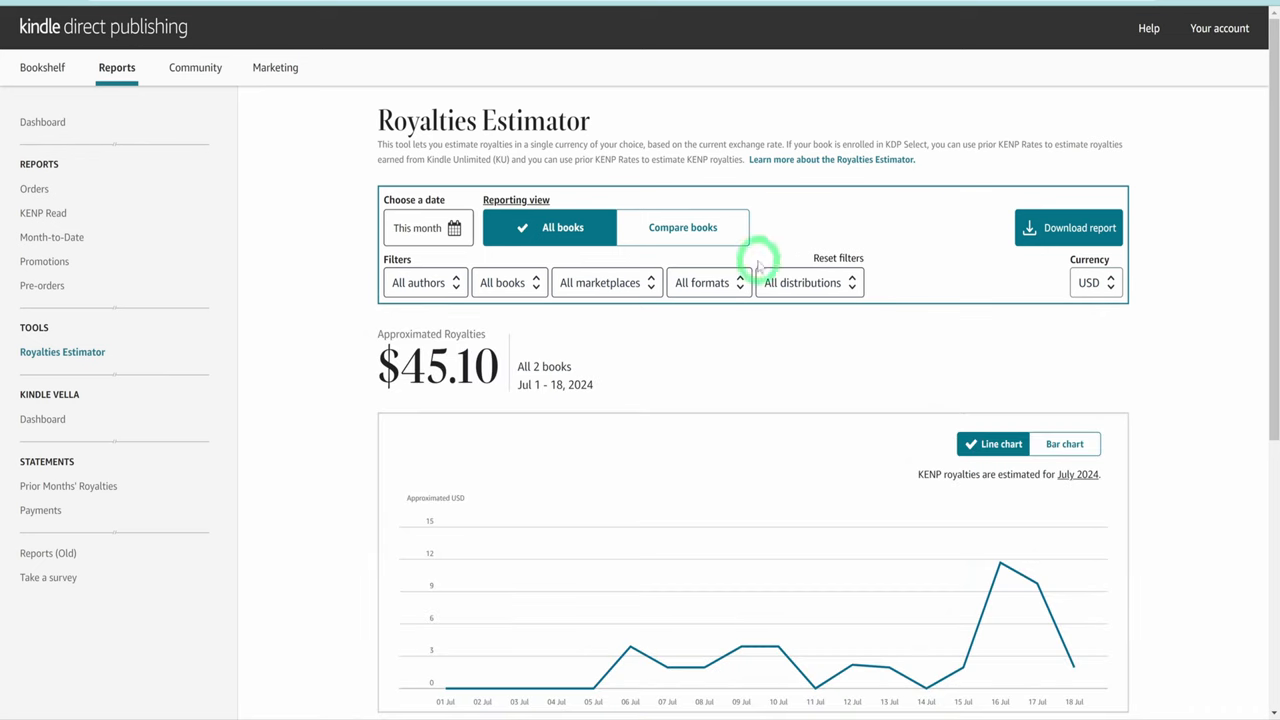
{"action": "mouse_move", "coordinate": [684, 348]}
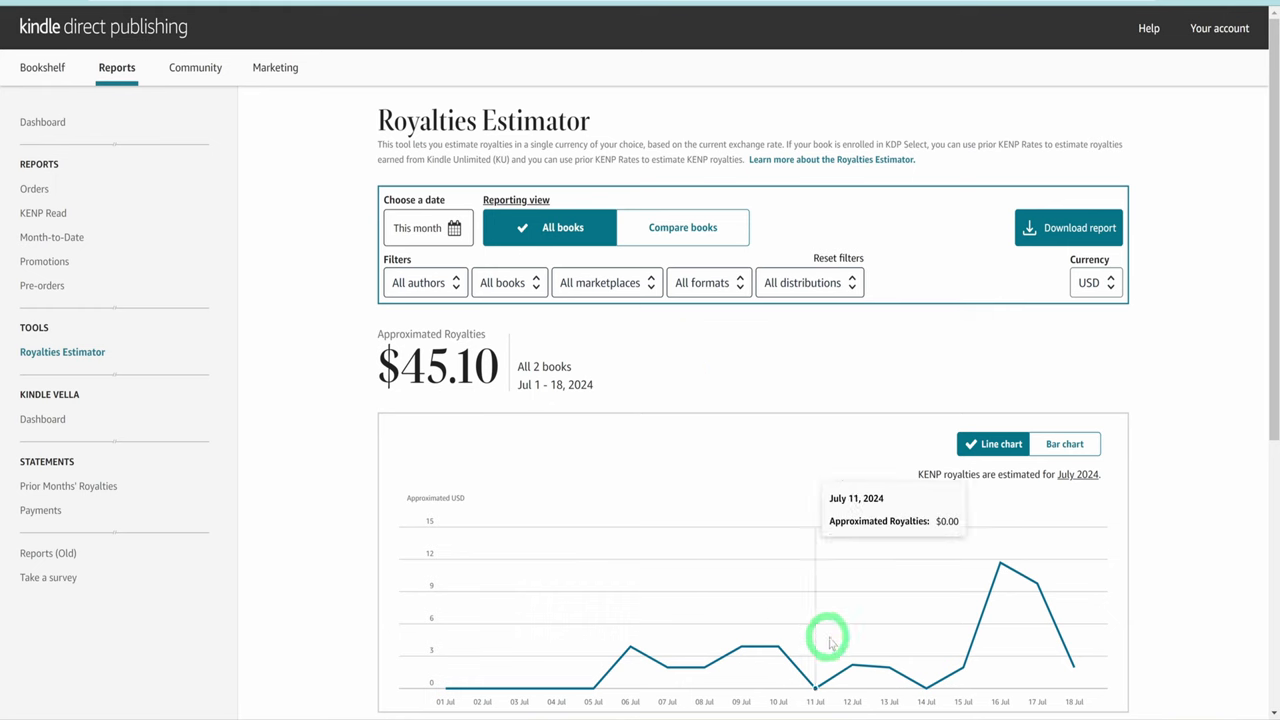
{"action": "mouse_move", "coordinate": [1004, 596]}
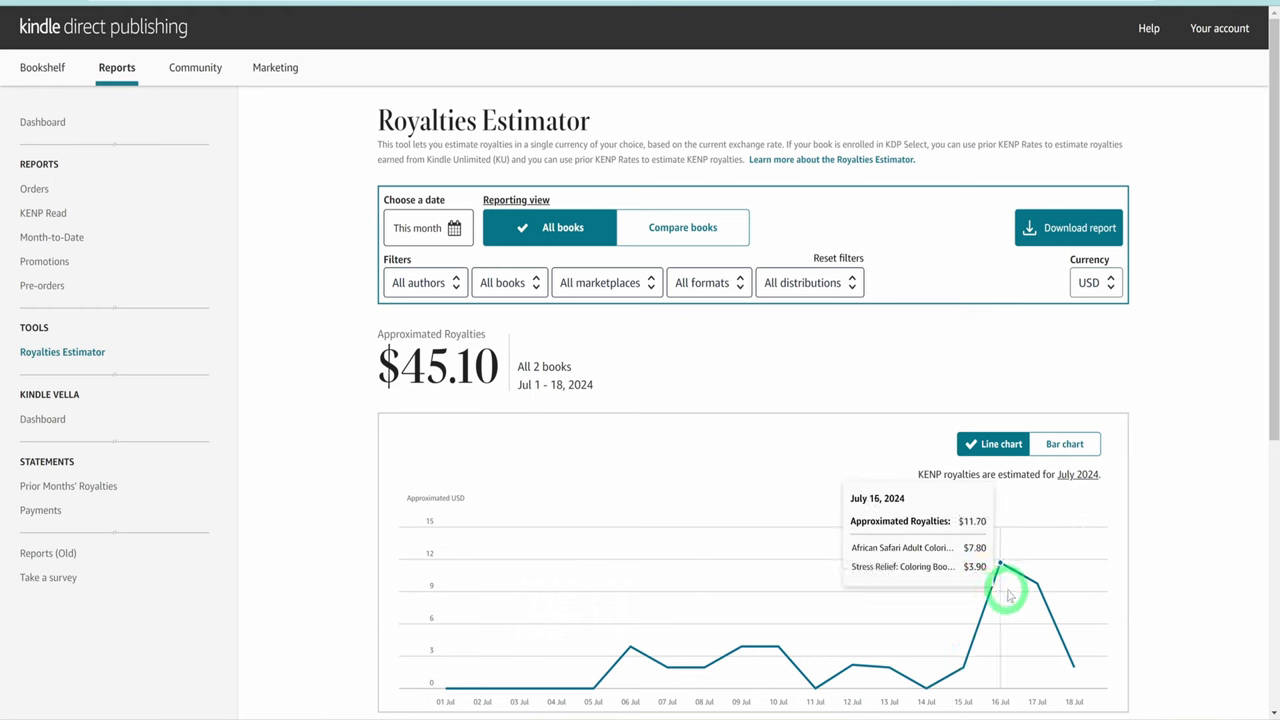
{"action": "mouse_move", "coordinate": [558, 700]}
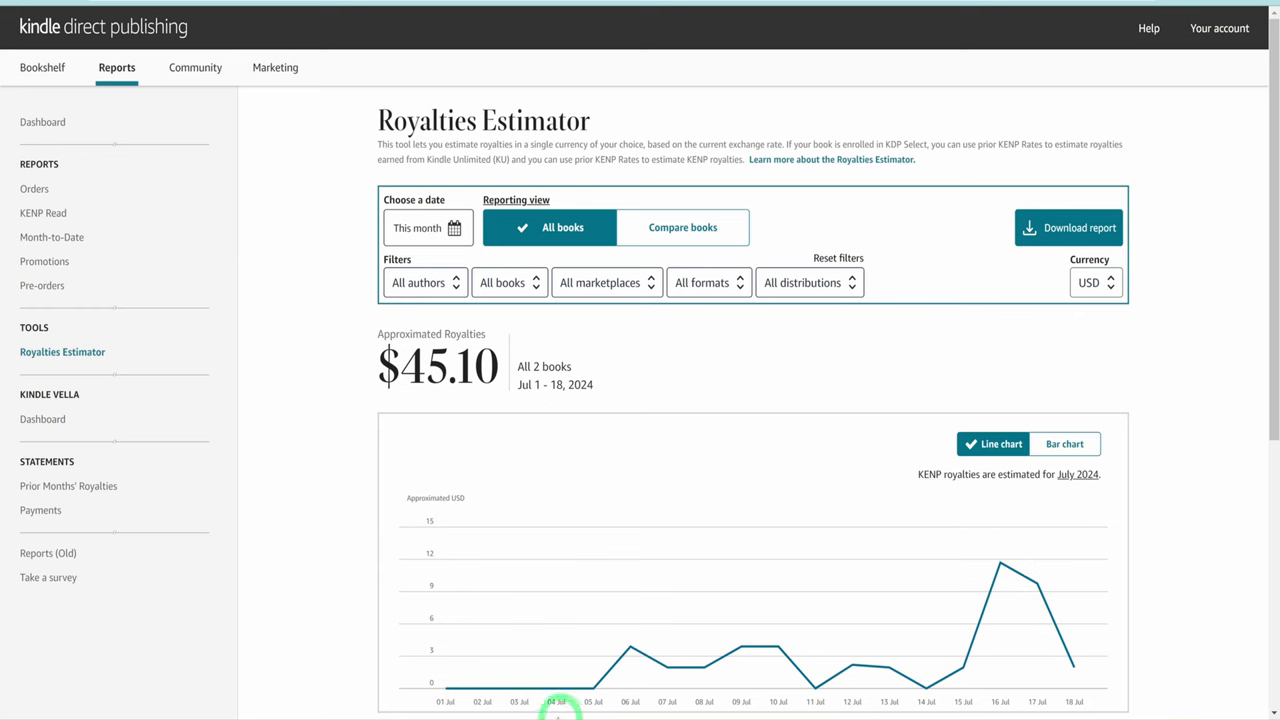
{"action": "mouse_move", "coordinate": [458, 692]}
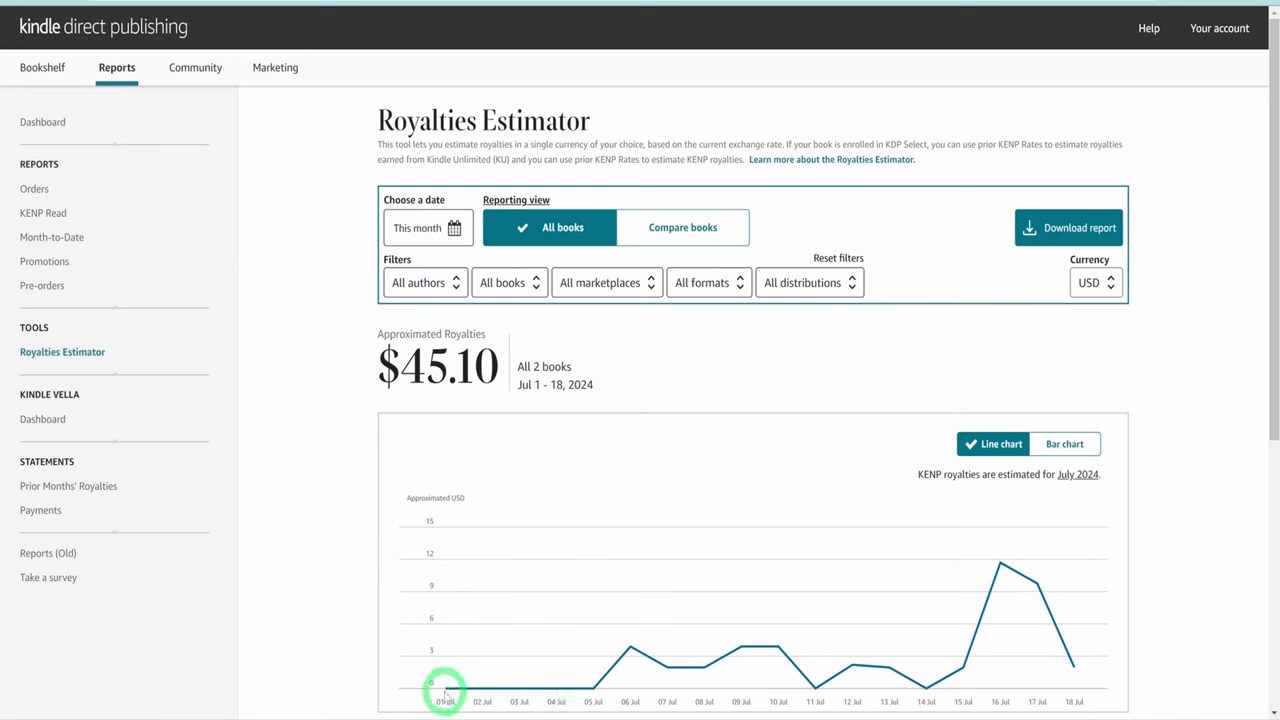
{"action": "mouse_move", "coordinate": [502, 696]}
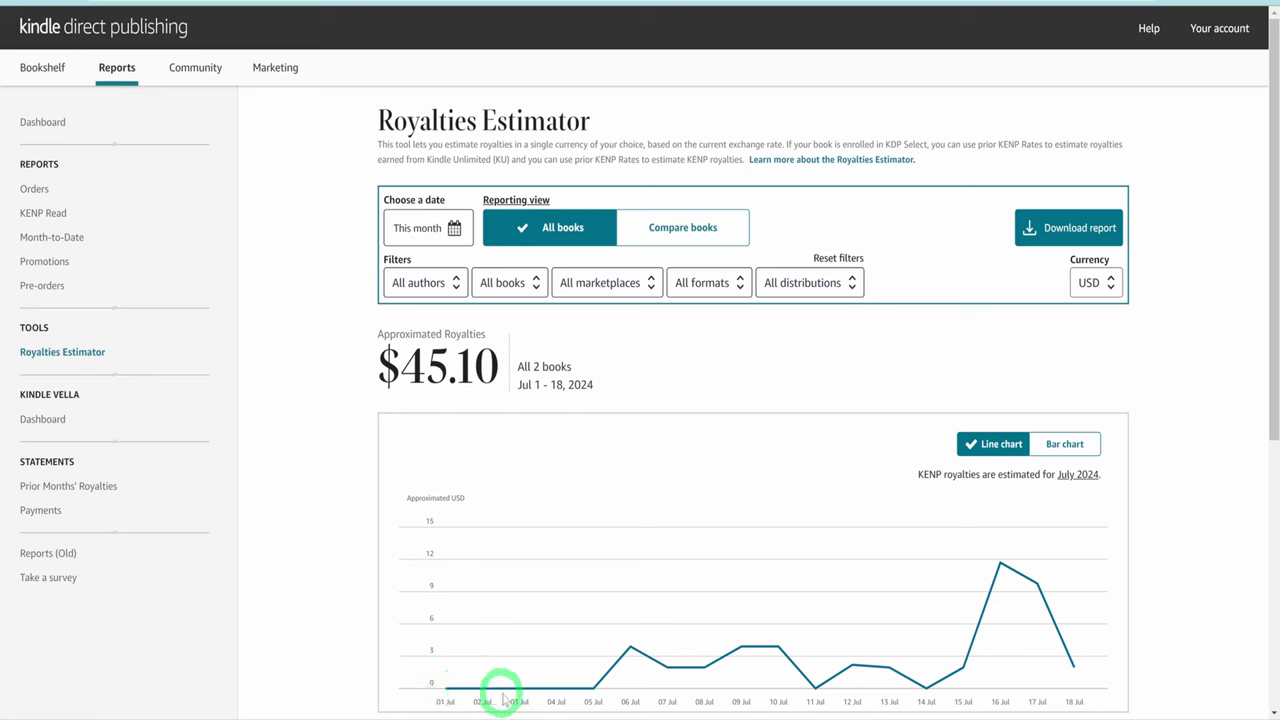
{"action": "mouse_move", "coordinate": [548, 696]}
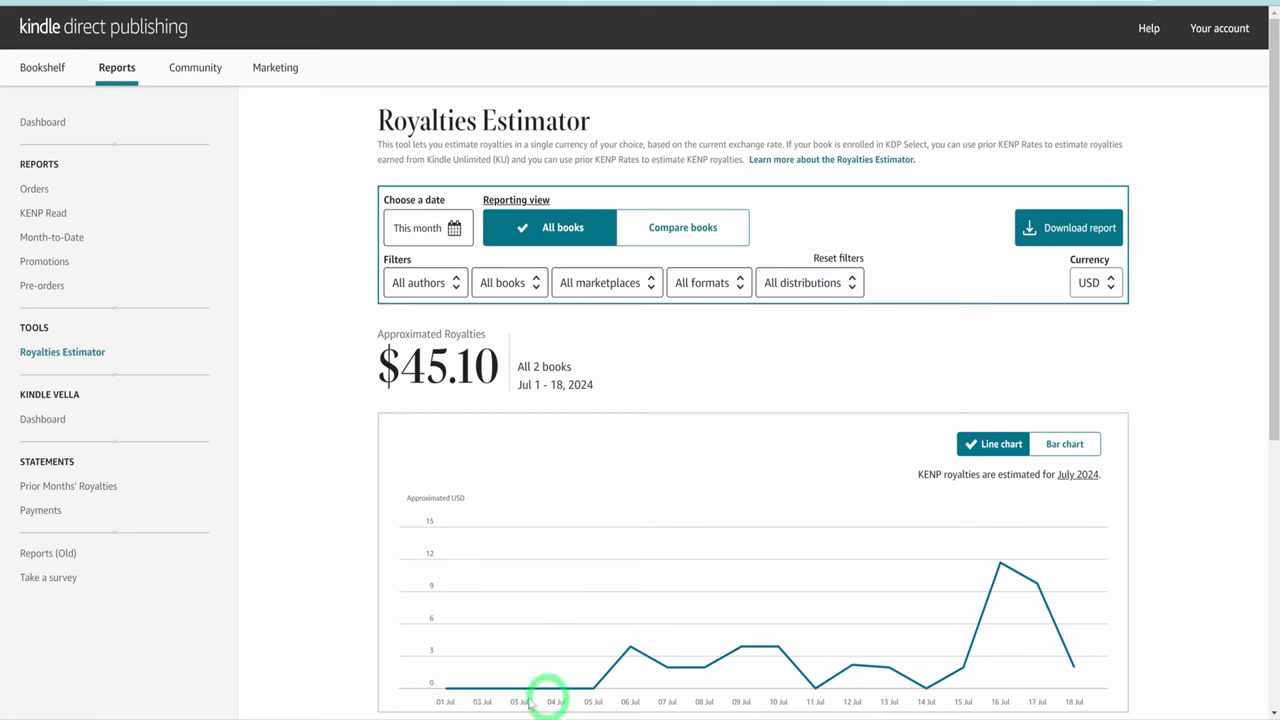
{"action": "mouse_move", "coordinate": [630, 656]}
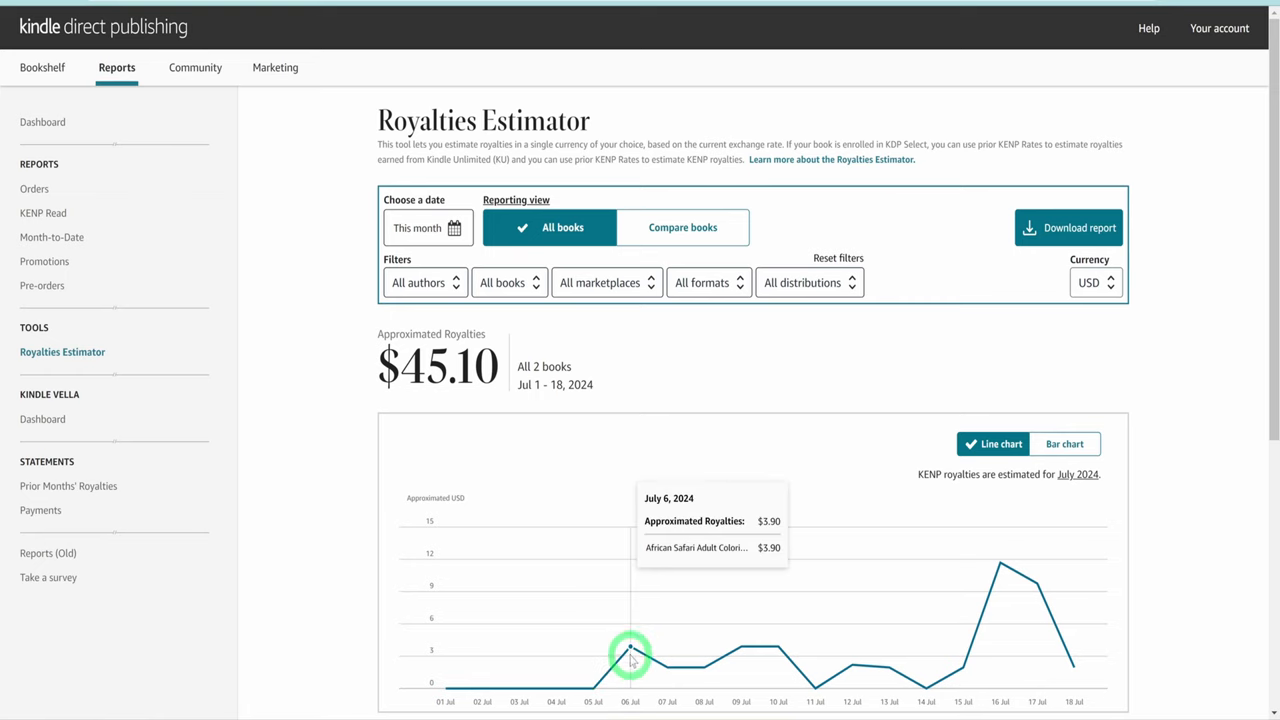